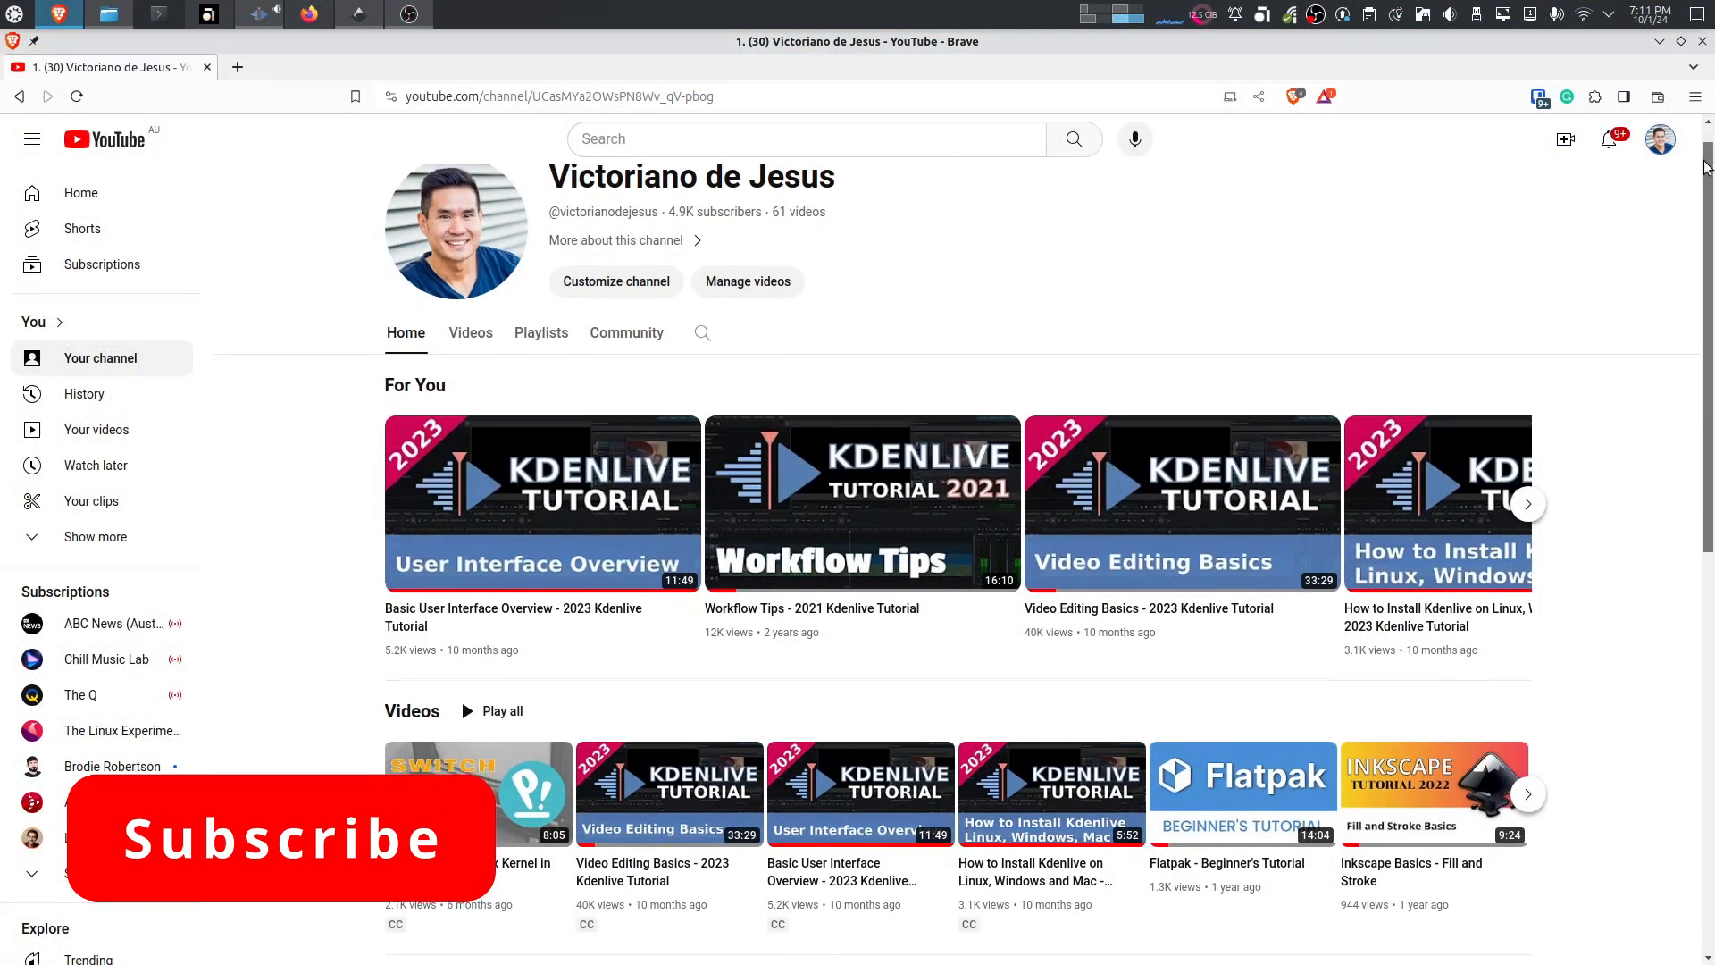
Scroll the YouTube channel page before switching to the Kdenlive Singapore project.
{"action": "scroll", "scroll_direction": "down", "scroll_amount": 3}
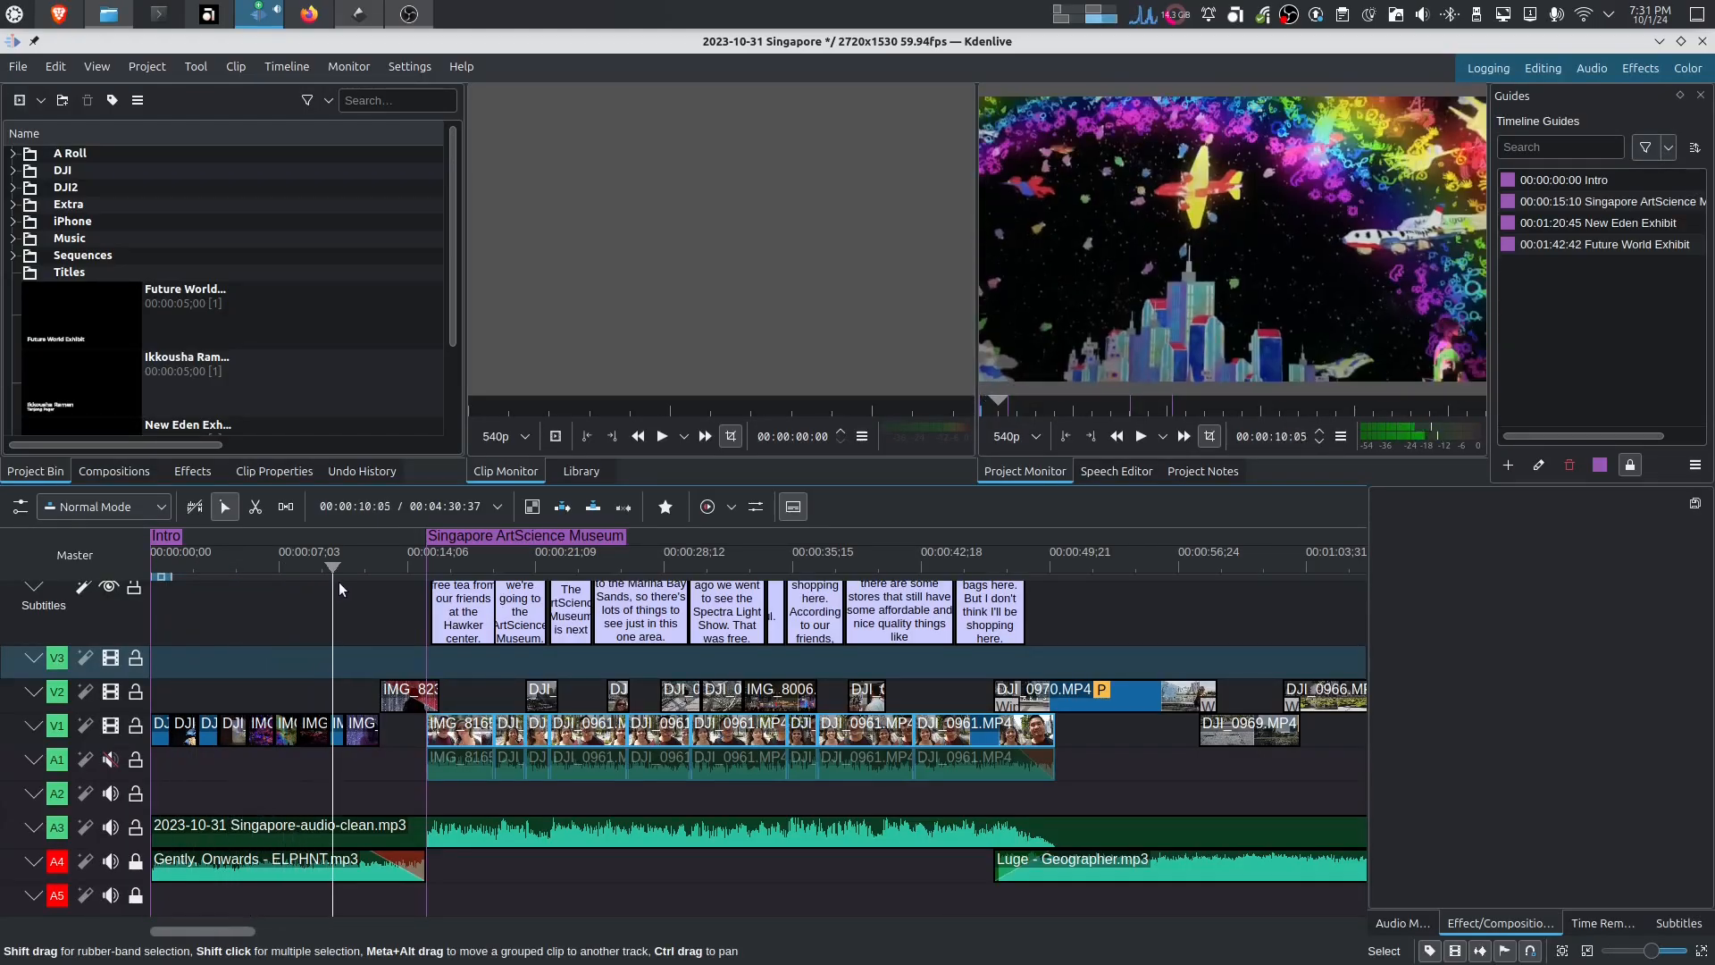
Start an untitled project and add the two 2160p production clips to the bin.
{"action": "left_click", "coordinate": [519, 568]}
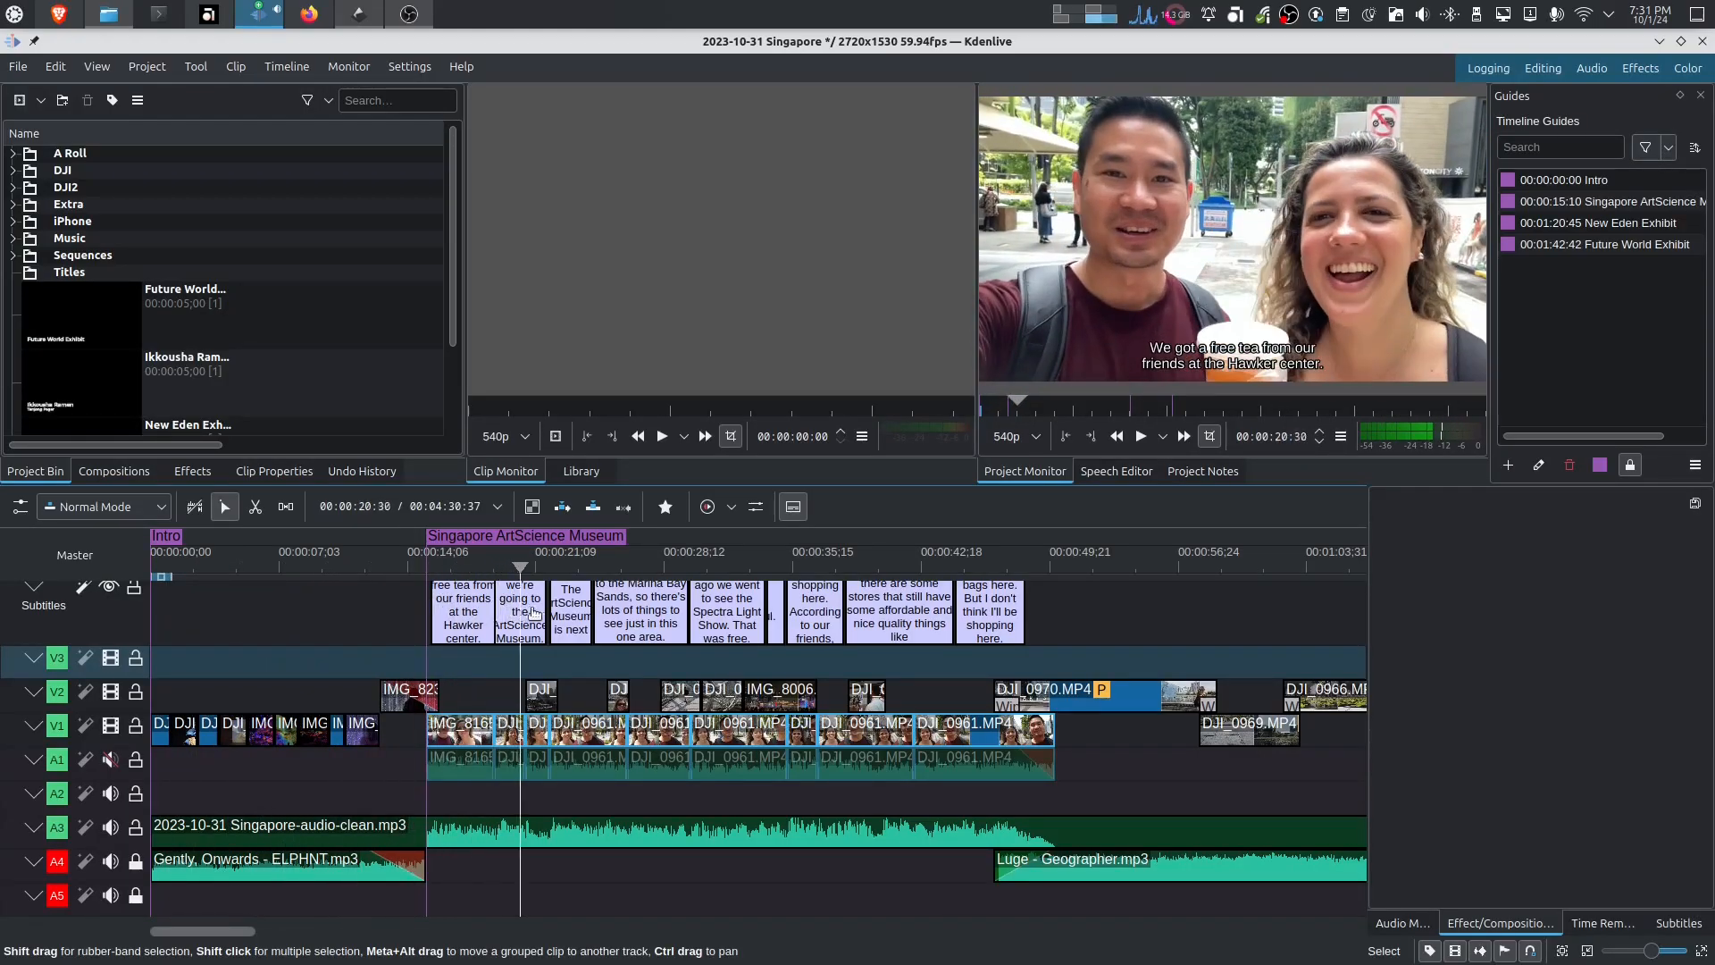
{"action": "left_click", "coordinate": [645, 552]}
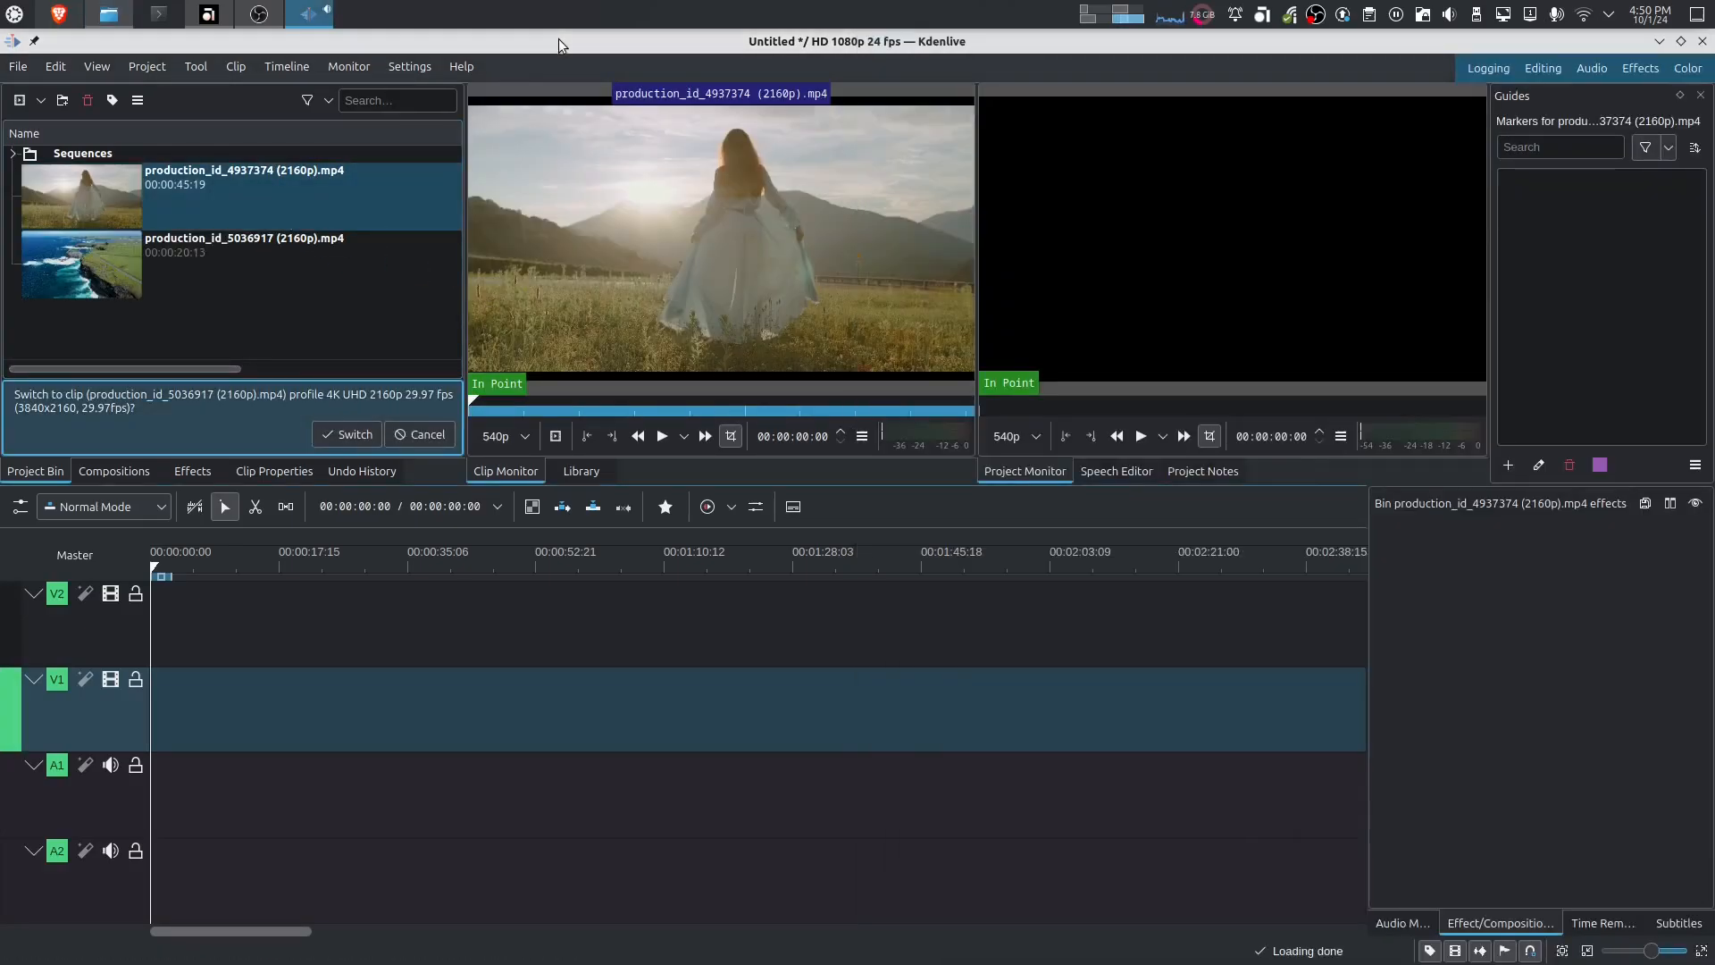
Accept the 4K UHD 2160p 29.97 fps profile and preview the field-dress clip.
{"action": "left_click", "coordinate": [344, 434]}
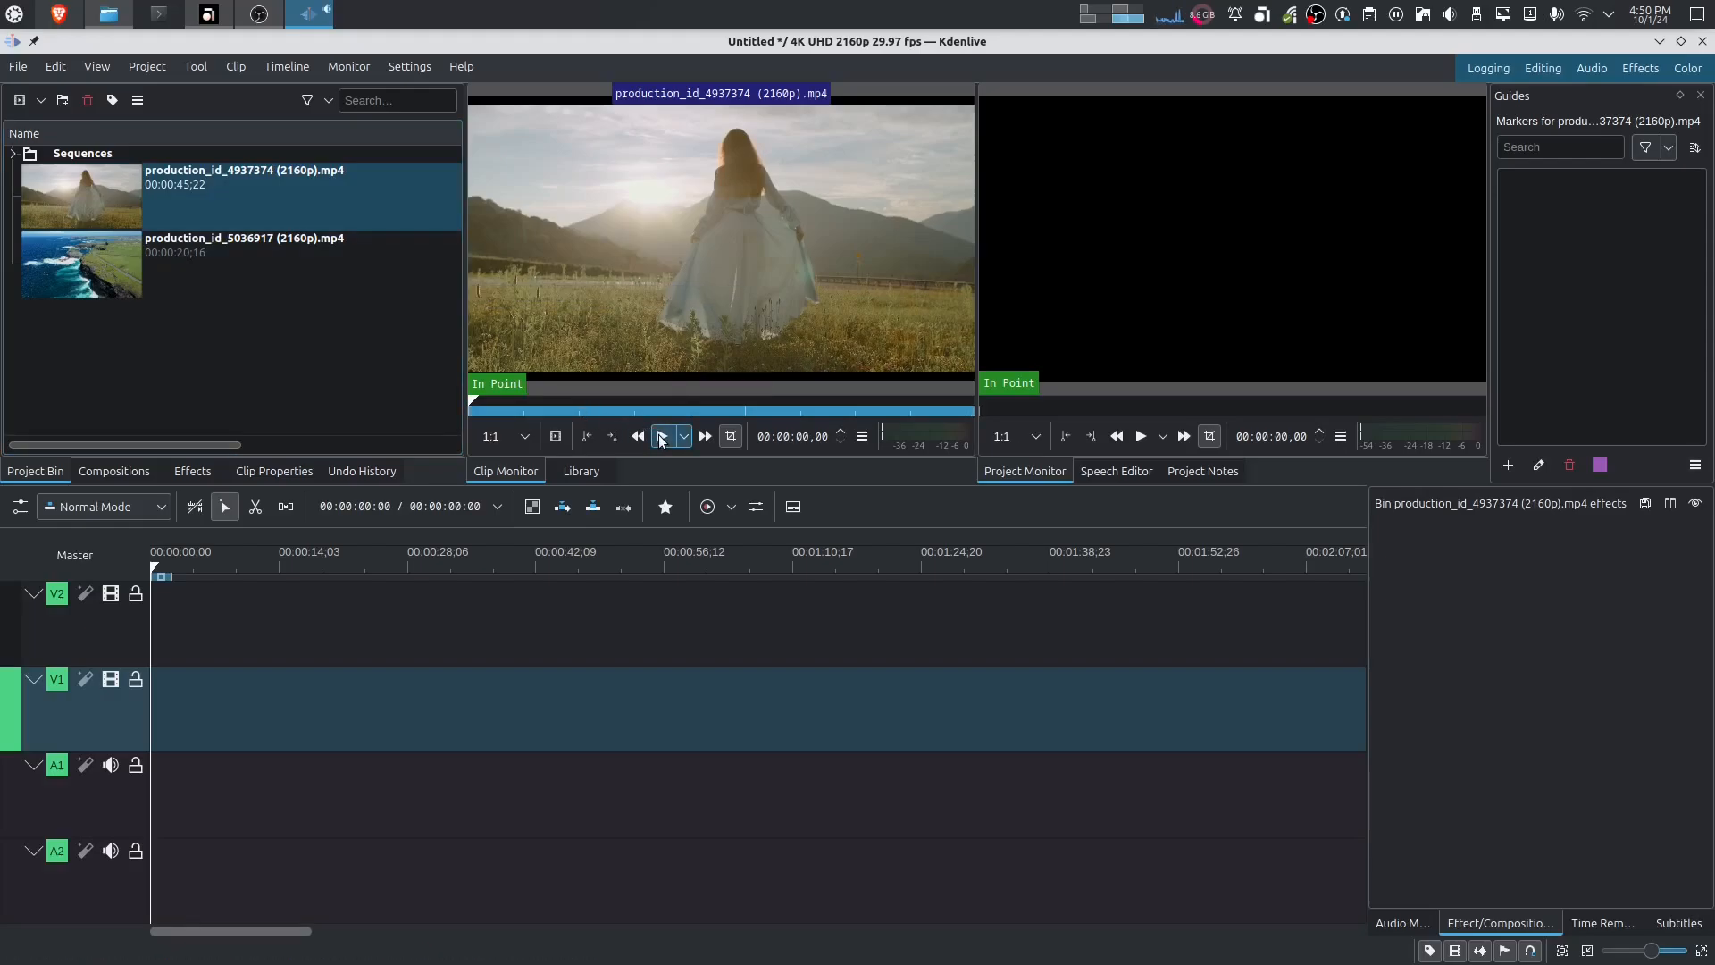
{"action": "left_click", "coordinate": [661, 436]}
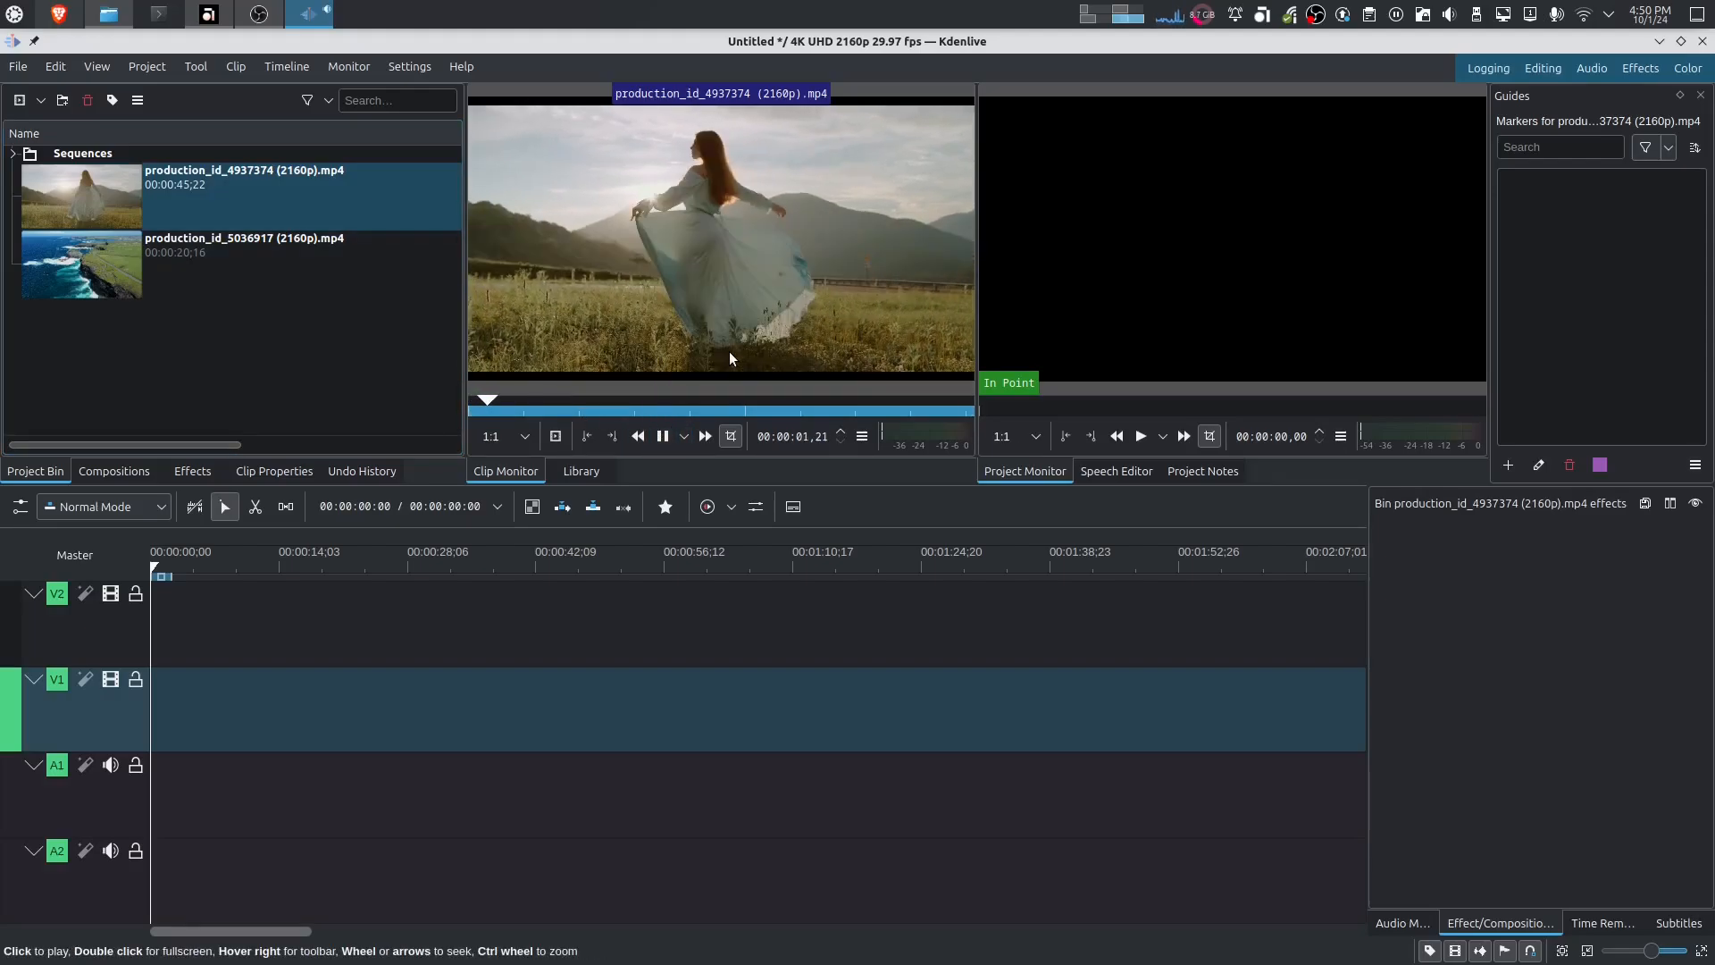
{"action": "left_click", "coordinate": [661, 436]}
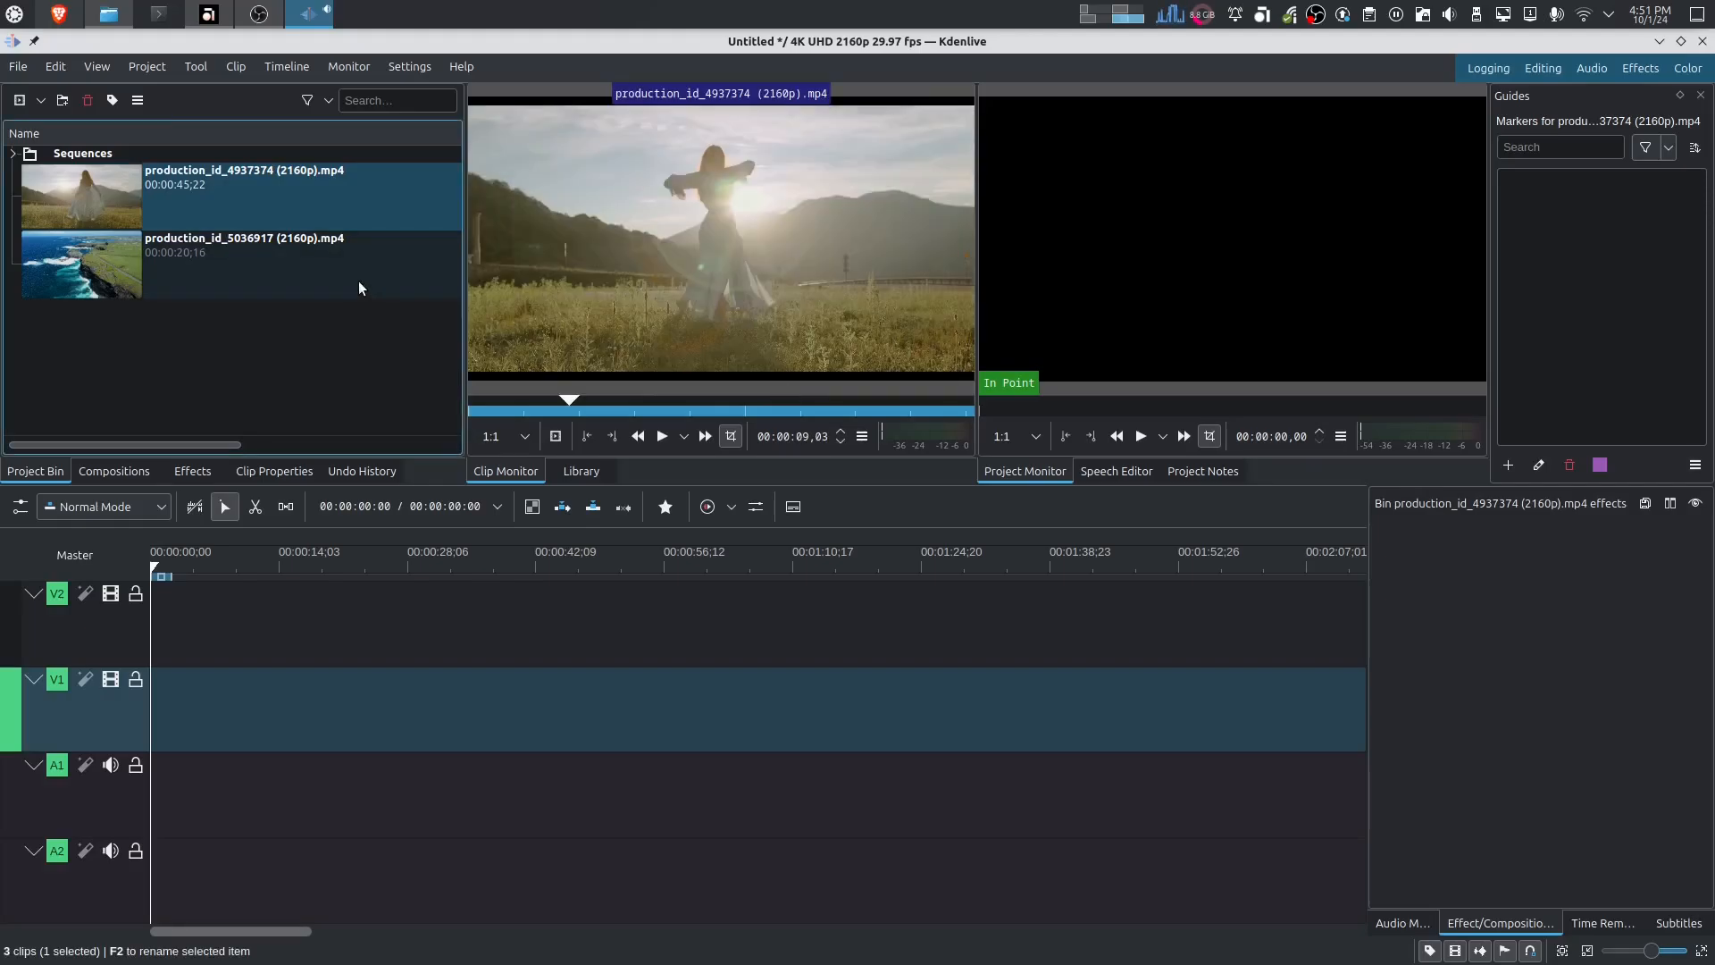
Preview and scrub the coastline clip, then move on to the Chau Wedding project.
{"action": "left_click", "coordinate": [243, 245]}
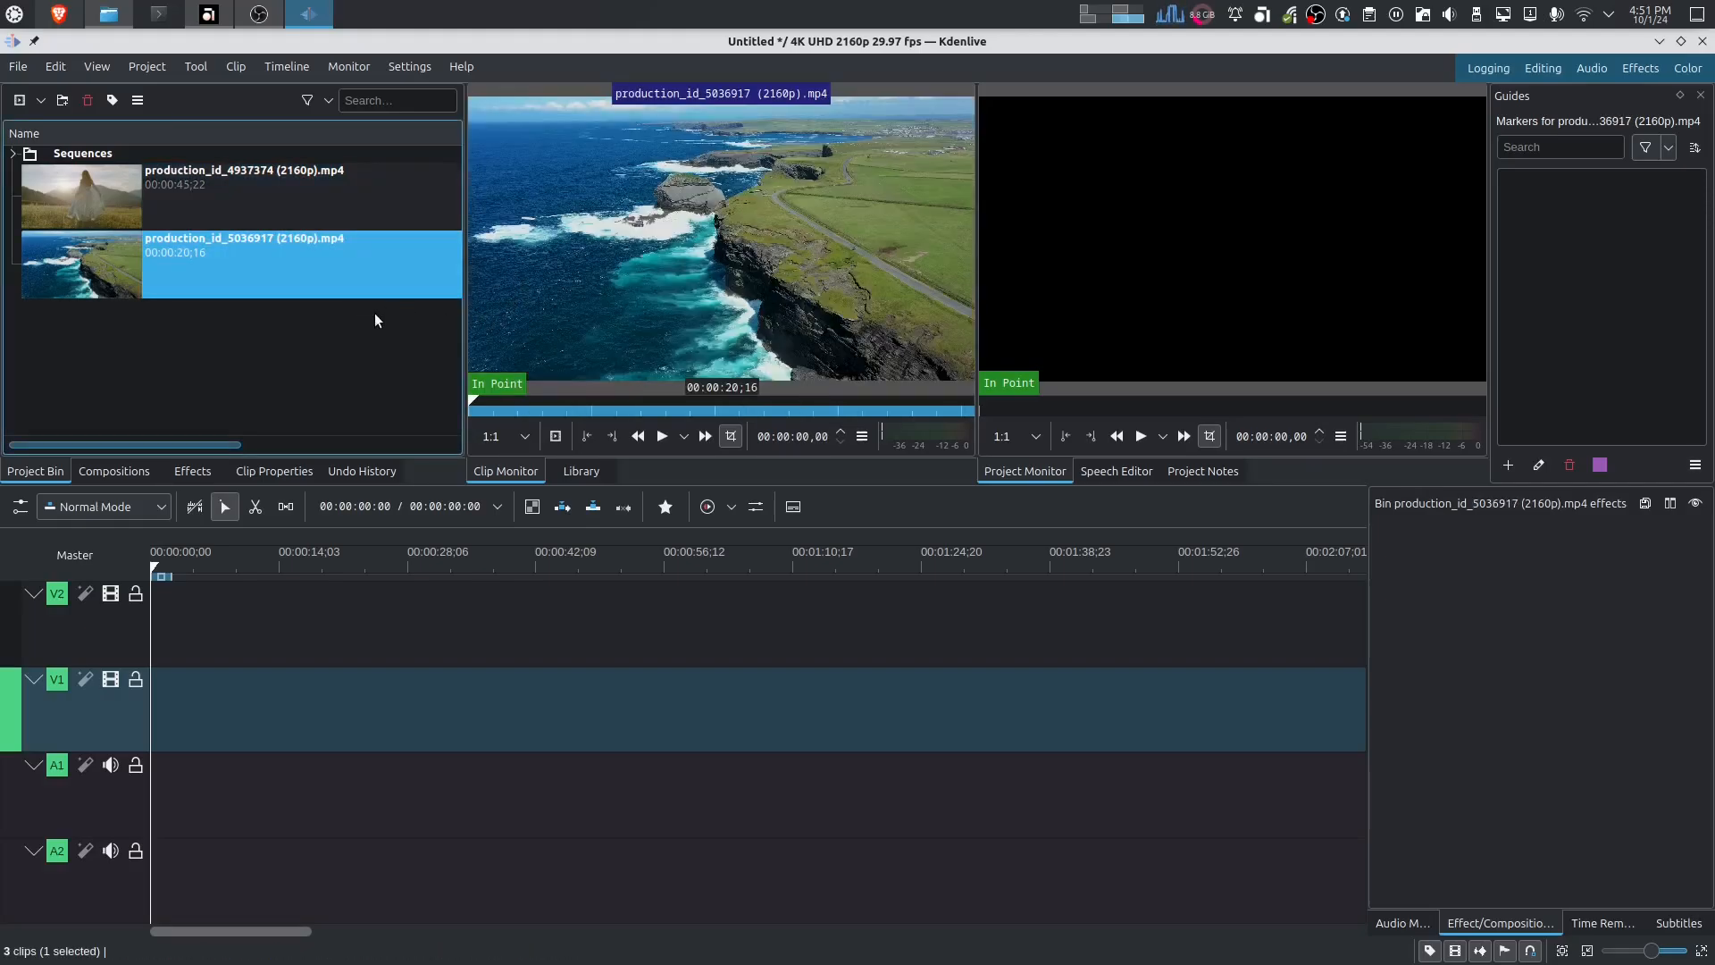
{"action": "left_click", "coordinate": [661, 436]}
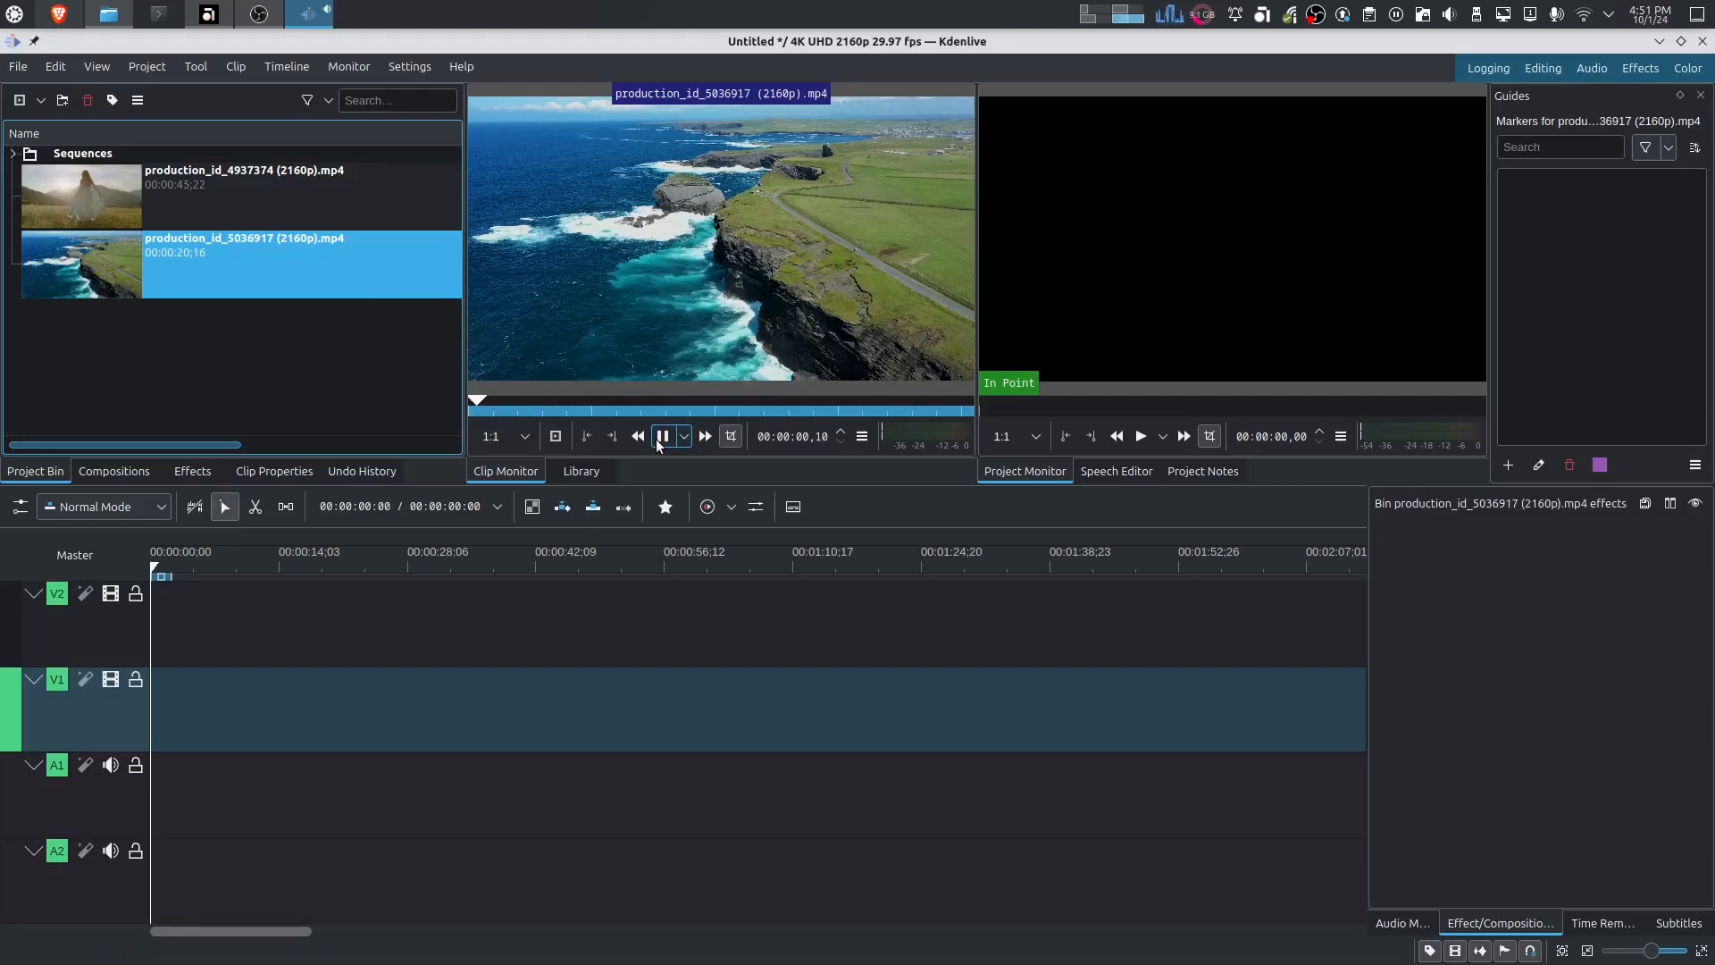
{"action": "left_click", "coordinate": [662, 436]}
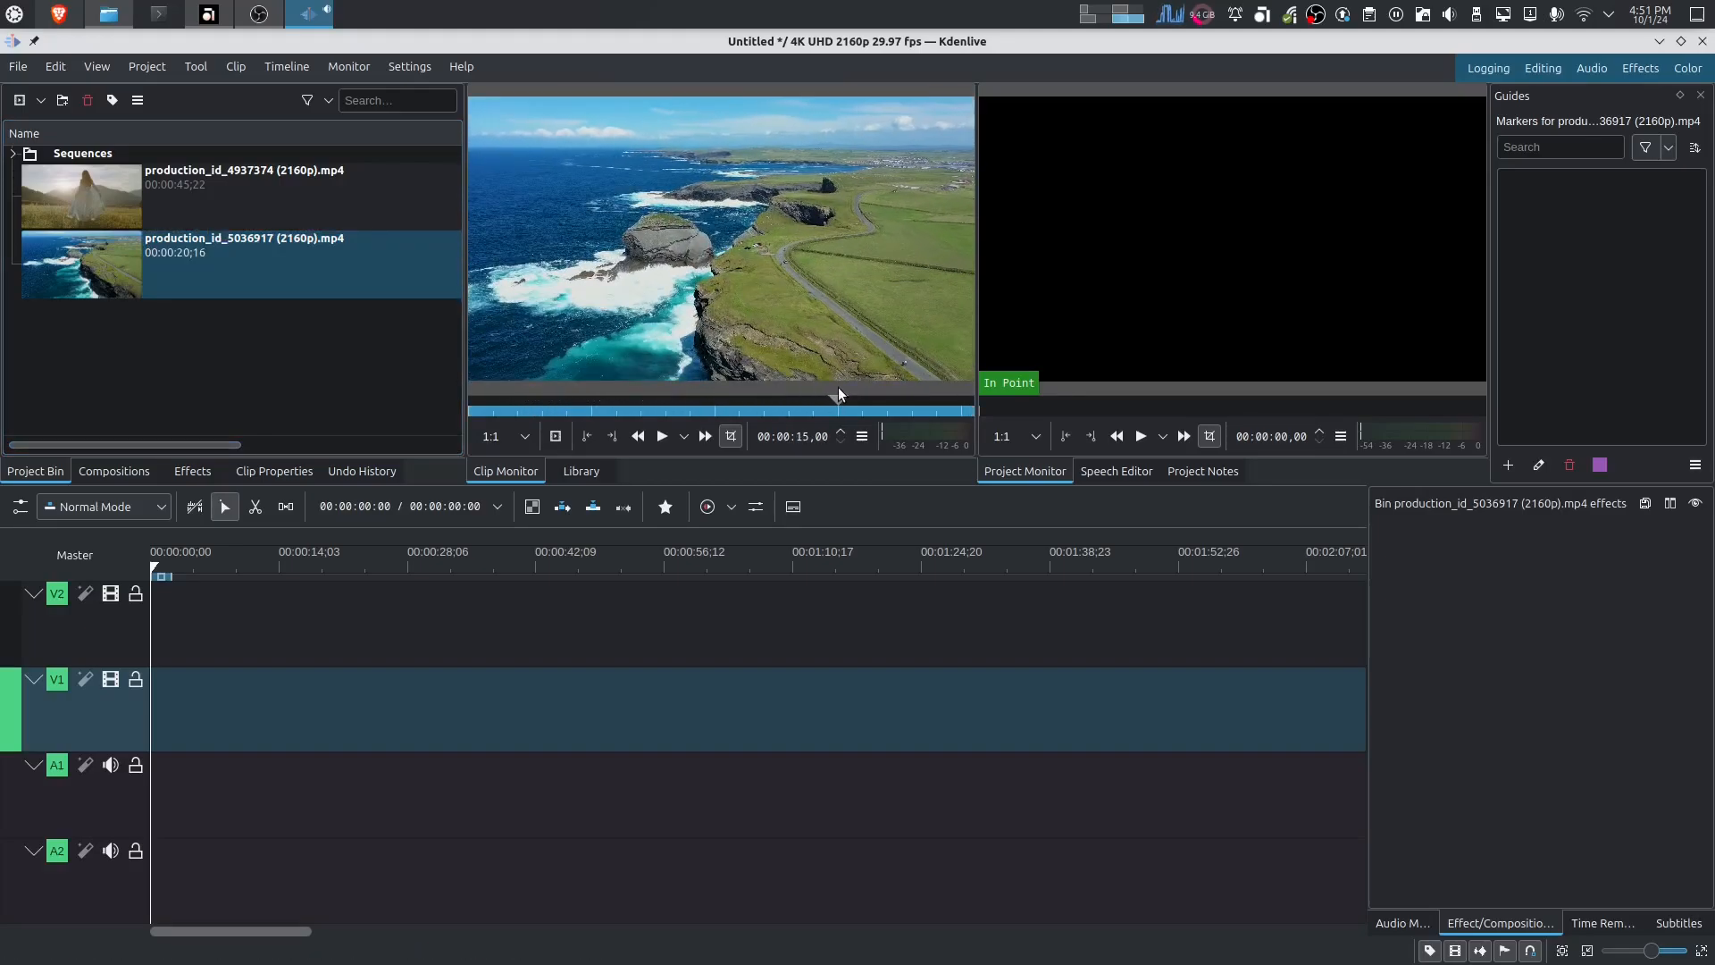
{"action": "left_click", "coordinate": [676, 408]}
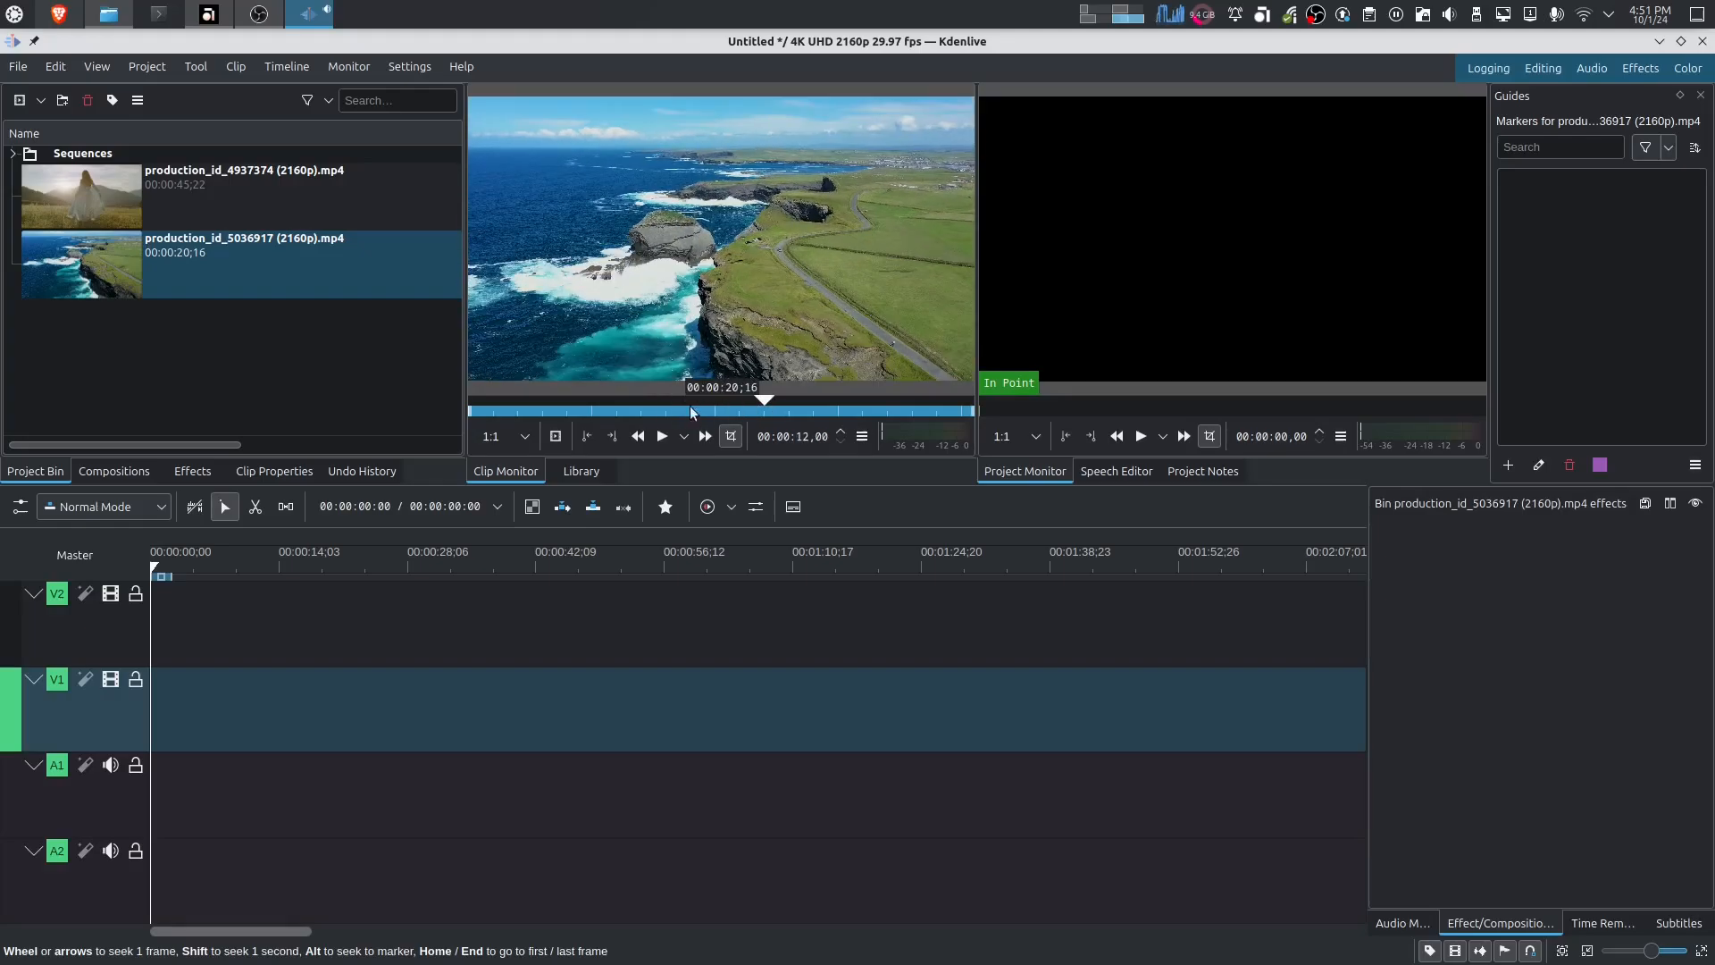
{"action": "left_click", "coordinate": [244, 245]}
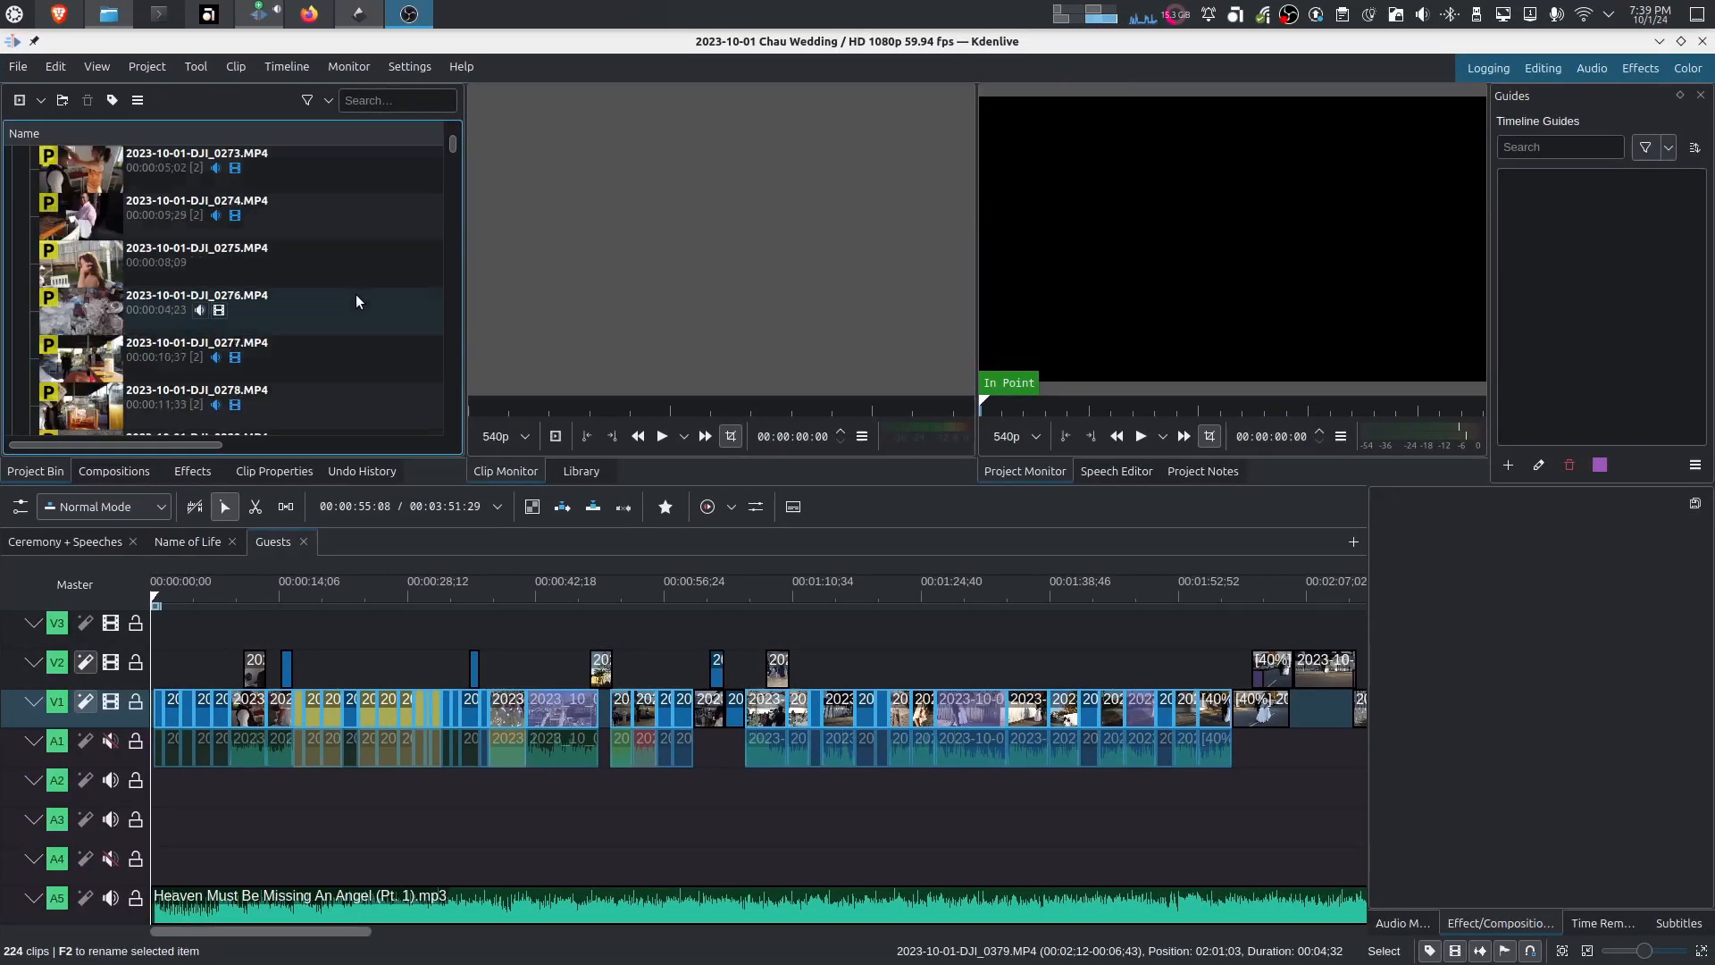
Reach the Proxy Clips page of Configure Kdenlive from the untitled project.
{"action": "scroll", "scroll_direction": "down", "scroll_amount": 3}
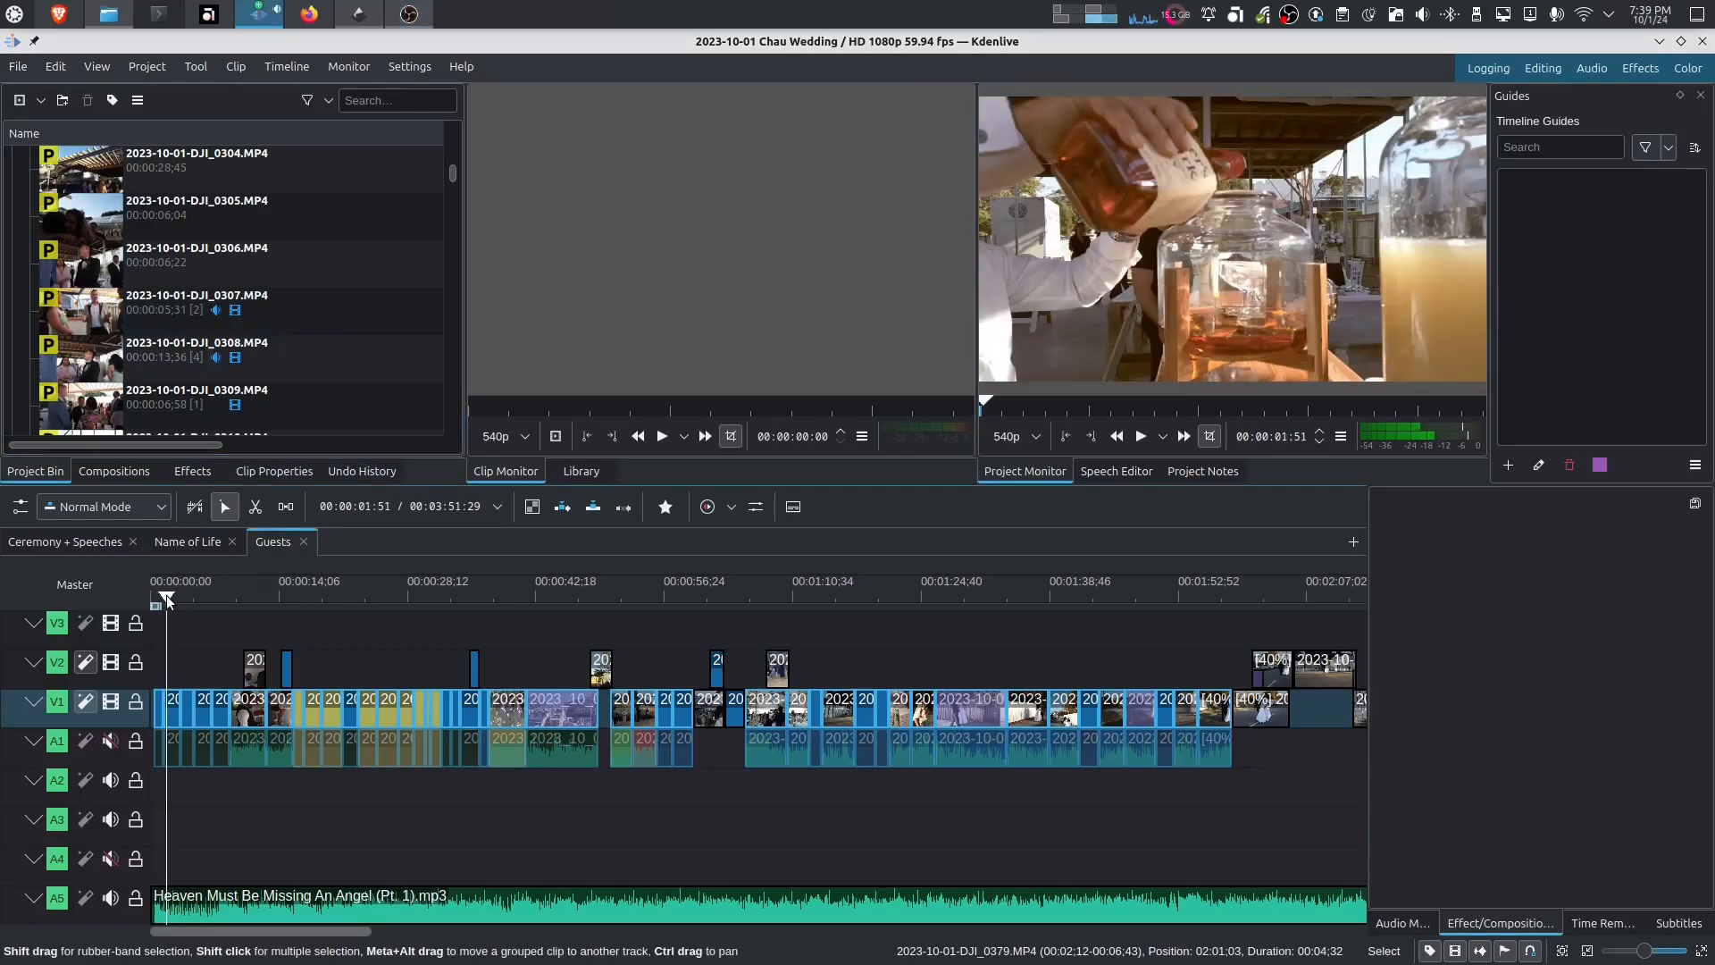
{"action": "left_click", "coordinate": [247, 597]}
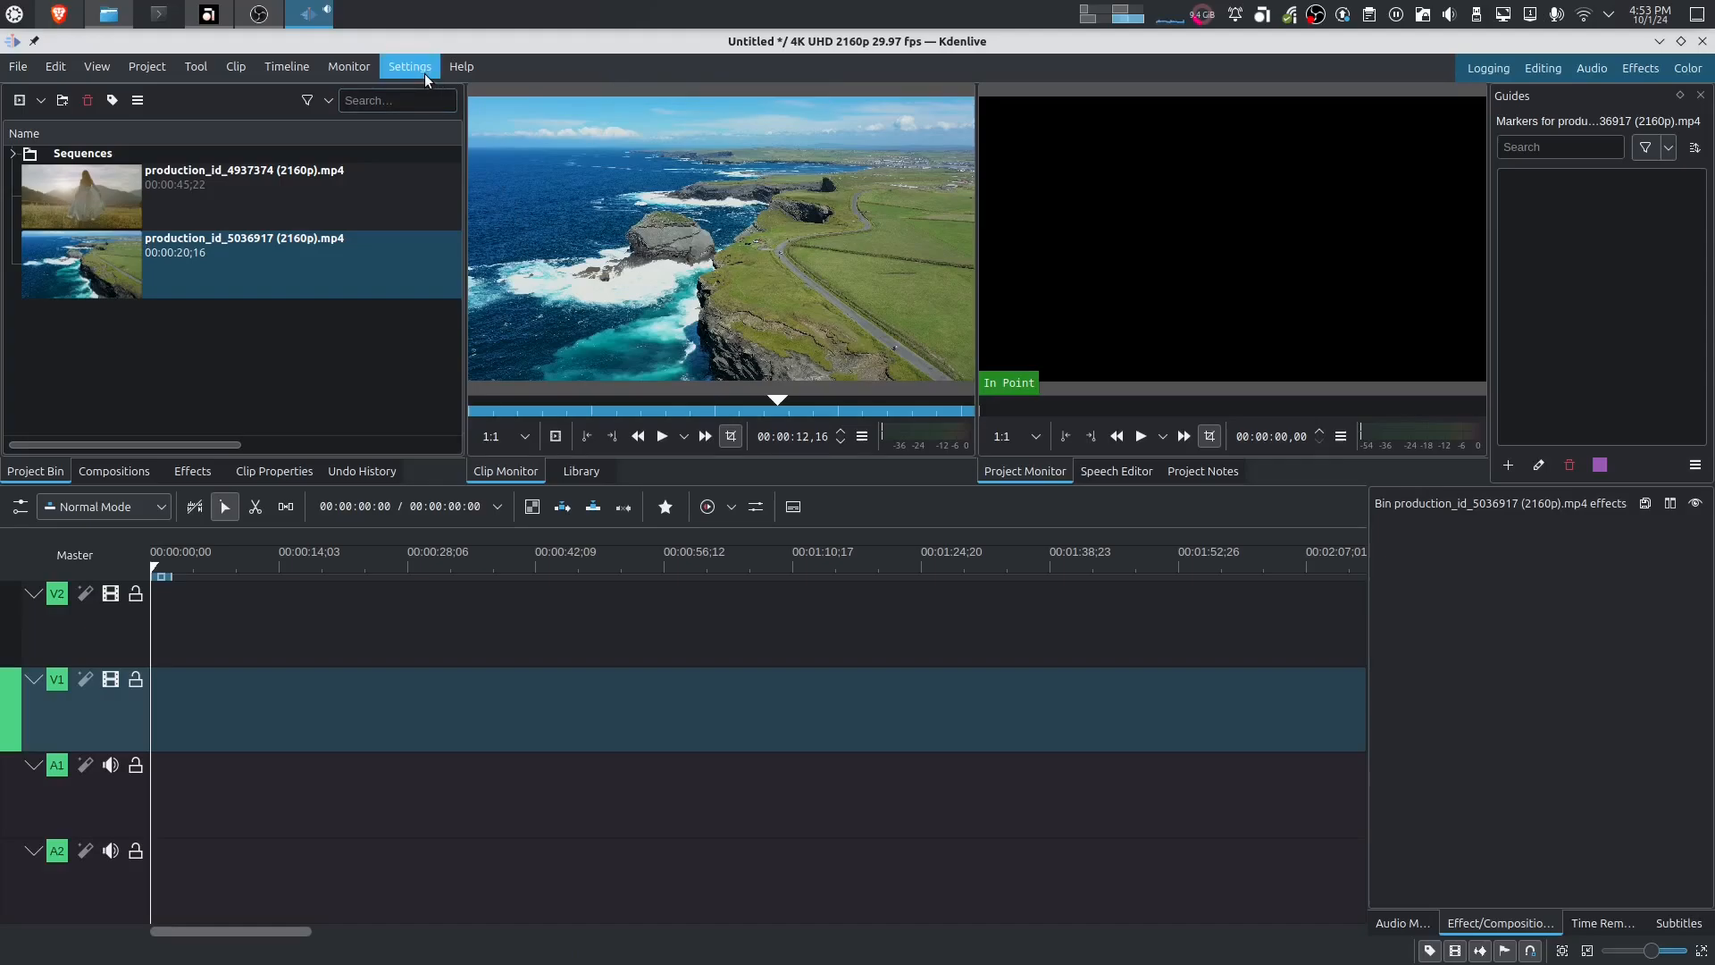
{"action": "left_click", "coordinate": [409, 66]}
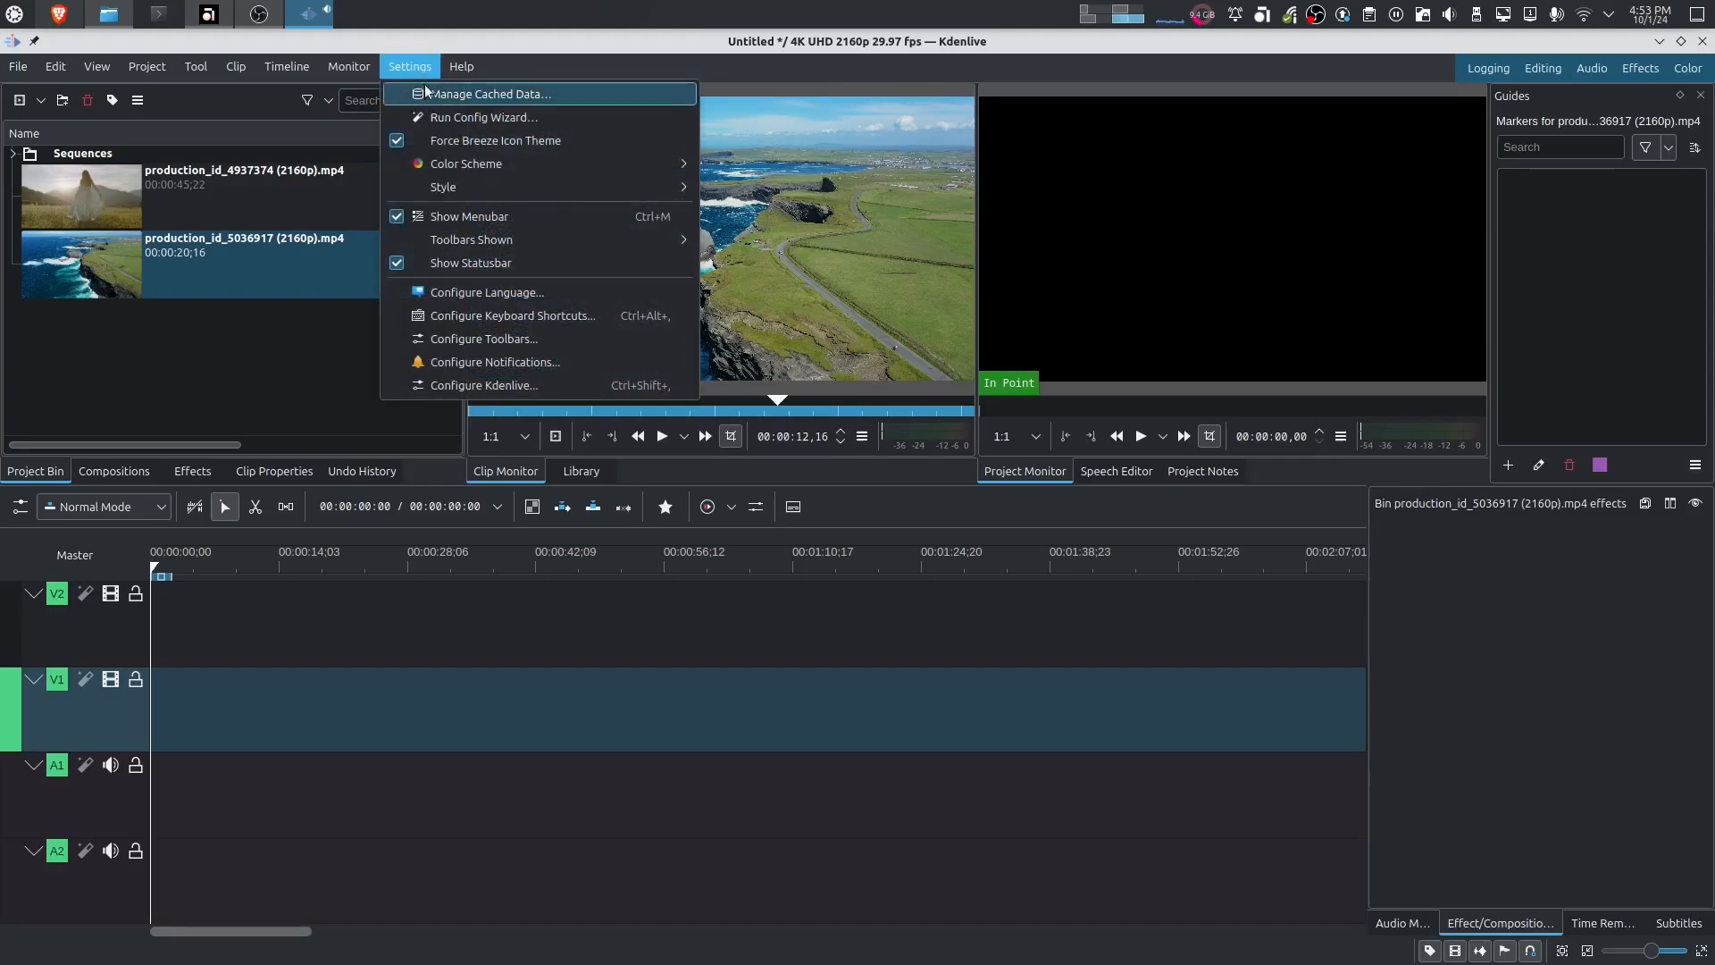
{"action": "left_click", "coordinate": [875, 352]}
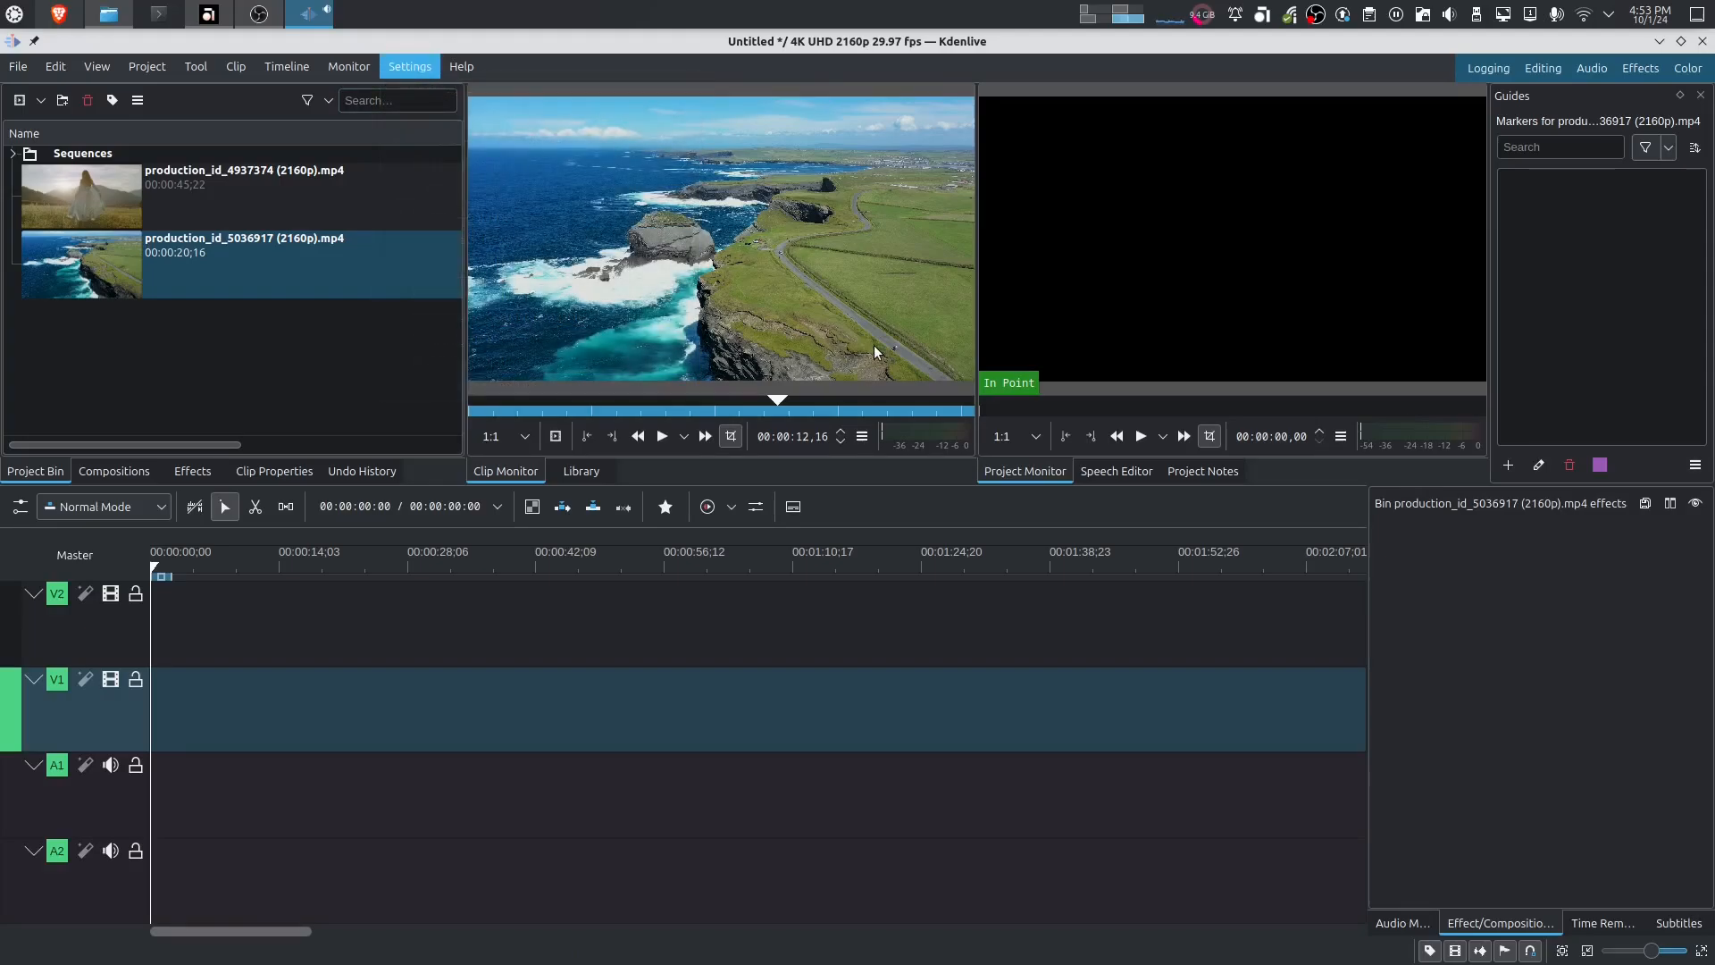
{"action": "left_click", "coordinate": [409, 66]}
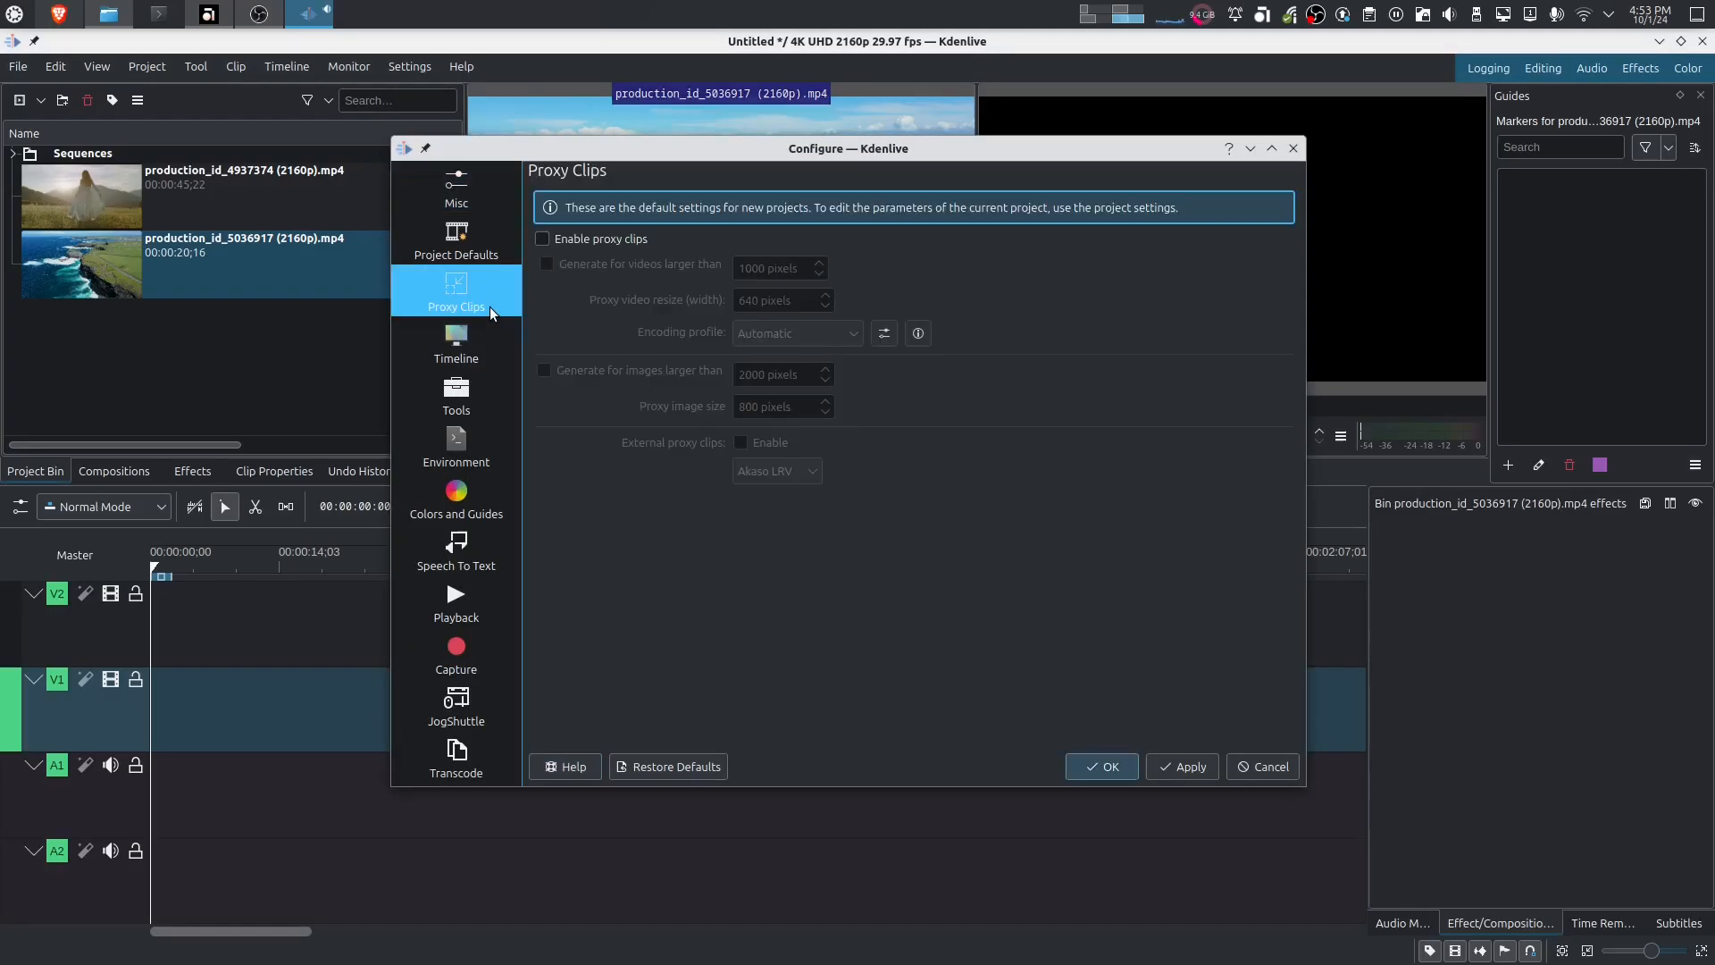
Enable proxy clips, generated for videos larger than 1000 pixels at 640 pixels wide.
{"action": "left_click", "coordinate": [540, 238]}
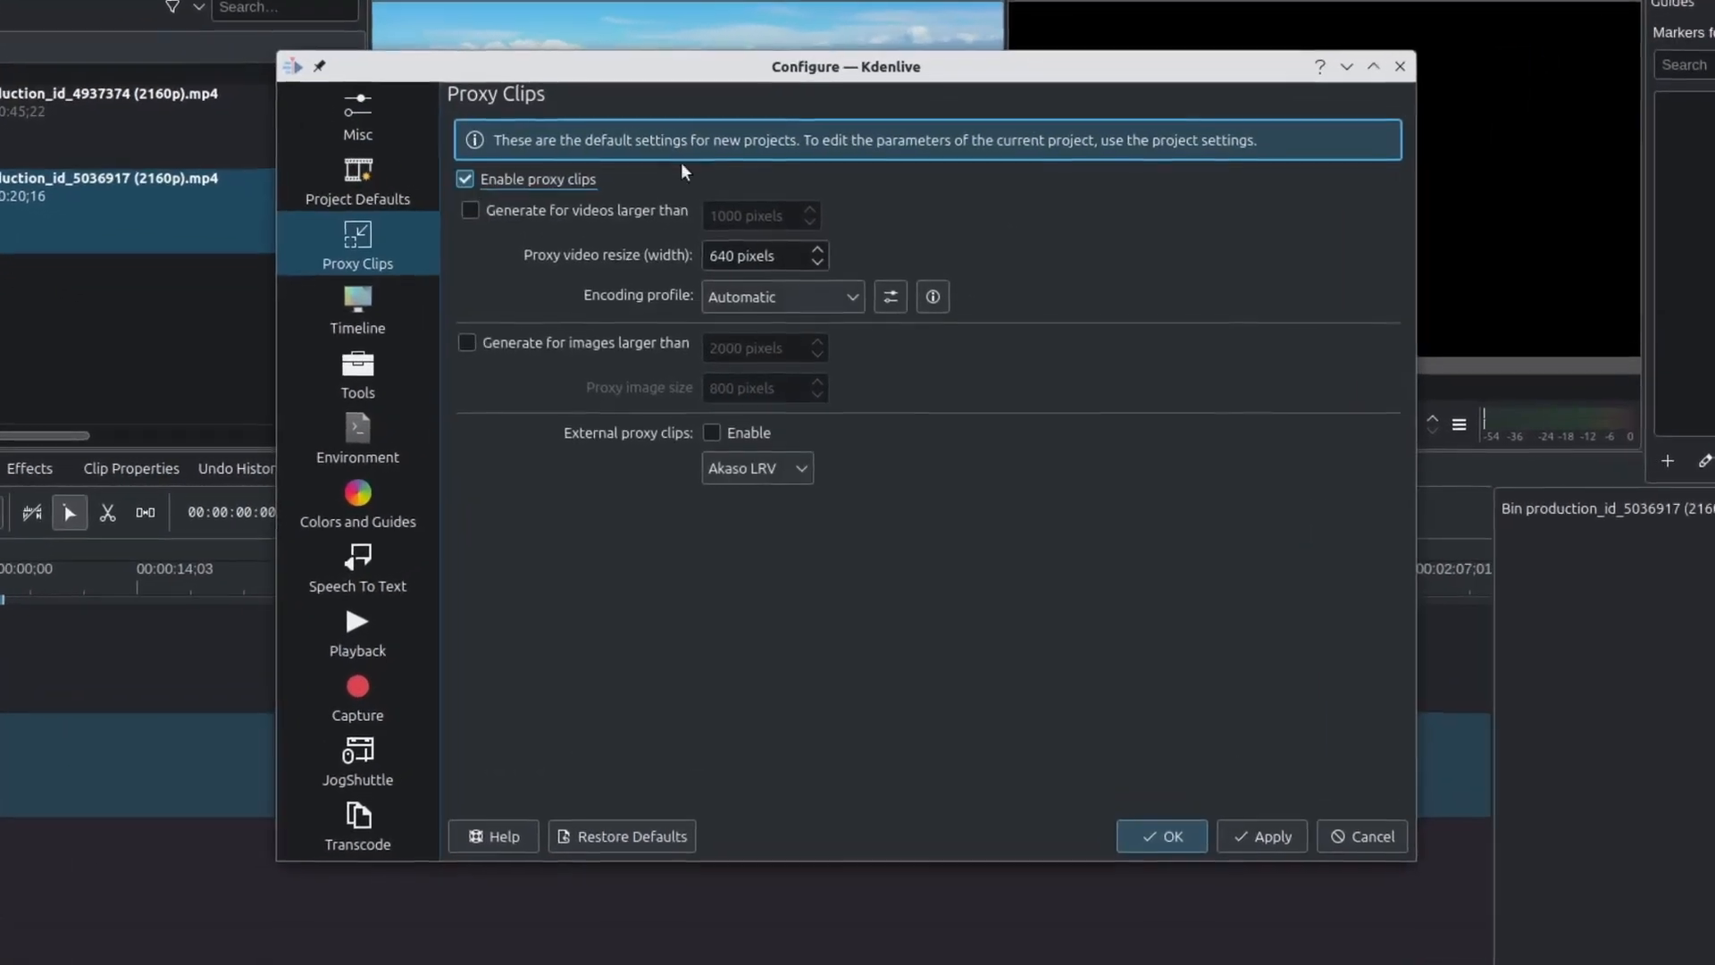
{"action": "mouse_move", "coordinate": [601, 270]}
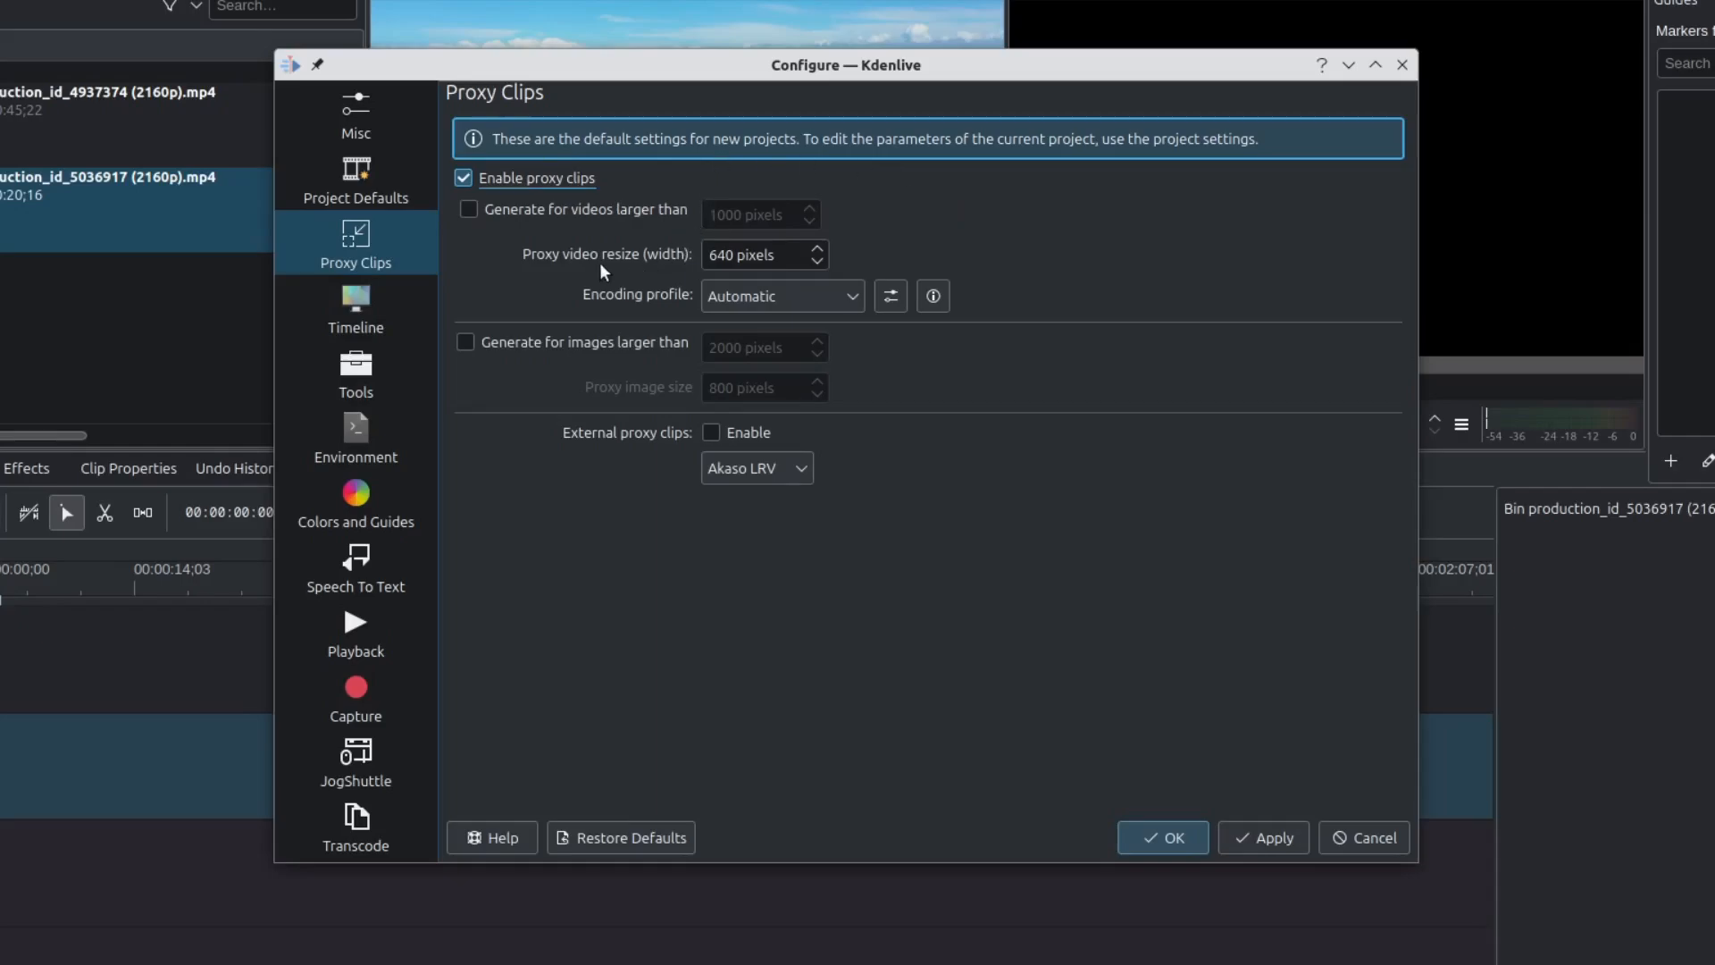
{"action": "left_click", "coordinate": [468, 209]}
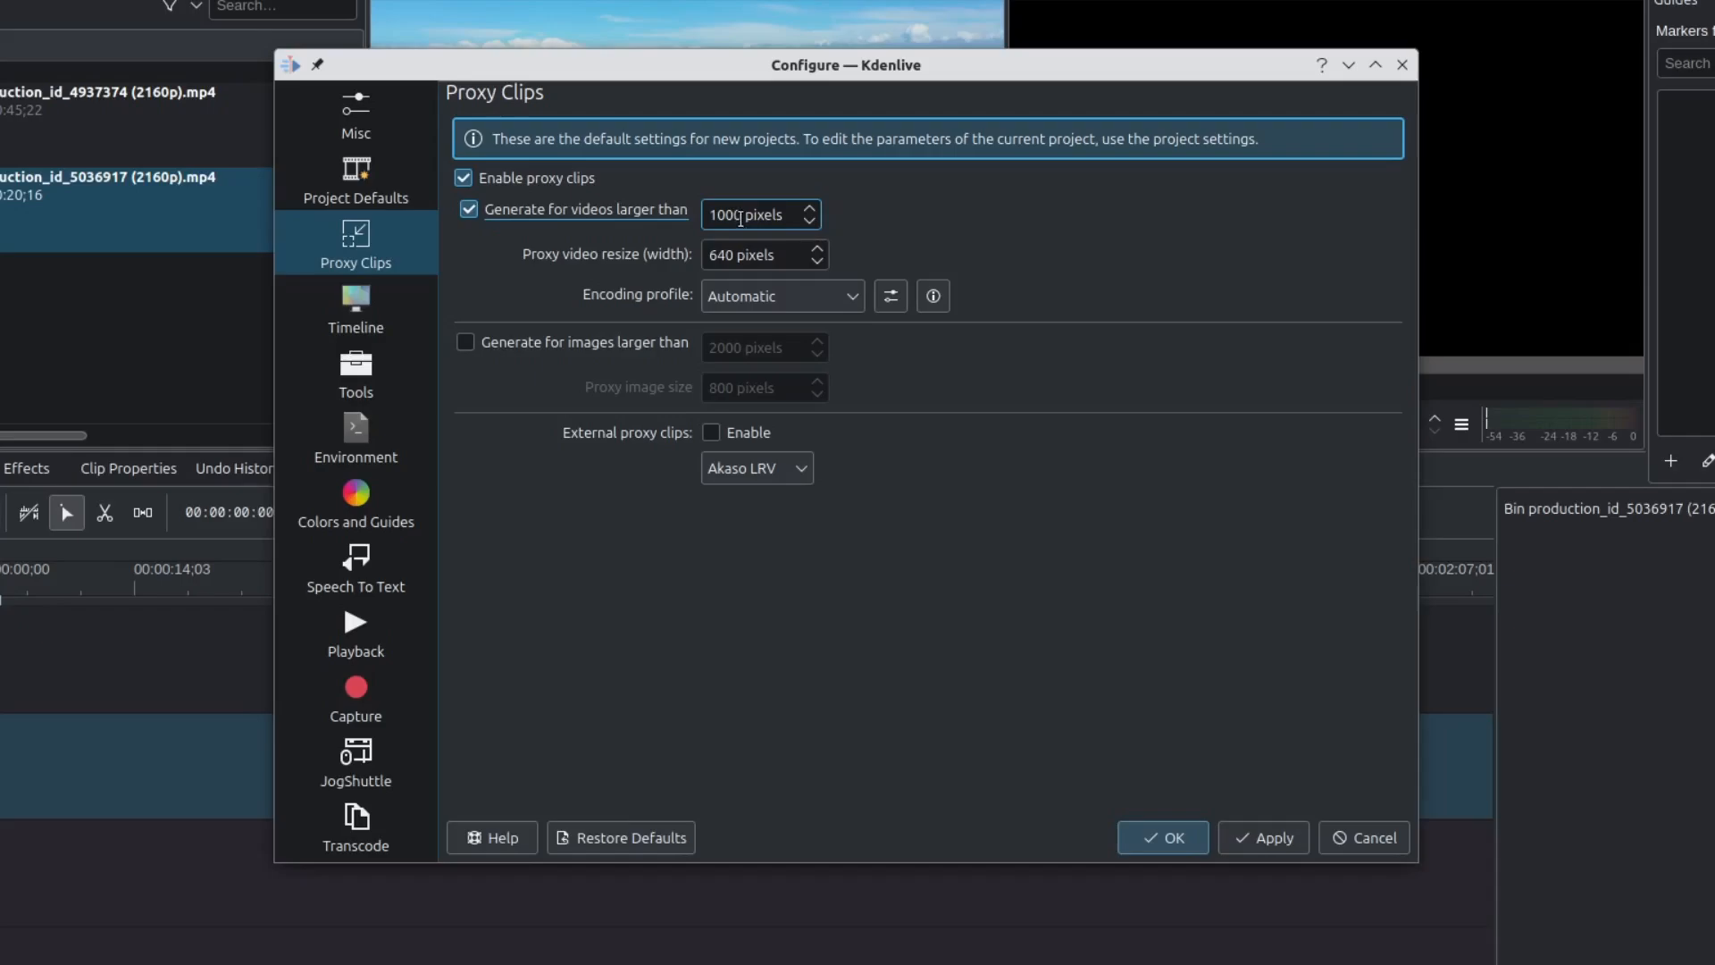
{"action": "triple_click", "coordinate": [731, 213]}
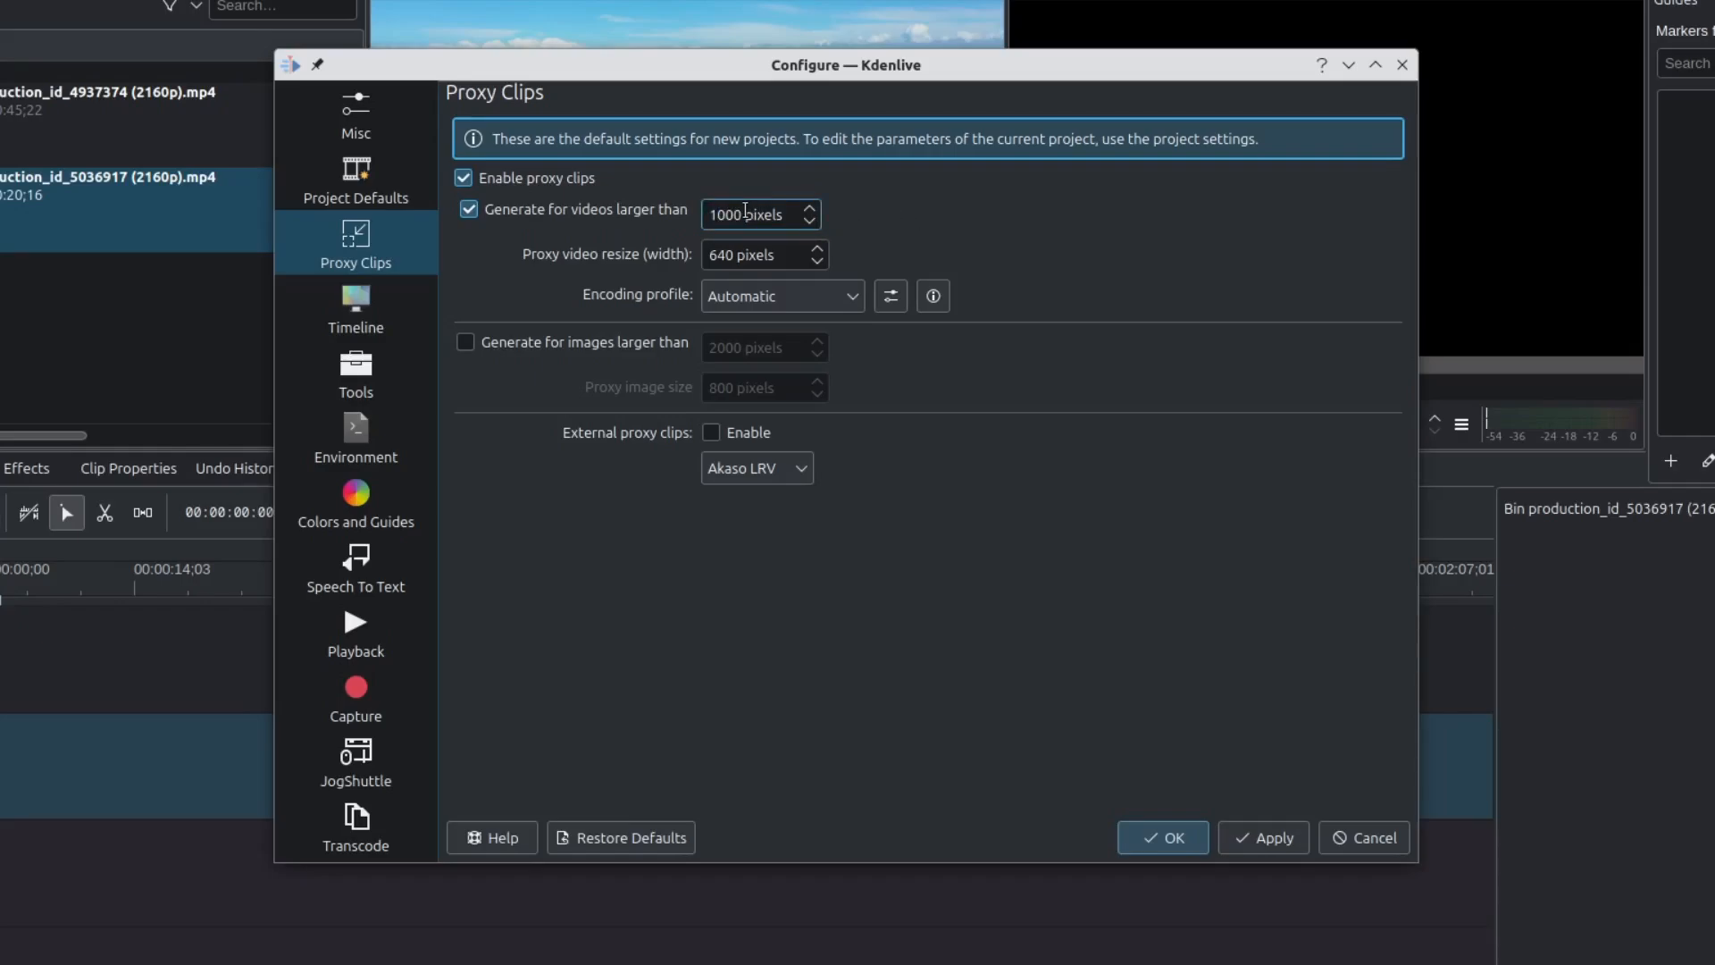
{"action": "left_click", "coordinate": [754, 253]}
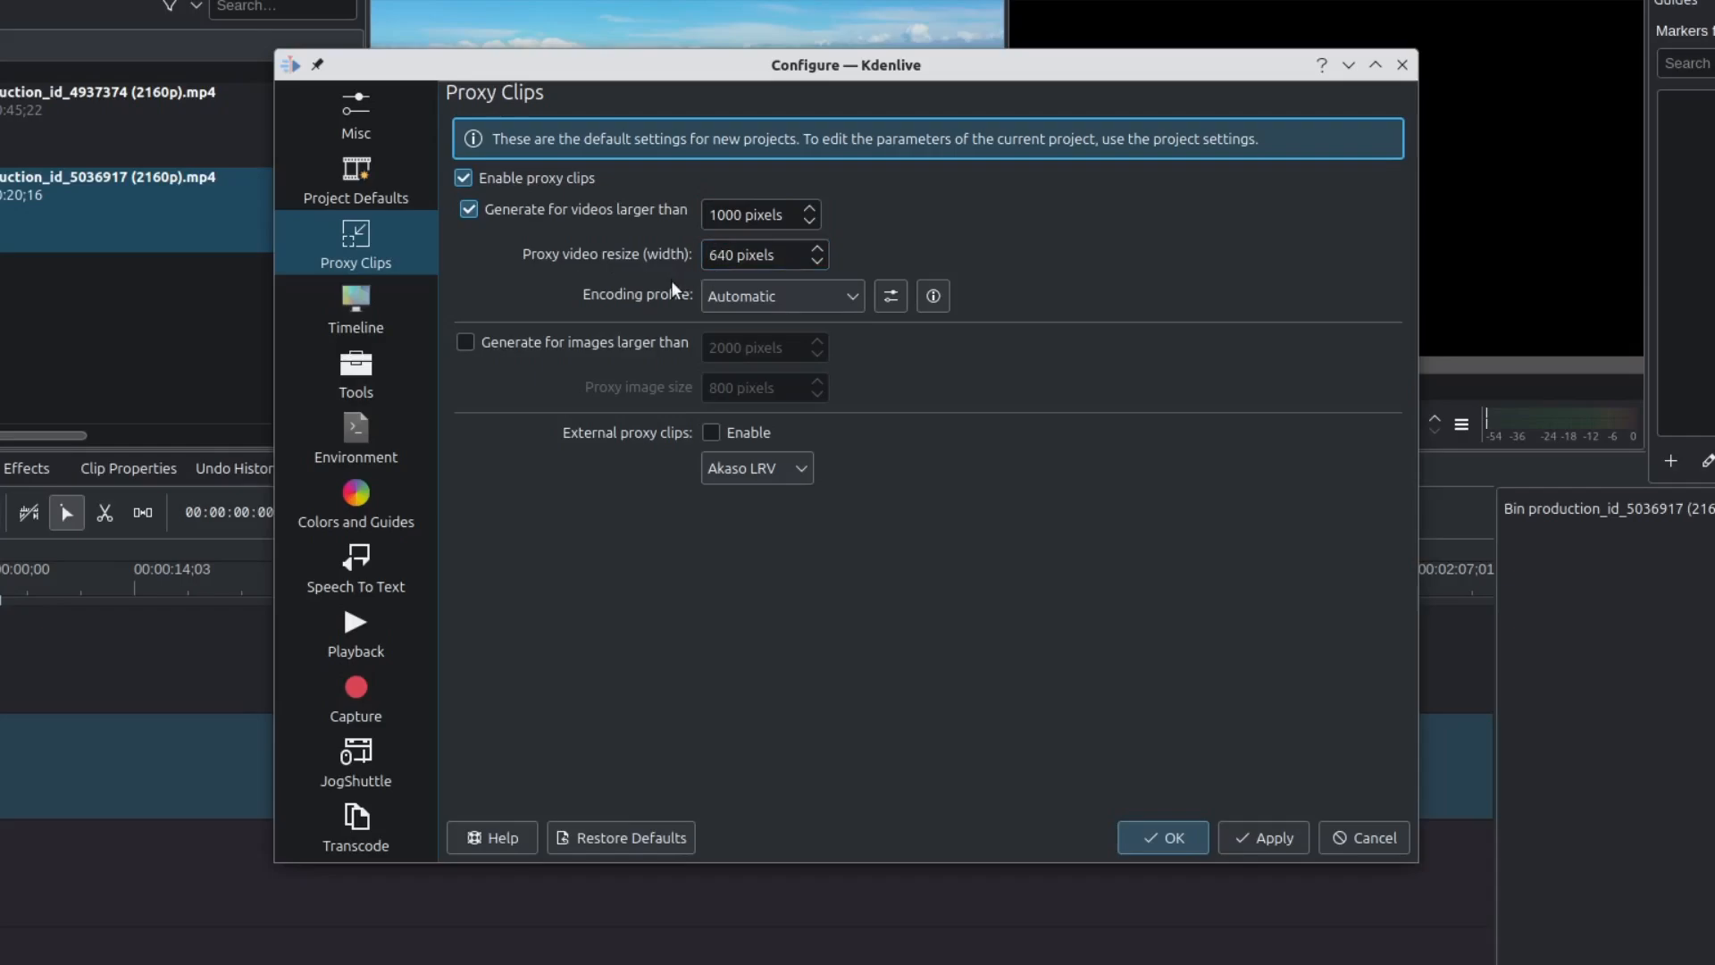
Browse the encoding profiles, keep Automatic, and apply and confirm the proxy defaults.
{"action": "left_click", "coordinate": [782, 295]}
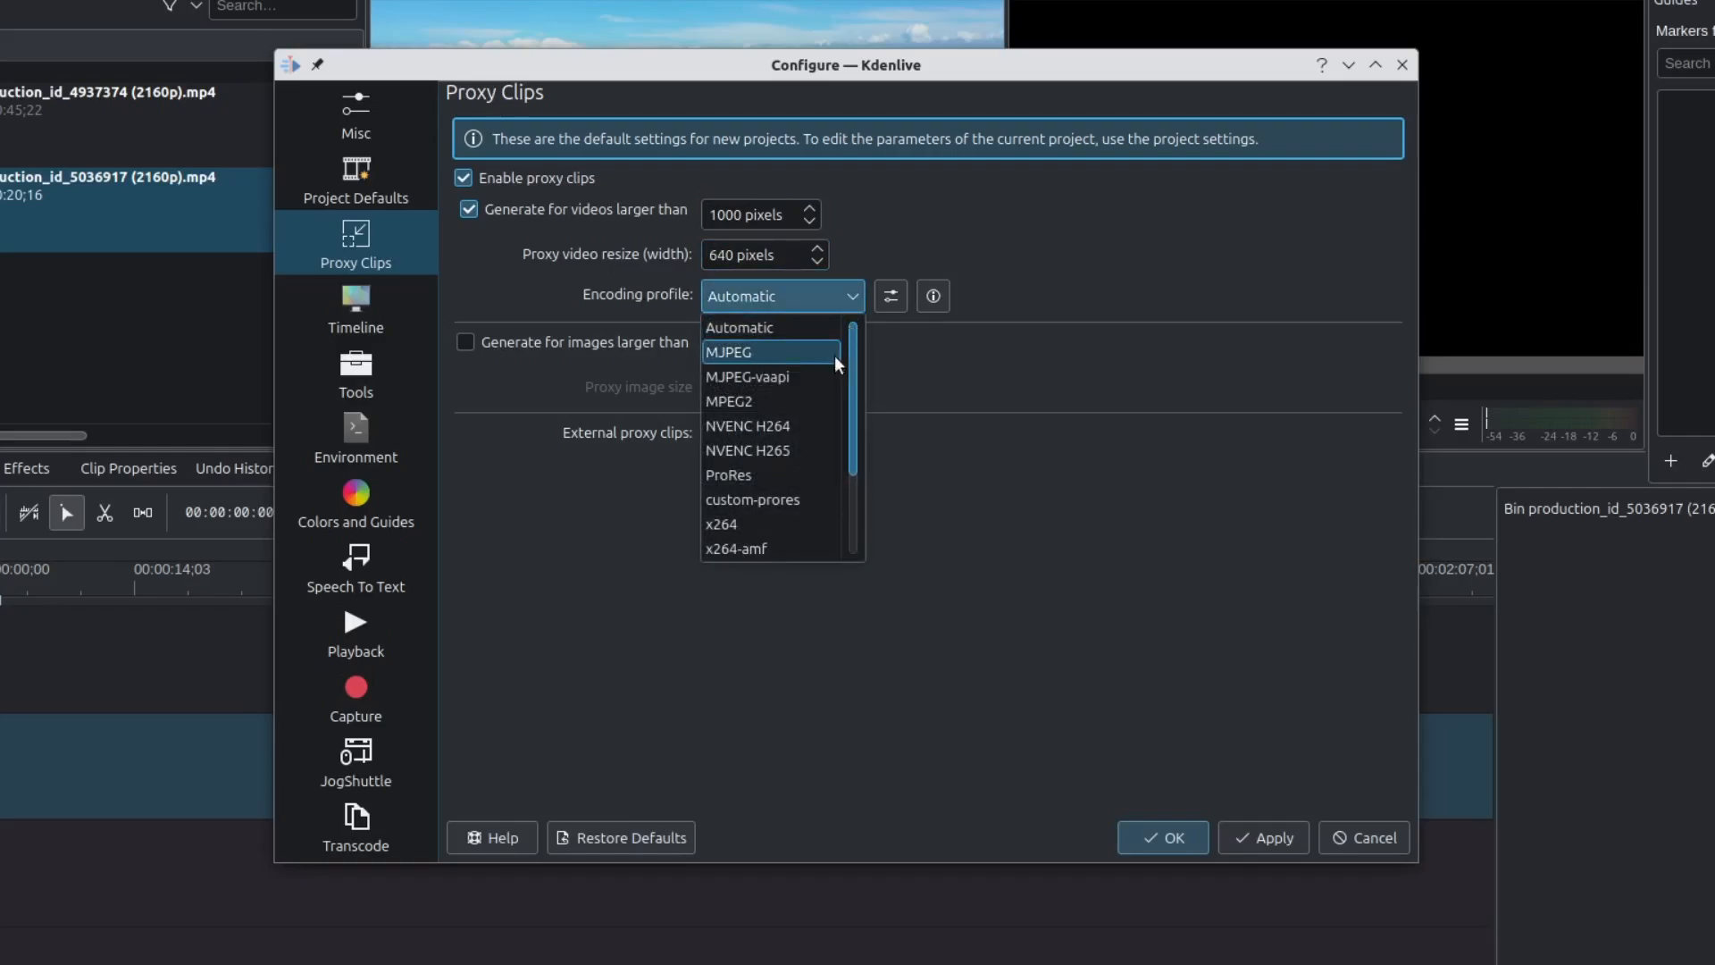
{"action": "scroll", "scroll_direction": "down", "scroll_amount": 3}
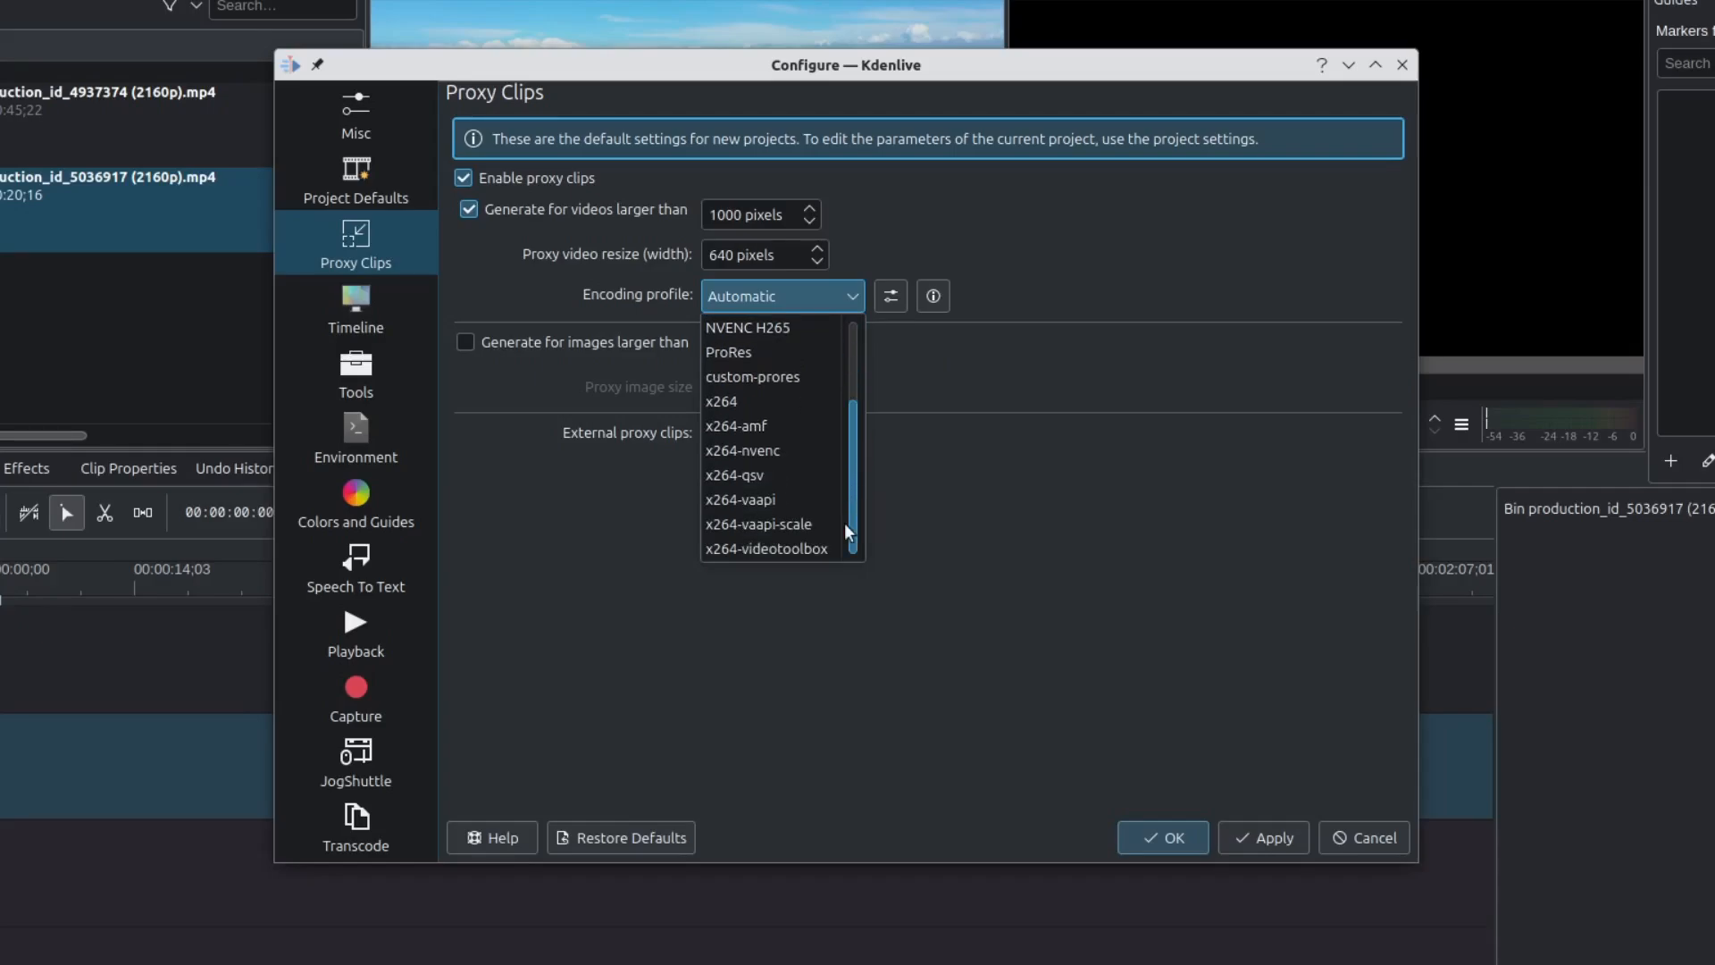
{"action": "scroll", "scroll_direction": "up", "scroll_amount": 3}
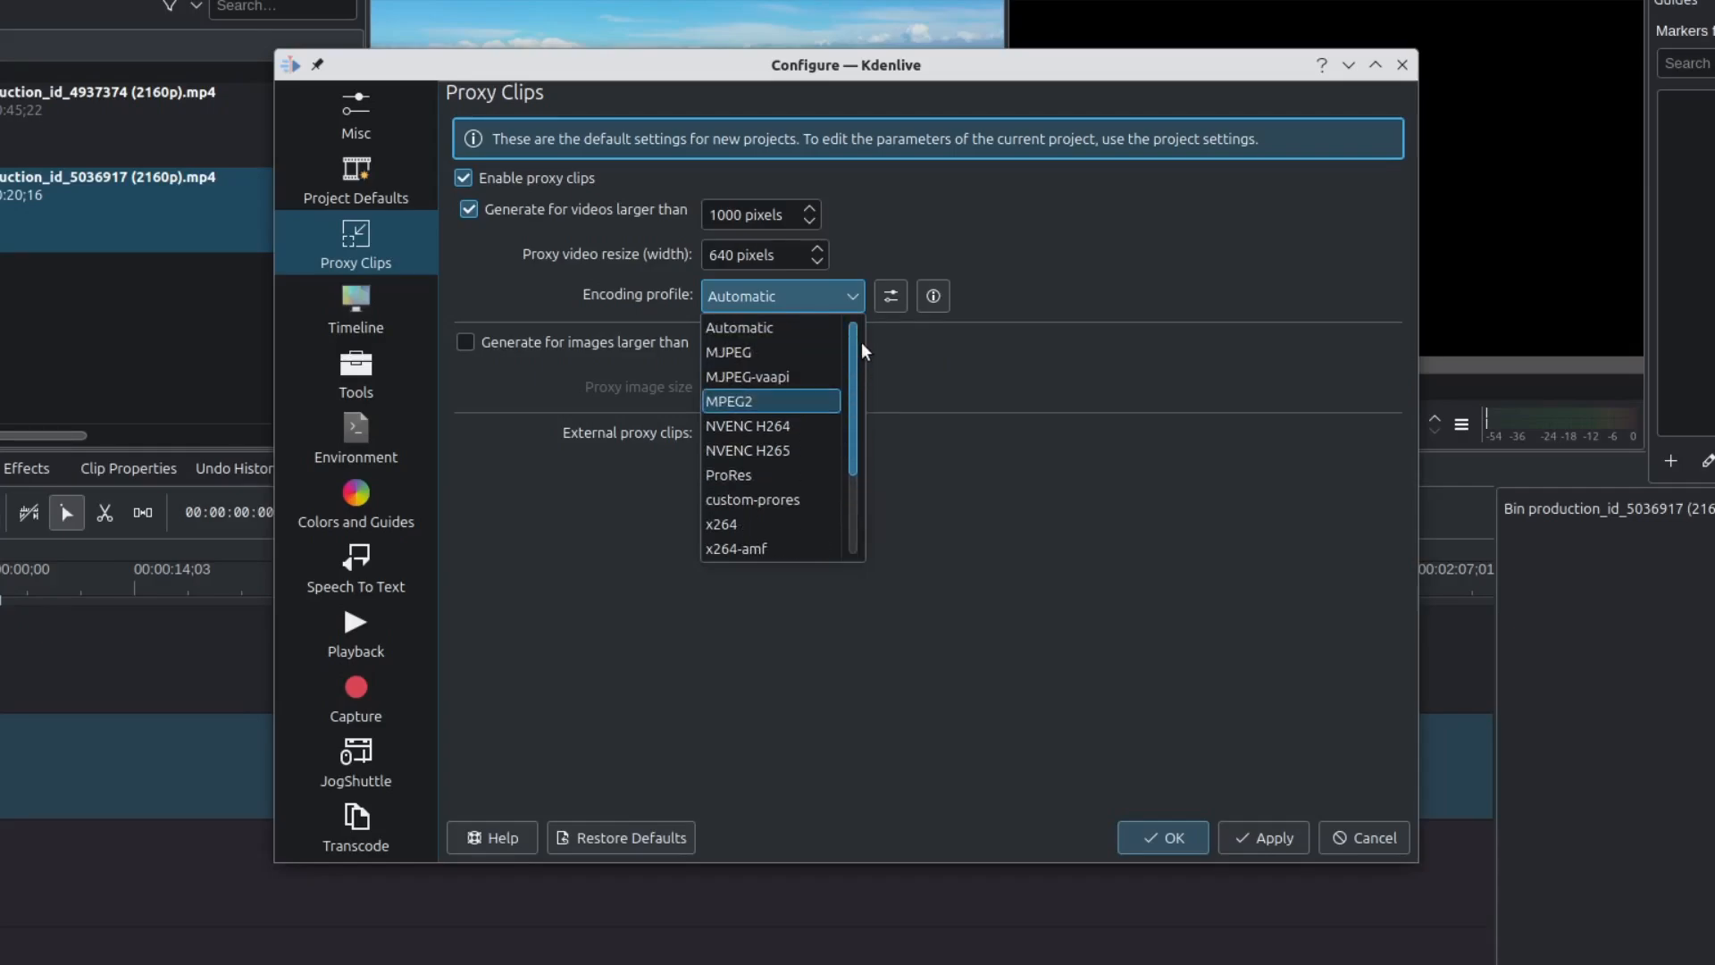
{"action": "left_click", "coordinate": [737, 327]}
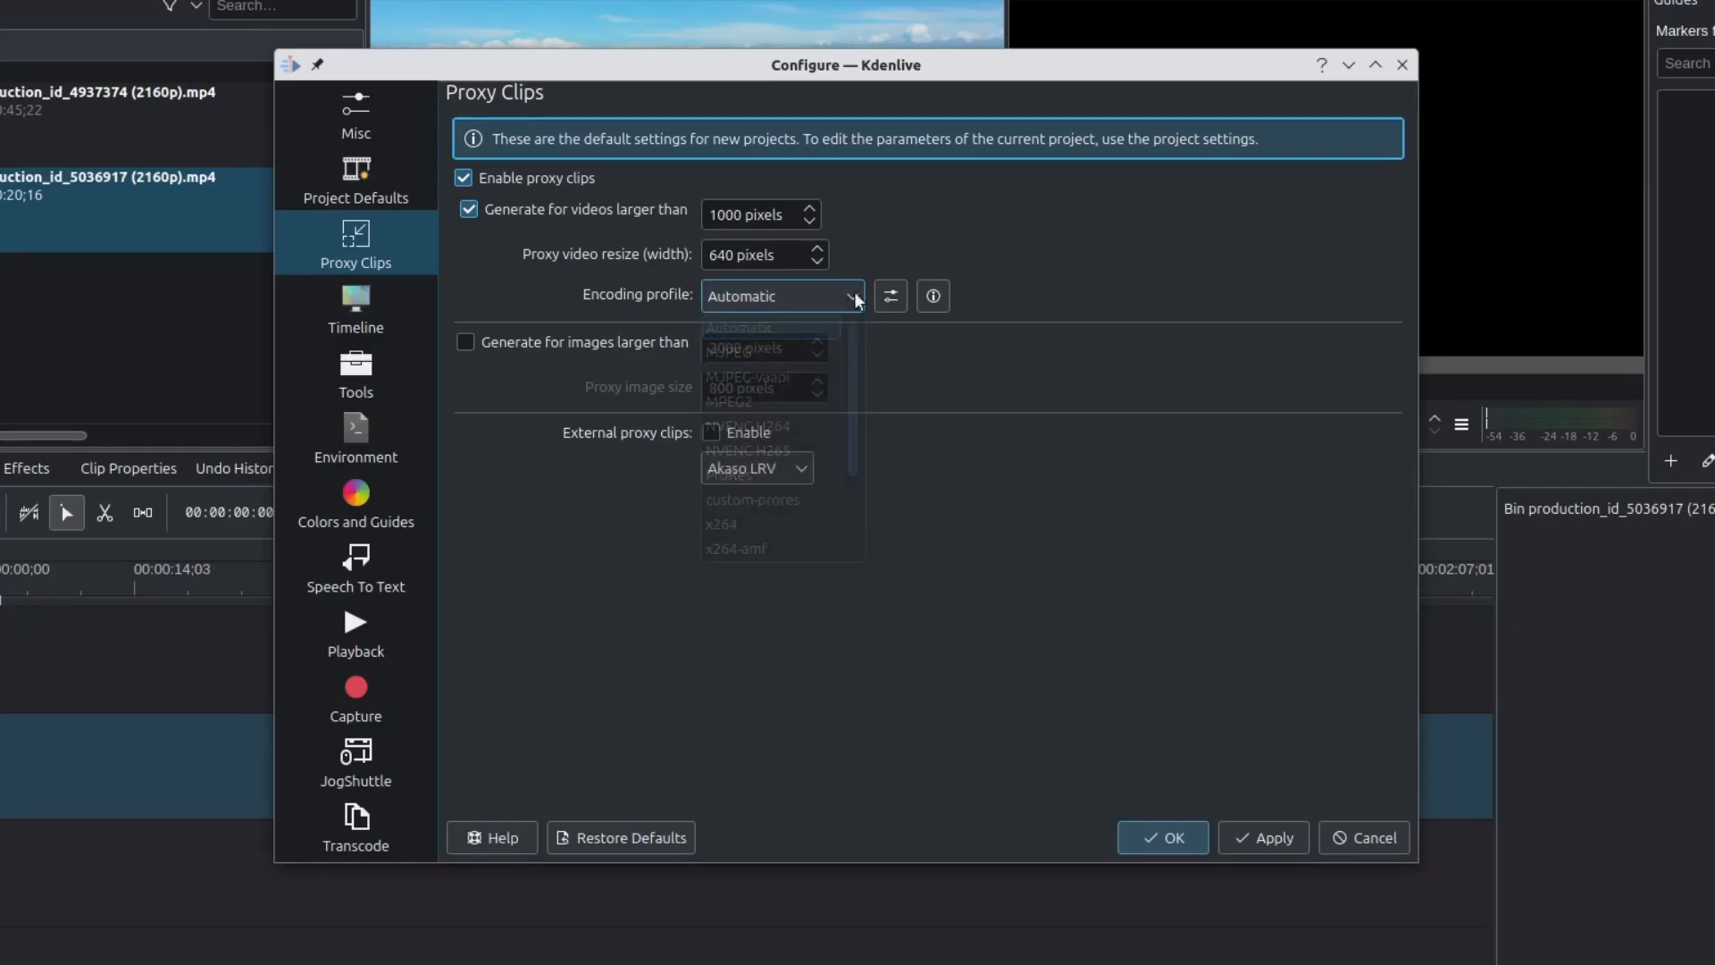
{"action": "left_click", "coordinate": [739, 325]}
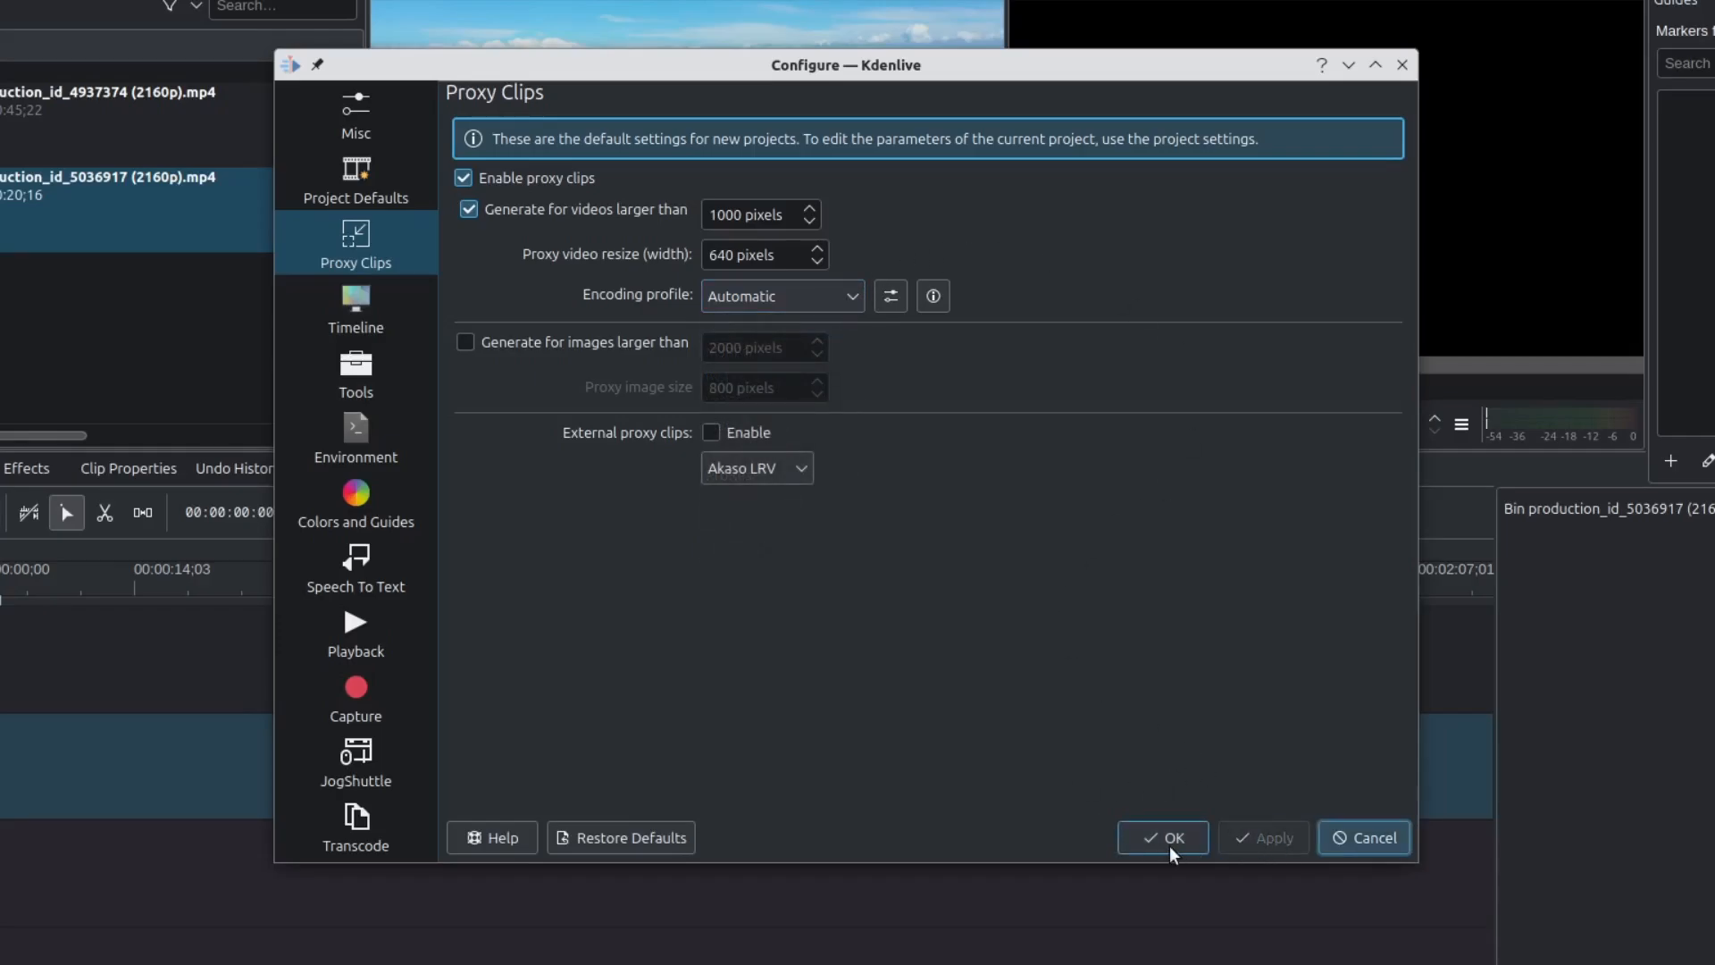
{"action": "left_click", "coordinate": [1162, 836]}
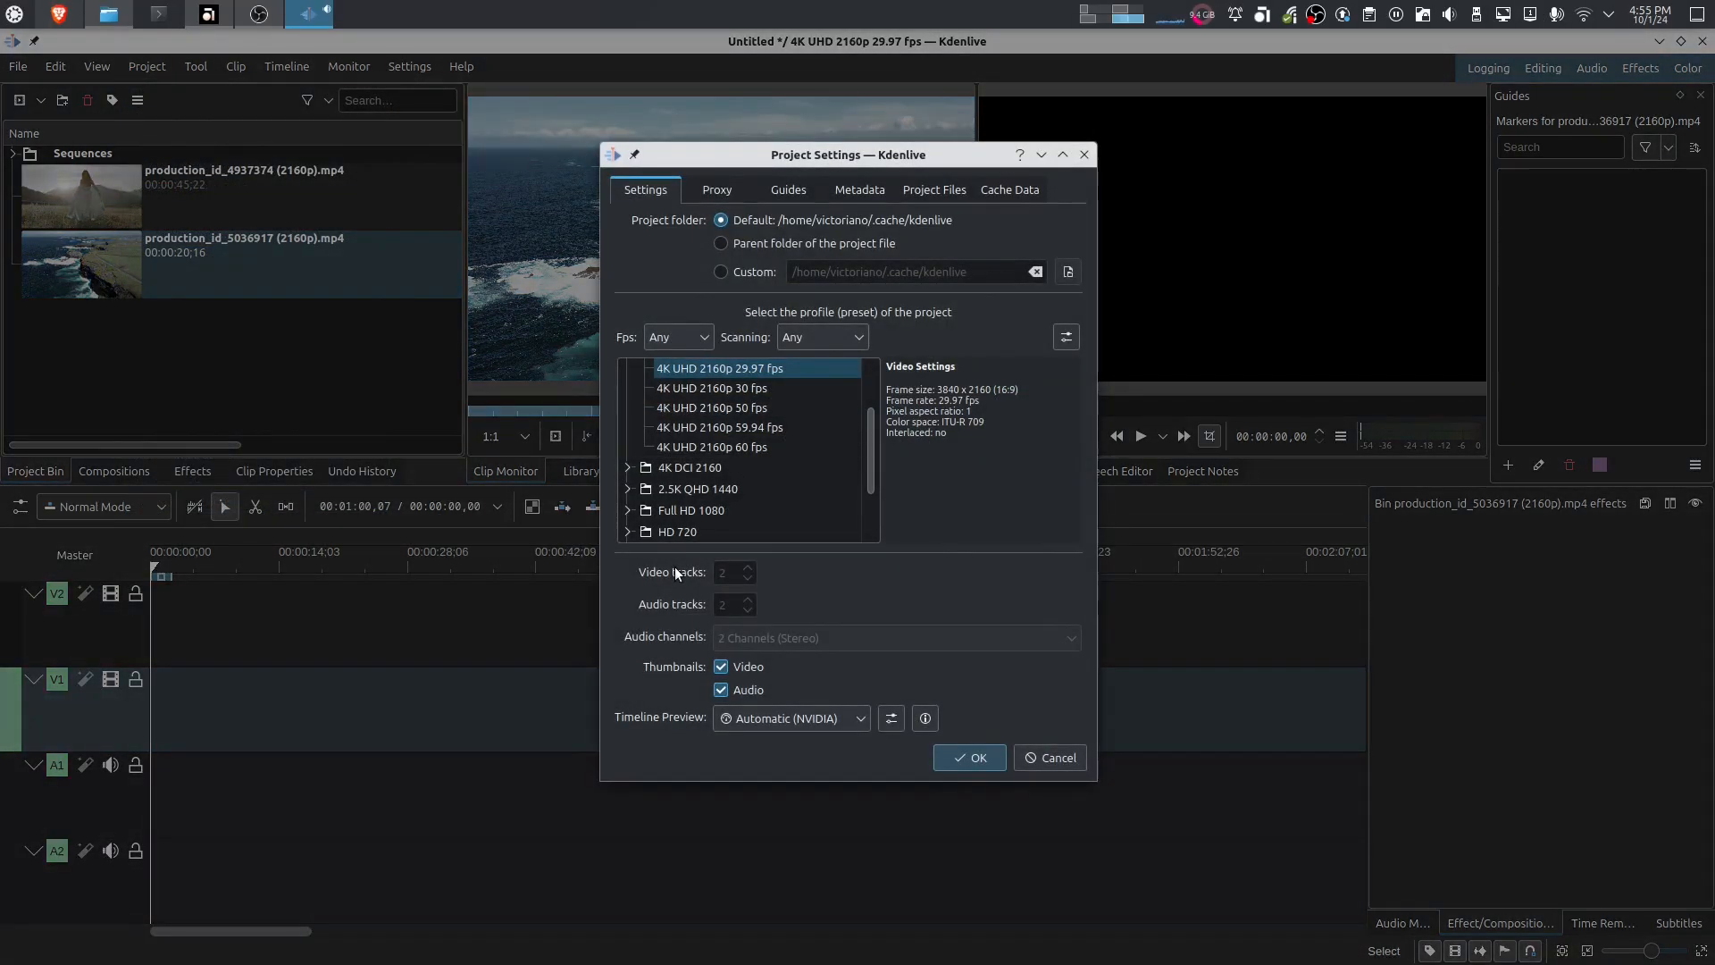
Enable project proxy clips for videos larger than 1000 pixels with the x264 profile.
{"action": "left_click", "coordinate": [717, 189]}
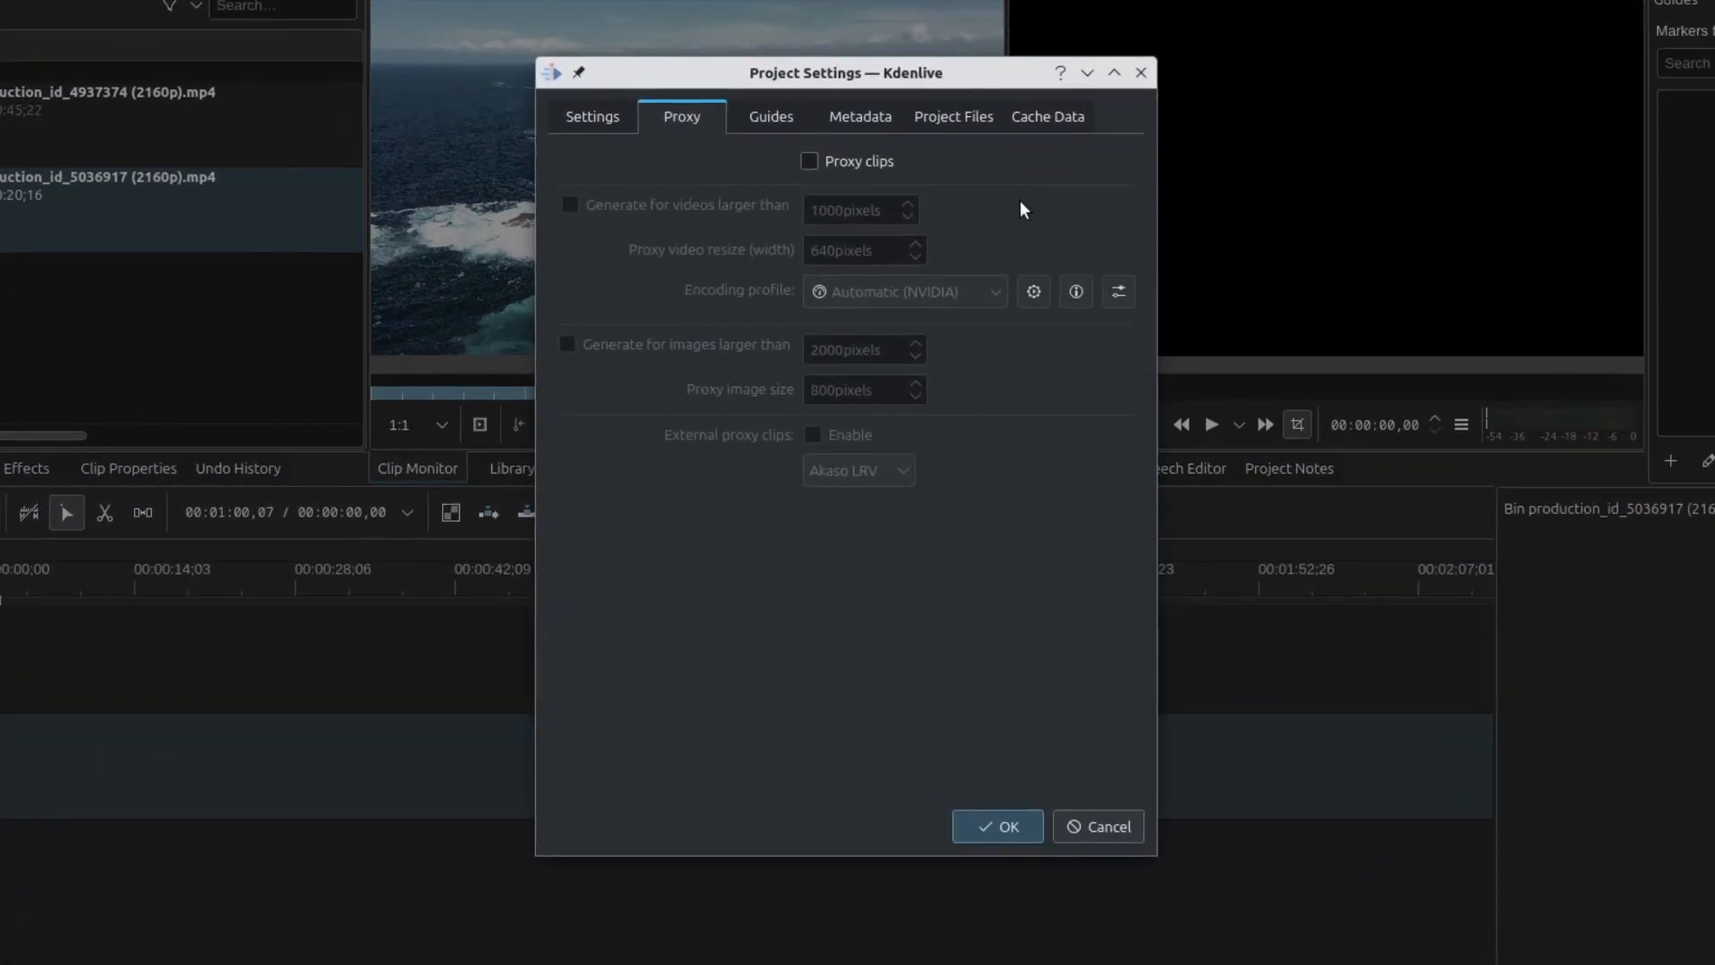
{"action": "mouse_move", "coordinate": [826, 179]}
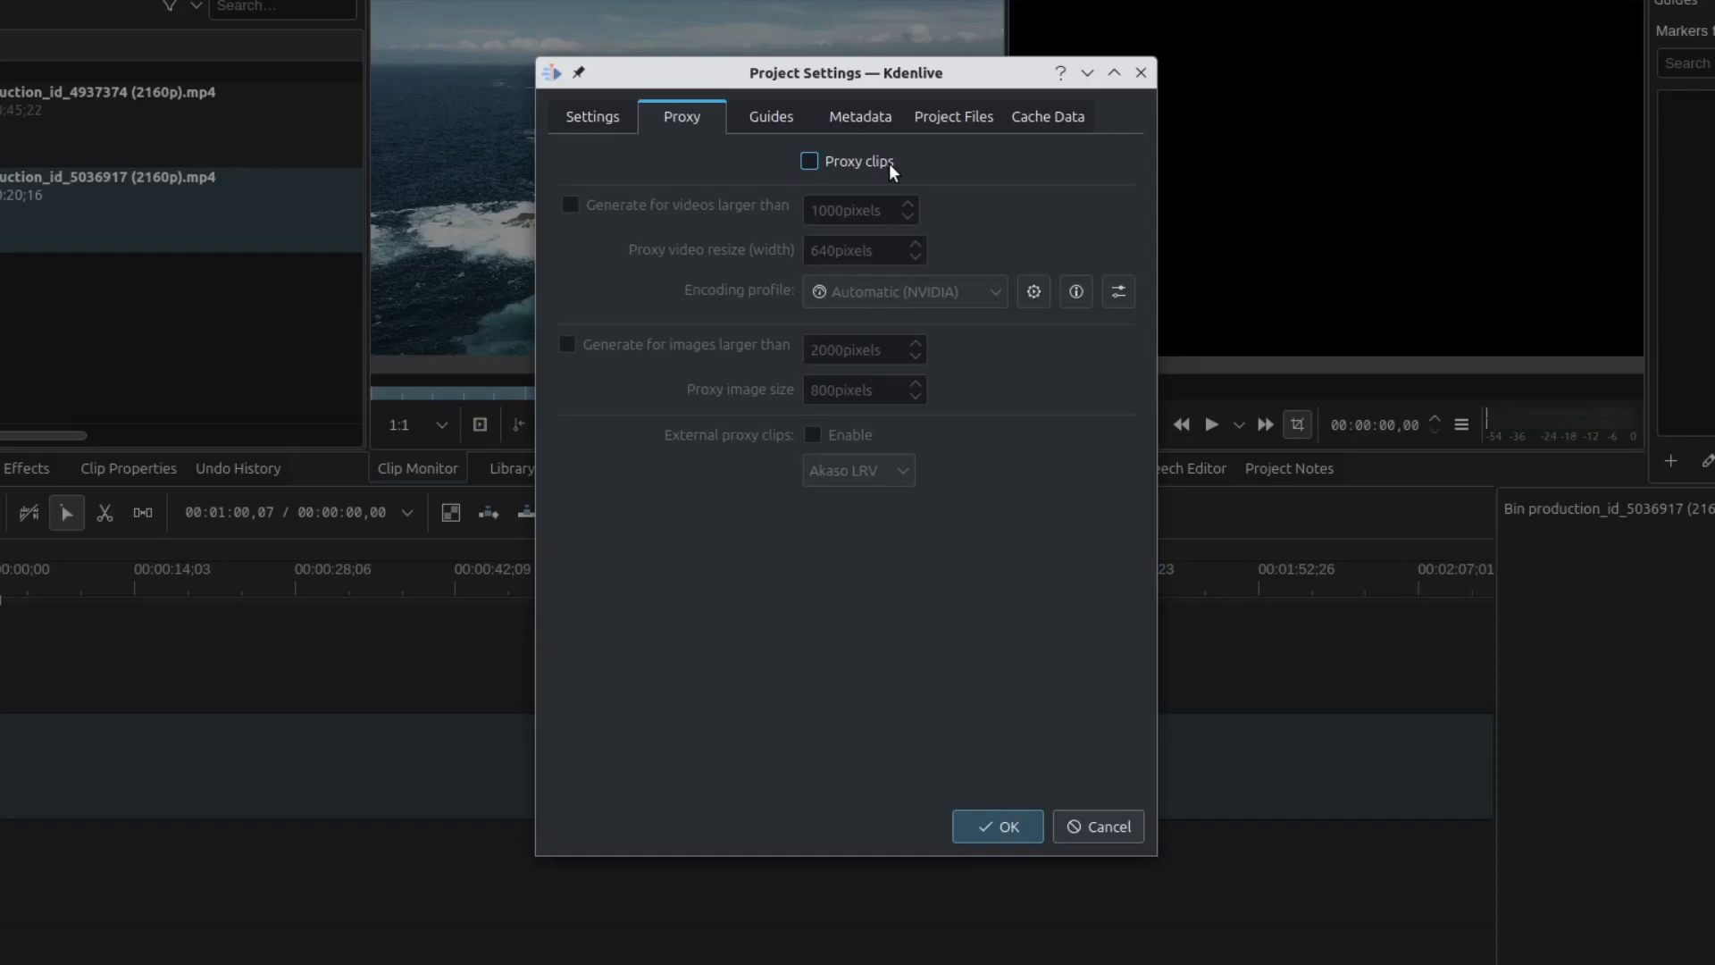
{"action": "left_click", "coordinate": [810, 161]}
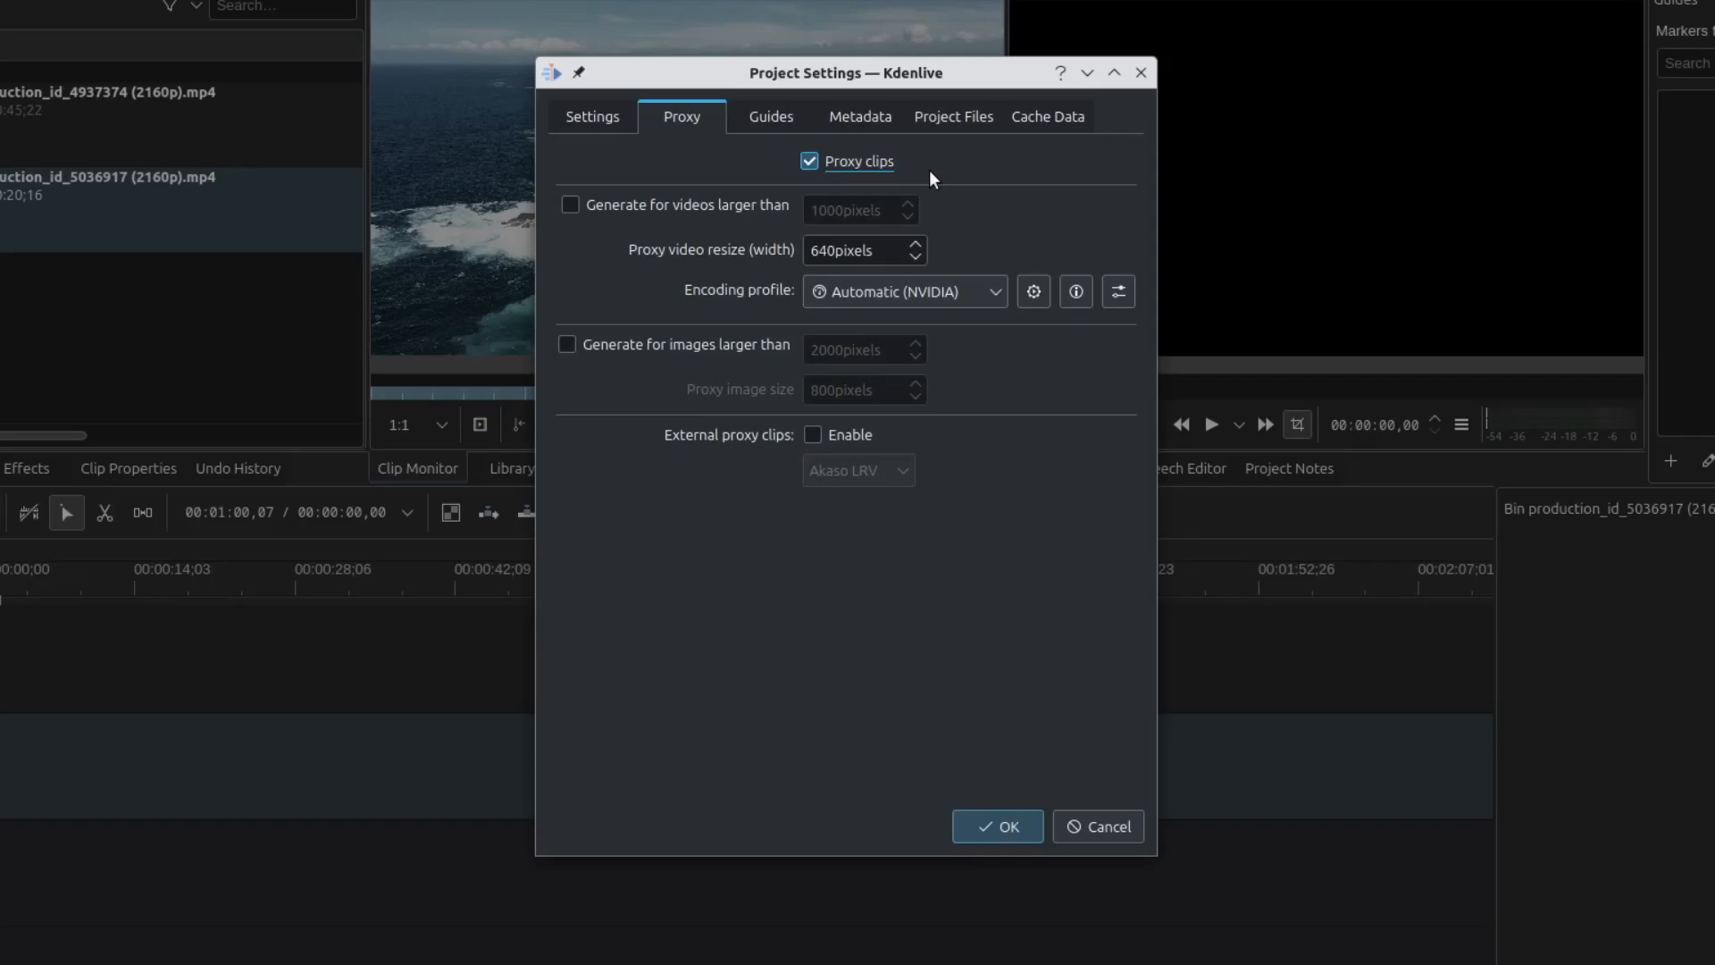
{"action": "mouse_move", "coordinate": [777, 216]}
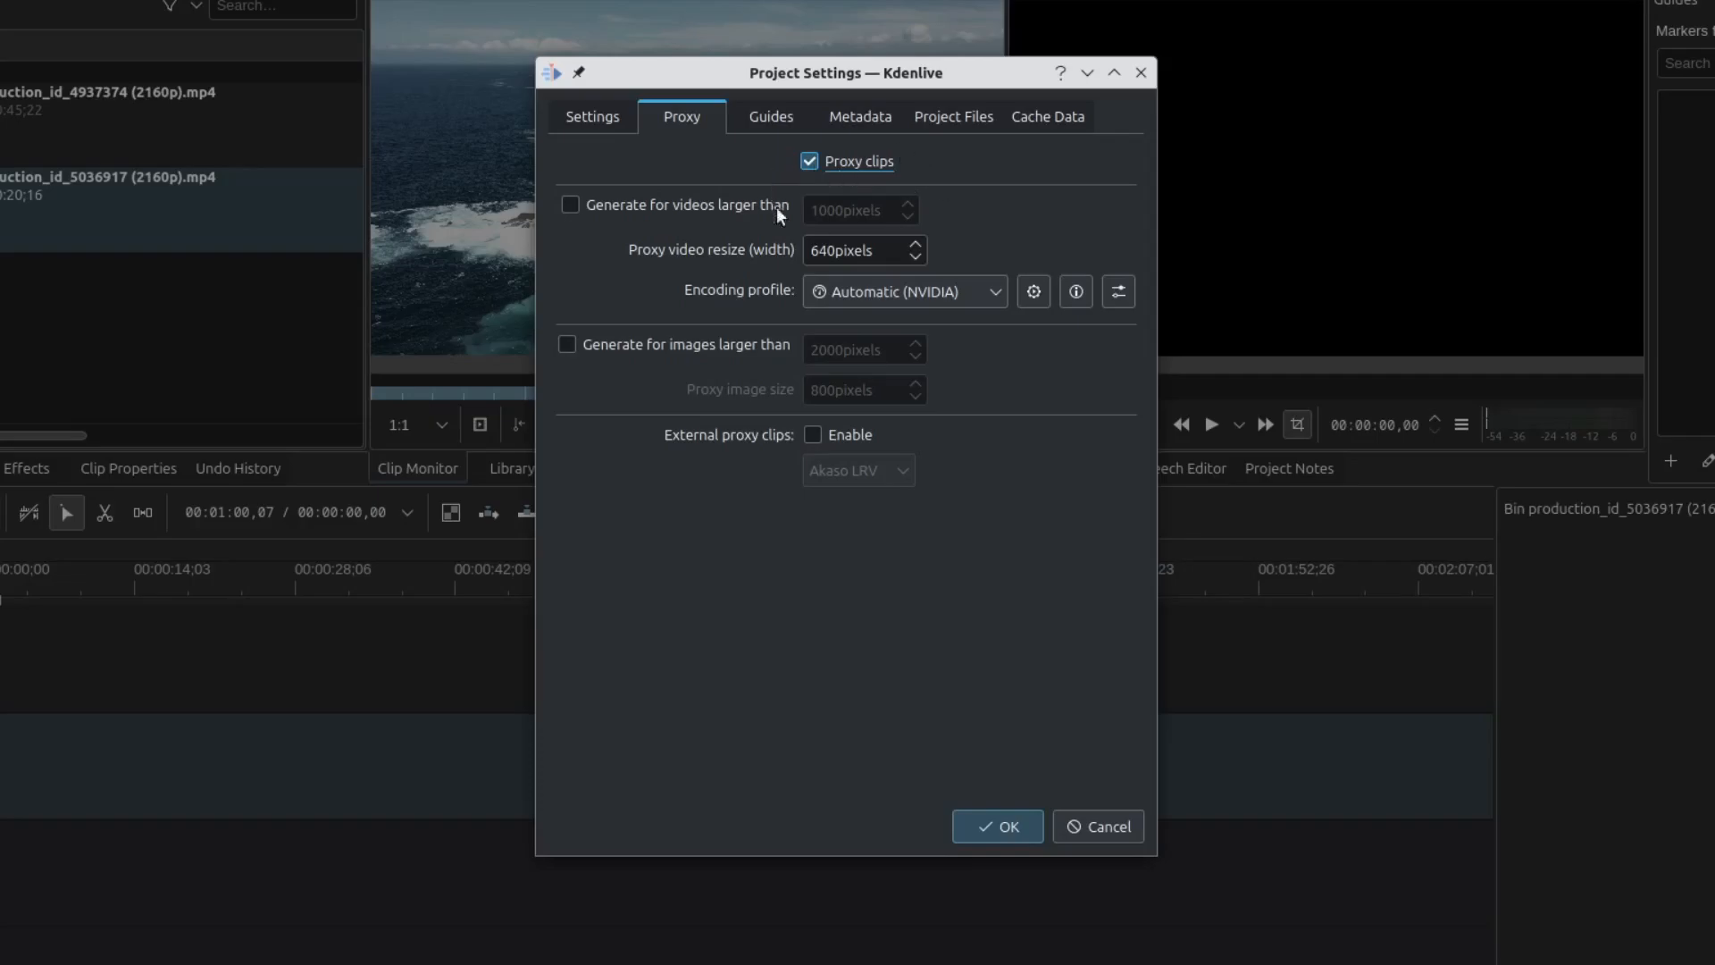
{"action": "left_click", "coordinate": [569, 204]}
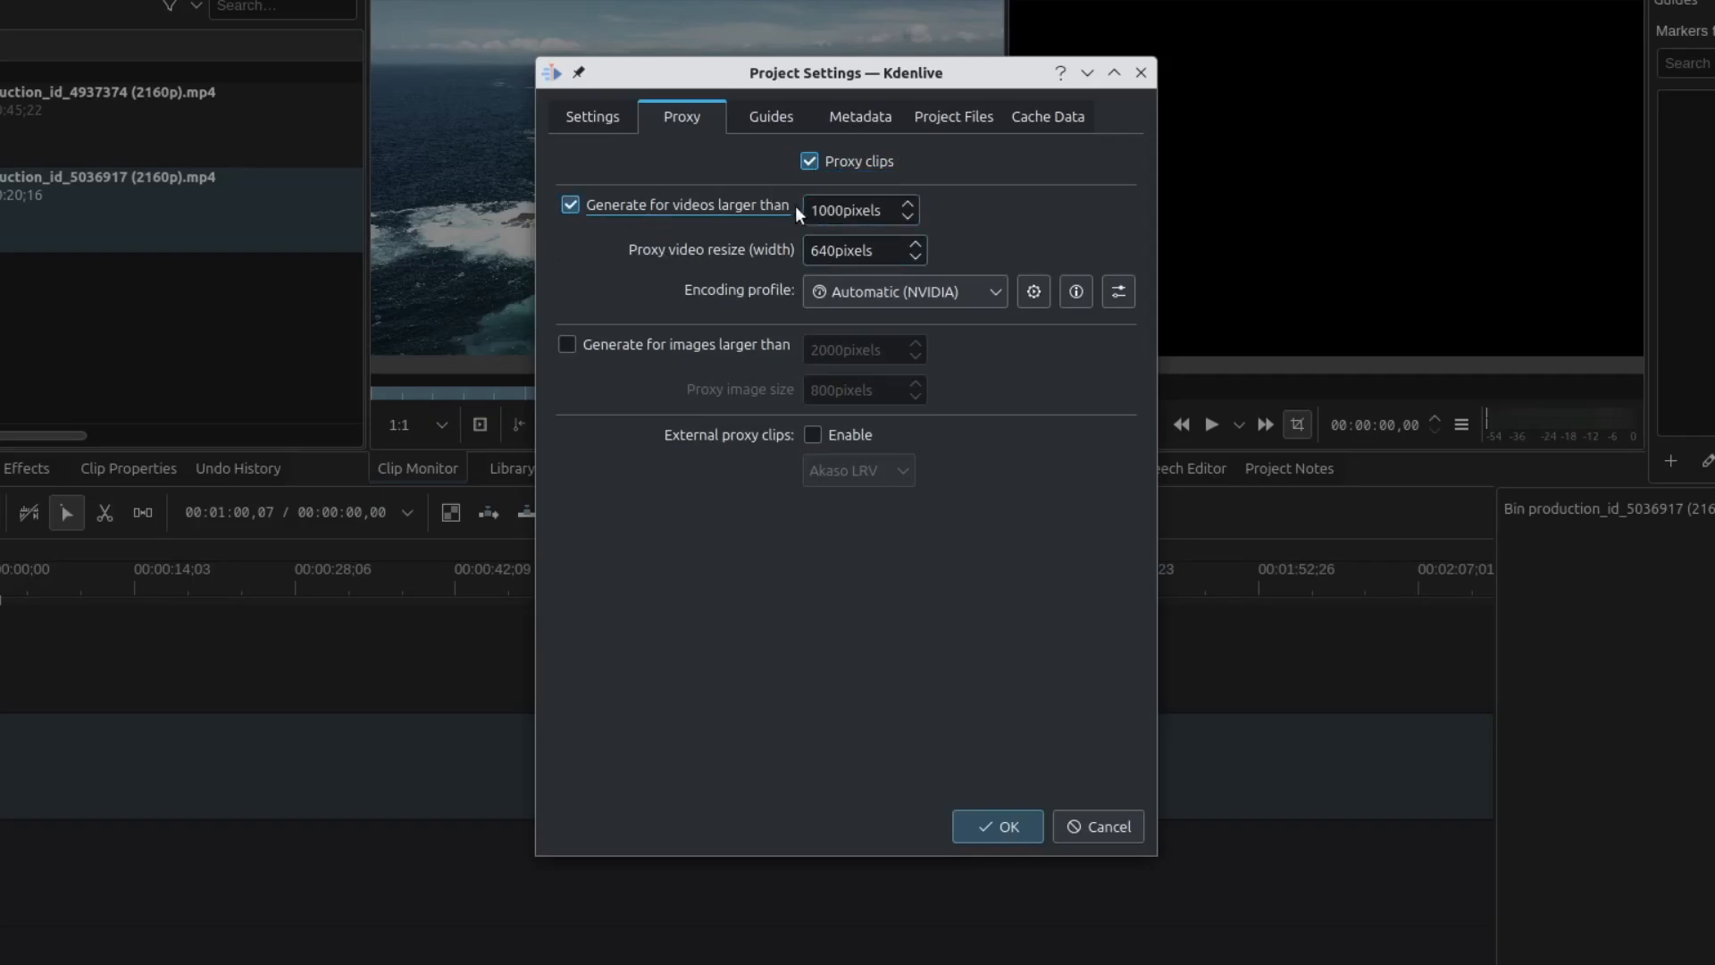
{"action": "mouse_move", "coordinate": [799, 318]}
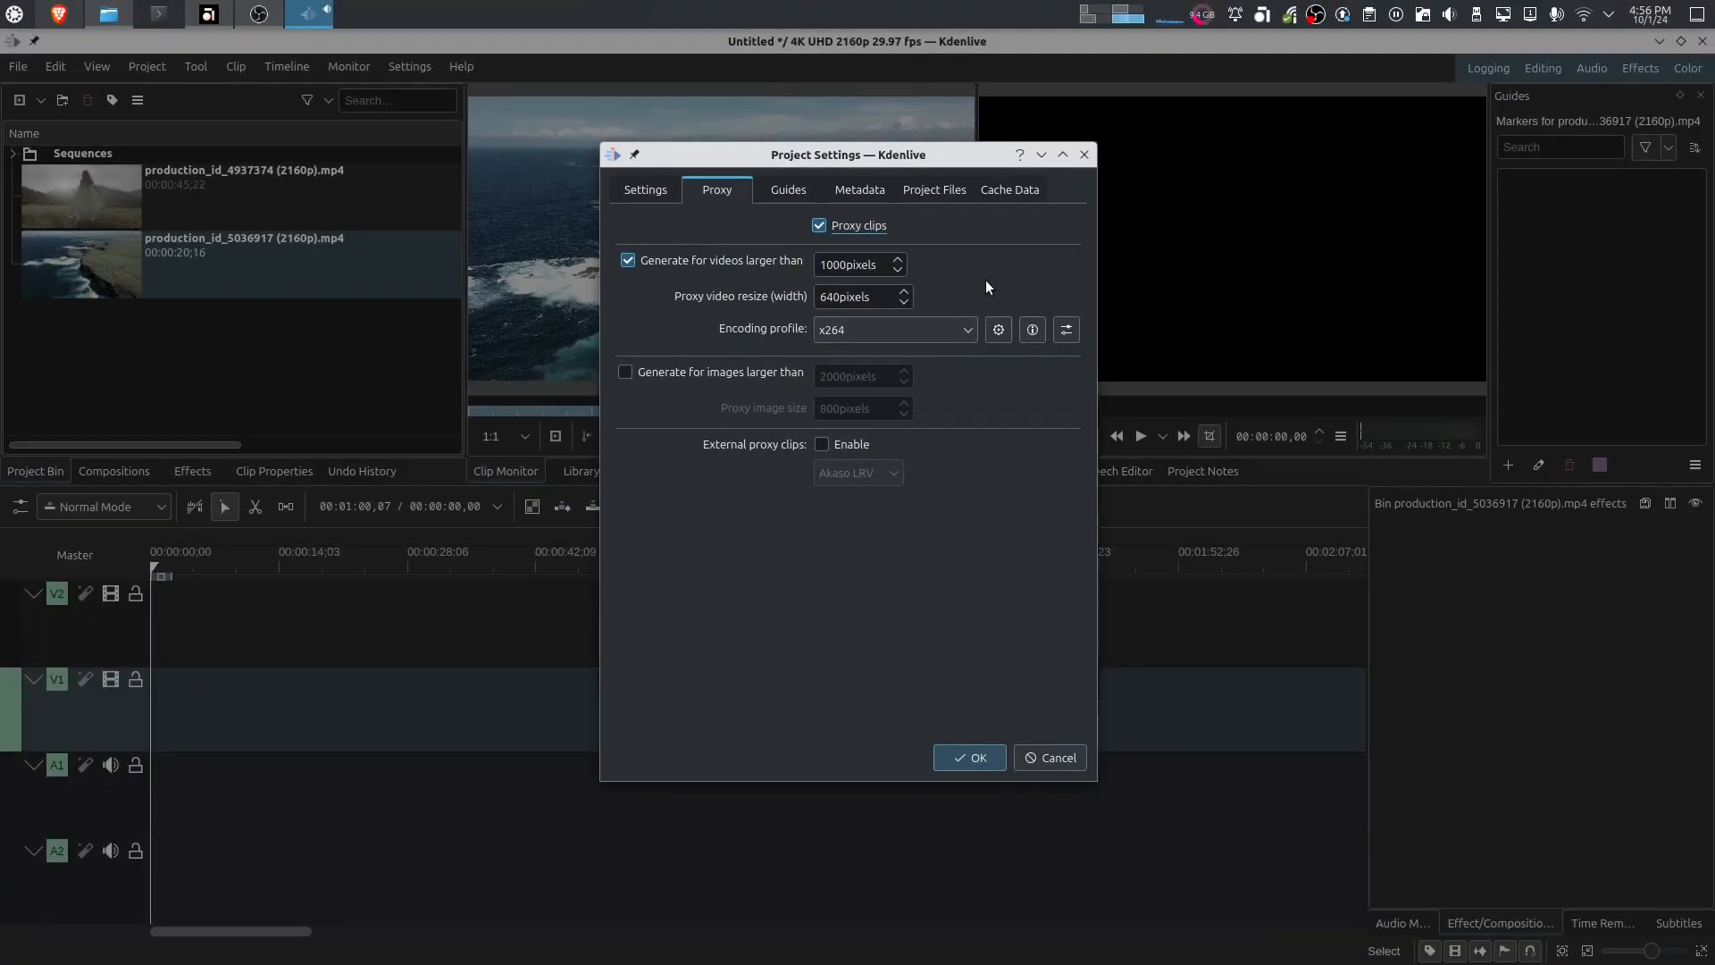
Apply the project settings and create proxies for the field and coastline clips.
{"action": "left_click", "coordinate": [968, 757]}
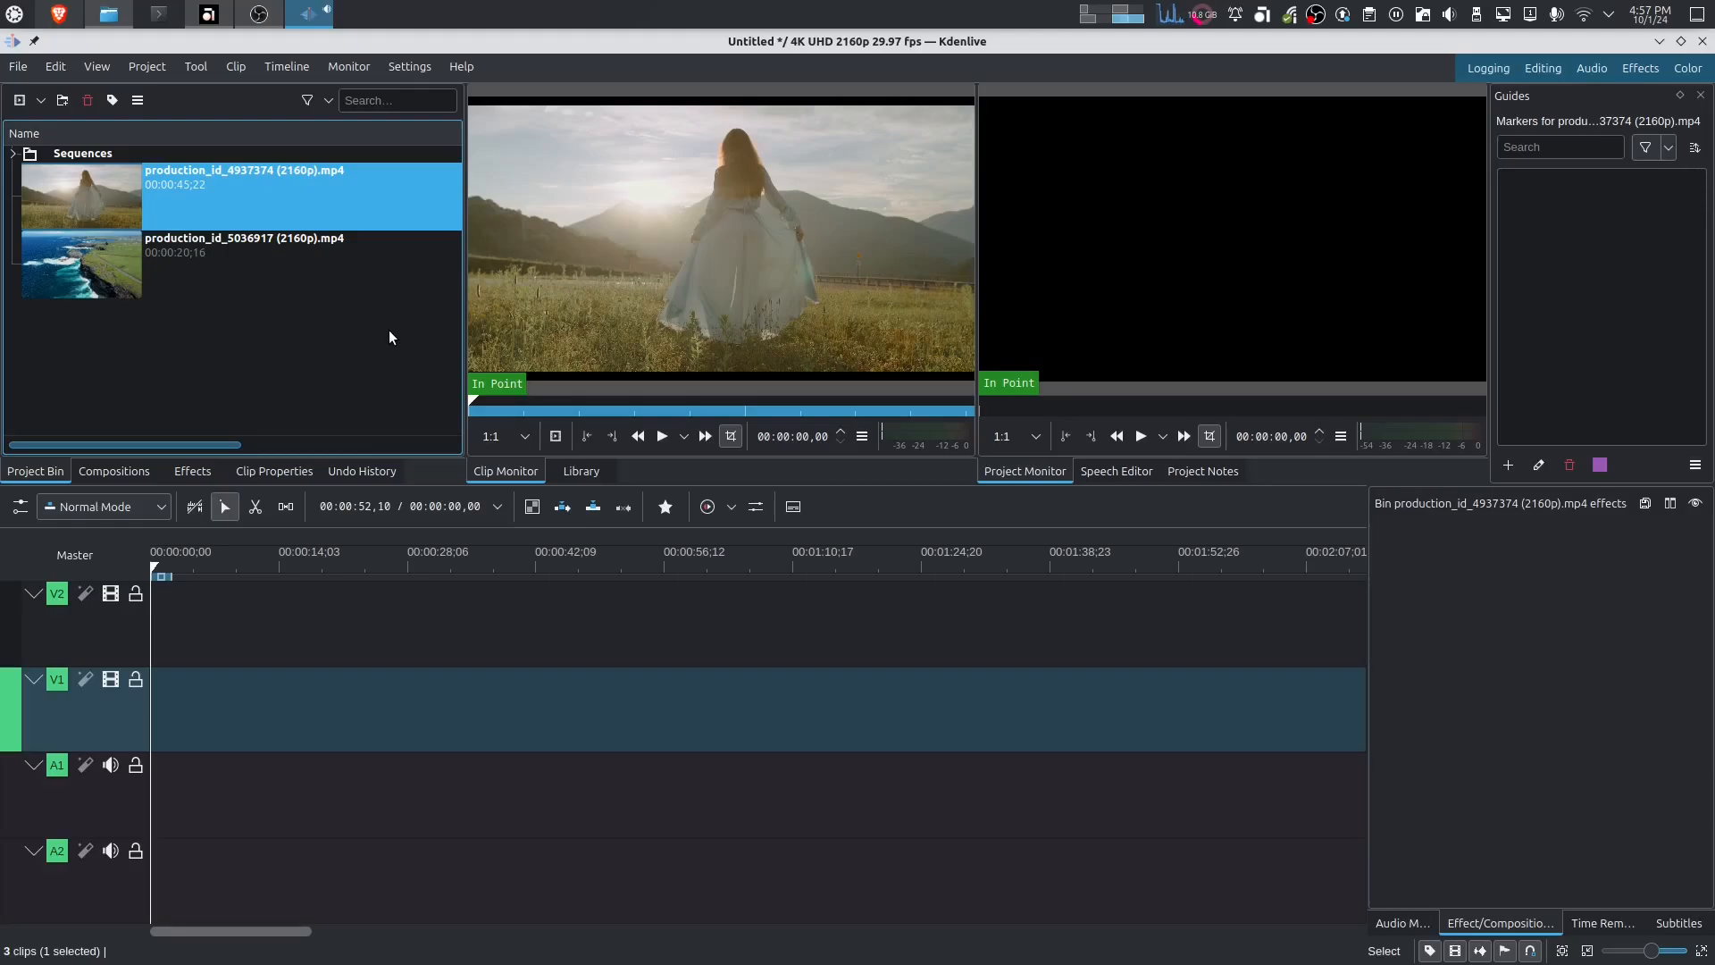
{"action": "mouse_move", "coordinate": [350, 199]}
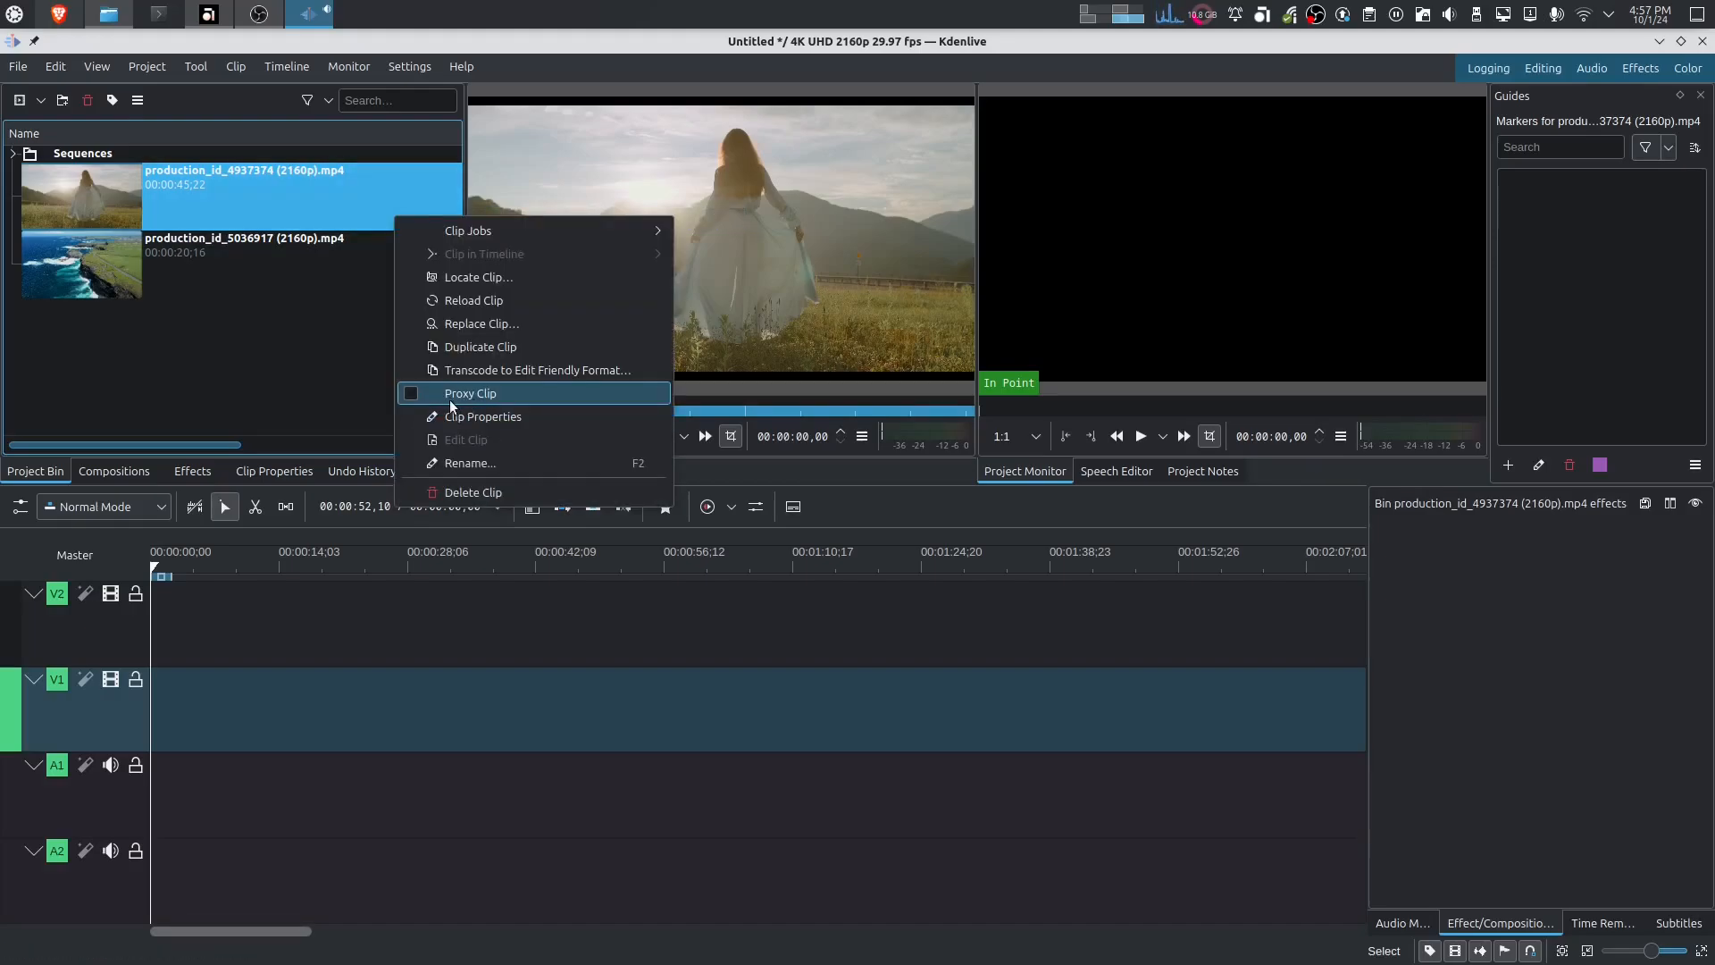
{"action": "left_click", "coordinate": [468, 394]}
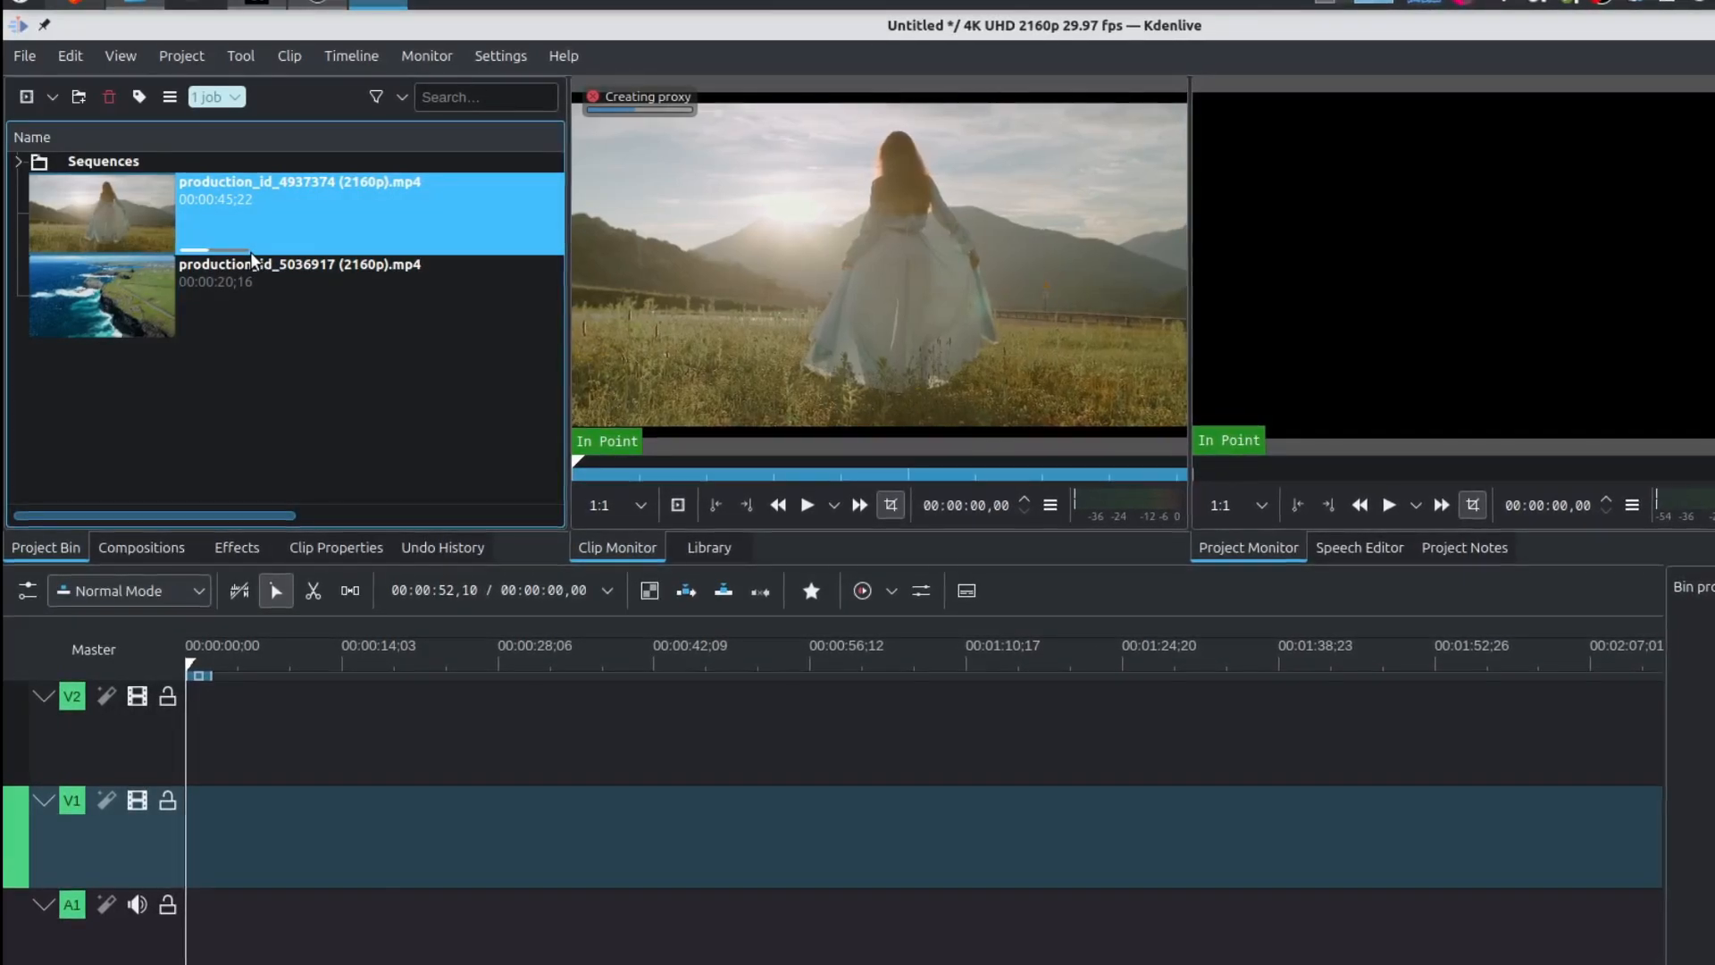
{"action": "mouse_move", "coordinate": [295, 250]}
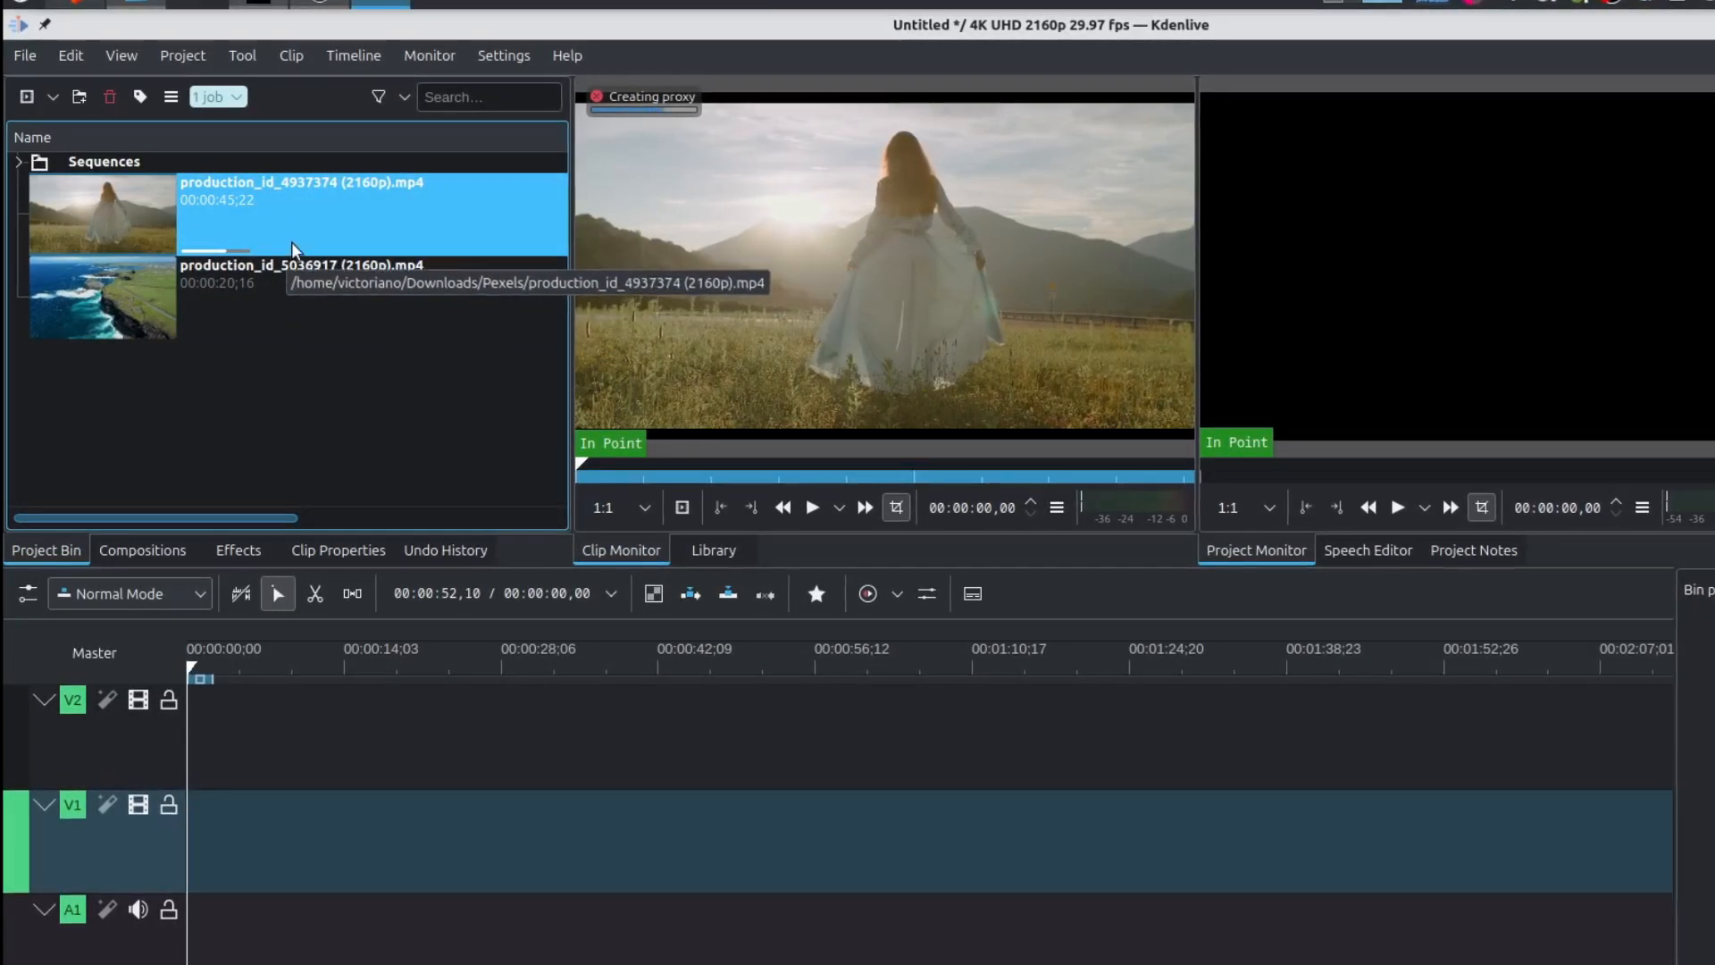
{"action": "left_click", "coordinate": [306, 295]}
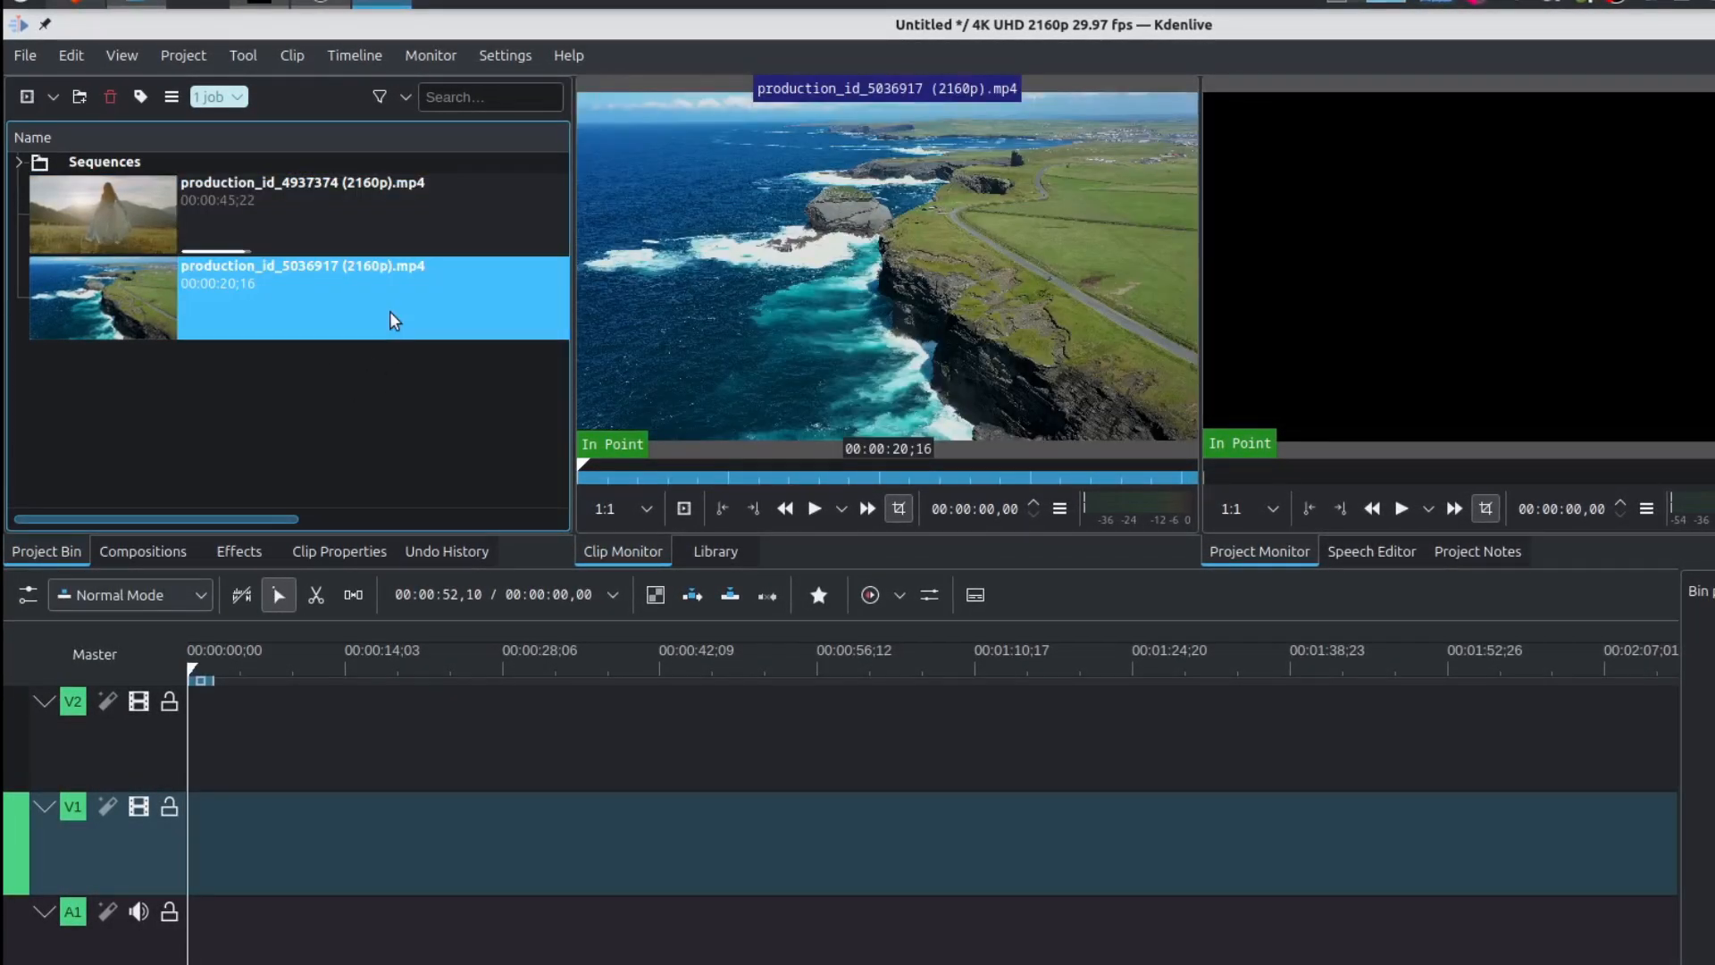
{"action": "right_click", "coordinate": [329, 298]}
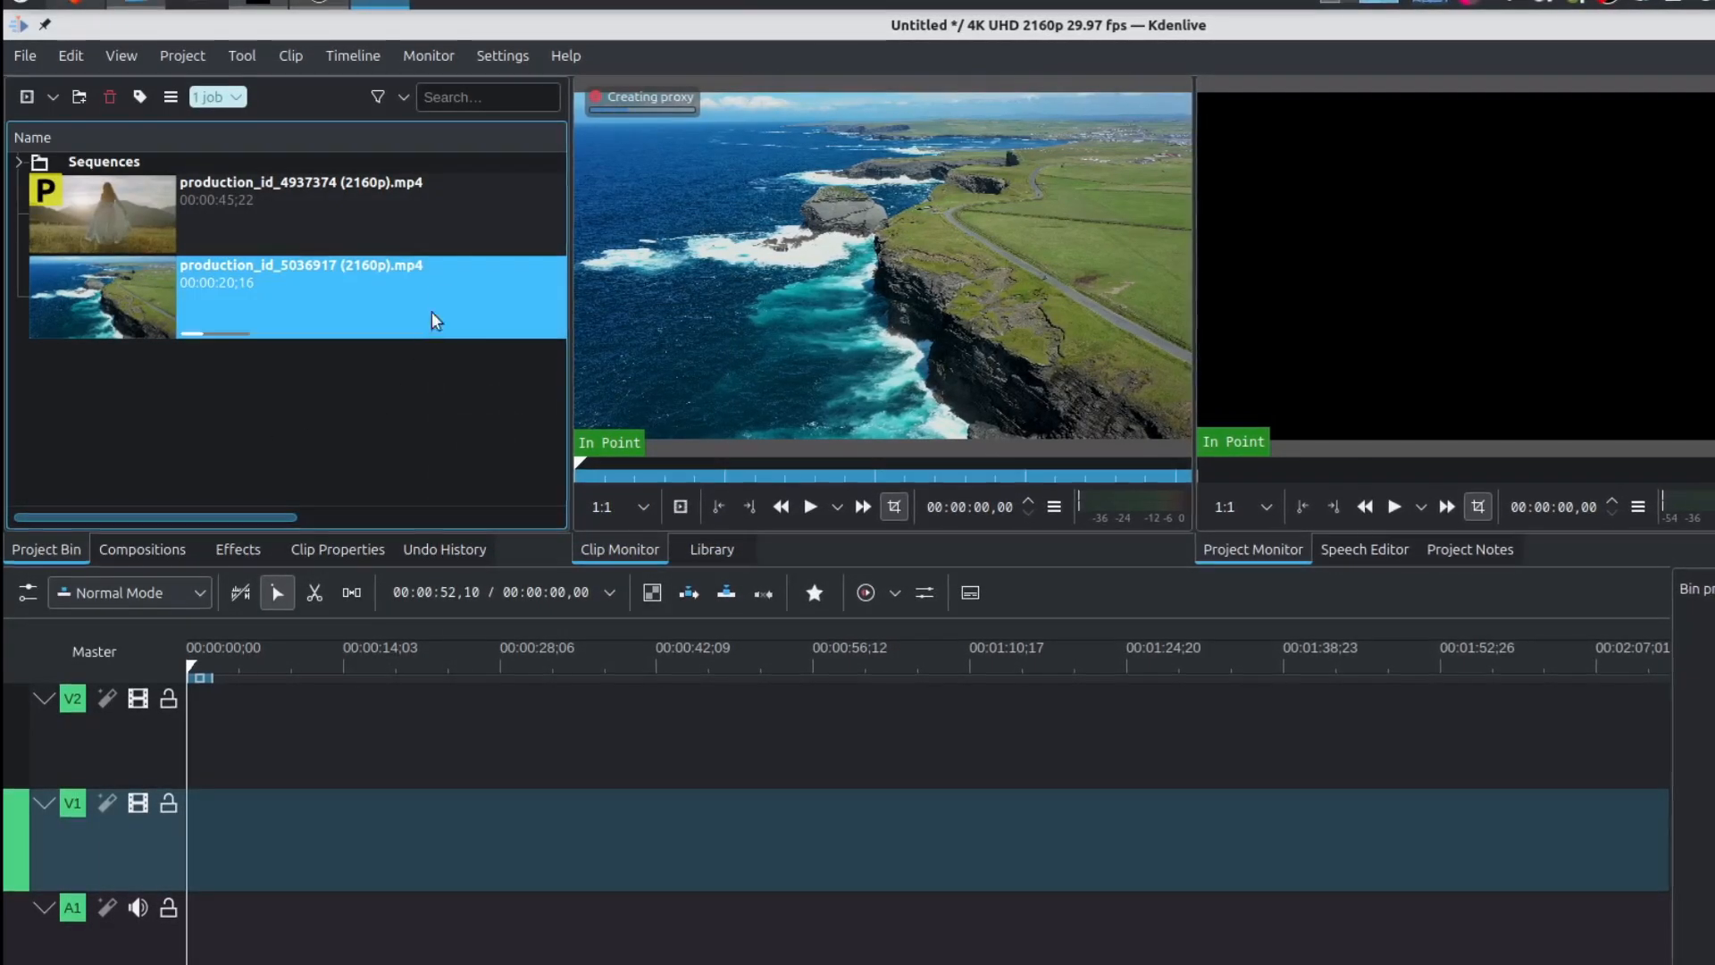
Scrub the field and coastline clips in the Clip Monitor to check proxy playback.
{"action": "left_click", "coordinate": [294, 207]}
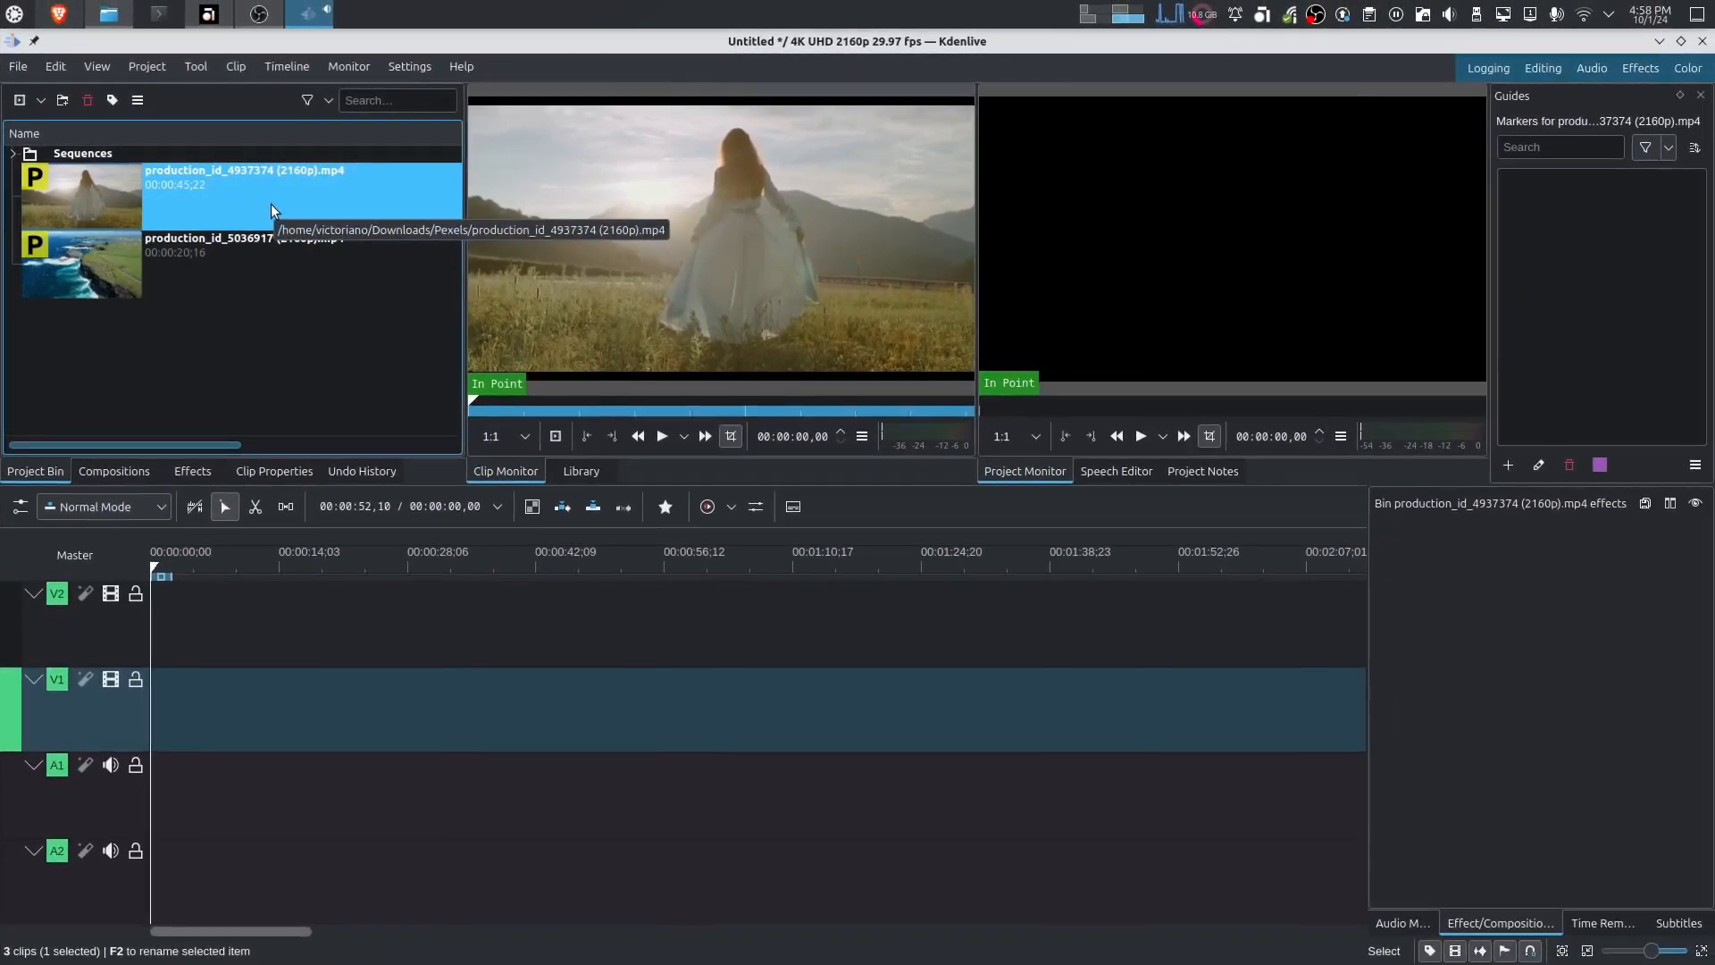
{"action": "mouse_move", "coordinate": [720, 260]}
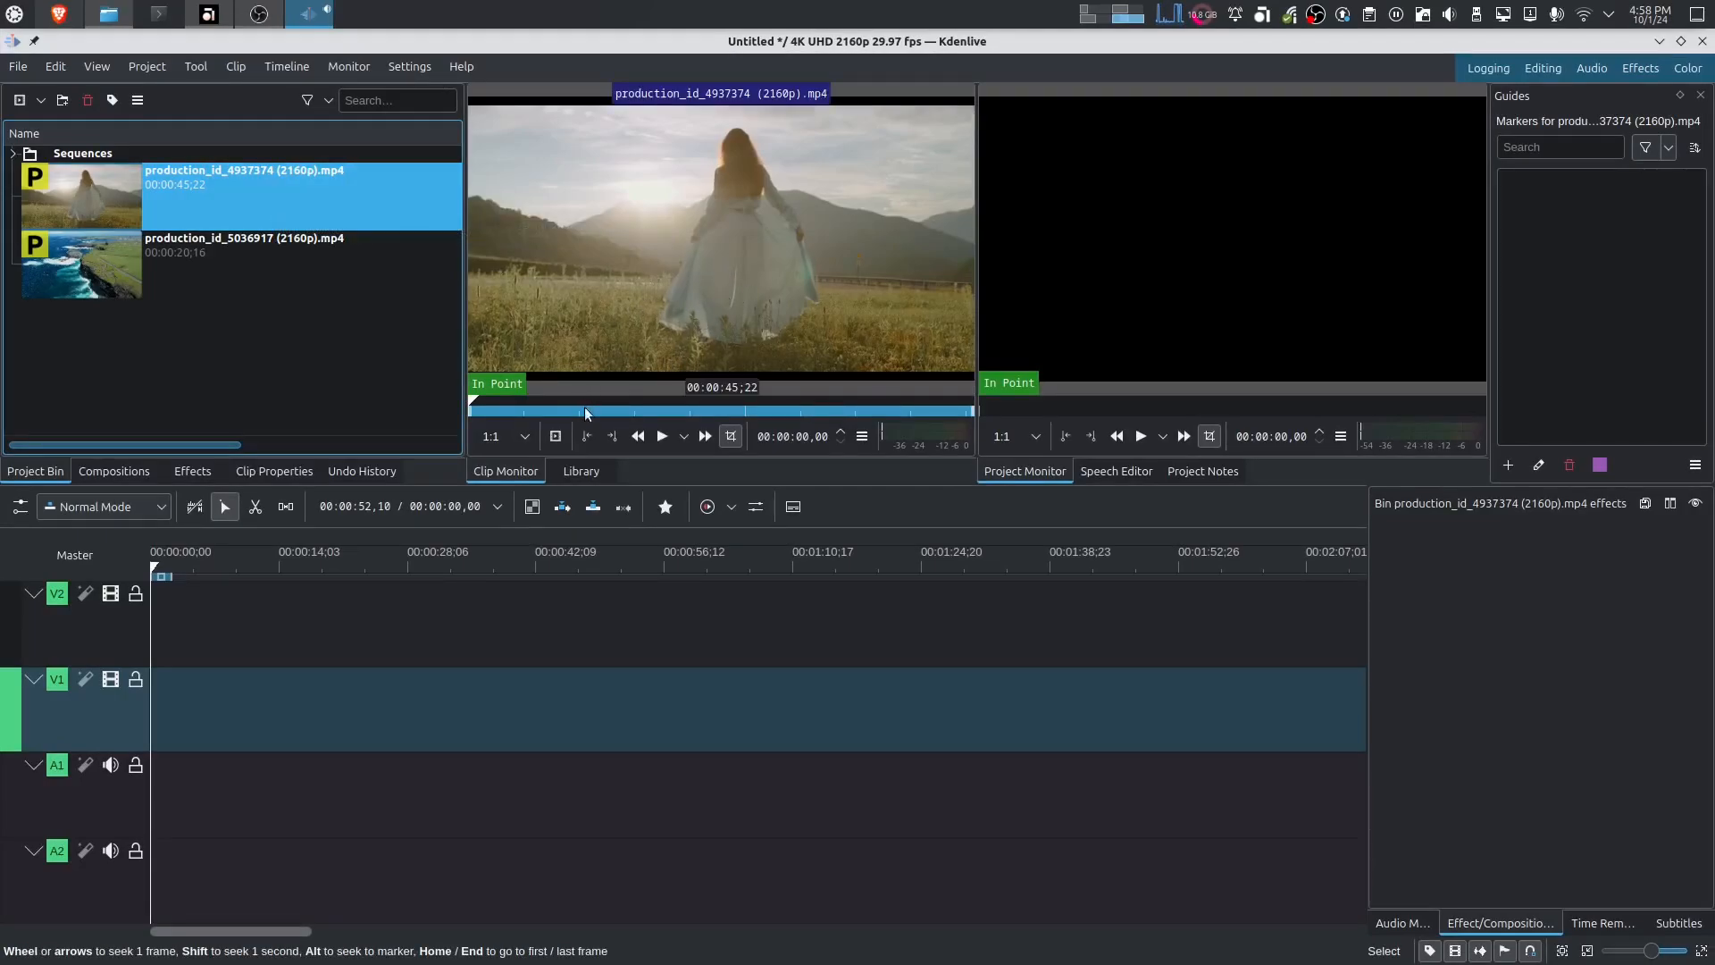
{"action": "left_click", "coordinate": [591, 408]}
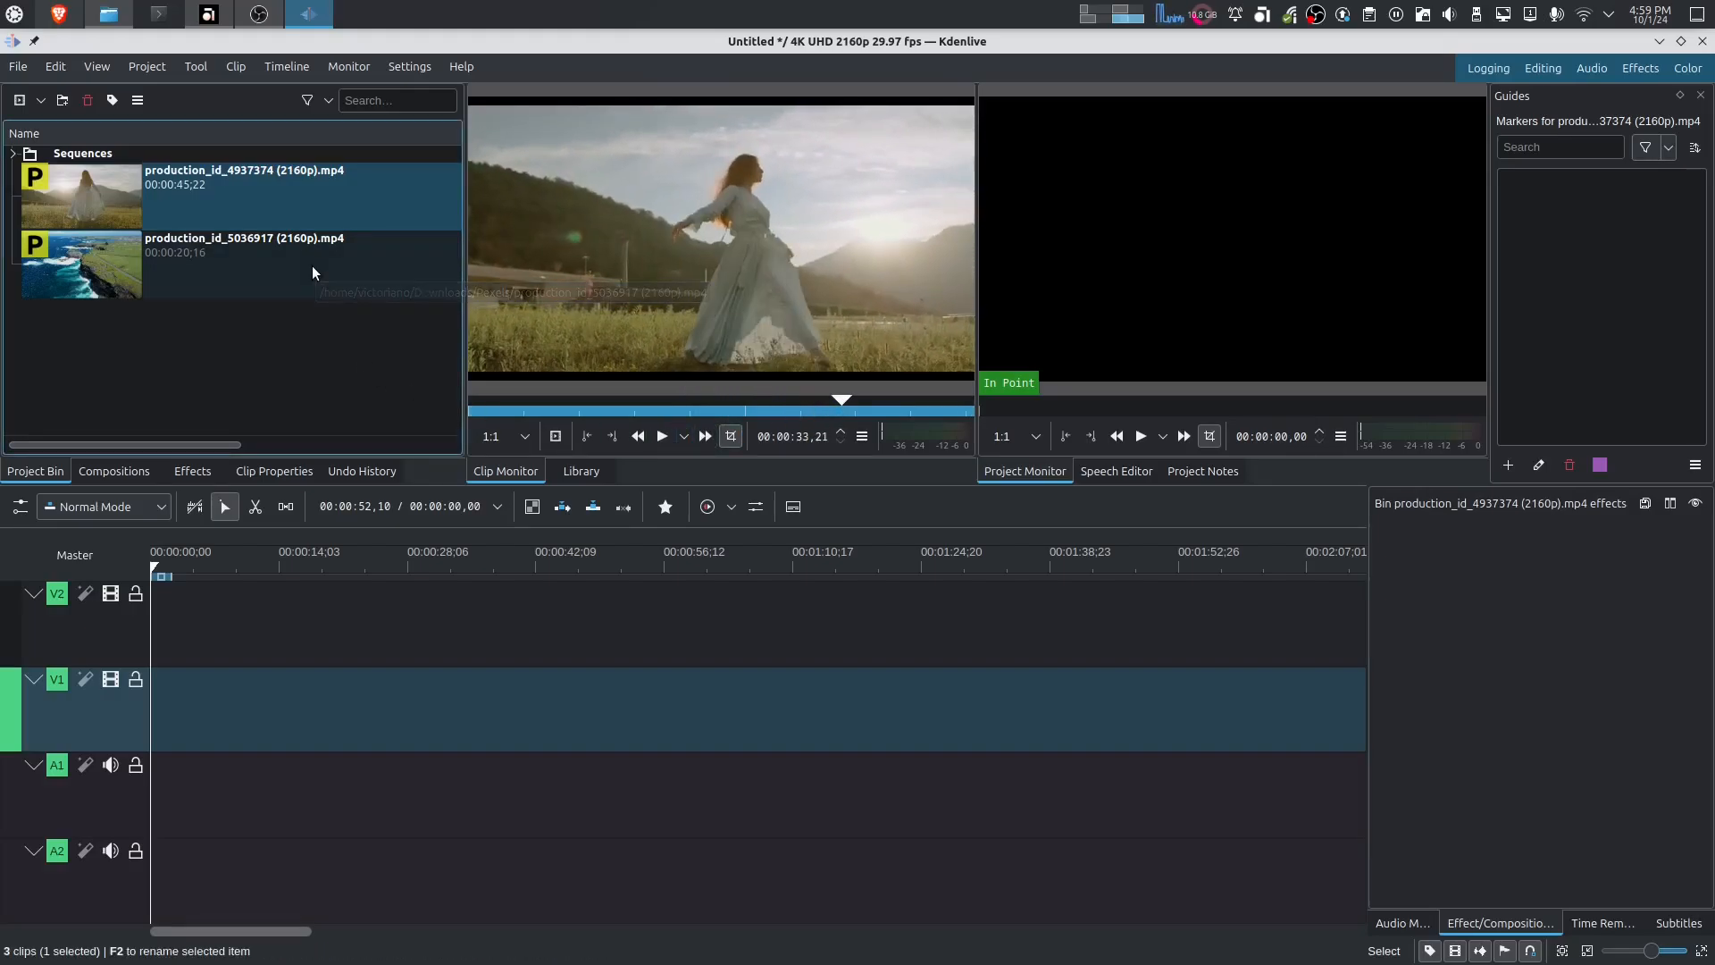
{"action": "left_click", "coordinate": [245, 245]}
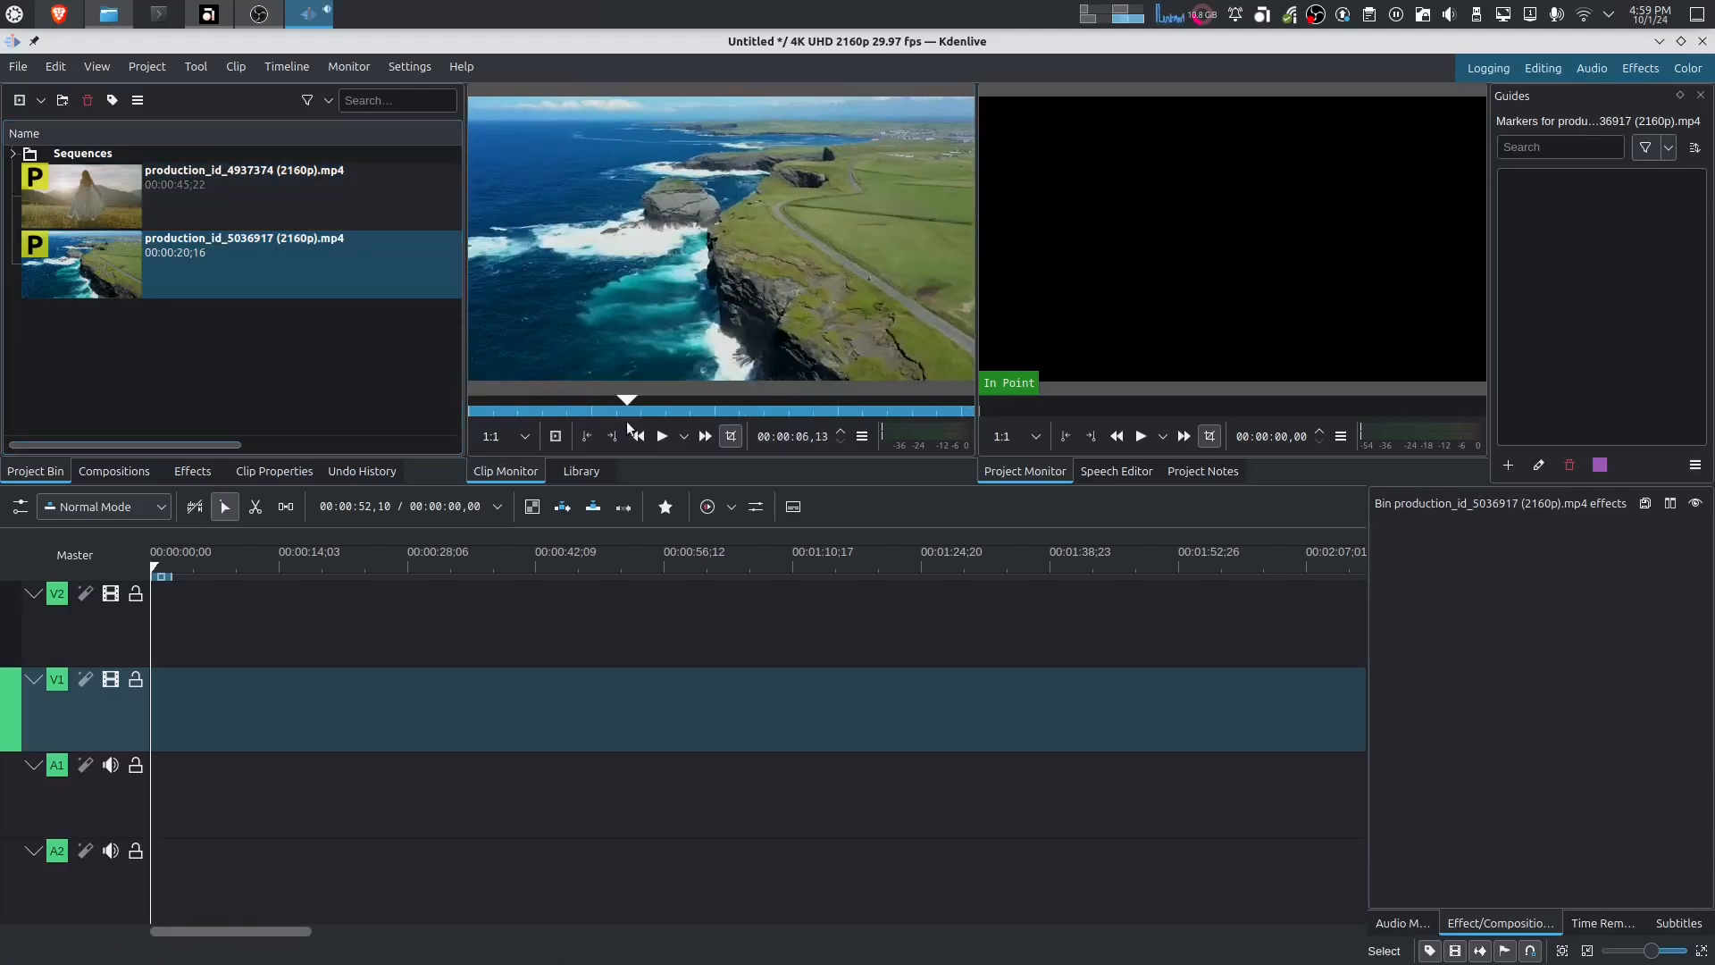
{"action": "left_click", "coordinate": [674, 412]}
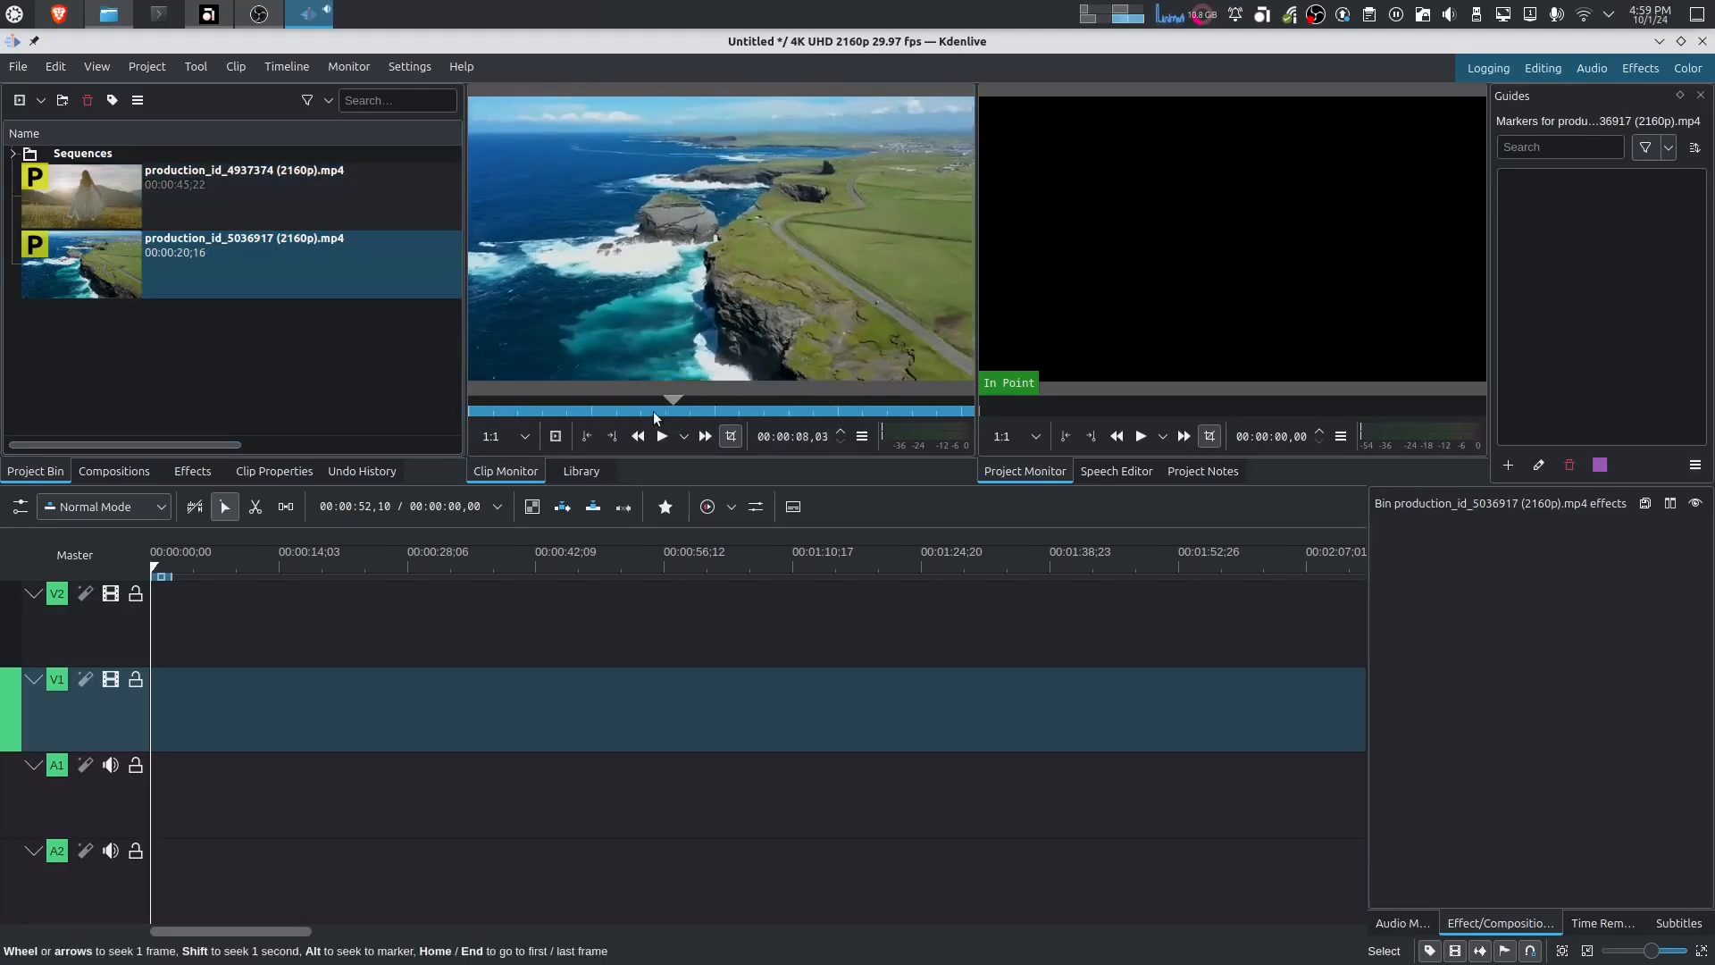
{"action": "left_click", "coordinate": [601, 411]}
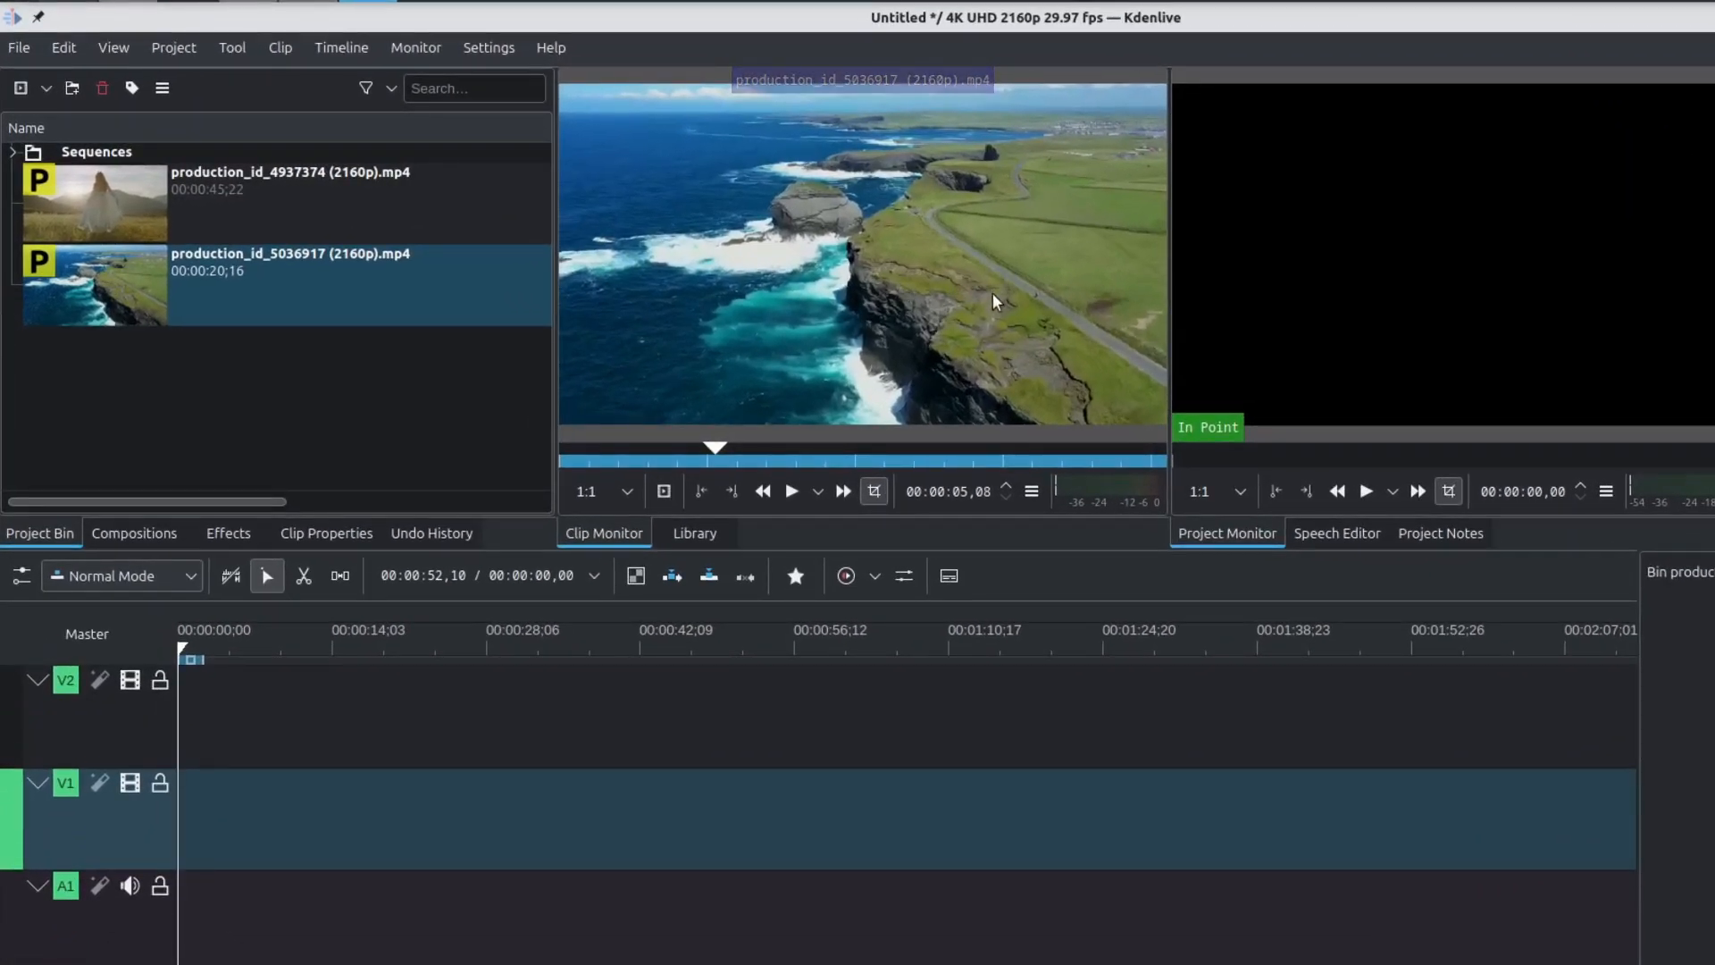
{"action": "mouse_move", "coordinate": [1068, 230]}
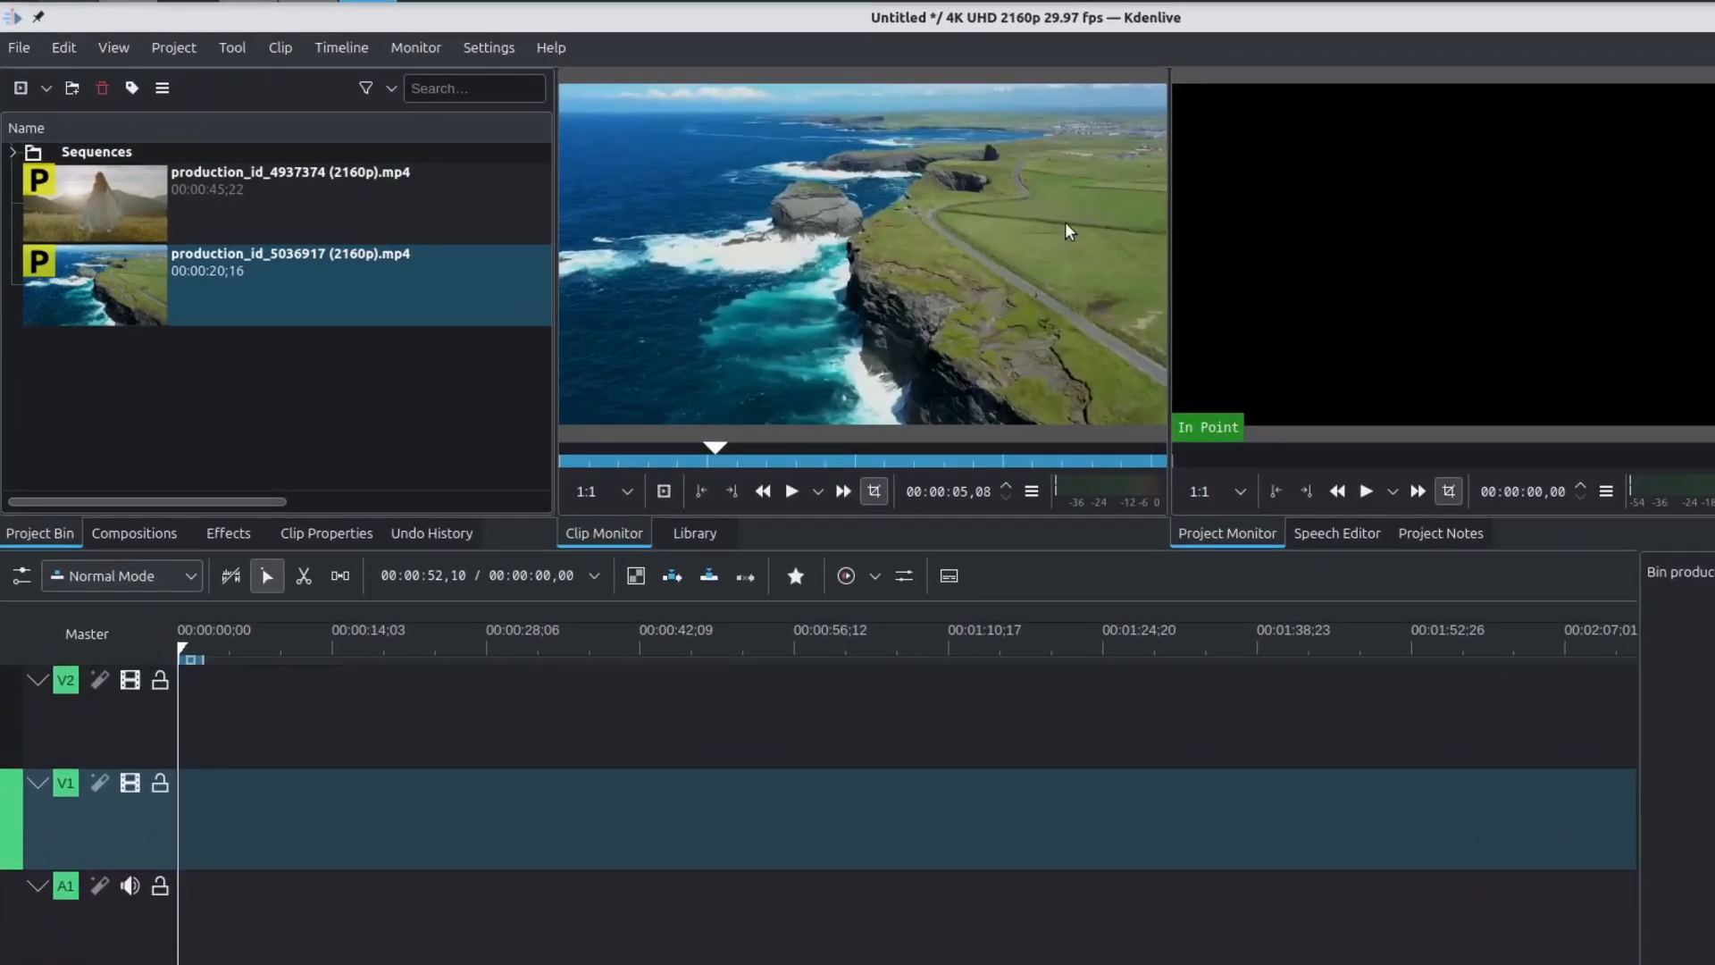
{"action": "mouse_move", "coordinate": [989, 279]}
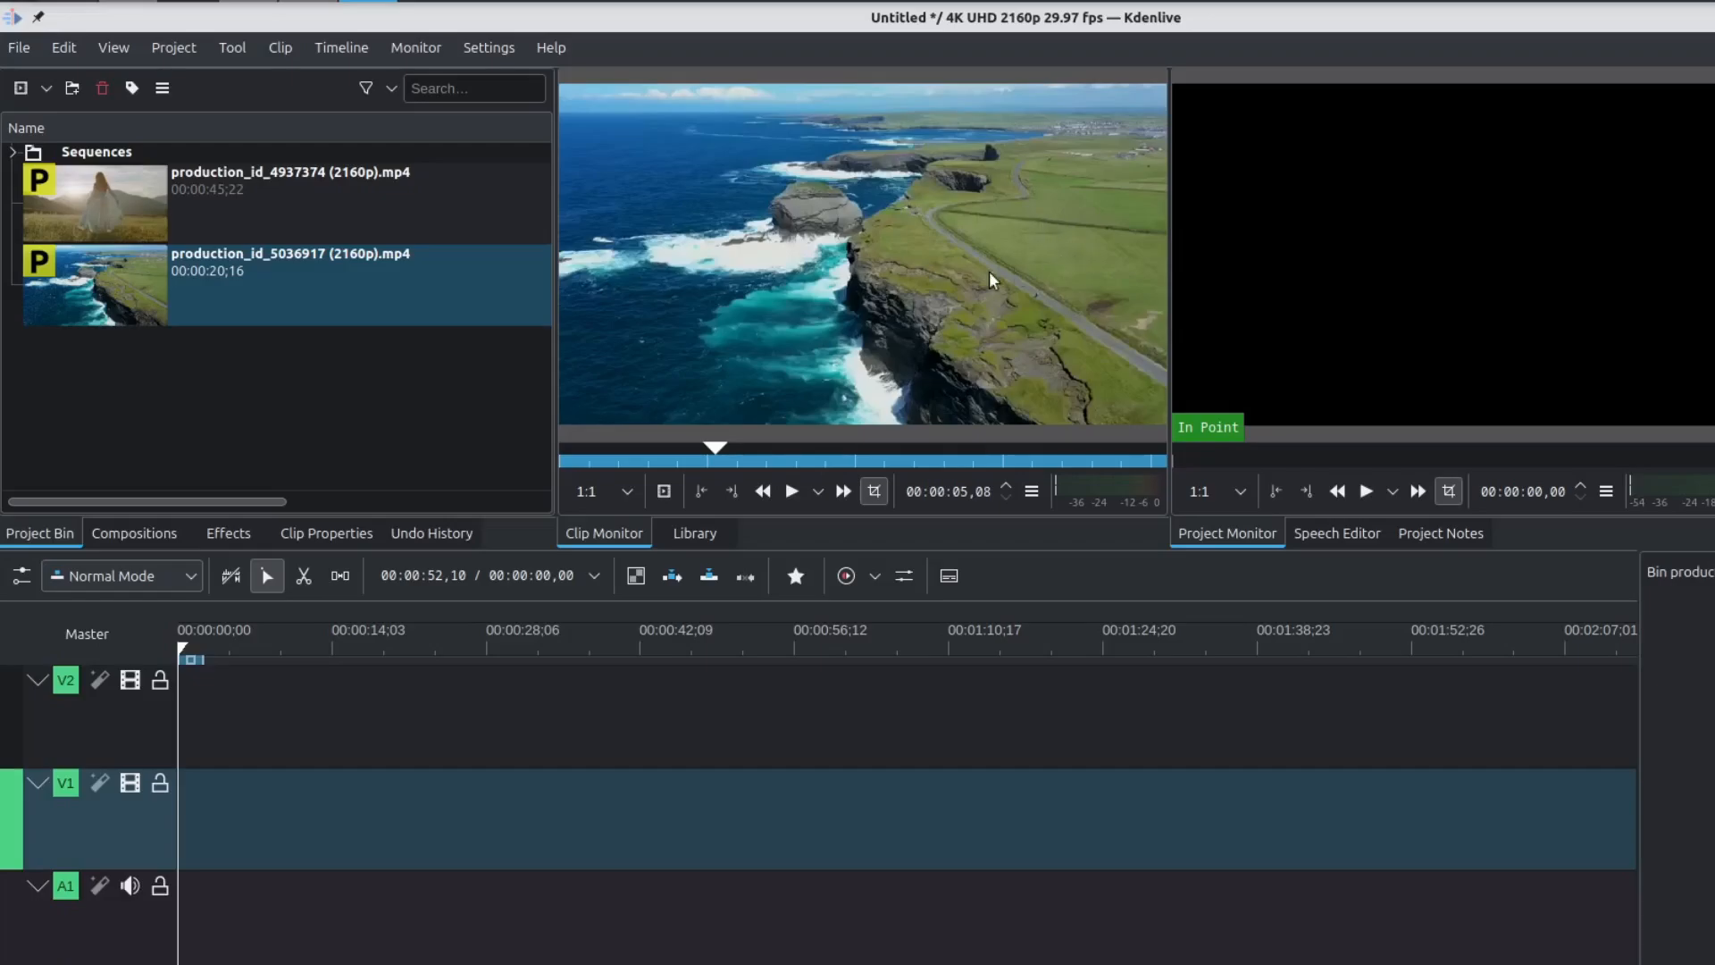
{"action": "mouse_move", "coordinate": [679, 307]}
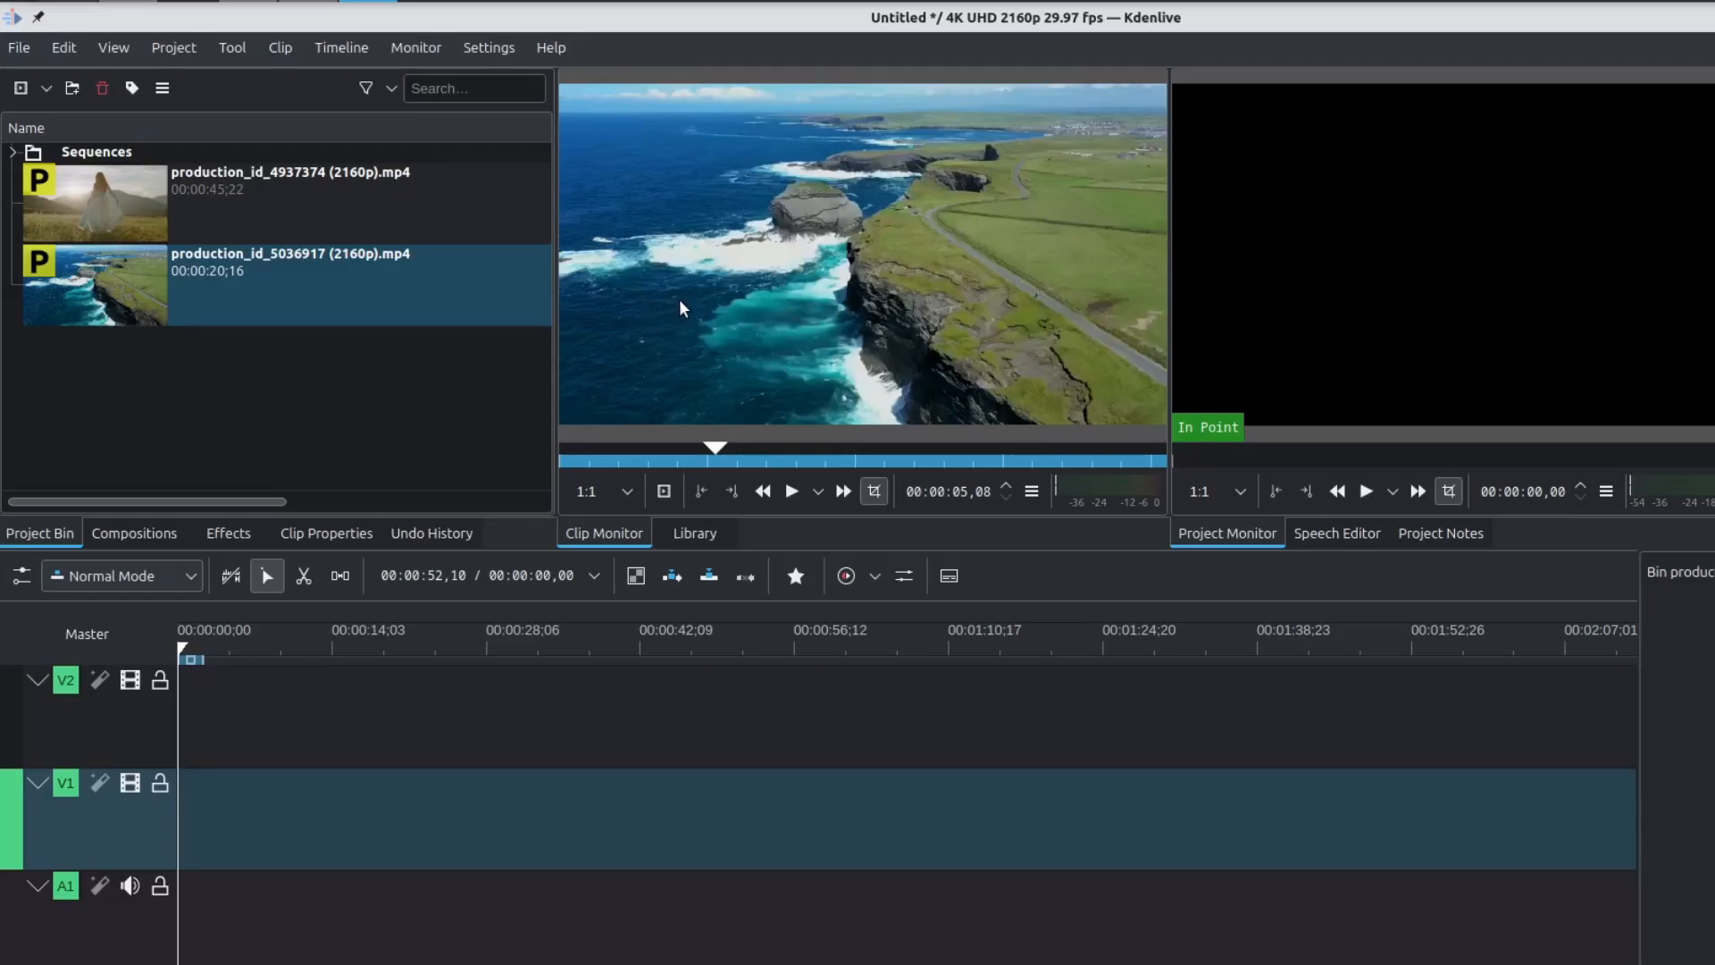
{"action": "left_click", "coordinate": [600, 489]}
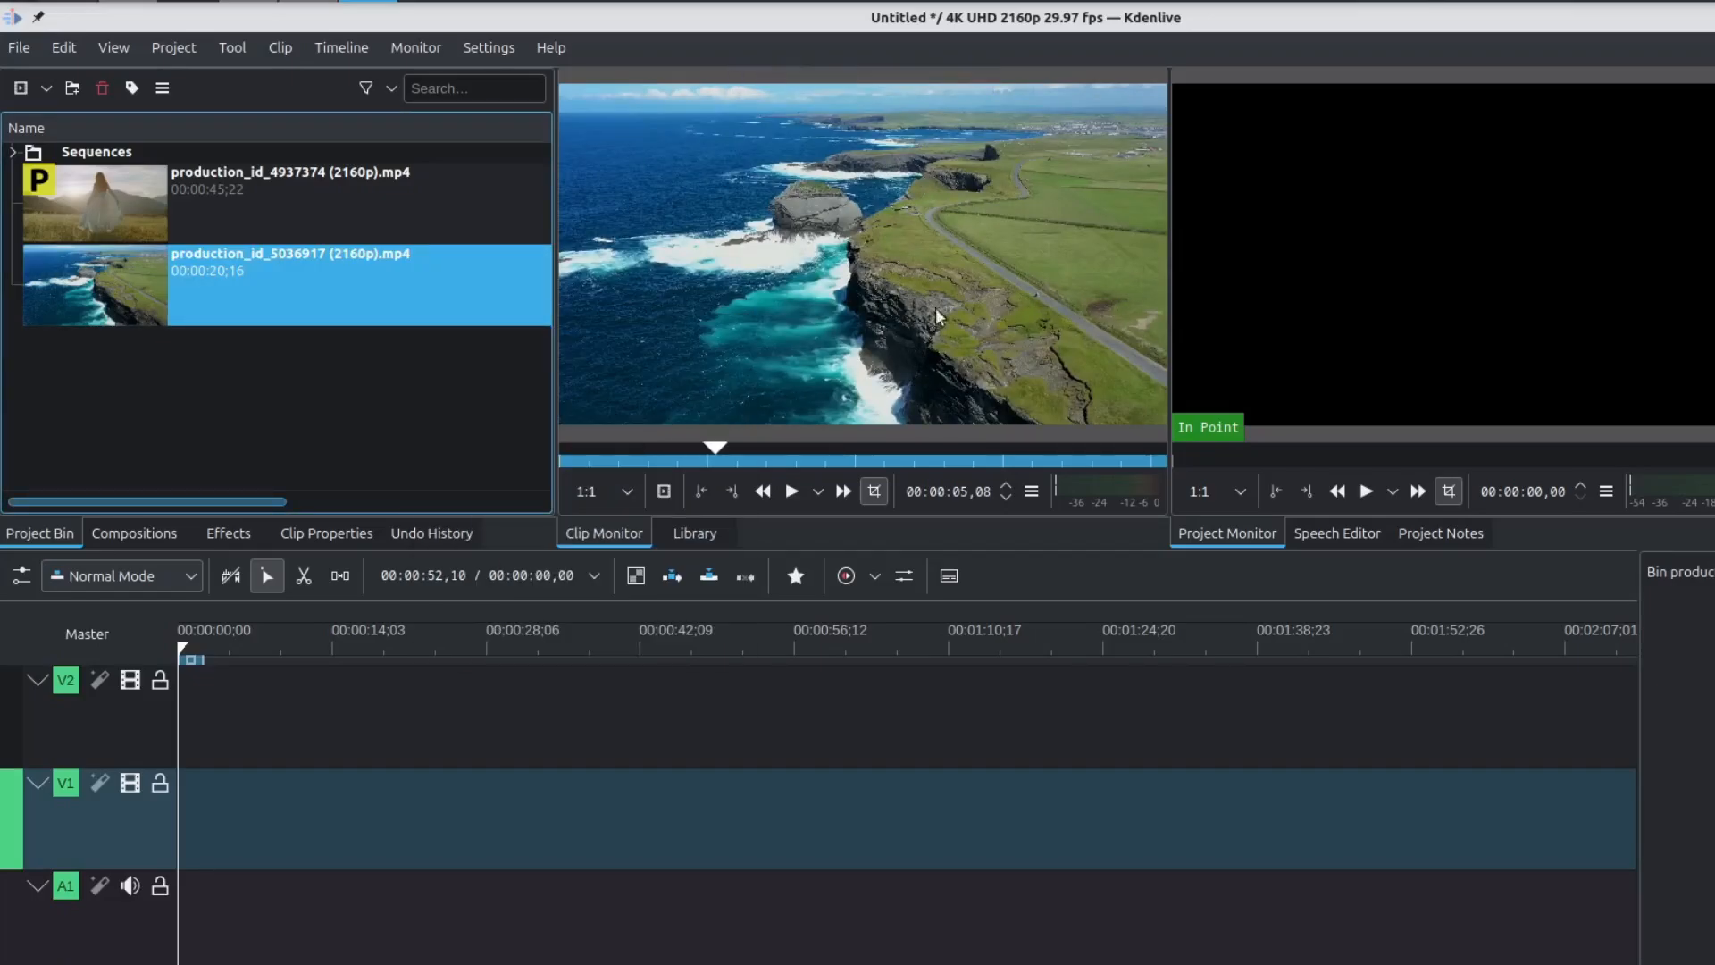
Load the field-dress clip in the clip monitor and scrub to about 28 seconds.
{"action": "left_click", "coordinate": [289, 181]}
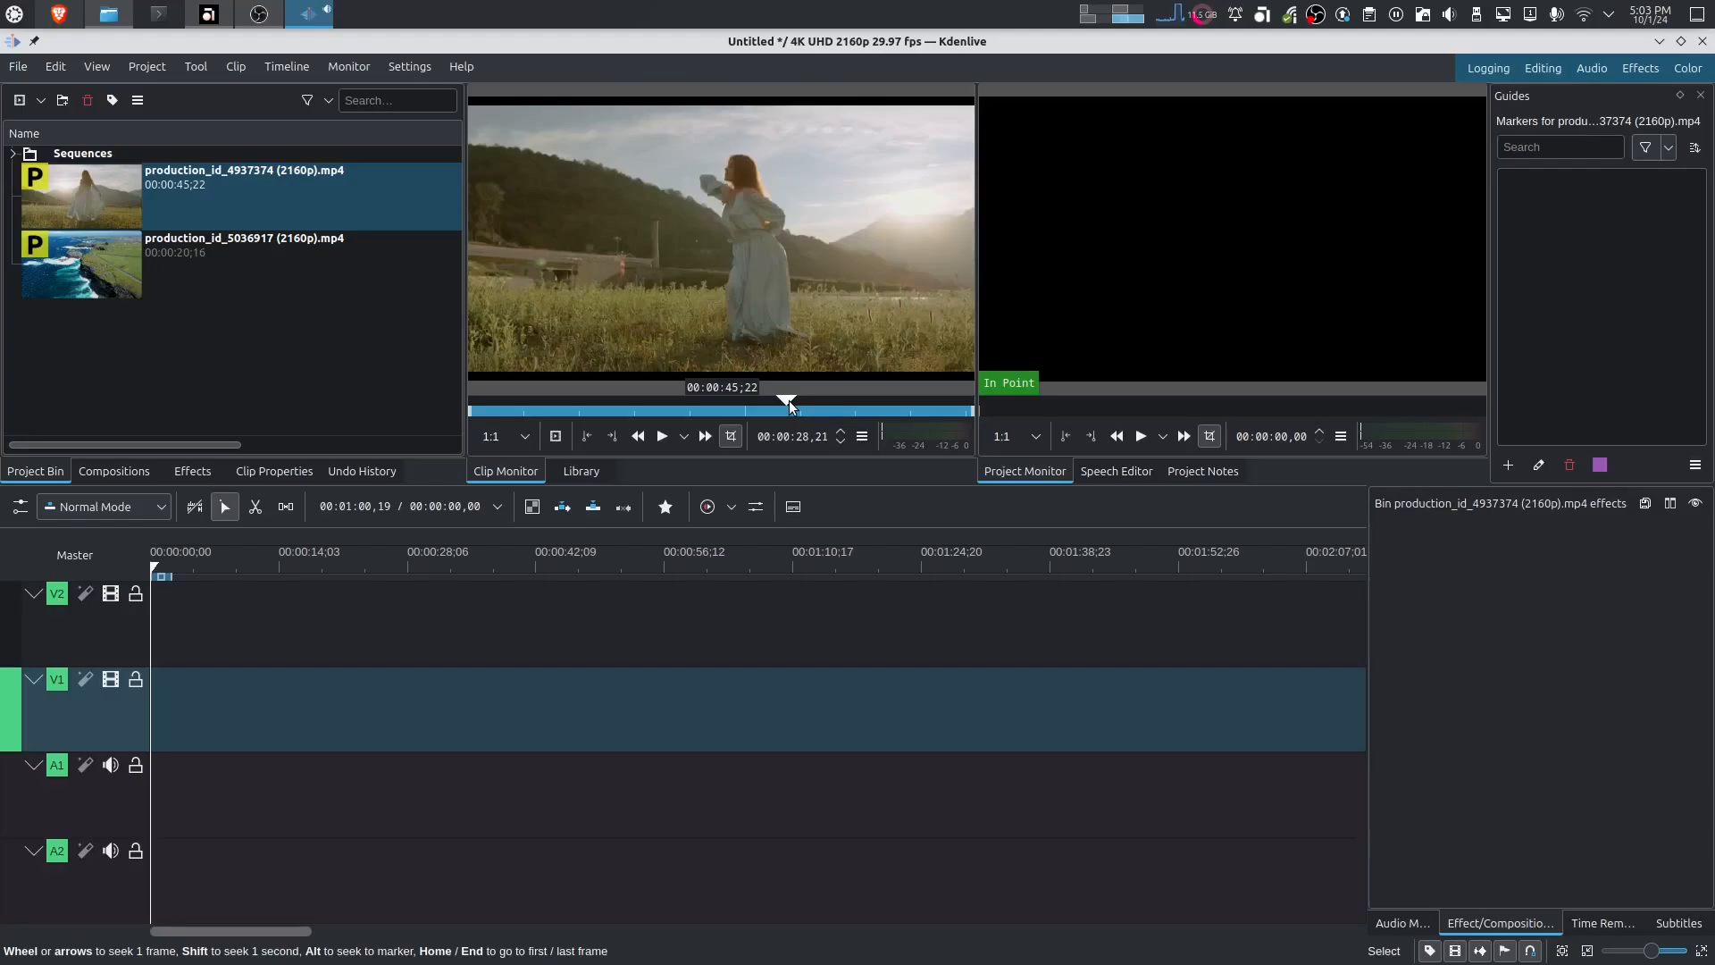
{"action": "left_click", "coordinate": [245, 176]}
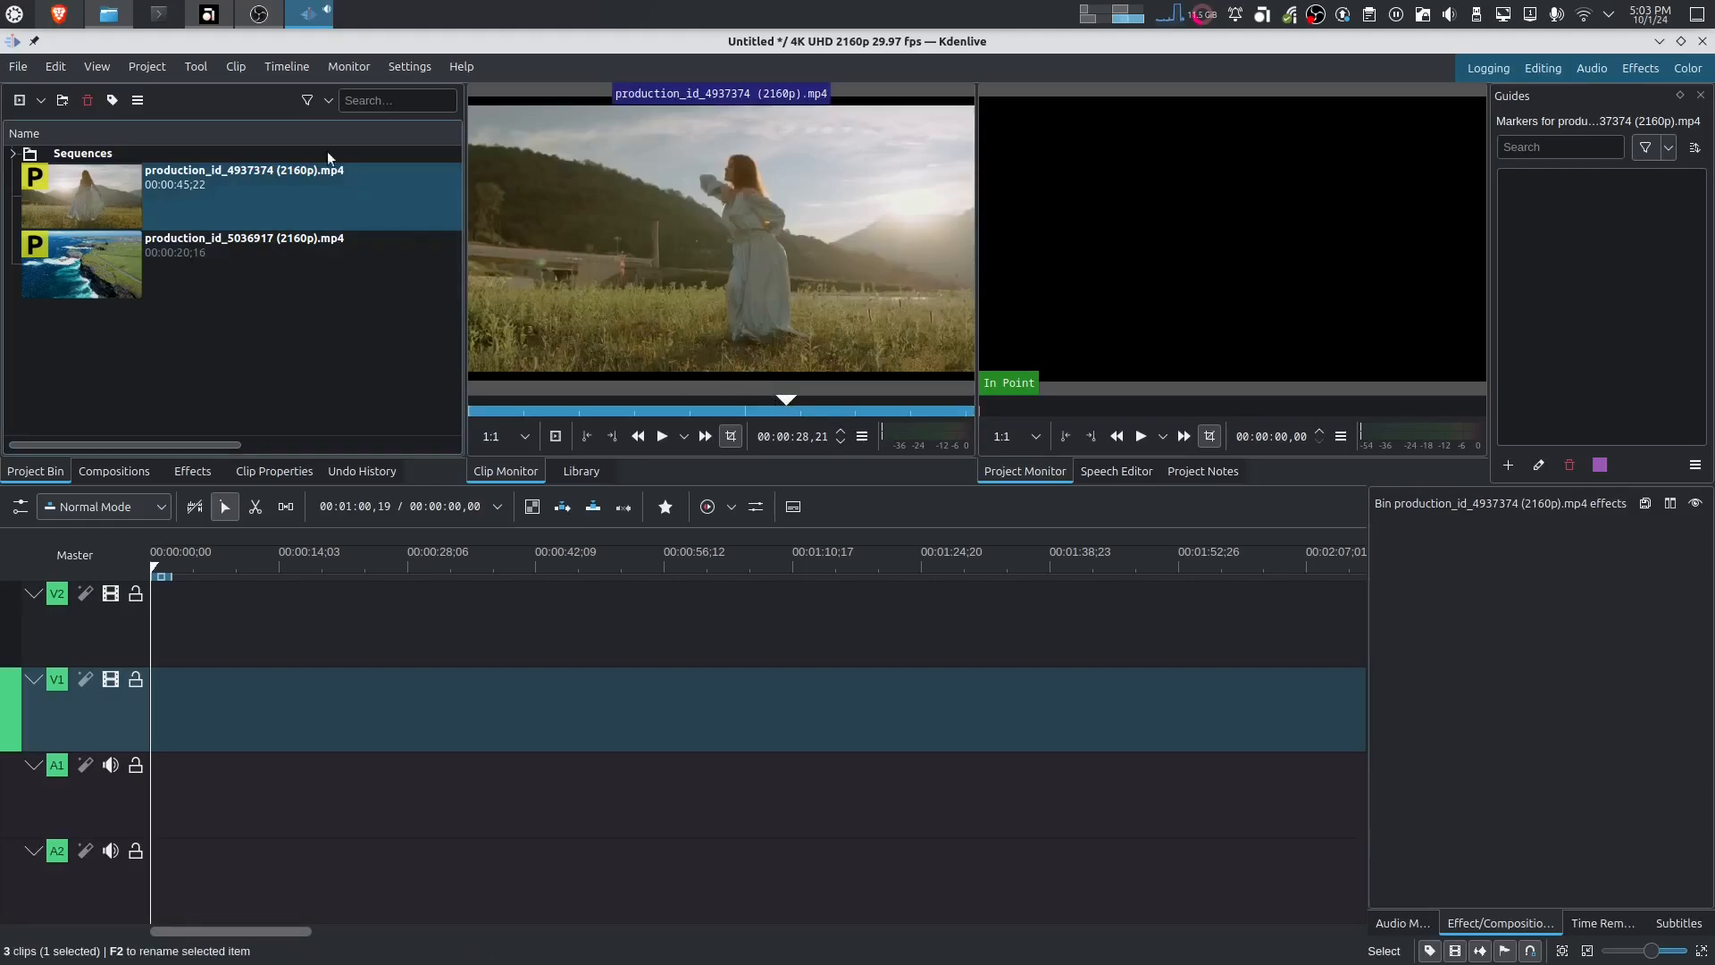
Browse the proxy encoding profile list in Project Settings, leaving x264 chosen.
{"action": "left_click", "coordinate": [146, 66]}
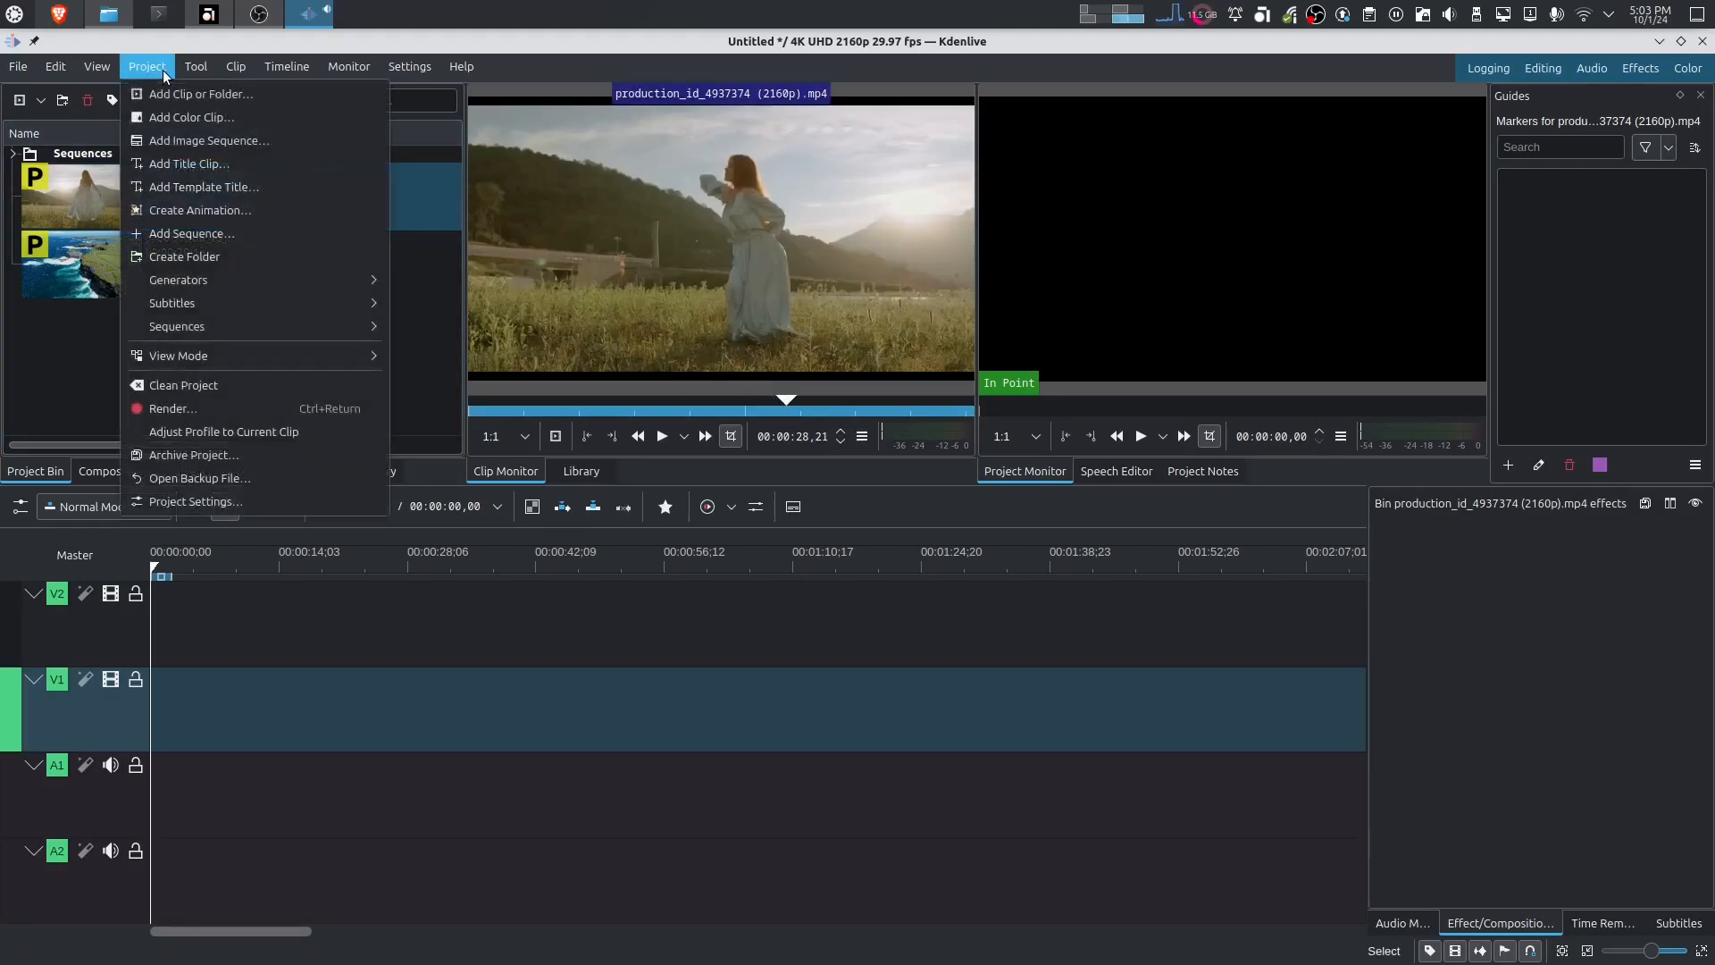
{"action": "mouse_move", "coordinate": [197, 500]}
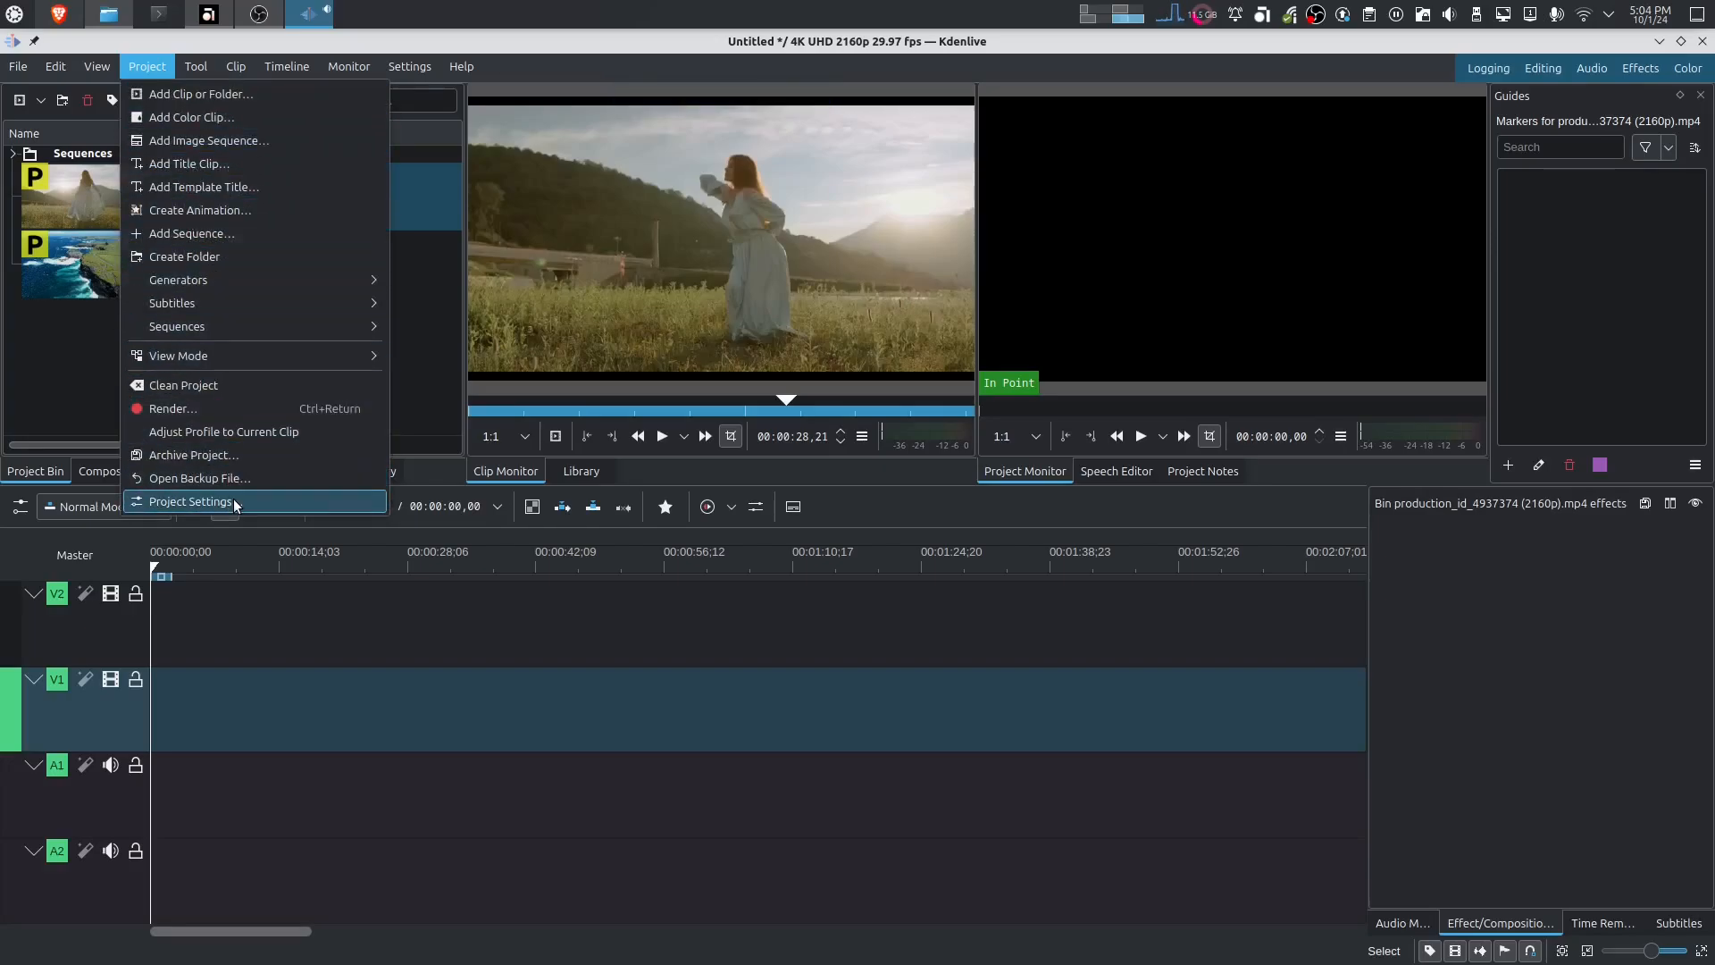
{"action": "left_click", "coordinate": [190, 501]}
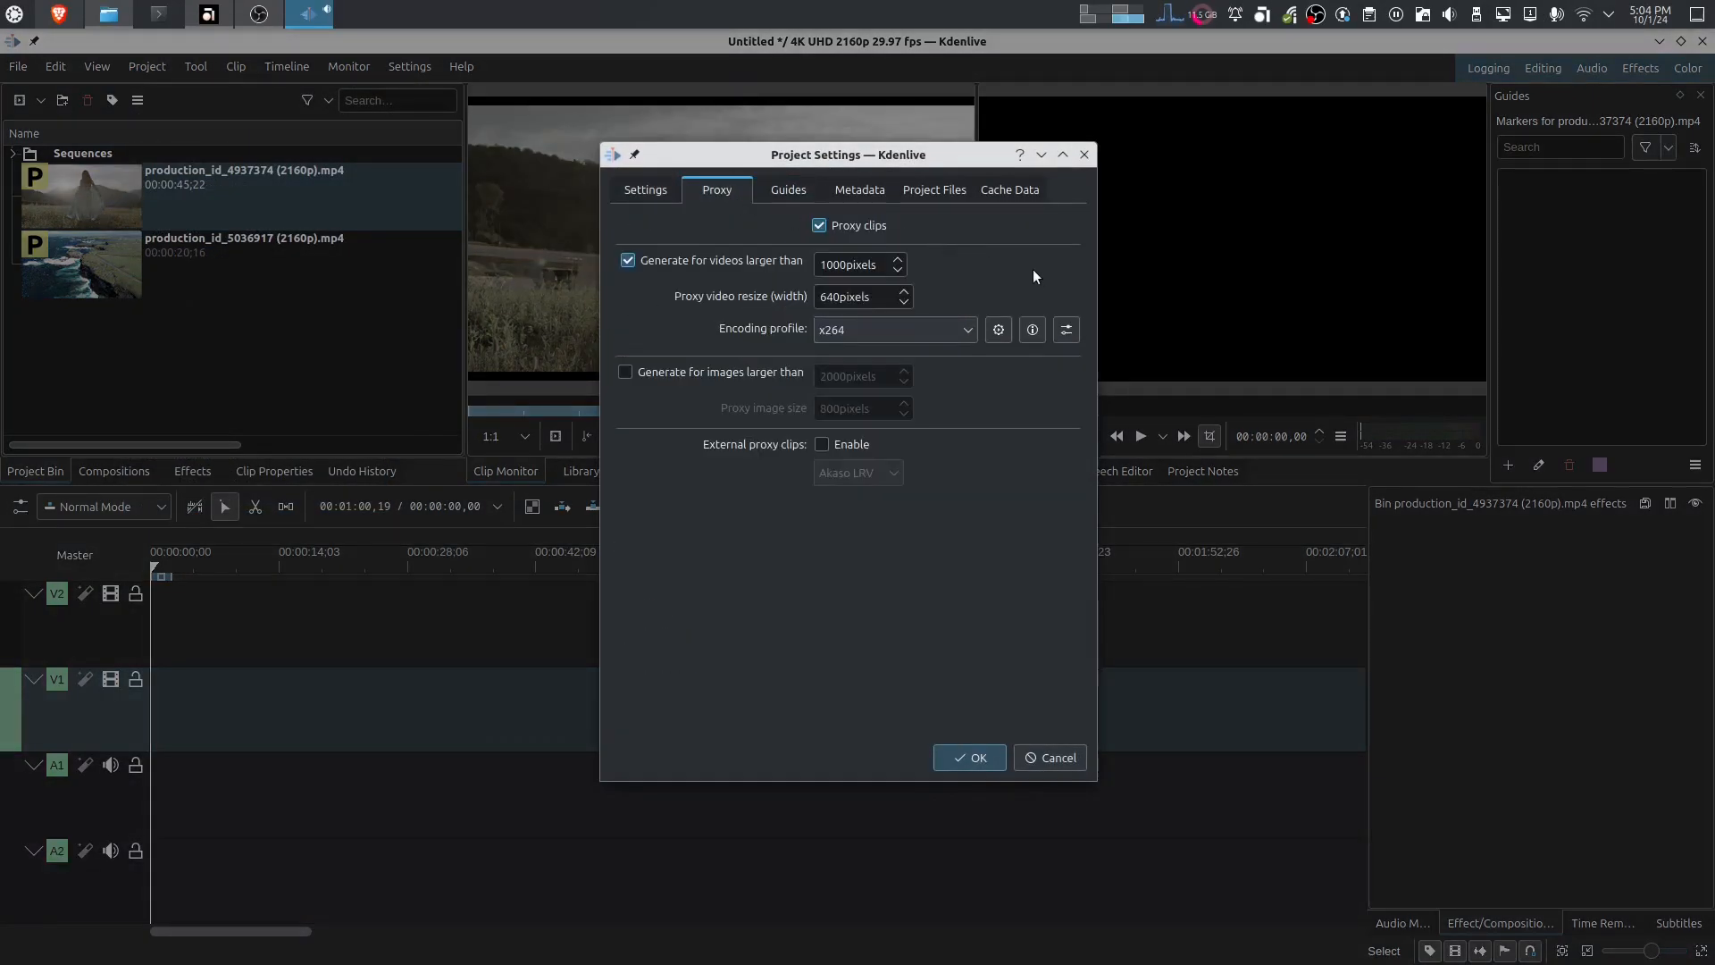
{"action": "left_click", "coordinate": [893, 328]}
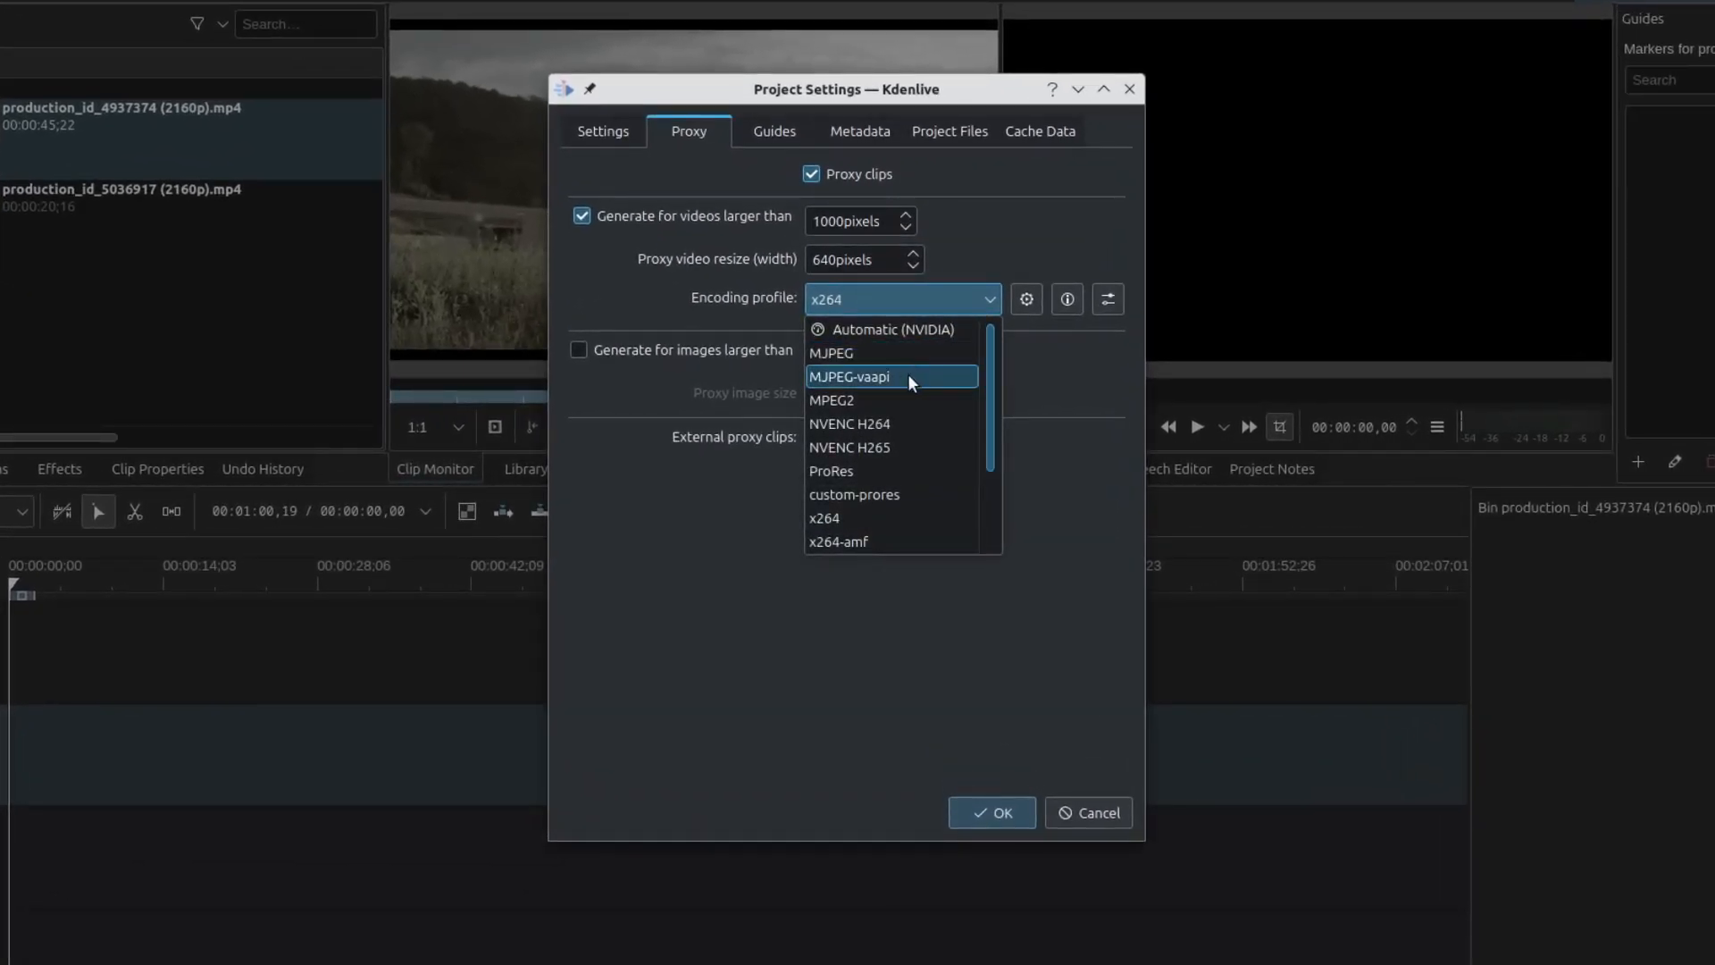
{"action": "mouse_move", "coordinate": [927, 470]}
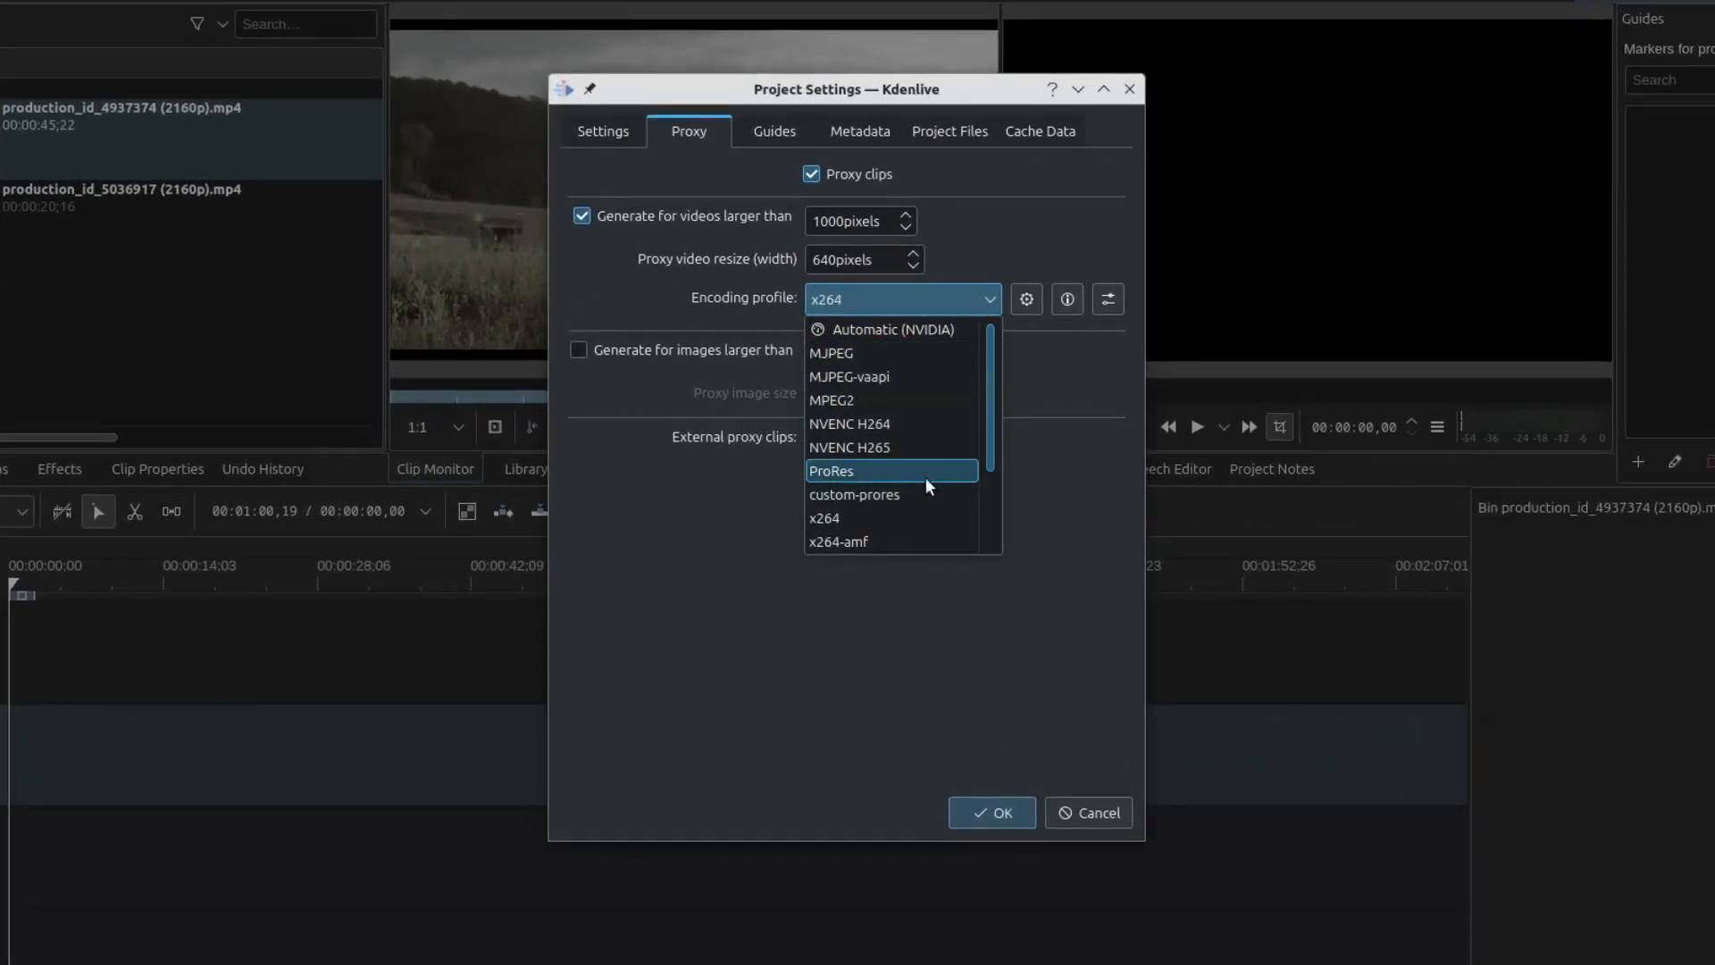
{"action": "mouse_move", "coordinate": [934, 447]}
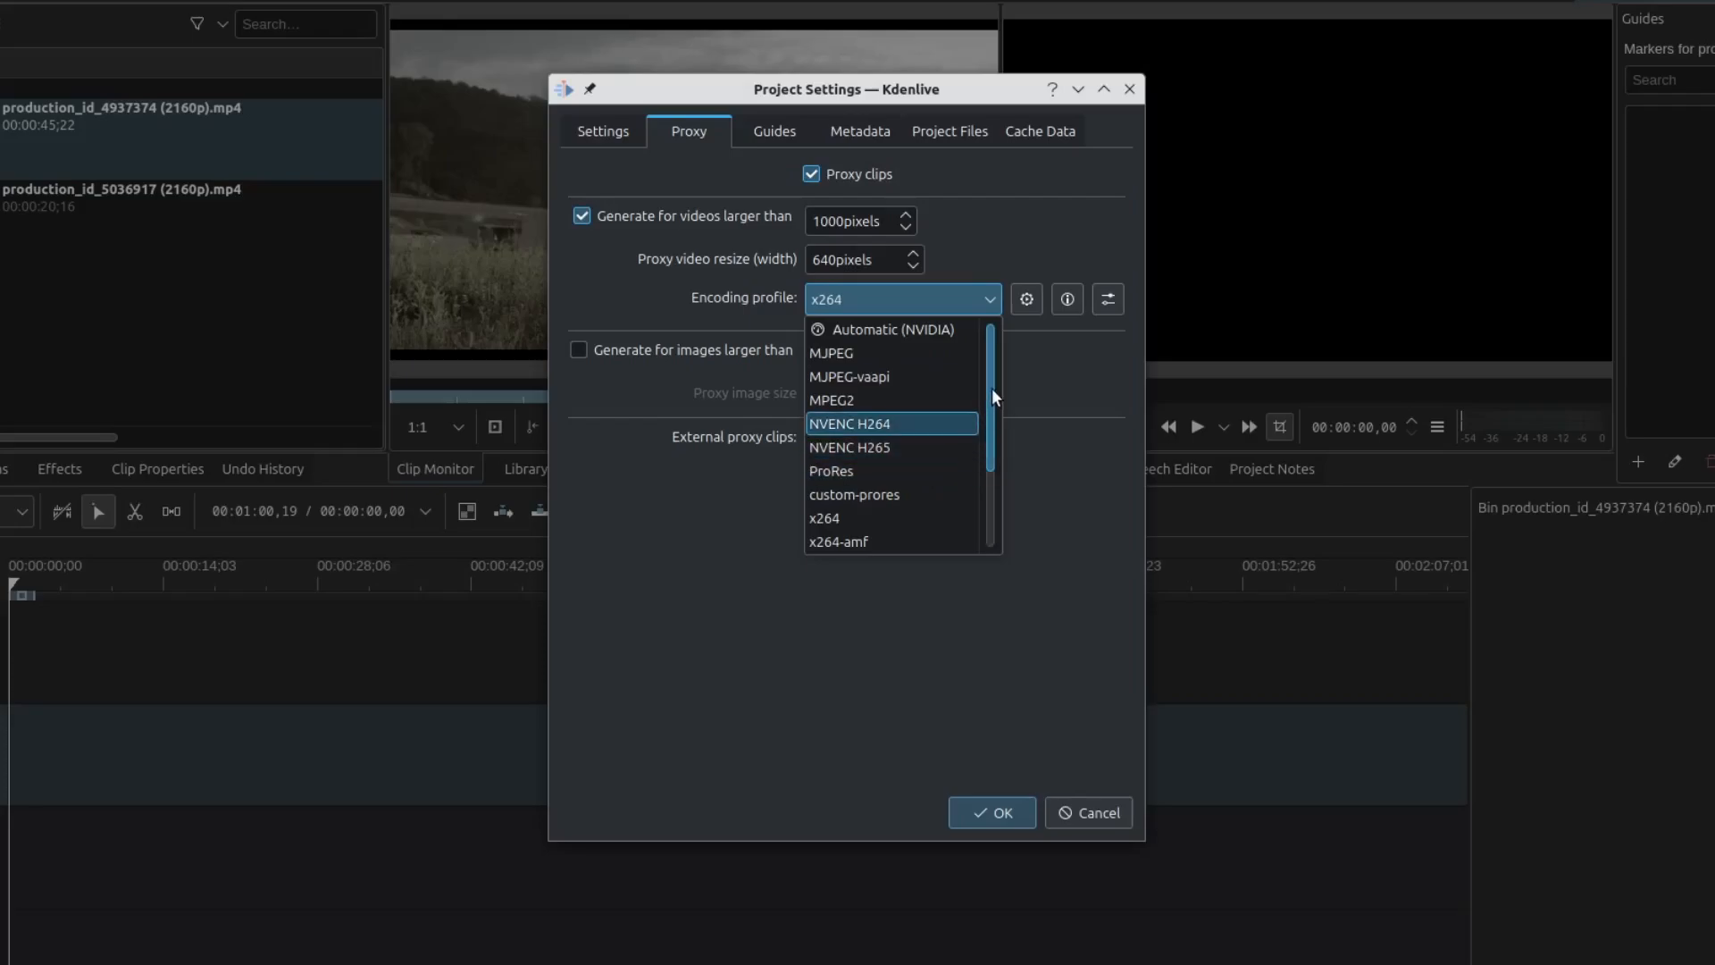
{"action": "scroll", "scroll_direction": "down", "scroll_amount": 3}
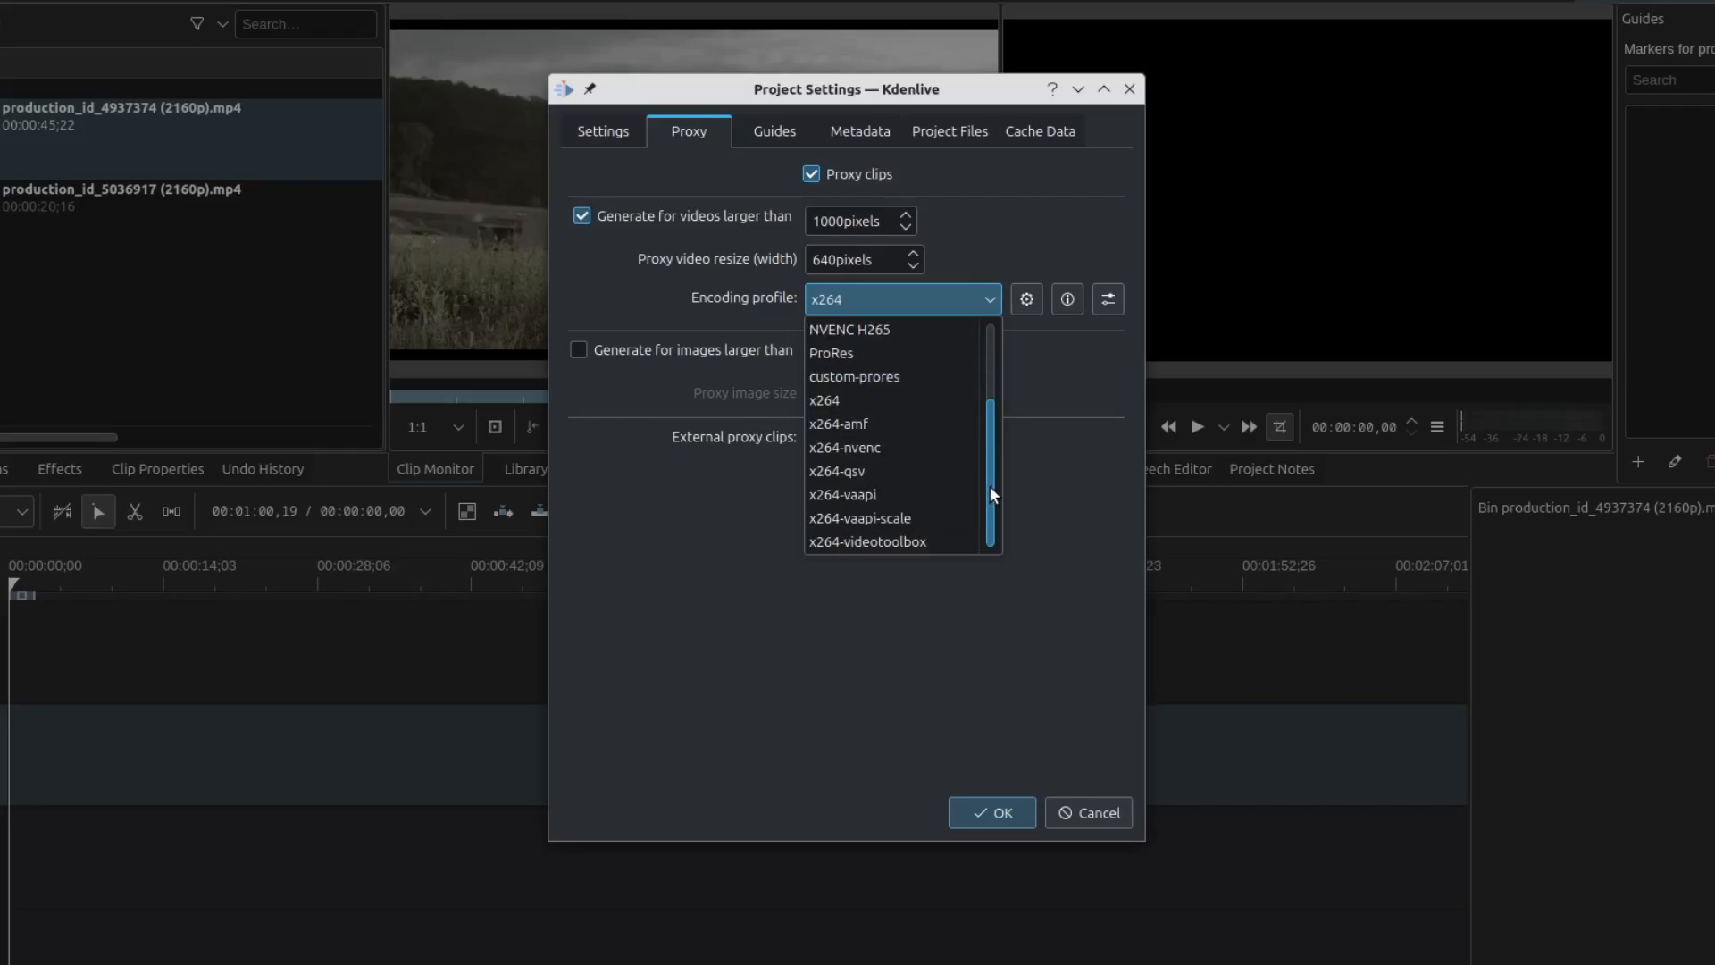
{"action": "mouse_move", "coordinate": [836, 400]}
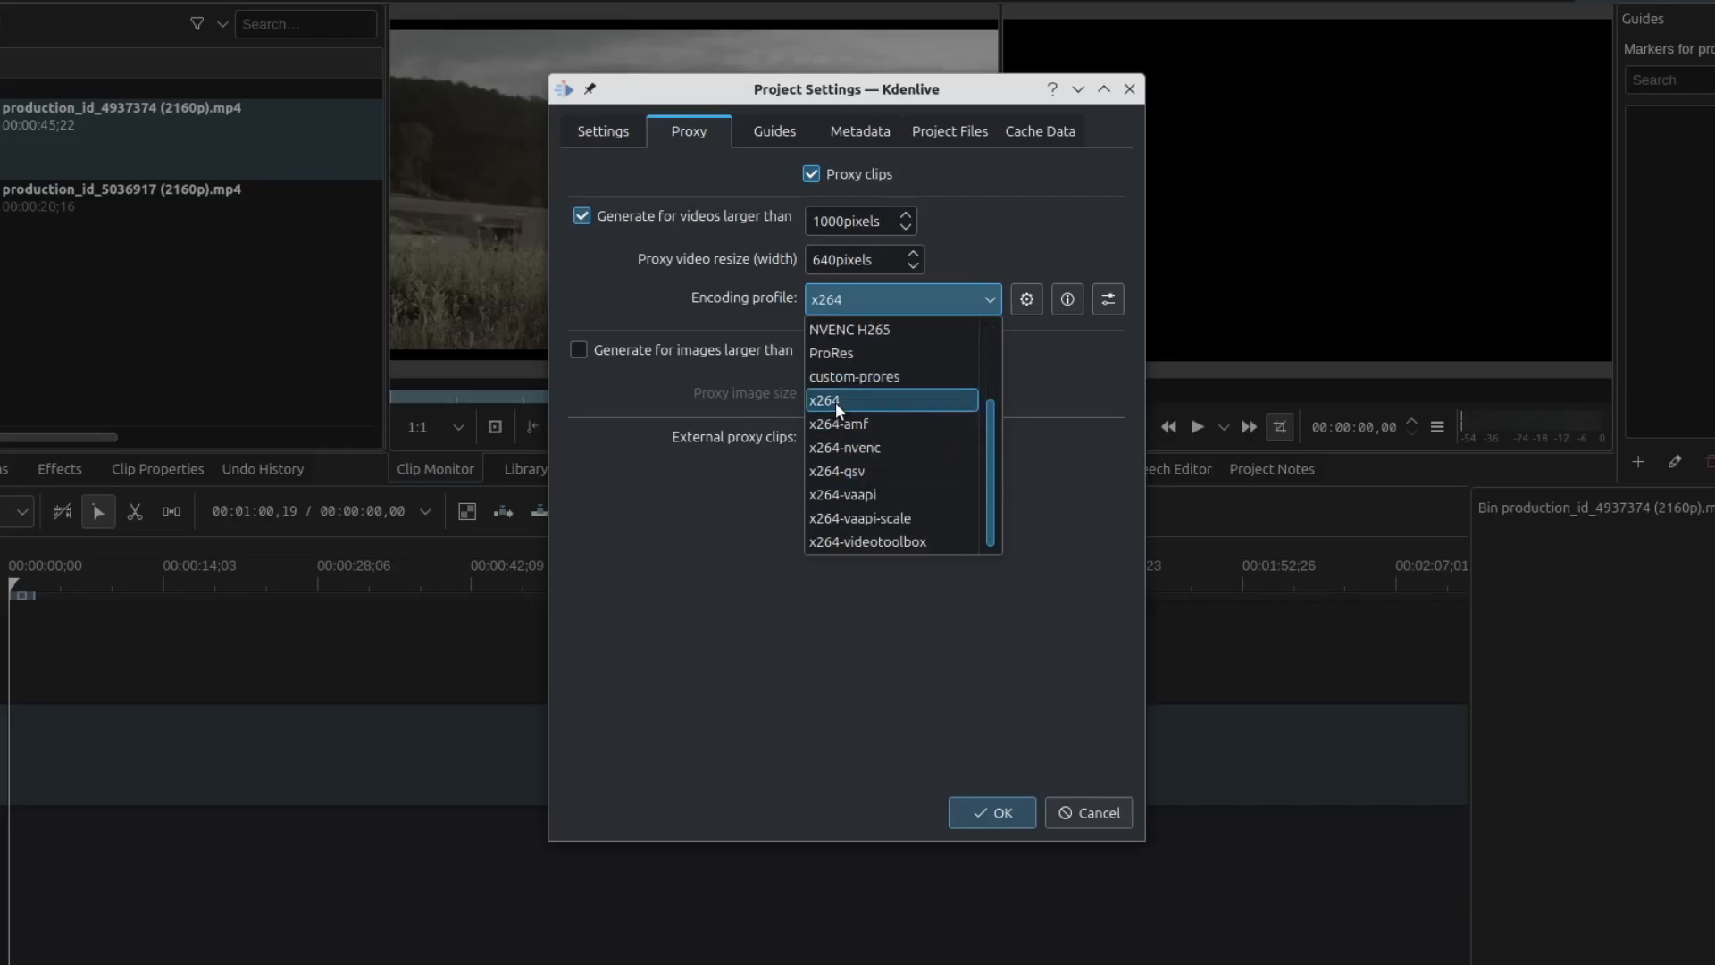
{"action": "mouse_move", "coordinate": [859, 413]}
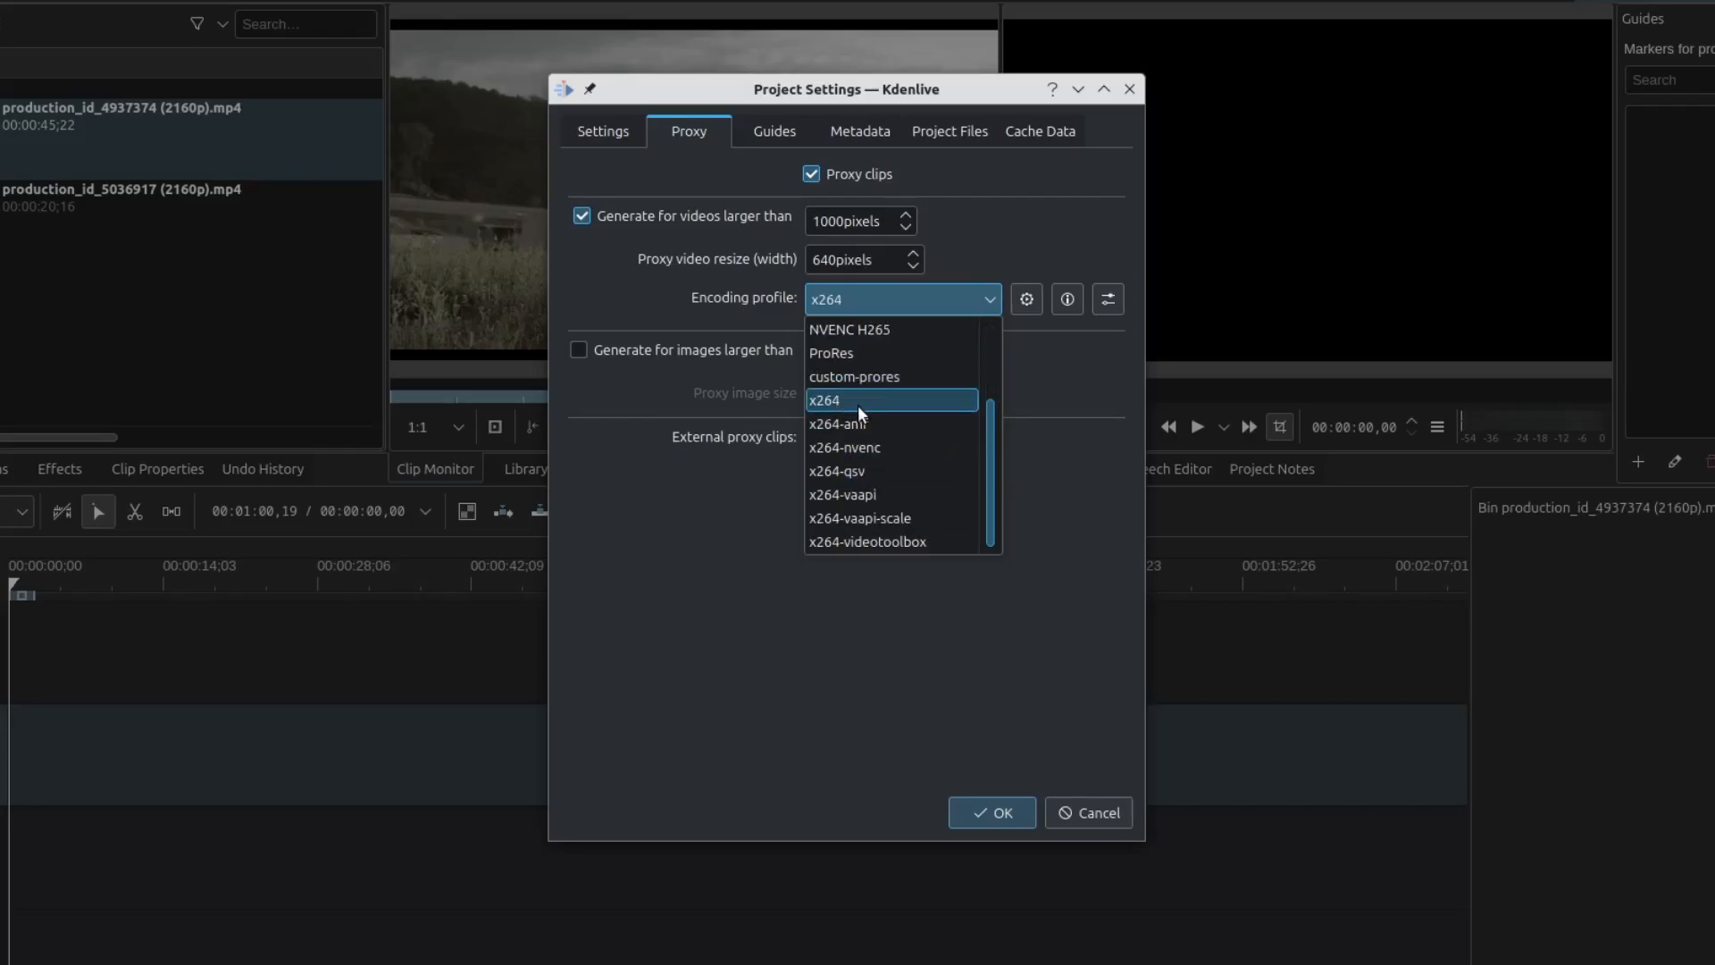
{"action": "mouse_move", "coordinate": [885, 413]}
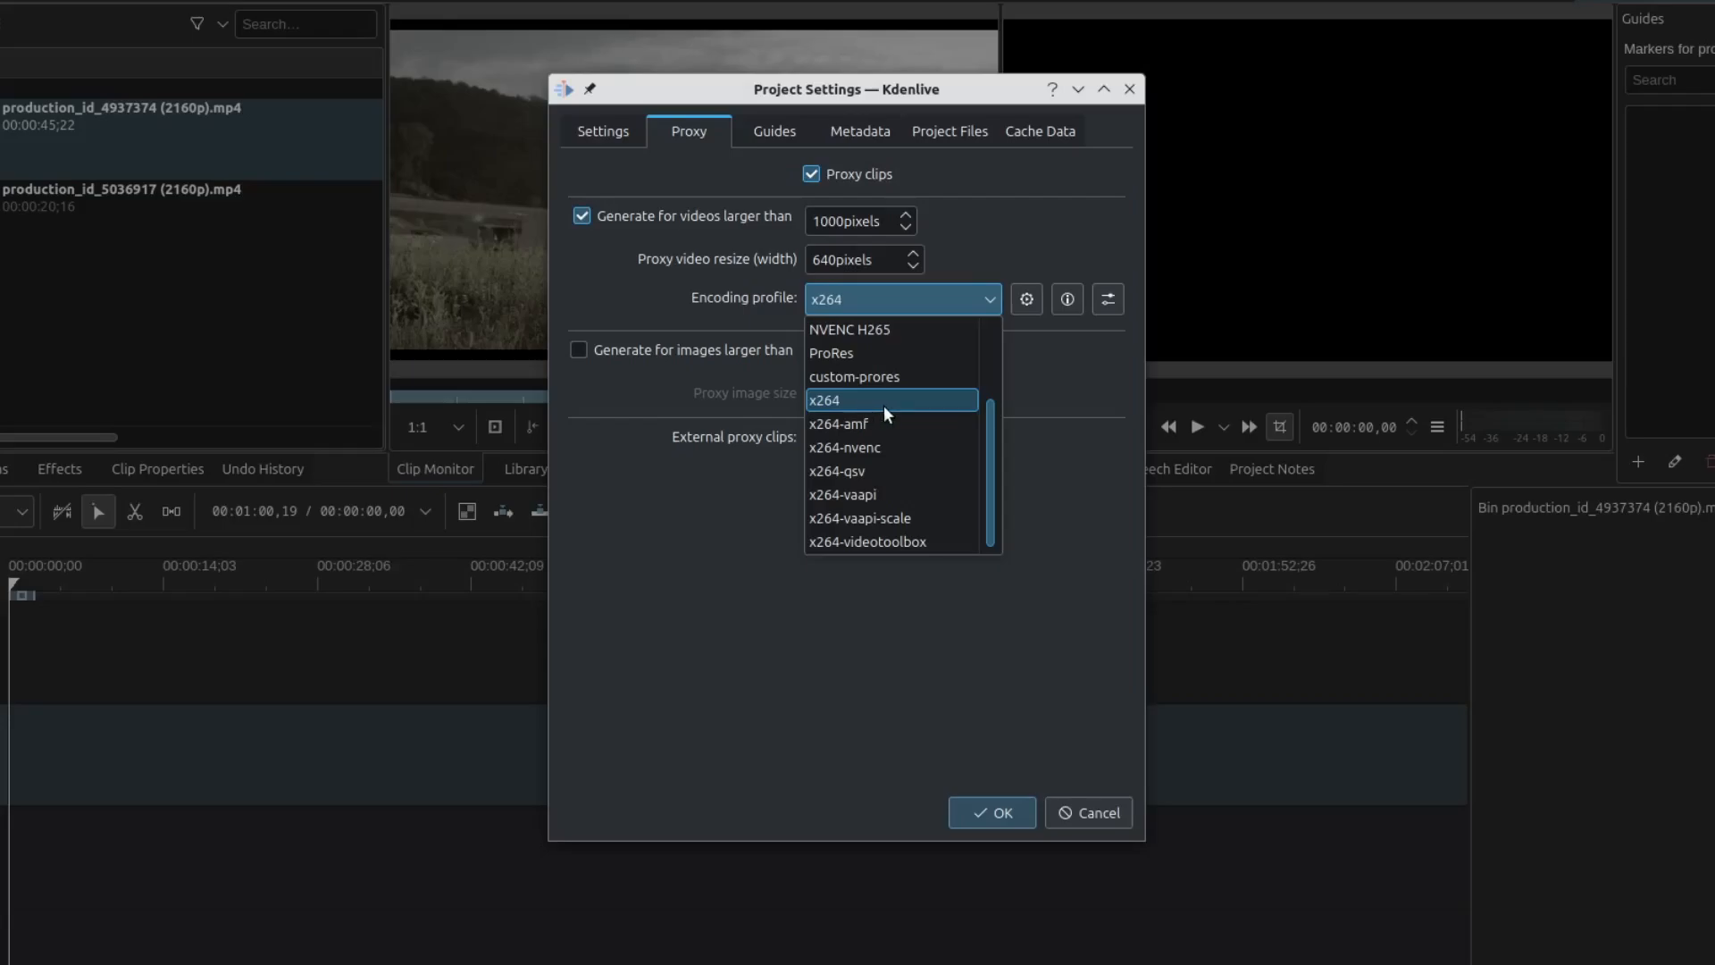
{"action": "mouse_move", "coordinate": [897, 423]}
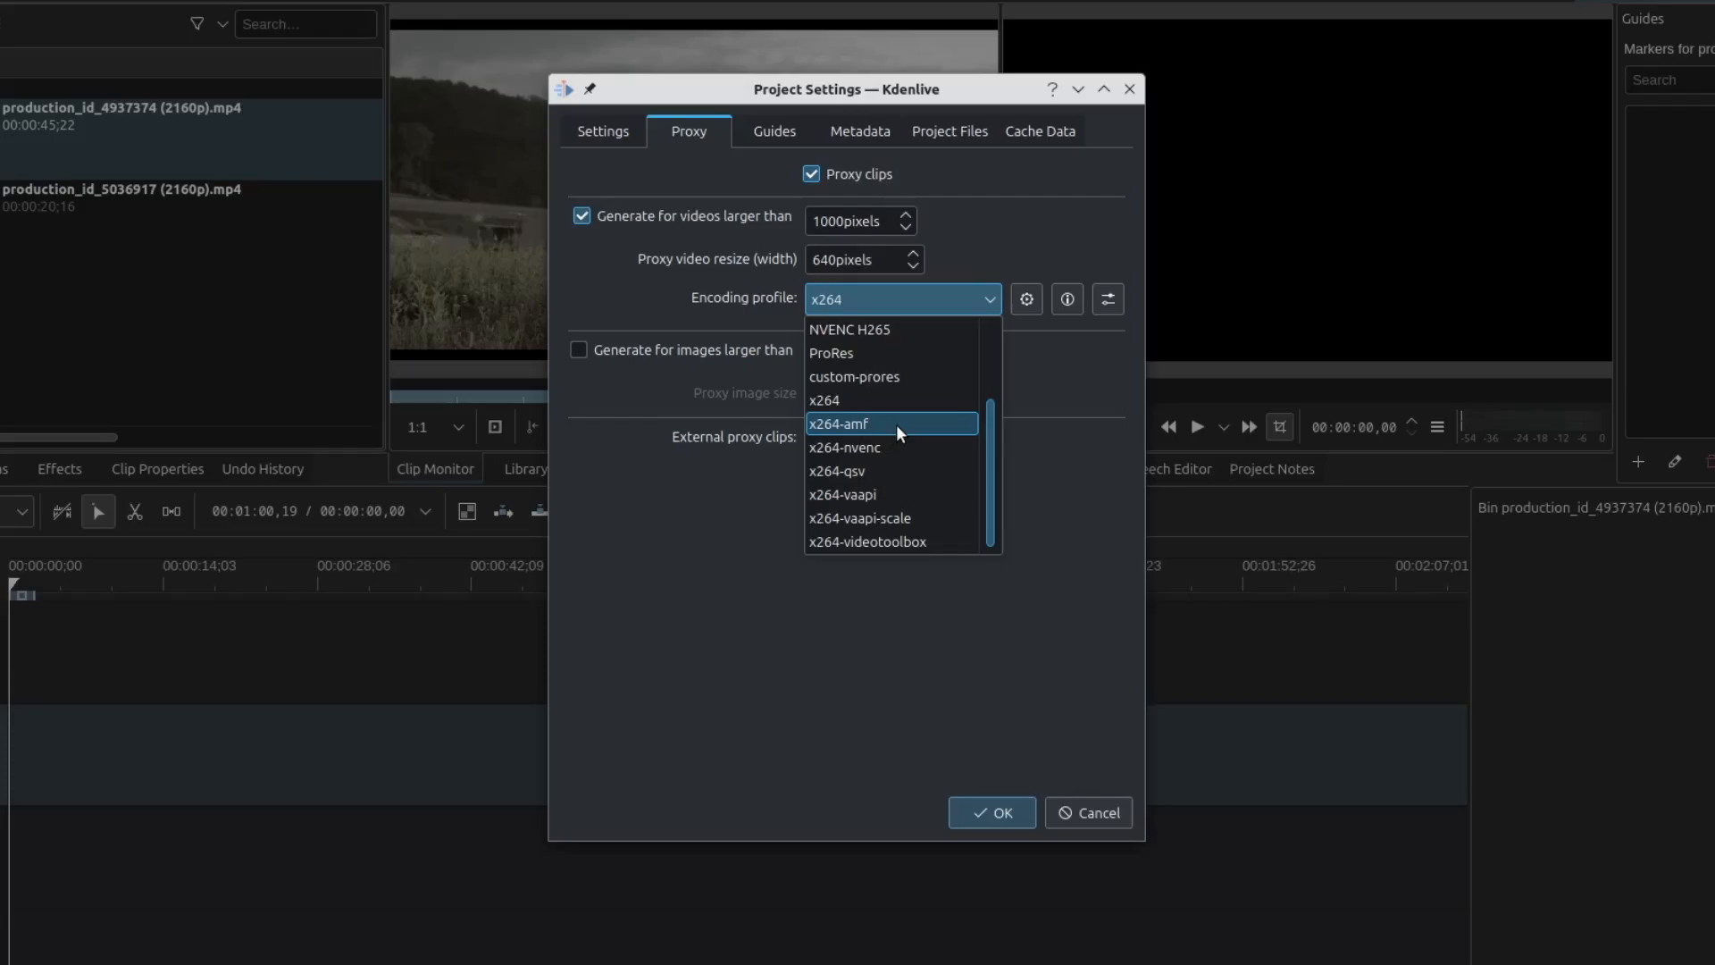
{"action": "mouse_move", "coordinate": [850, 453]}
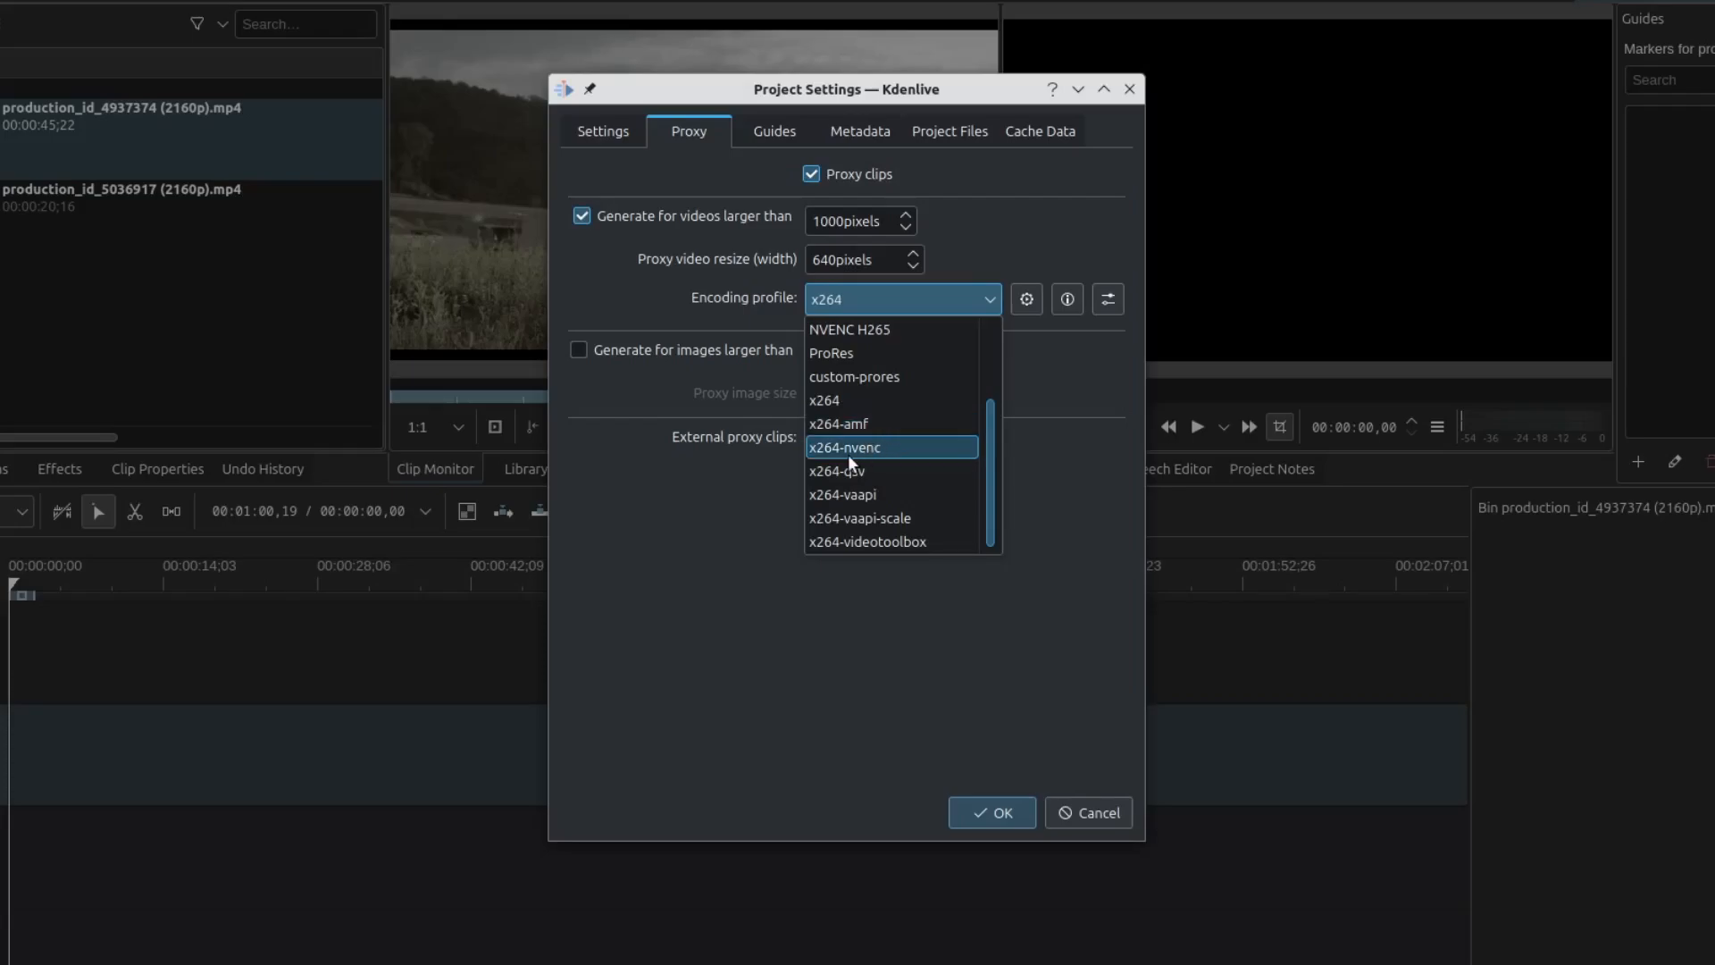
{"action": "mouse_move", "coordinate": [890, 458]}
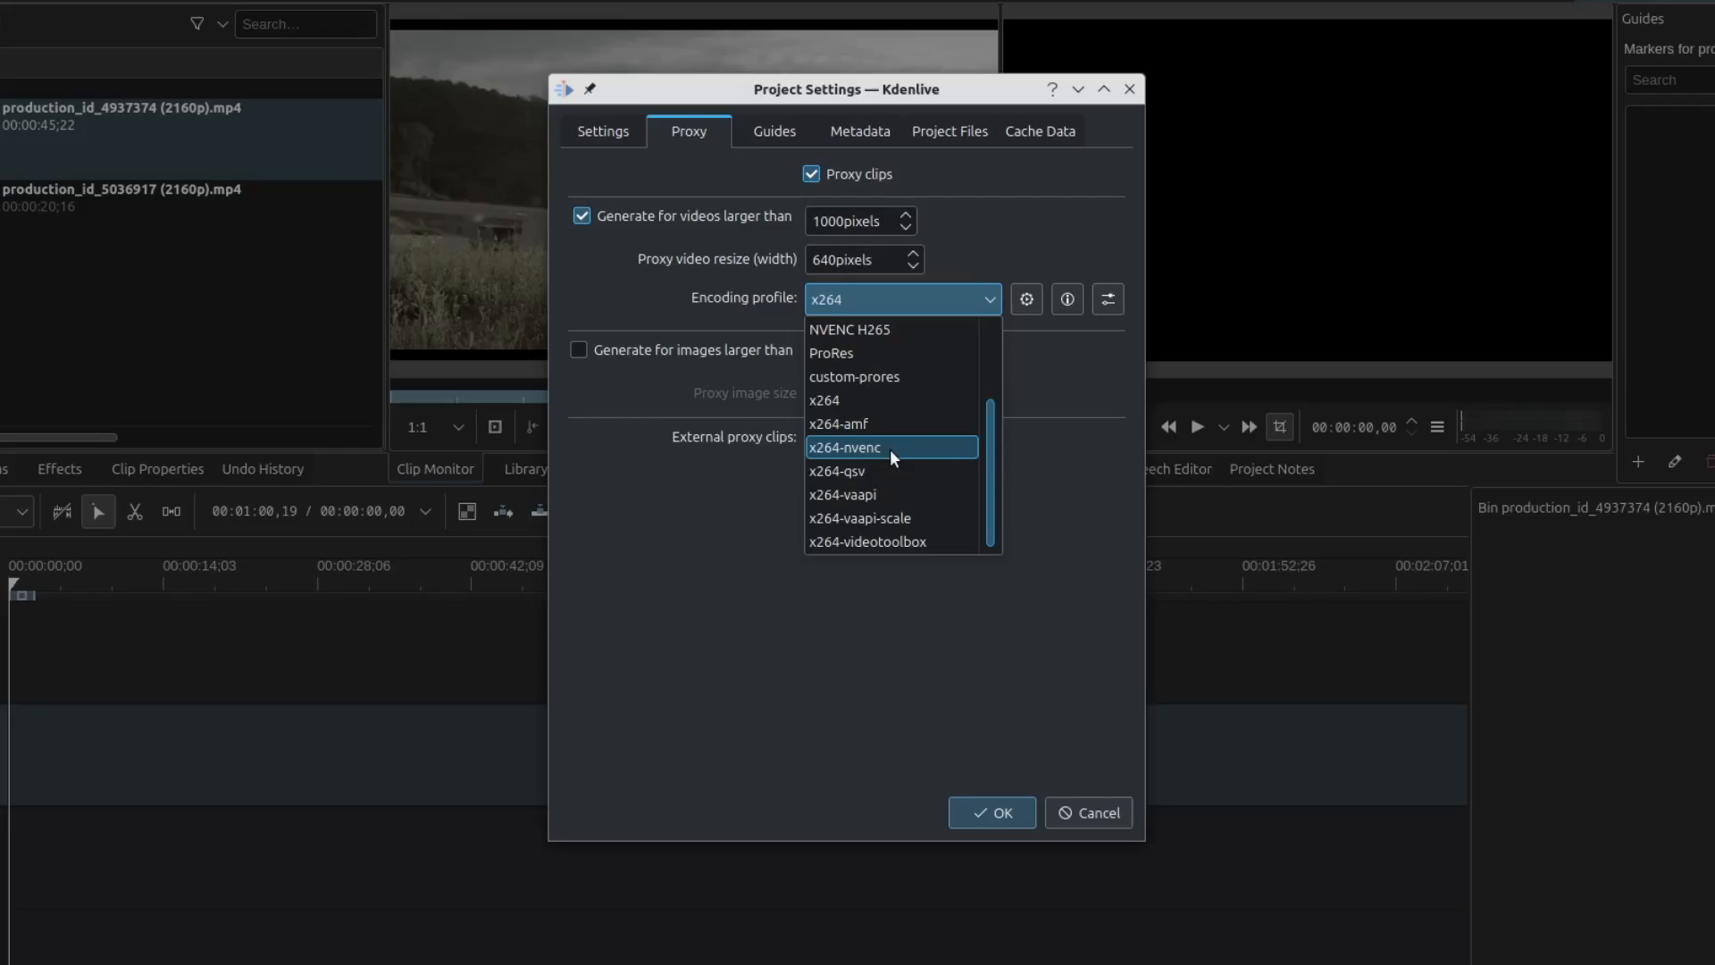
{"action": "mouse_move", "coordinate": [860, 470]}
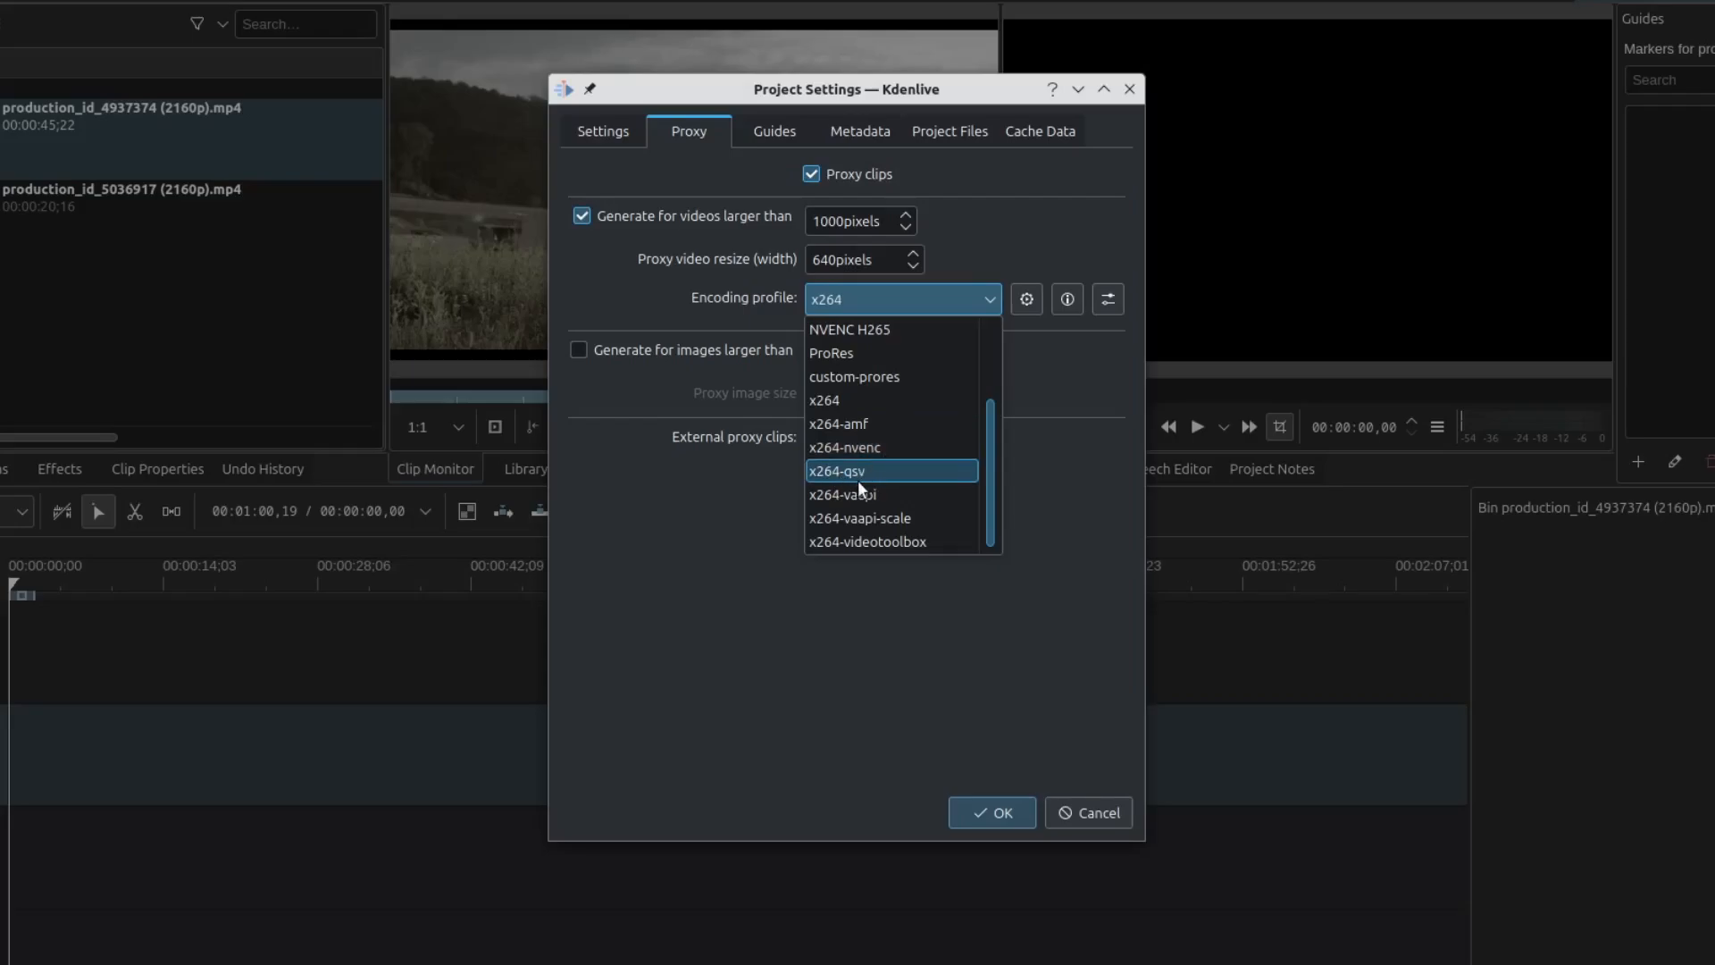
{"action": "mouse_move", "coordinate": [876, 479]}
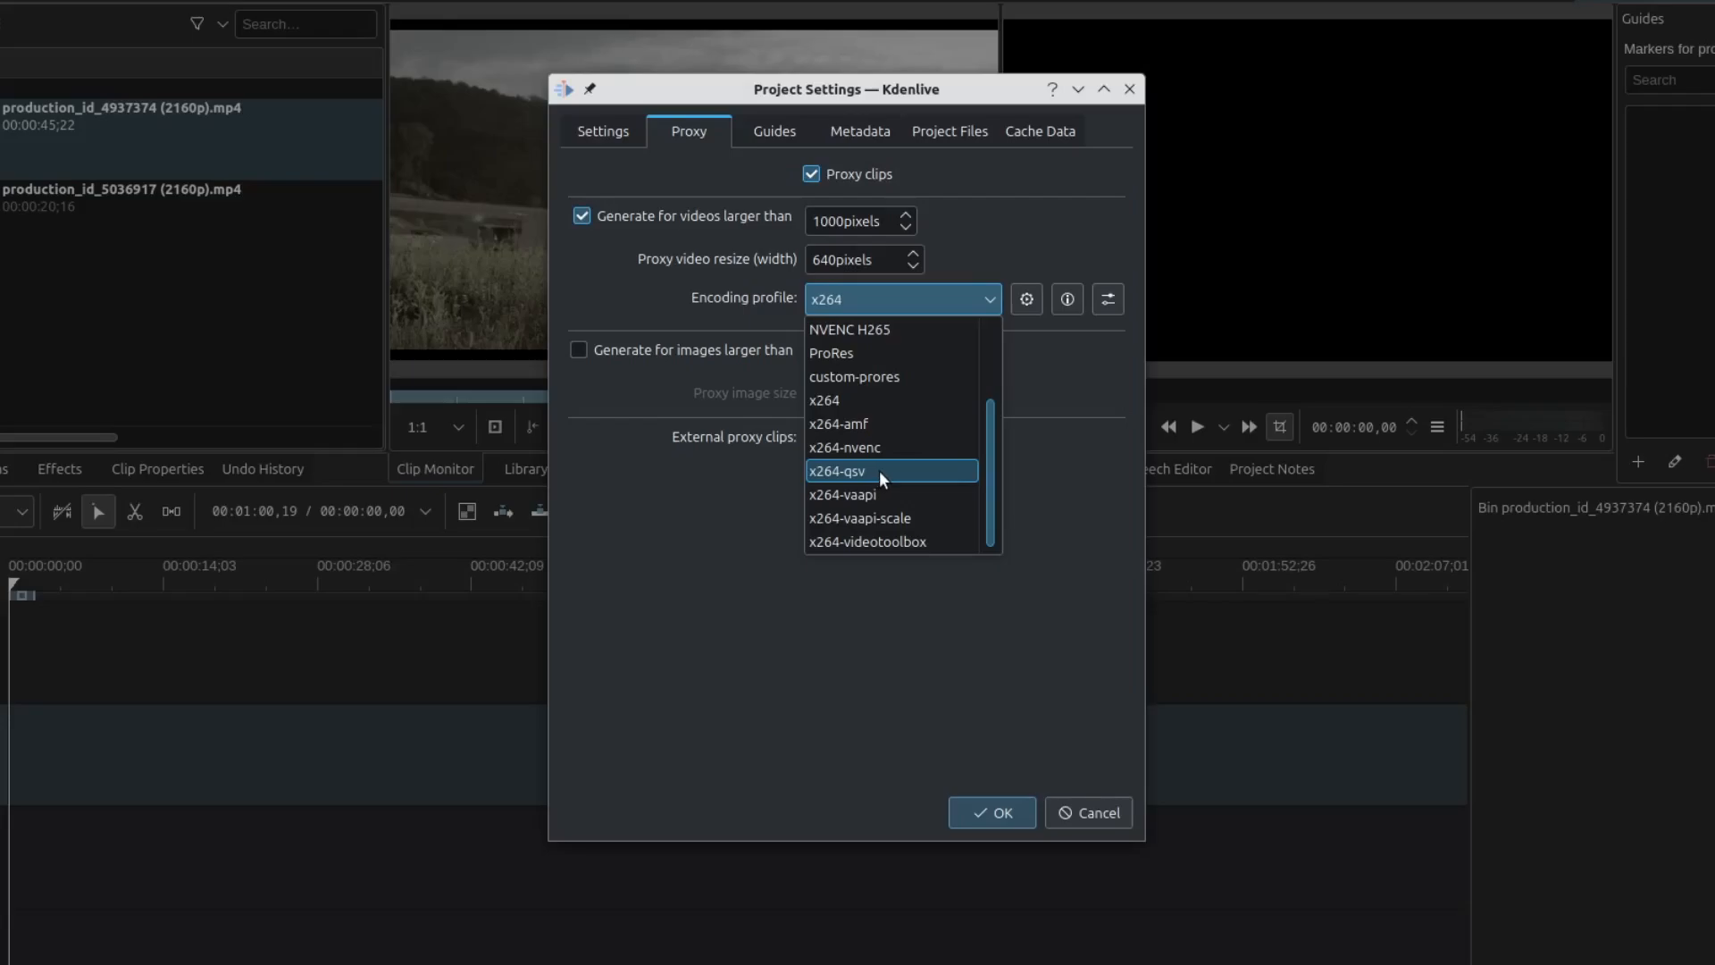
{"action": "mouse_move", "coordinate": [922, 523]}
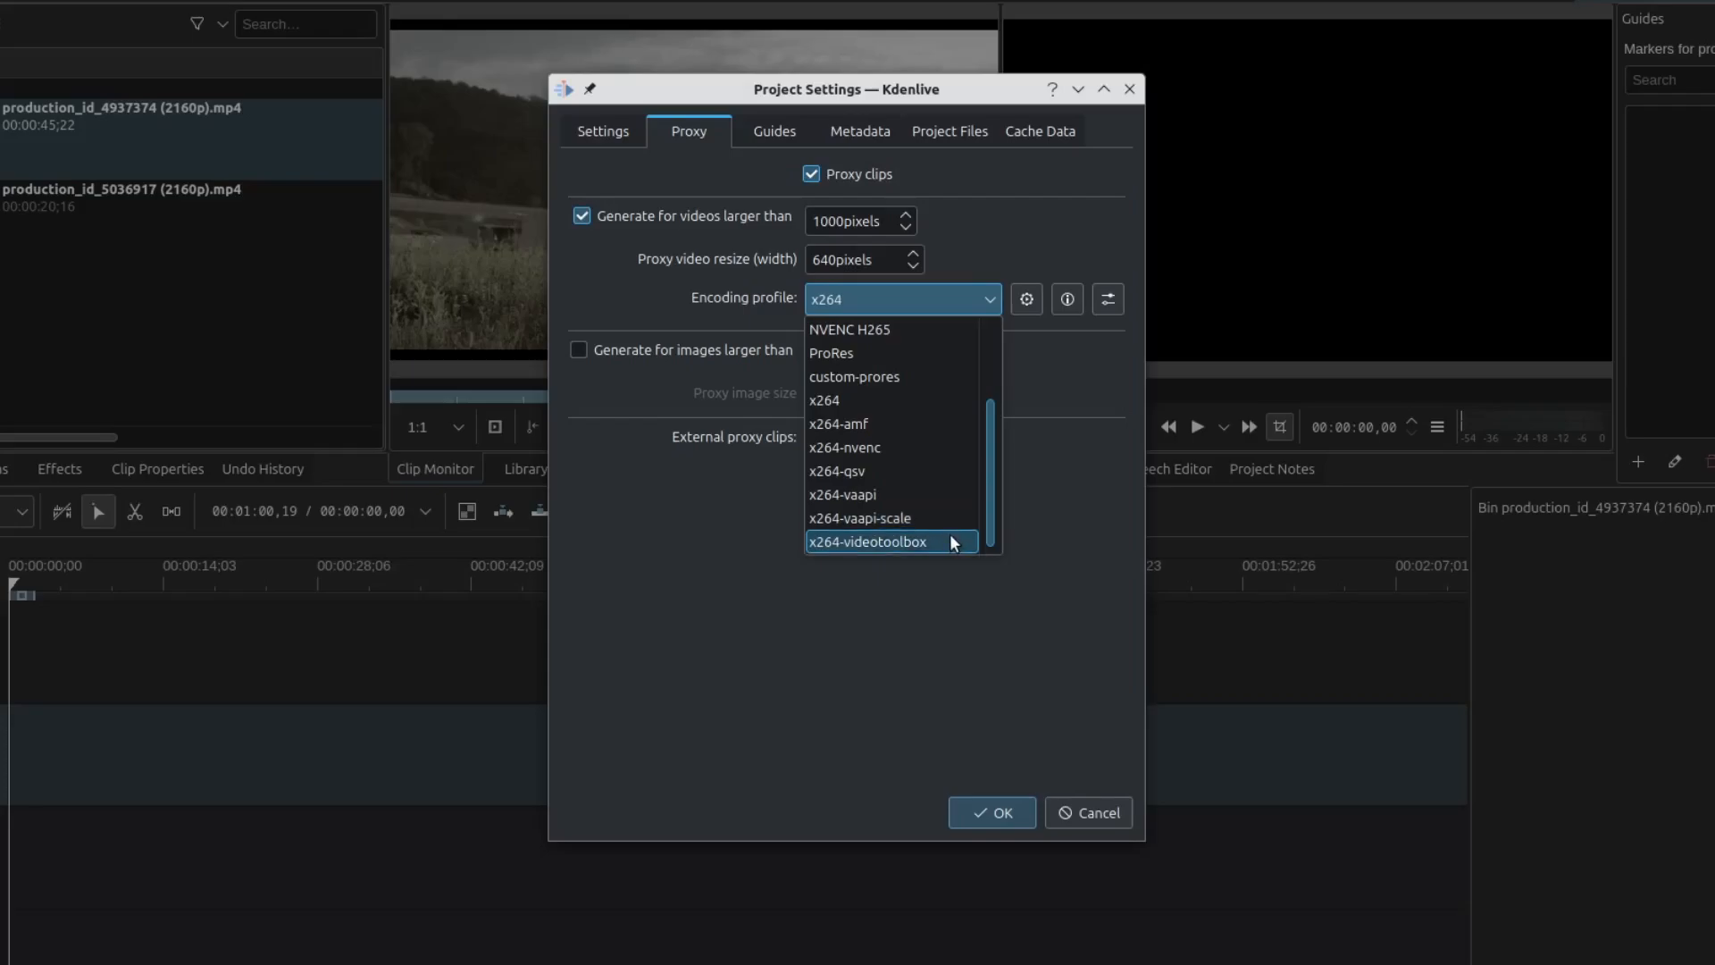
{"action": "mouse_move", "coordinate": [927, 495]}
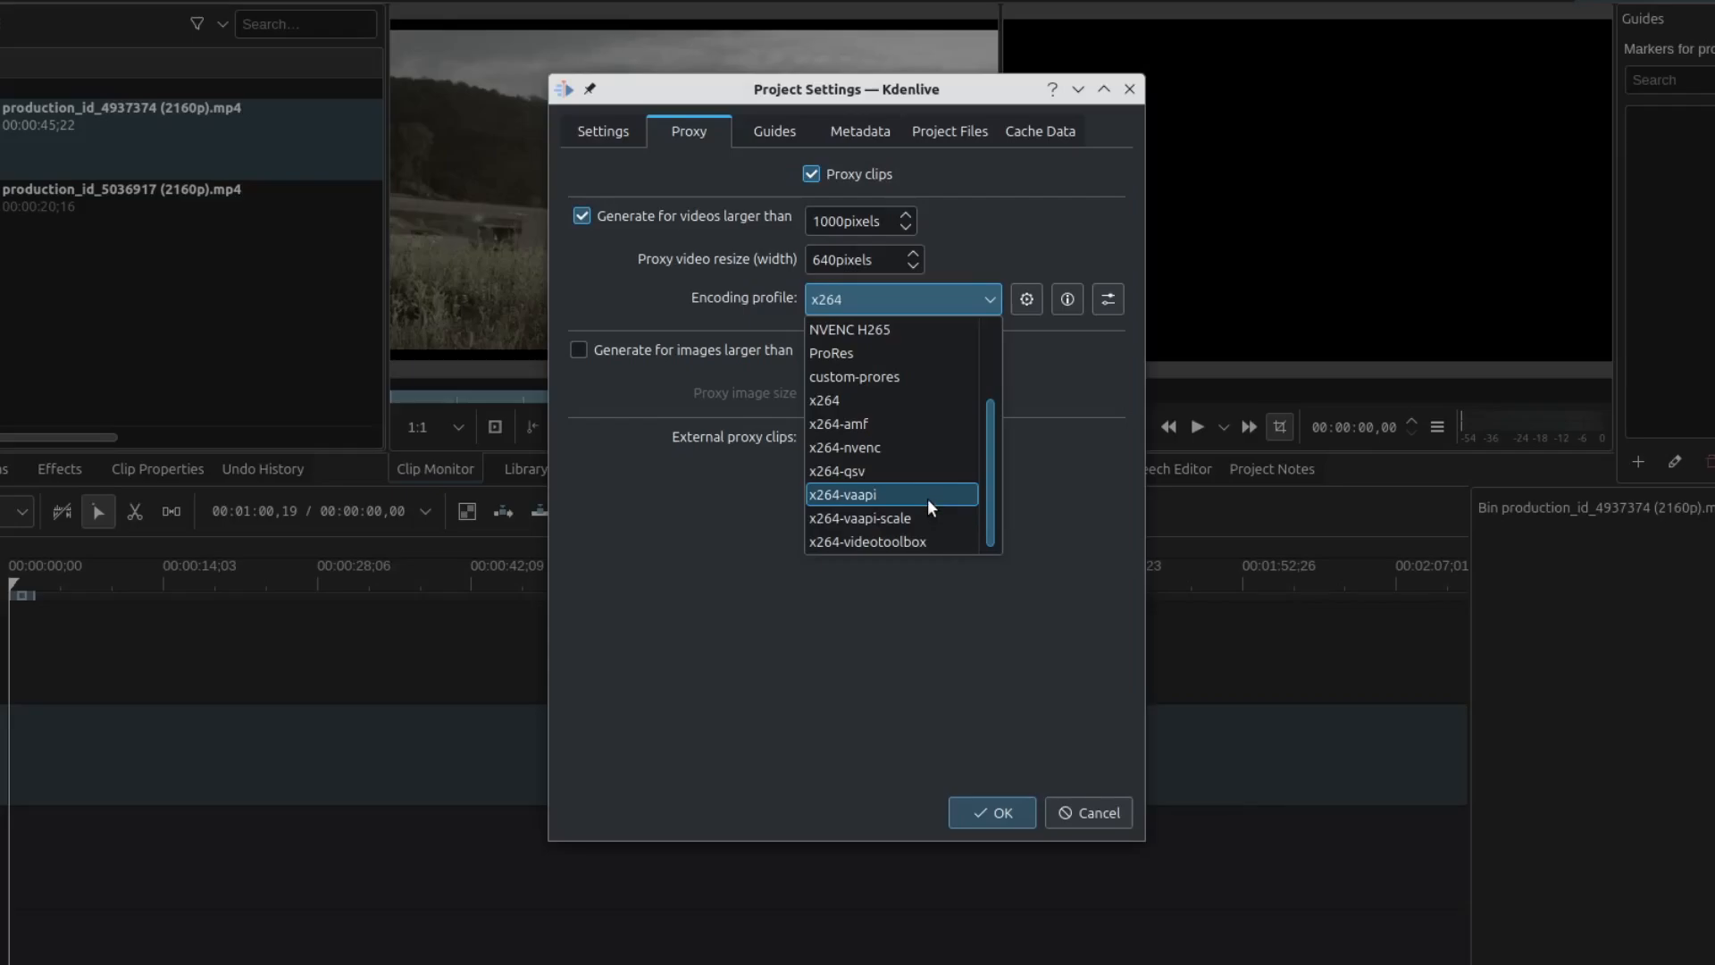
{"action": "mouse_move", "coordinate": [888, 453]}
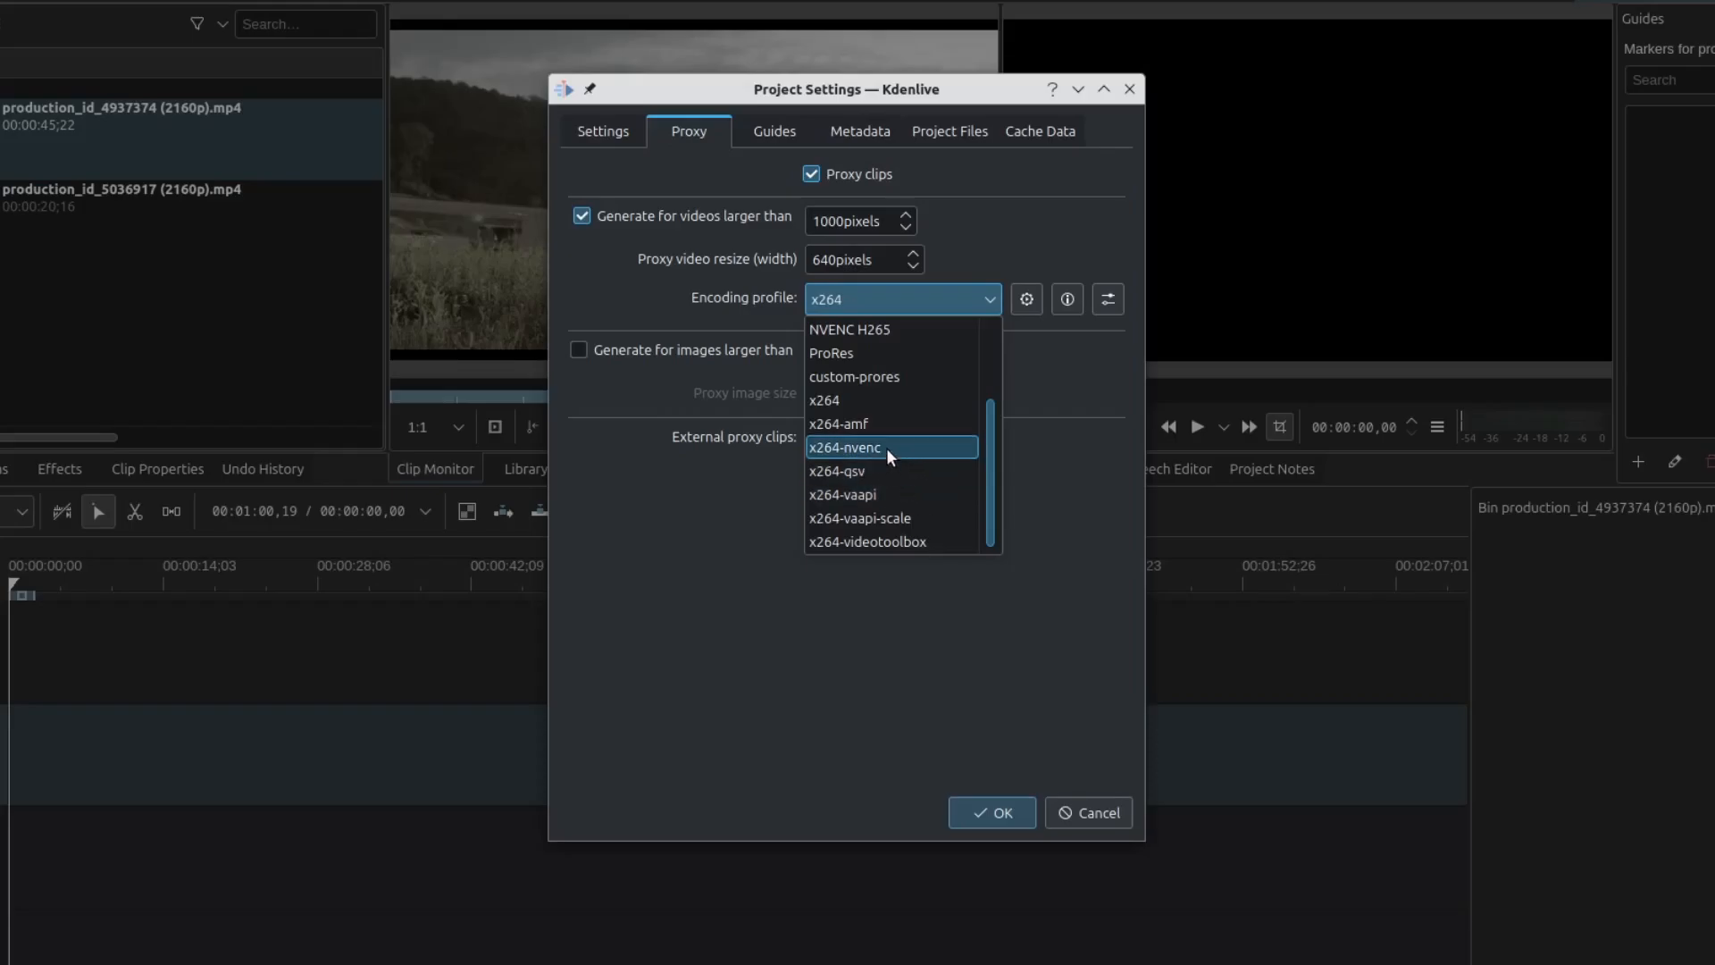
Switch proxy encoding to x264-nvenc and recreate all proxy clips for both bin clips.
{"action": "left_click", "coordinate": [886, 446]}
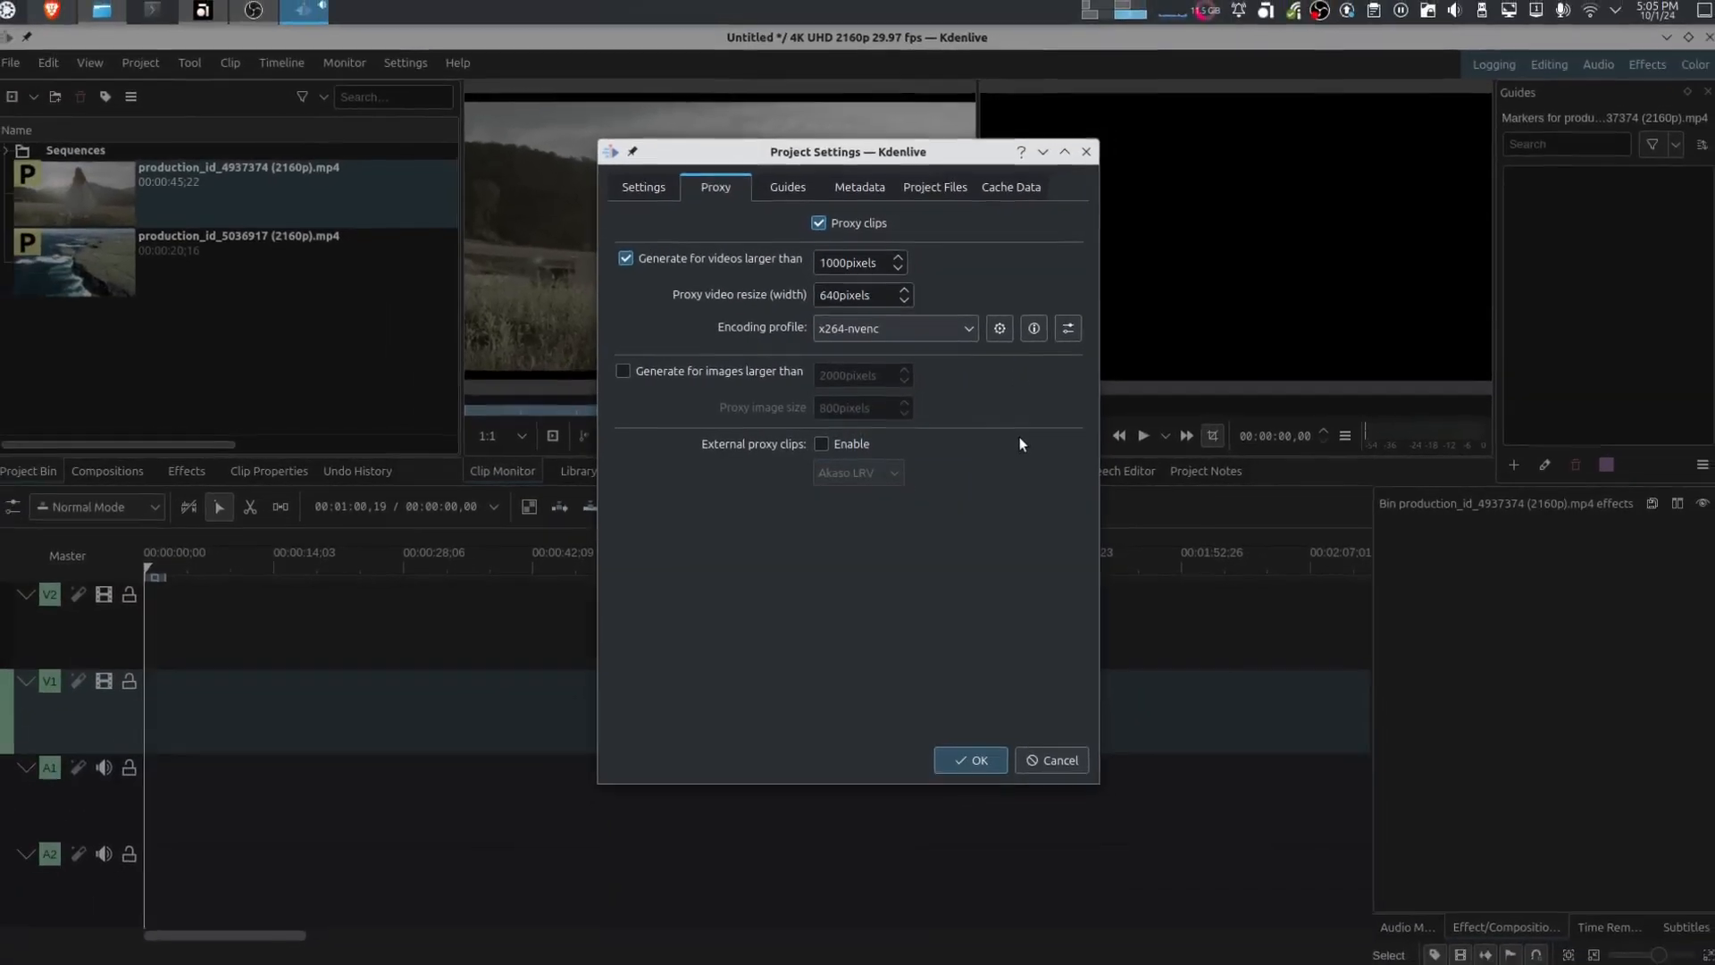
{"action": "left_click", "coordinate": [969, 760]}
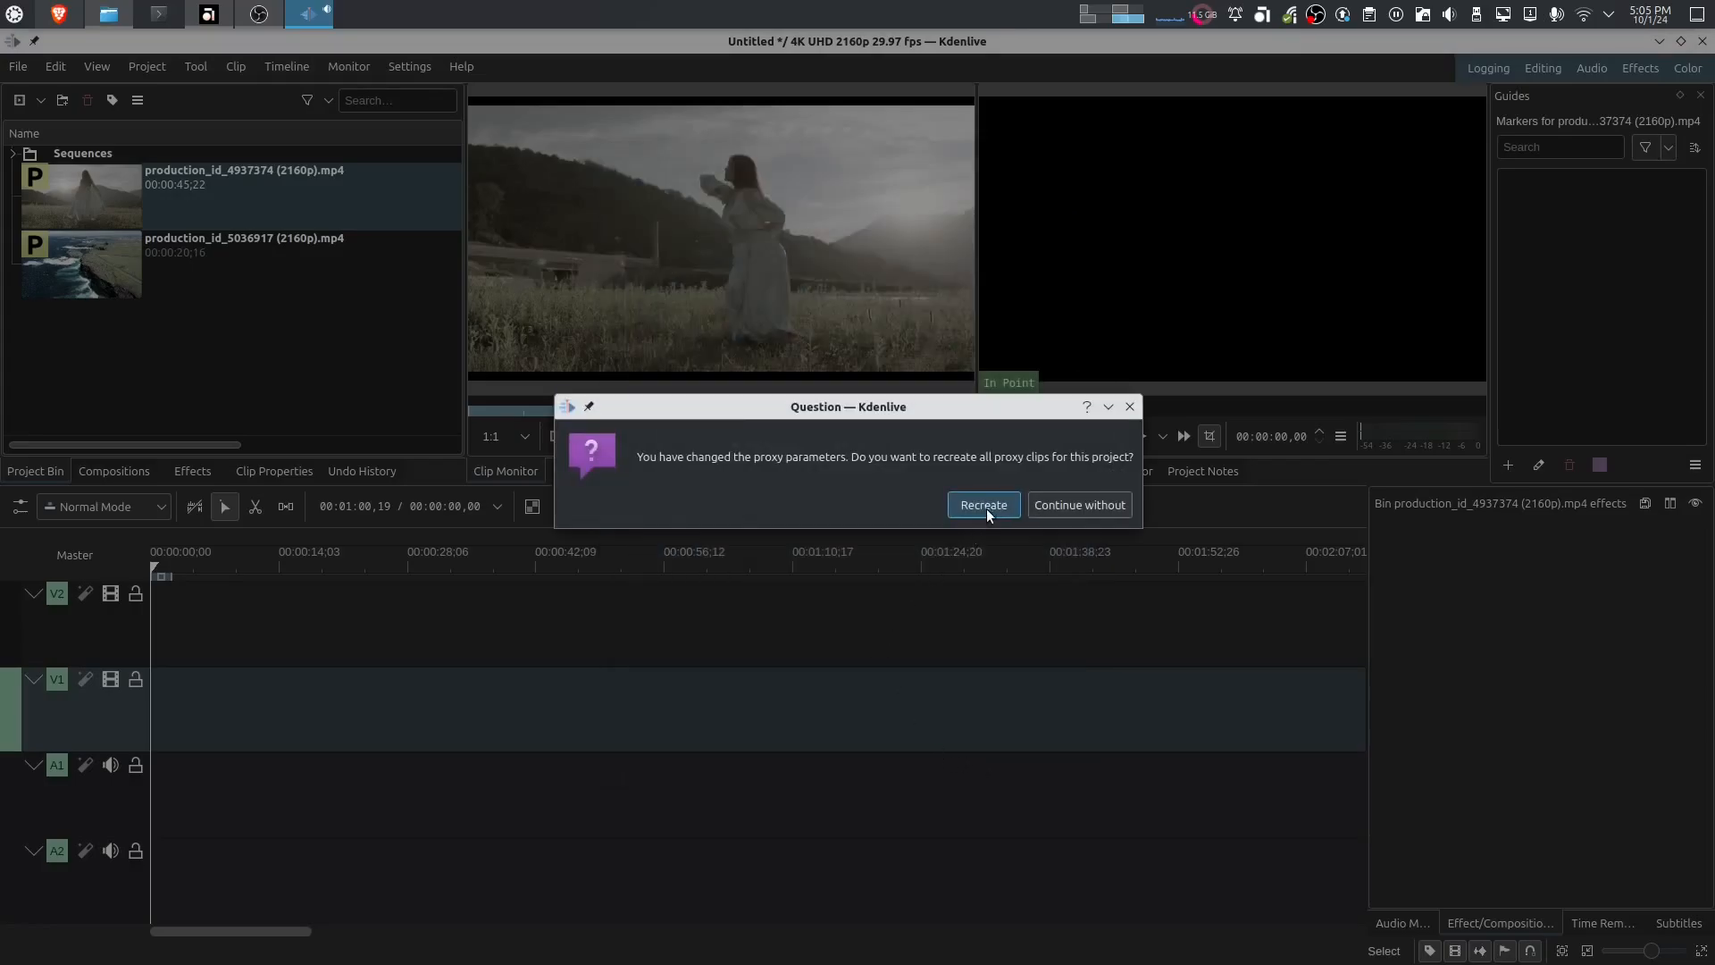
{"action": "left_click", "coordinate": [981, 504]}
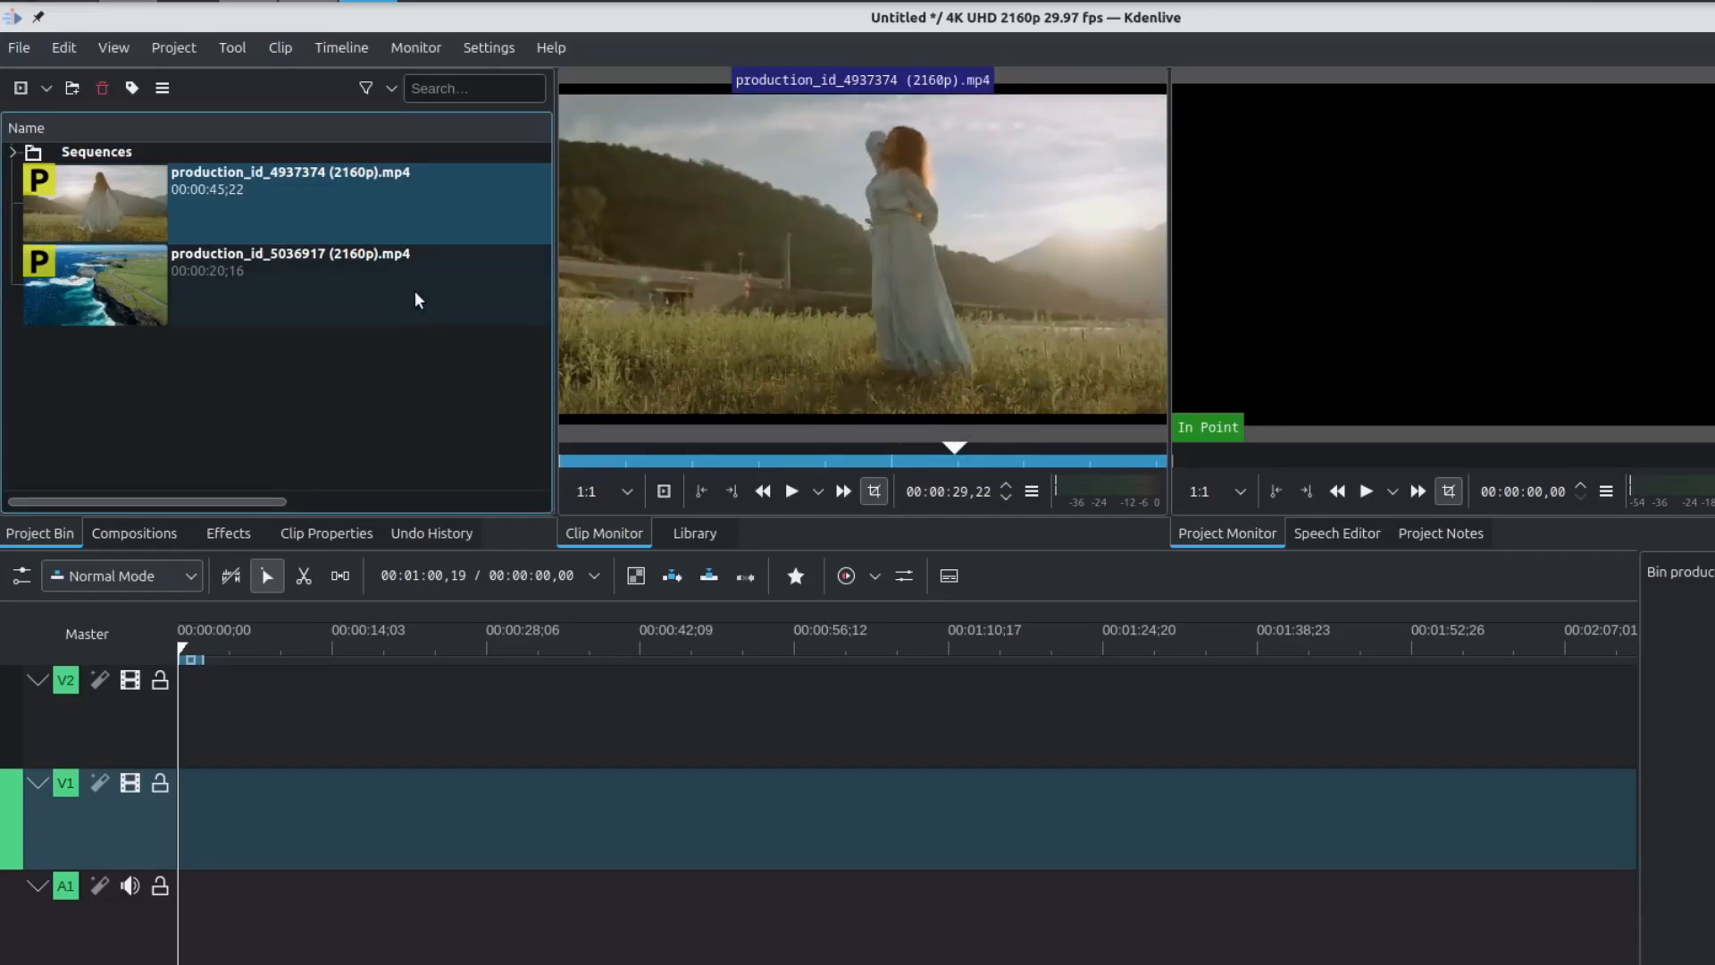
Load the coastal cliffs clip in the clip monitor.
{"action": "left_click", "coordinate": [291, 261]}
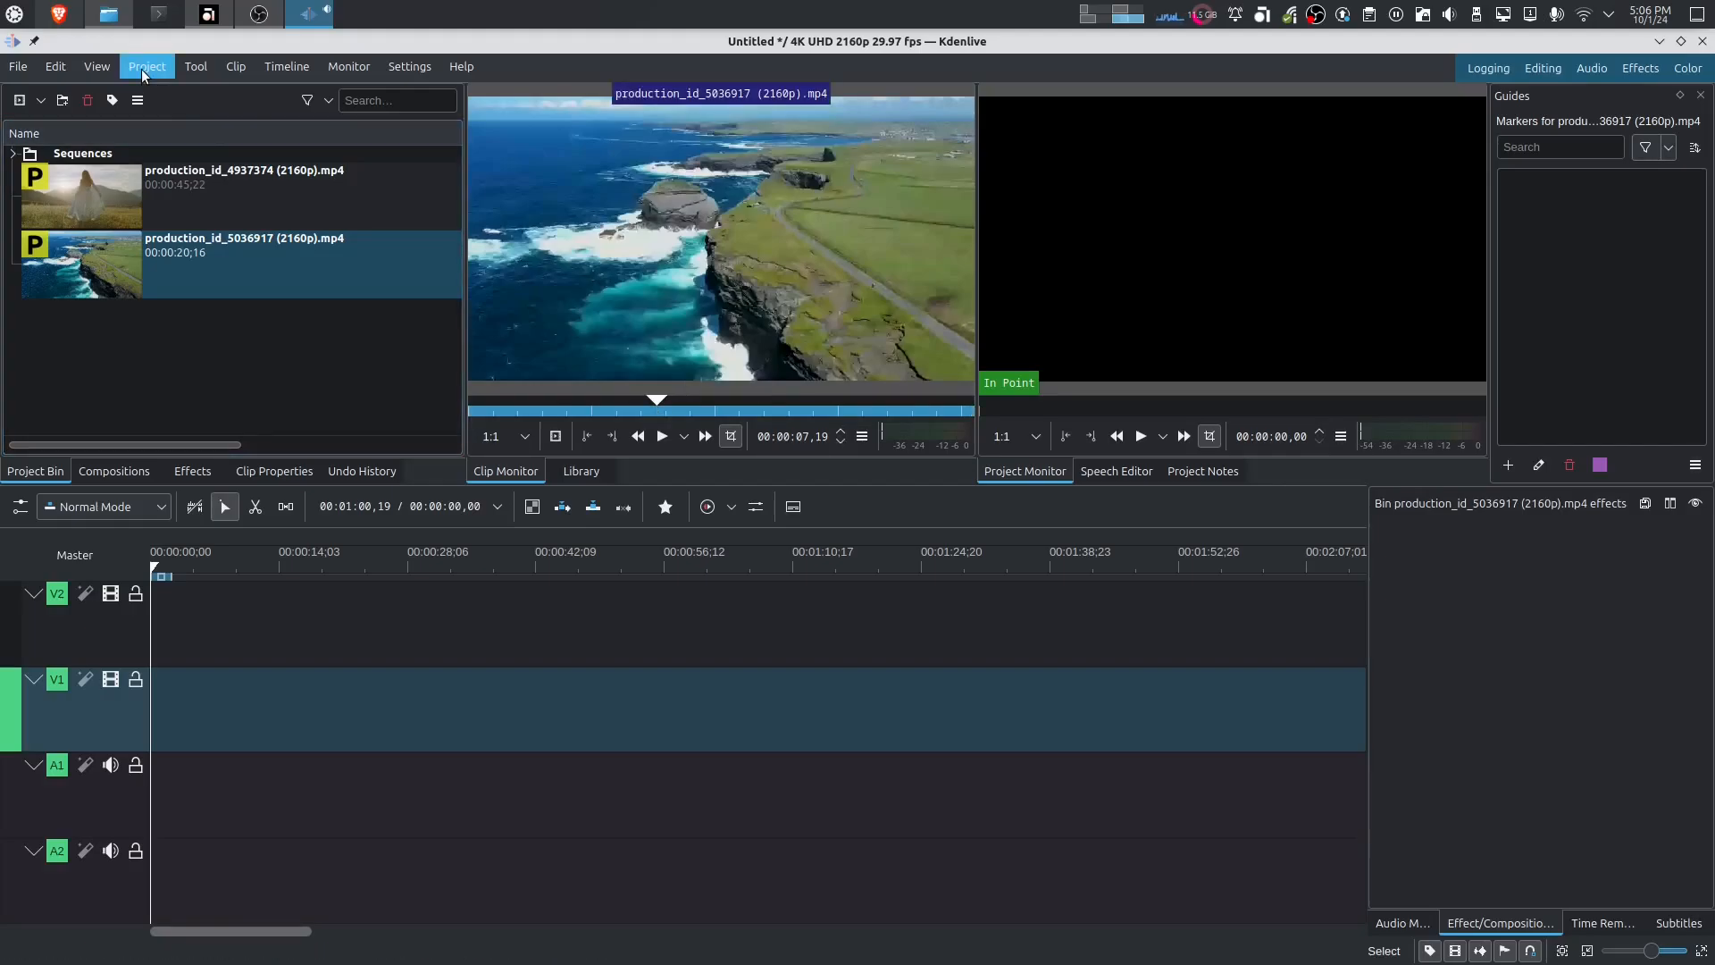
In the project's proxy settings, switch the encoding profile from x264-nvenc to ProRes, width still 640.
{"action": "left_click", "coordinate": [145, 66]}
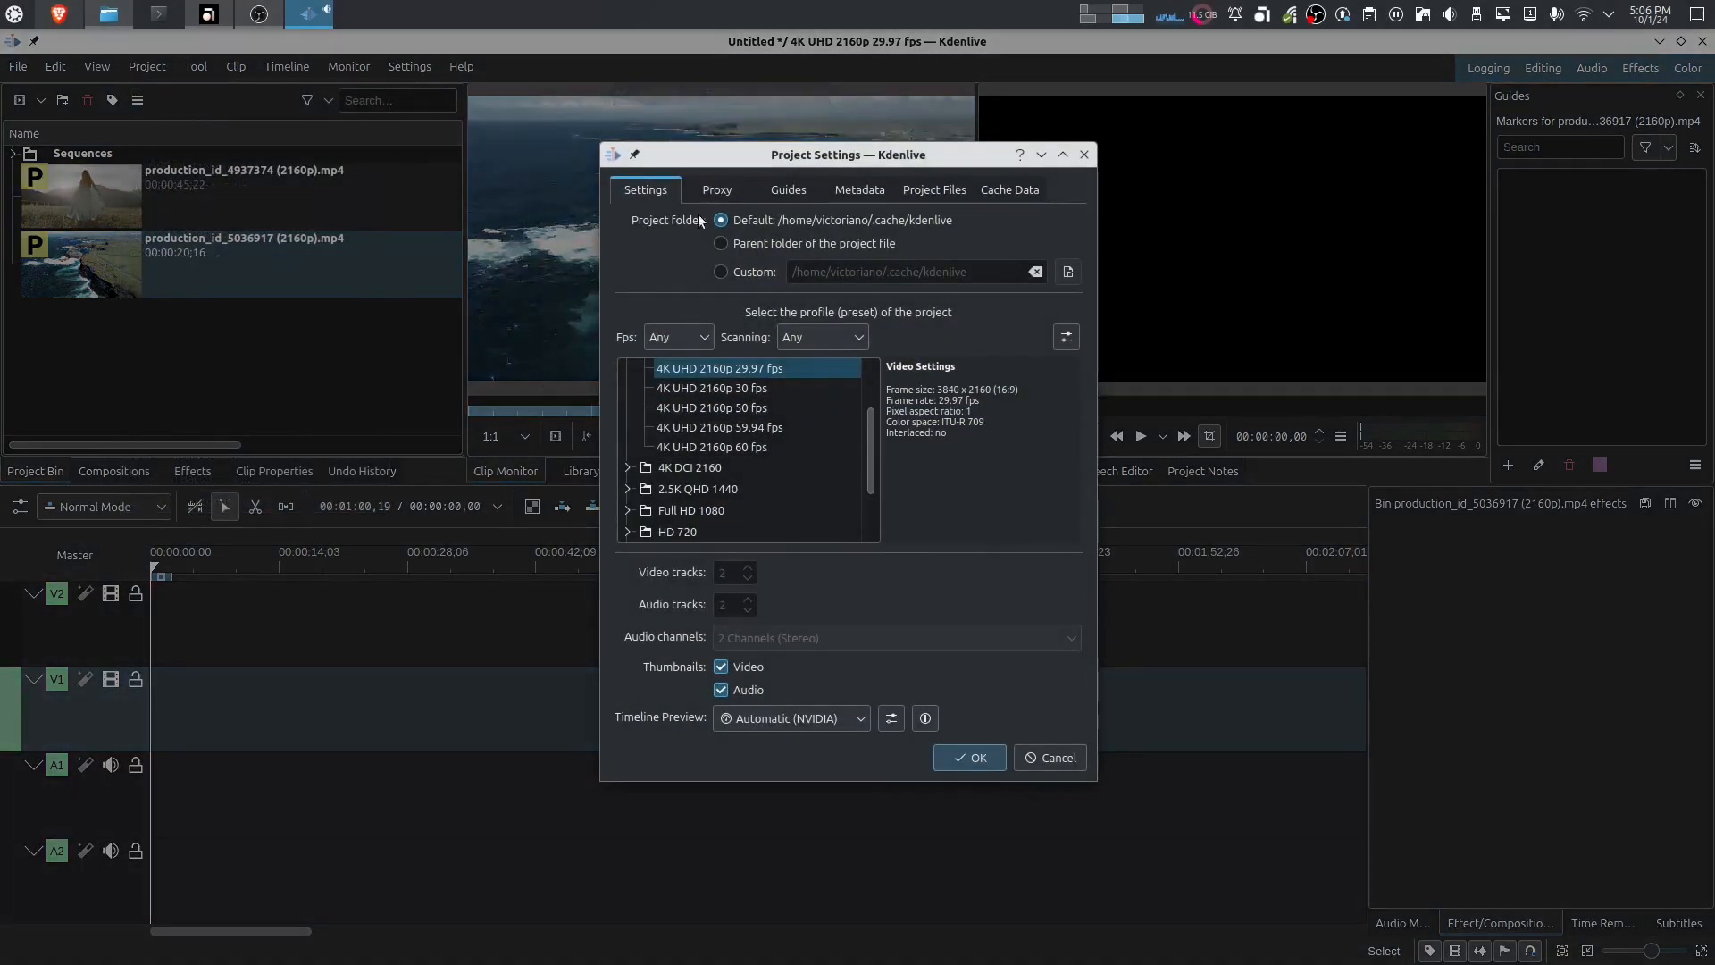
{"action": "left_click", "coordinate": [716, 189]}
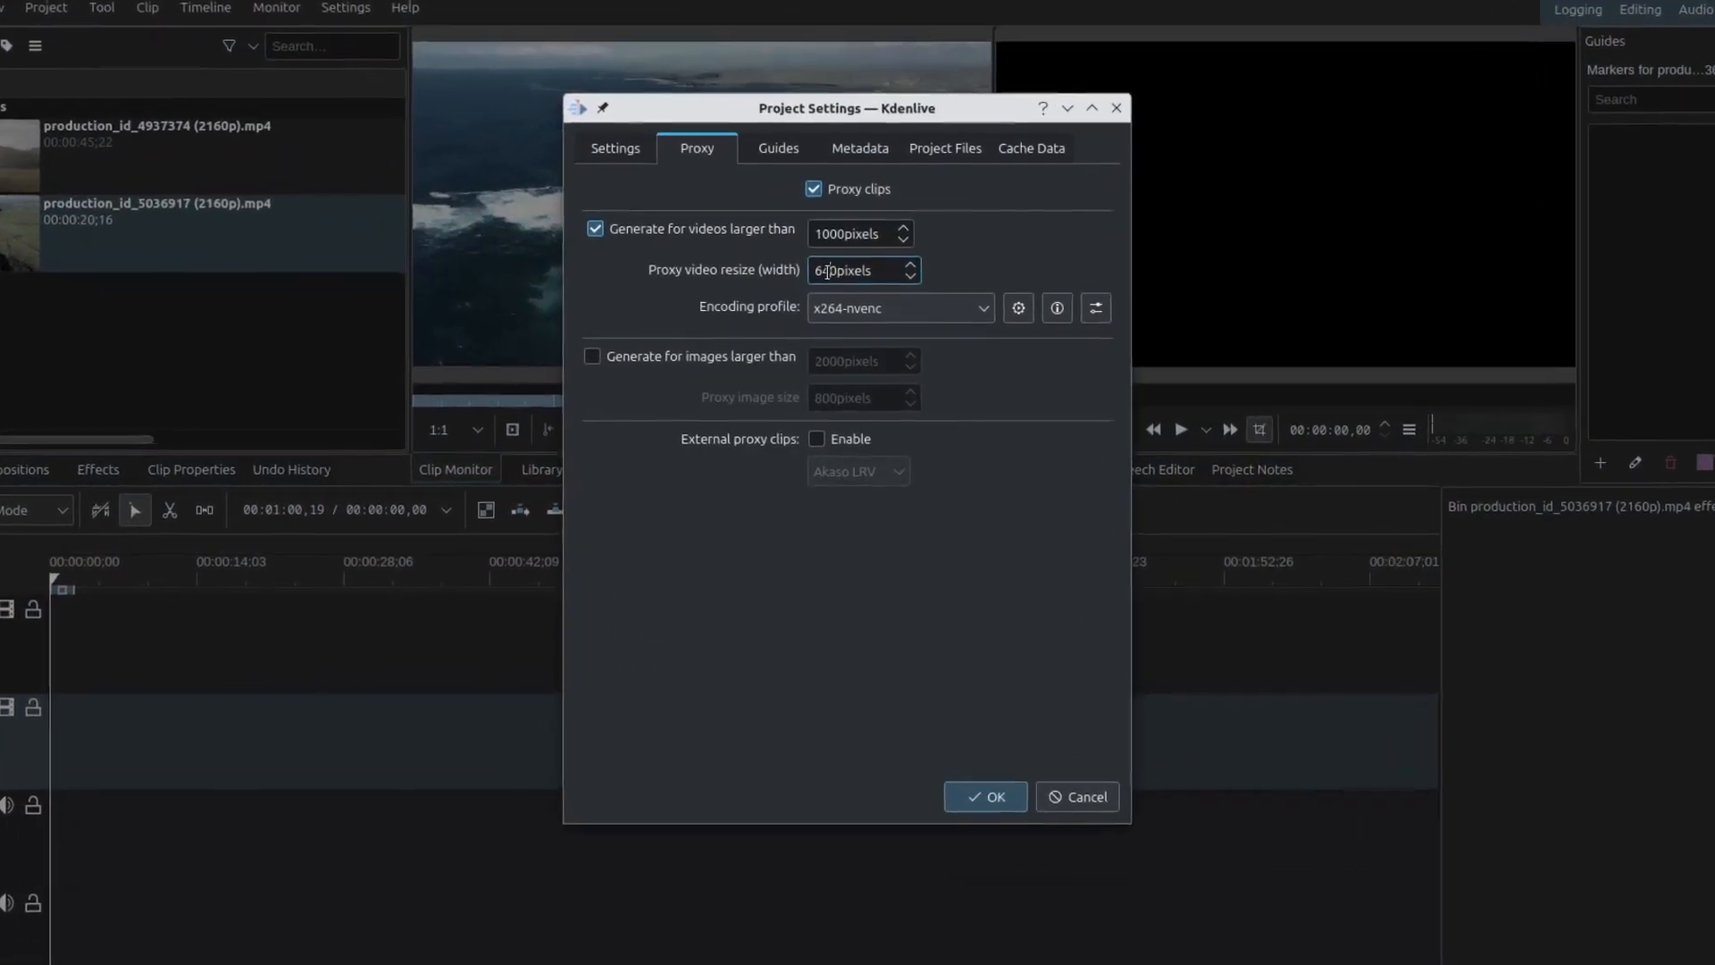
{"action": "triple_click", "coordinate": [856, 269]}
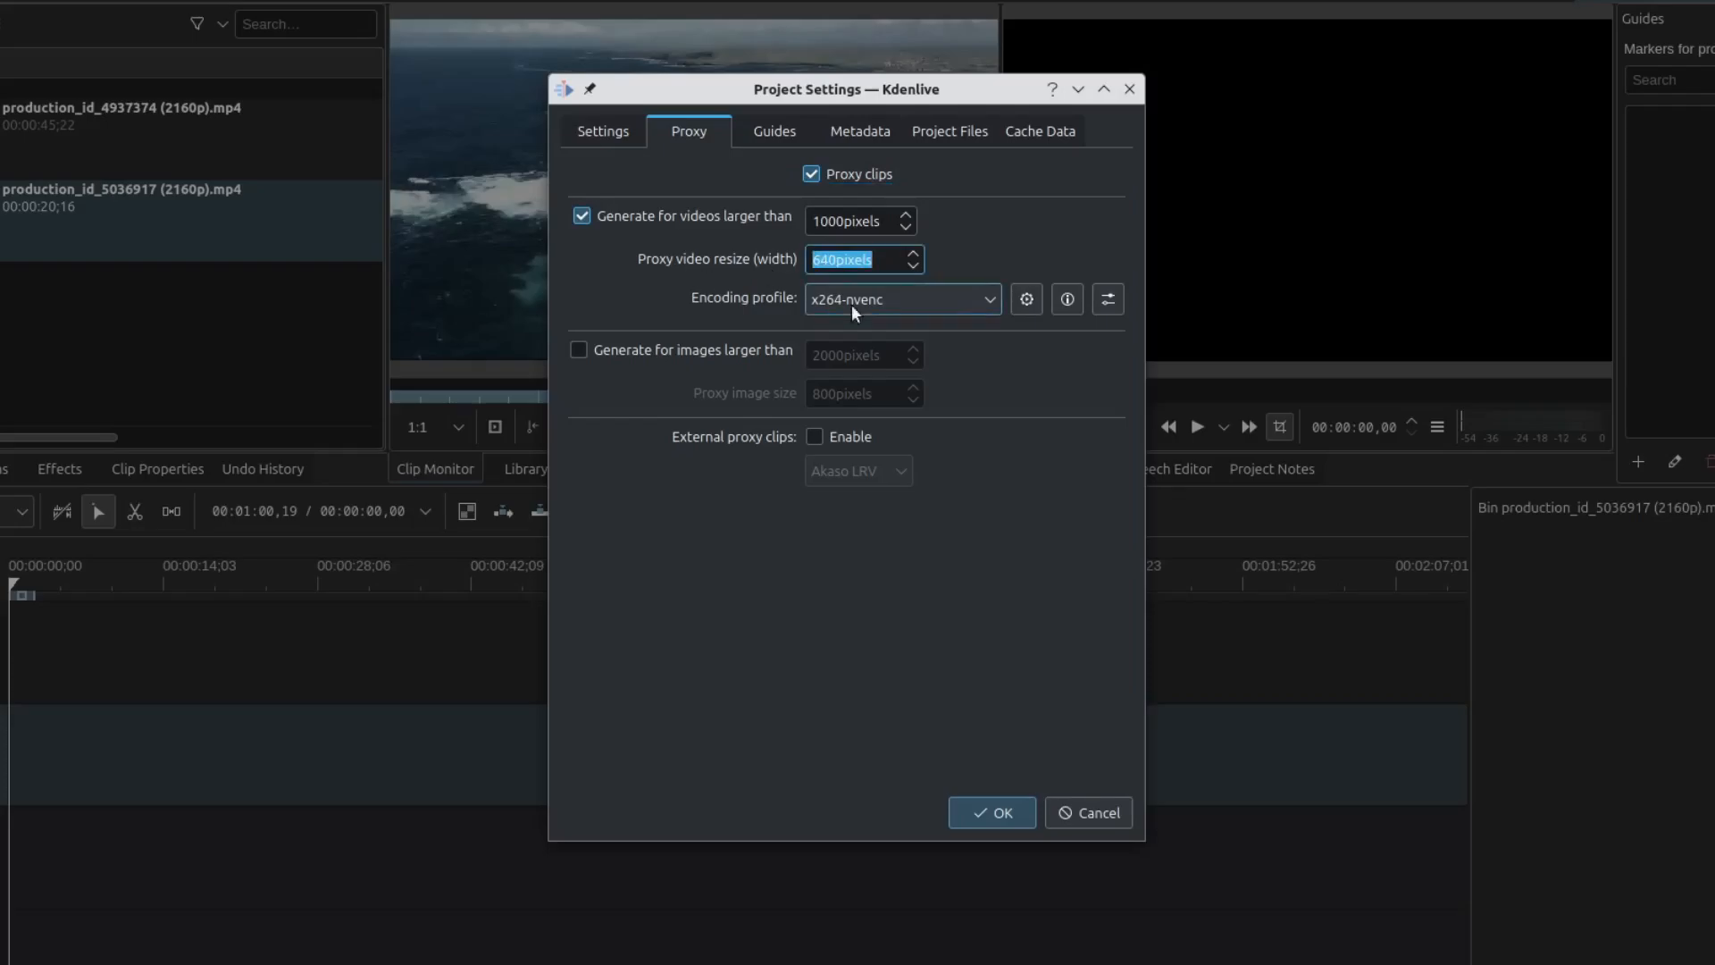
{"action": "left_click", "coordinate": [900, 298]}
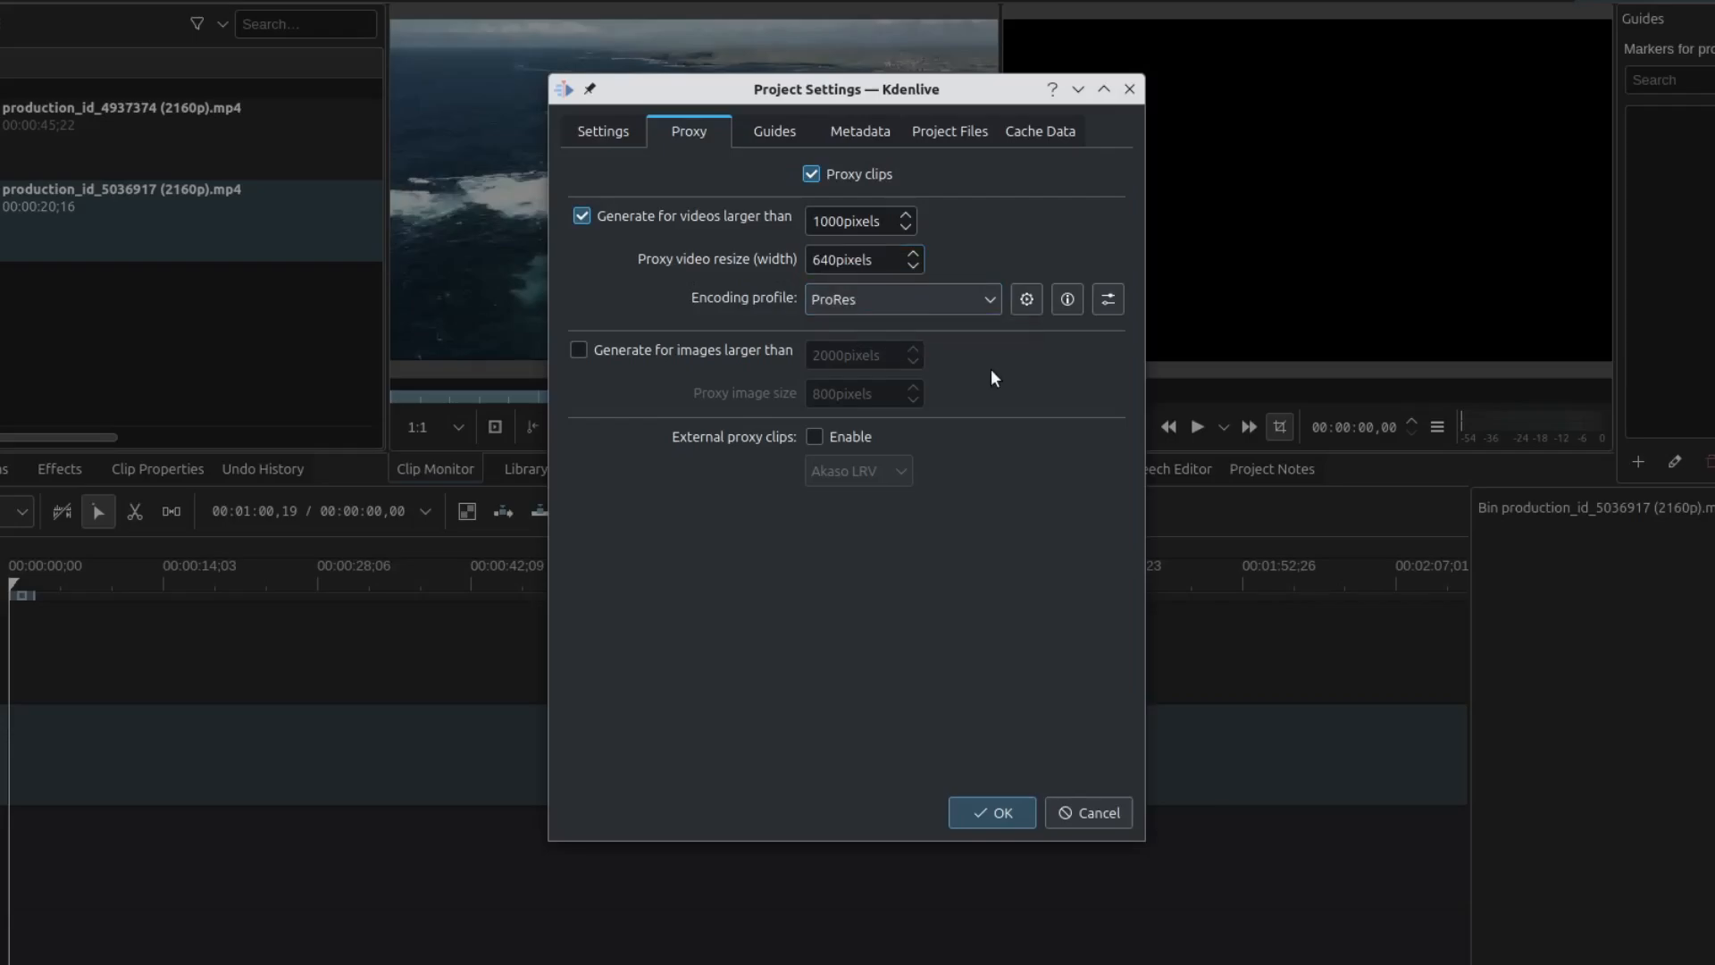
{"action": "mouse_move", "coordinate": [1108, 299]}
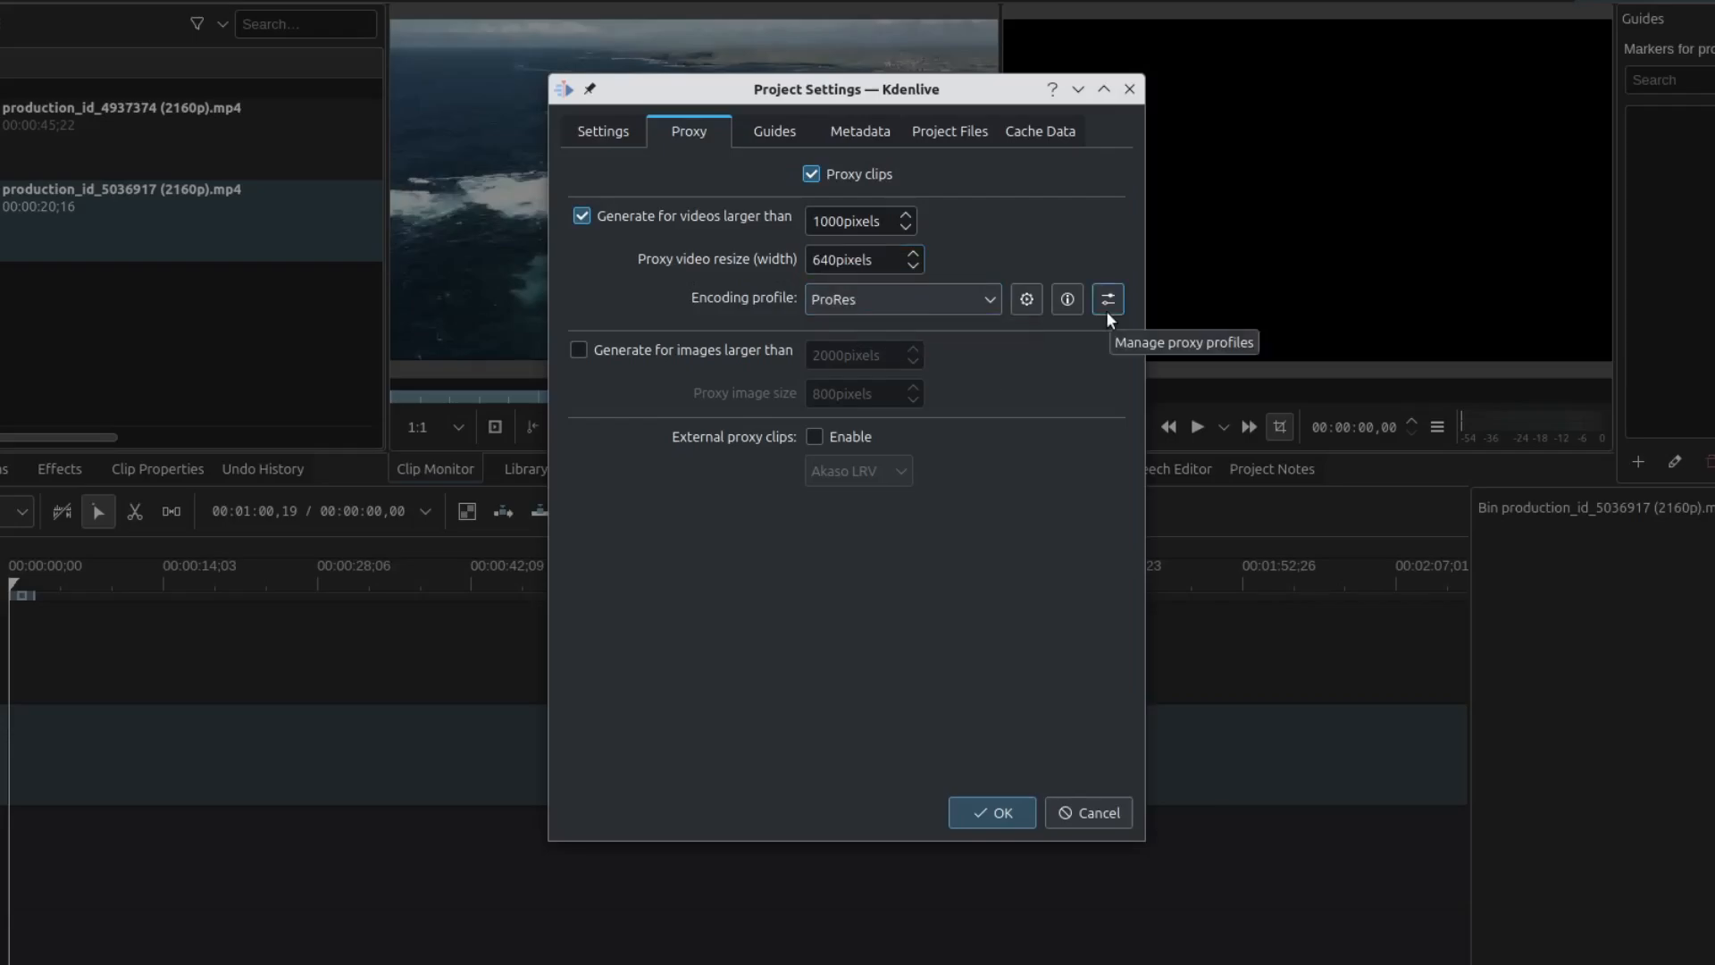
View the ProRes profile's encoding parameters in the proxy profile manager.
{"action": "left_click", "coordinate": [1107, 298]}
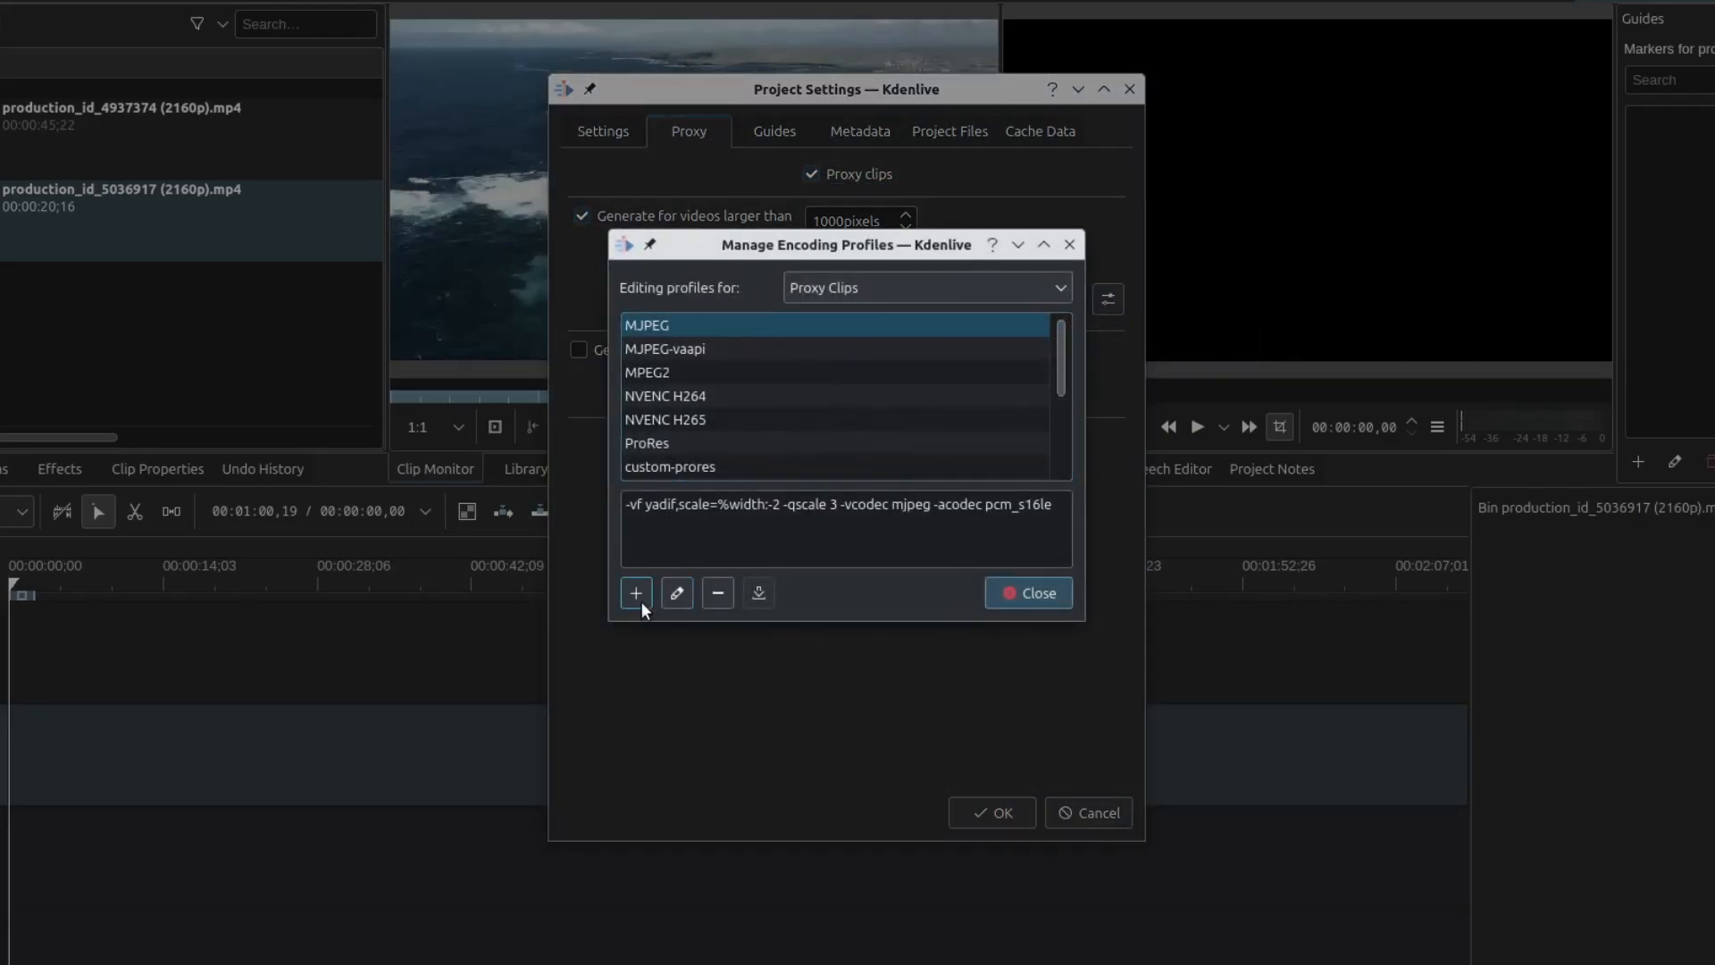
{"action": "mouse_move", "coordinate": [777, 354]}
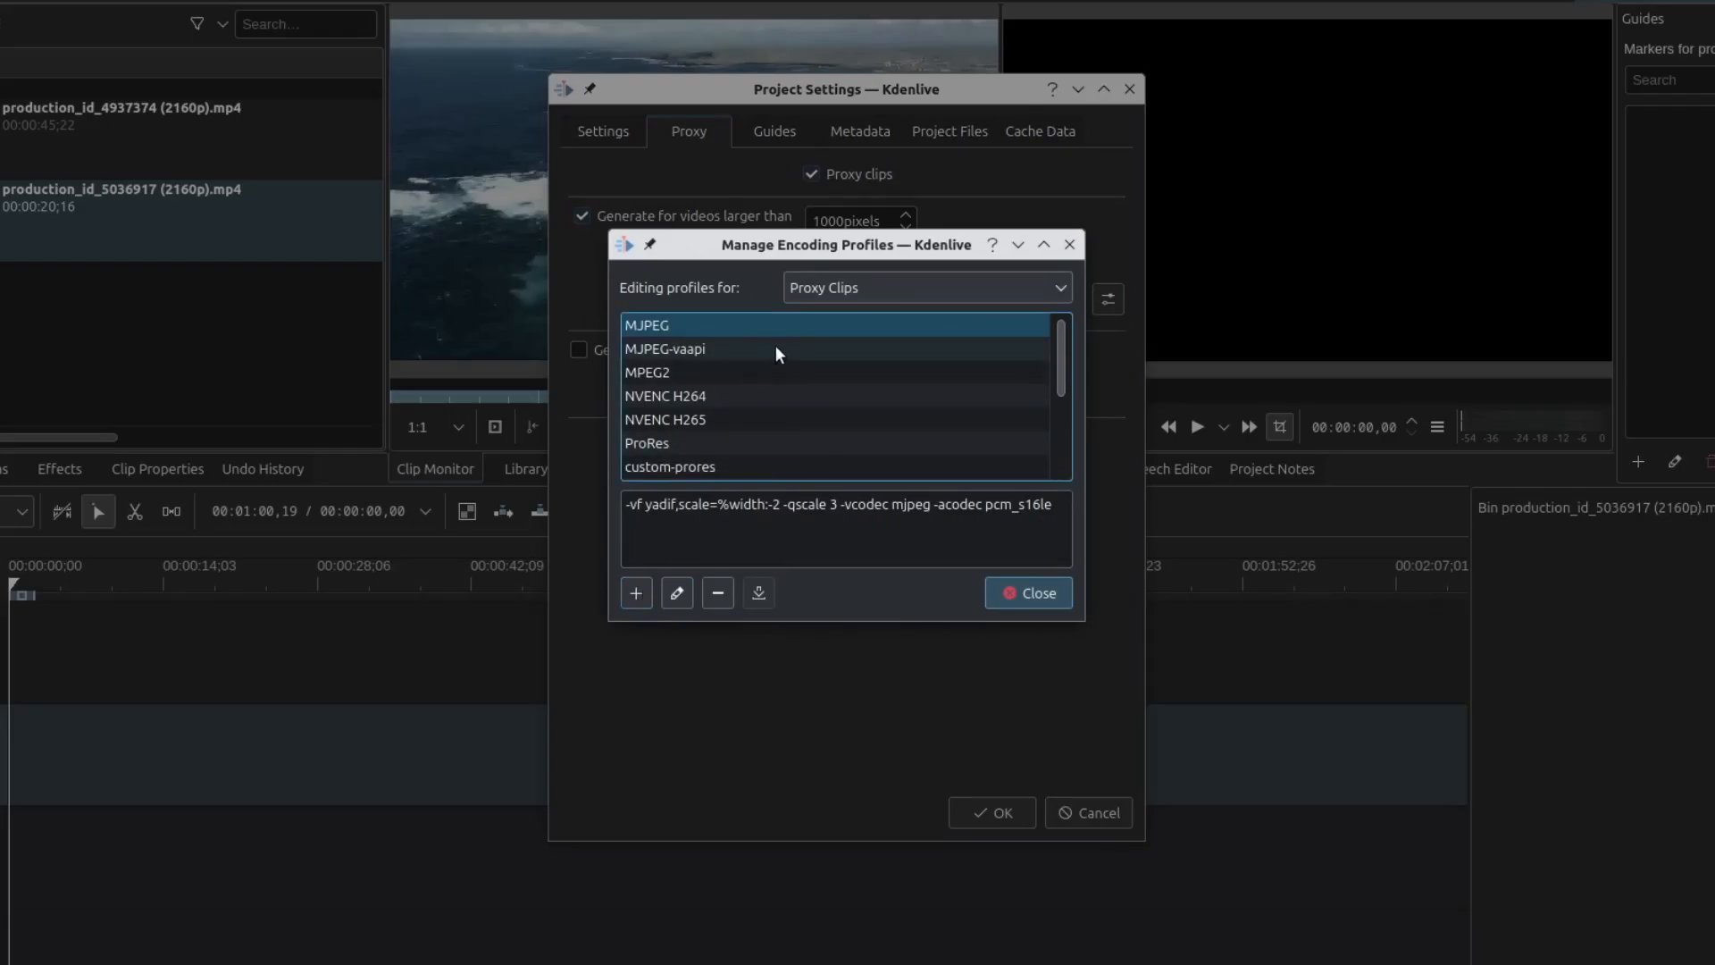
{"action": "mouse_move", "coordinate": [681, 450]}
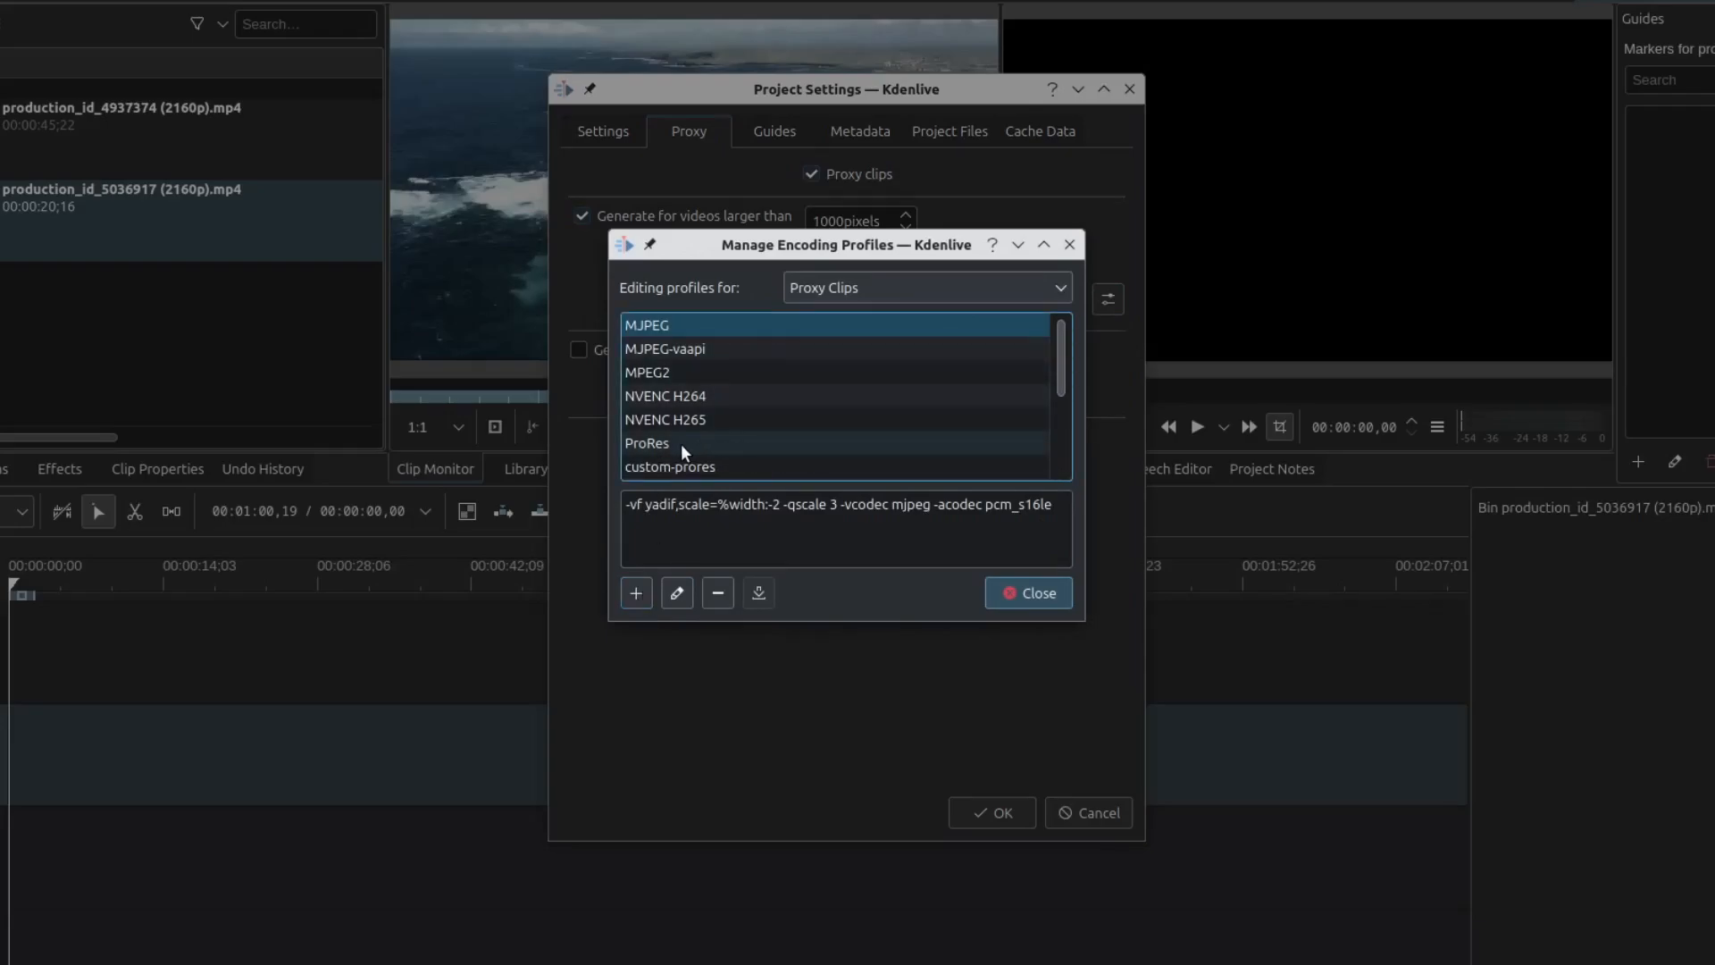
{"action": "left_click", "coordinate": [646, 443]}
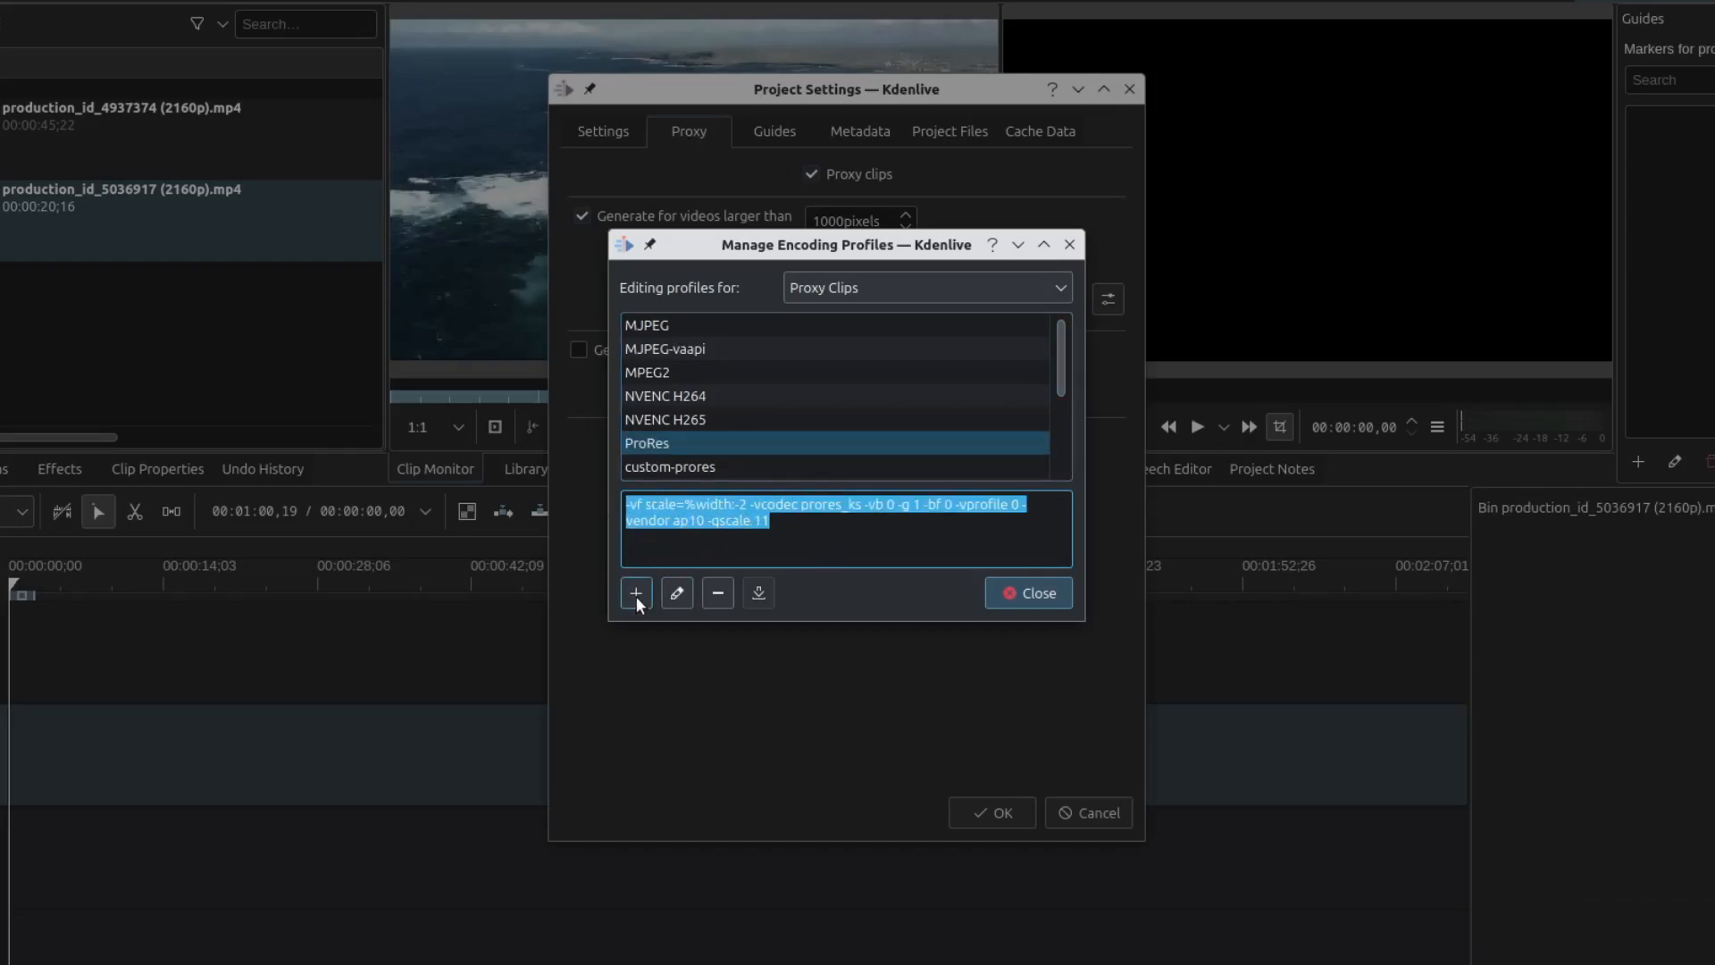
Save a new profile custom-prores2 with '-s 960x540 -qscale 3 -vcodec prores -profile 0 -acodec pcm_s16le' and mov extension.
{"action": "left_click", "coordinate": [636, 591]}
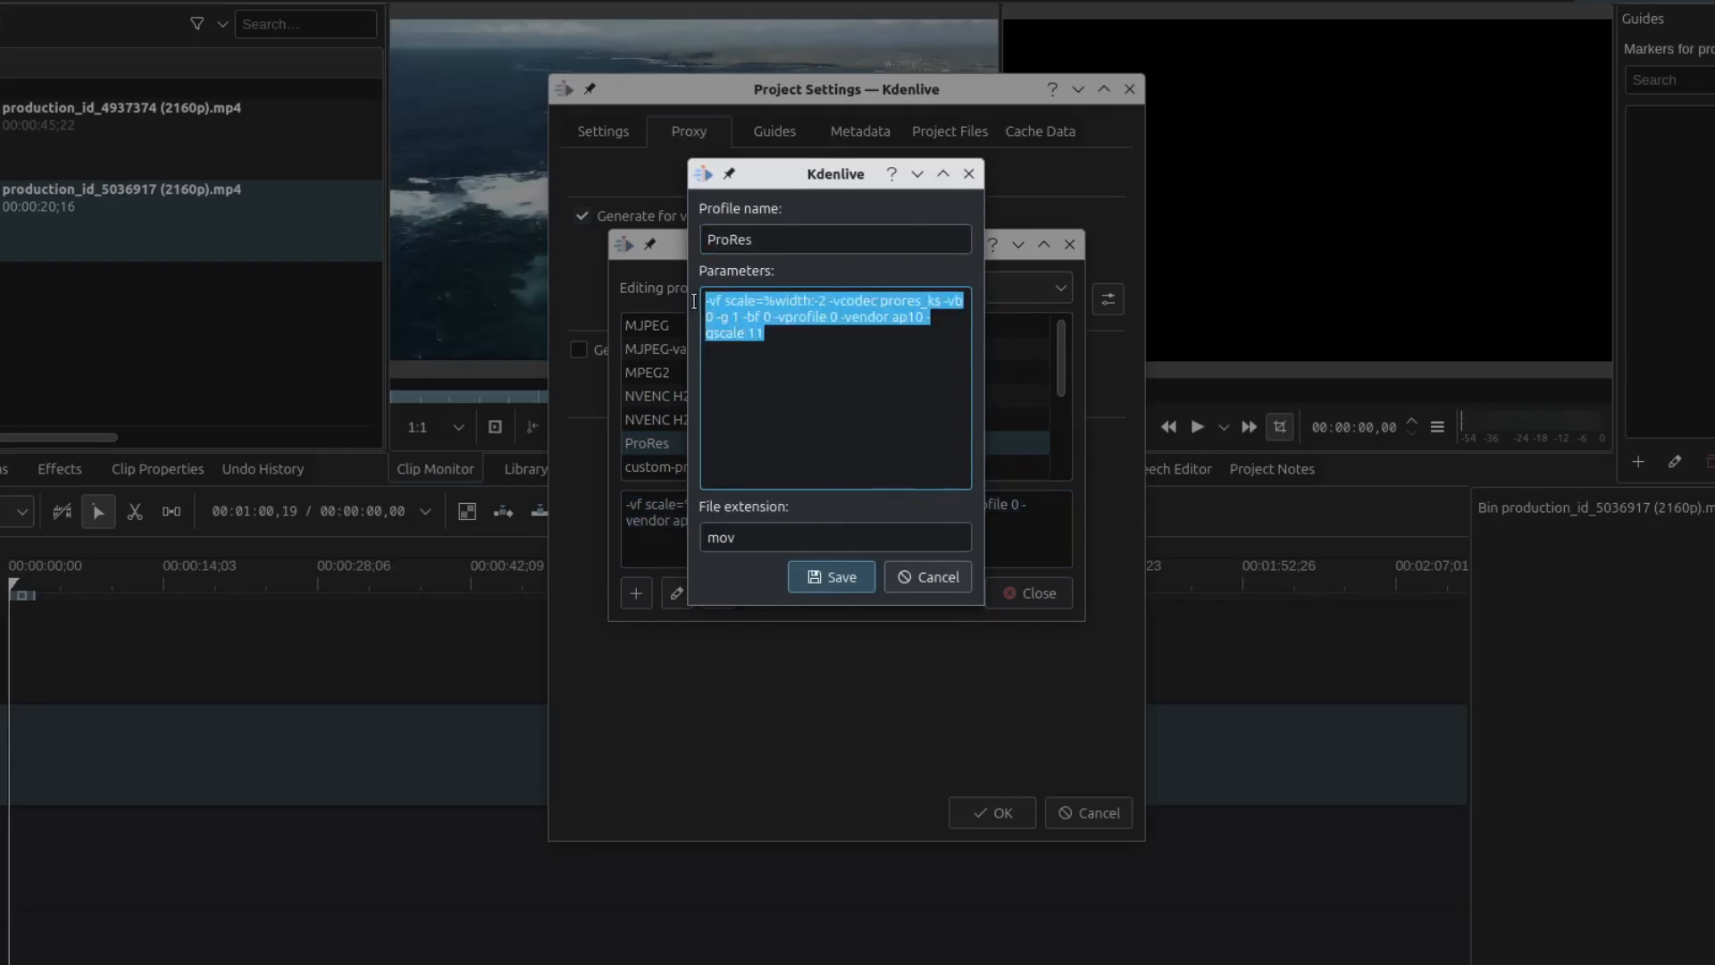
{"action": "type", "text": "-s 960x540 -qscale 3 -vcodec prores -profile 0 -acodec pcm_s16le"}
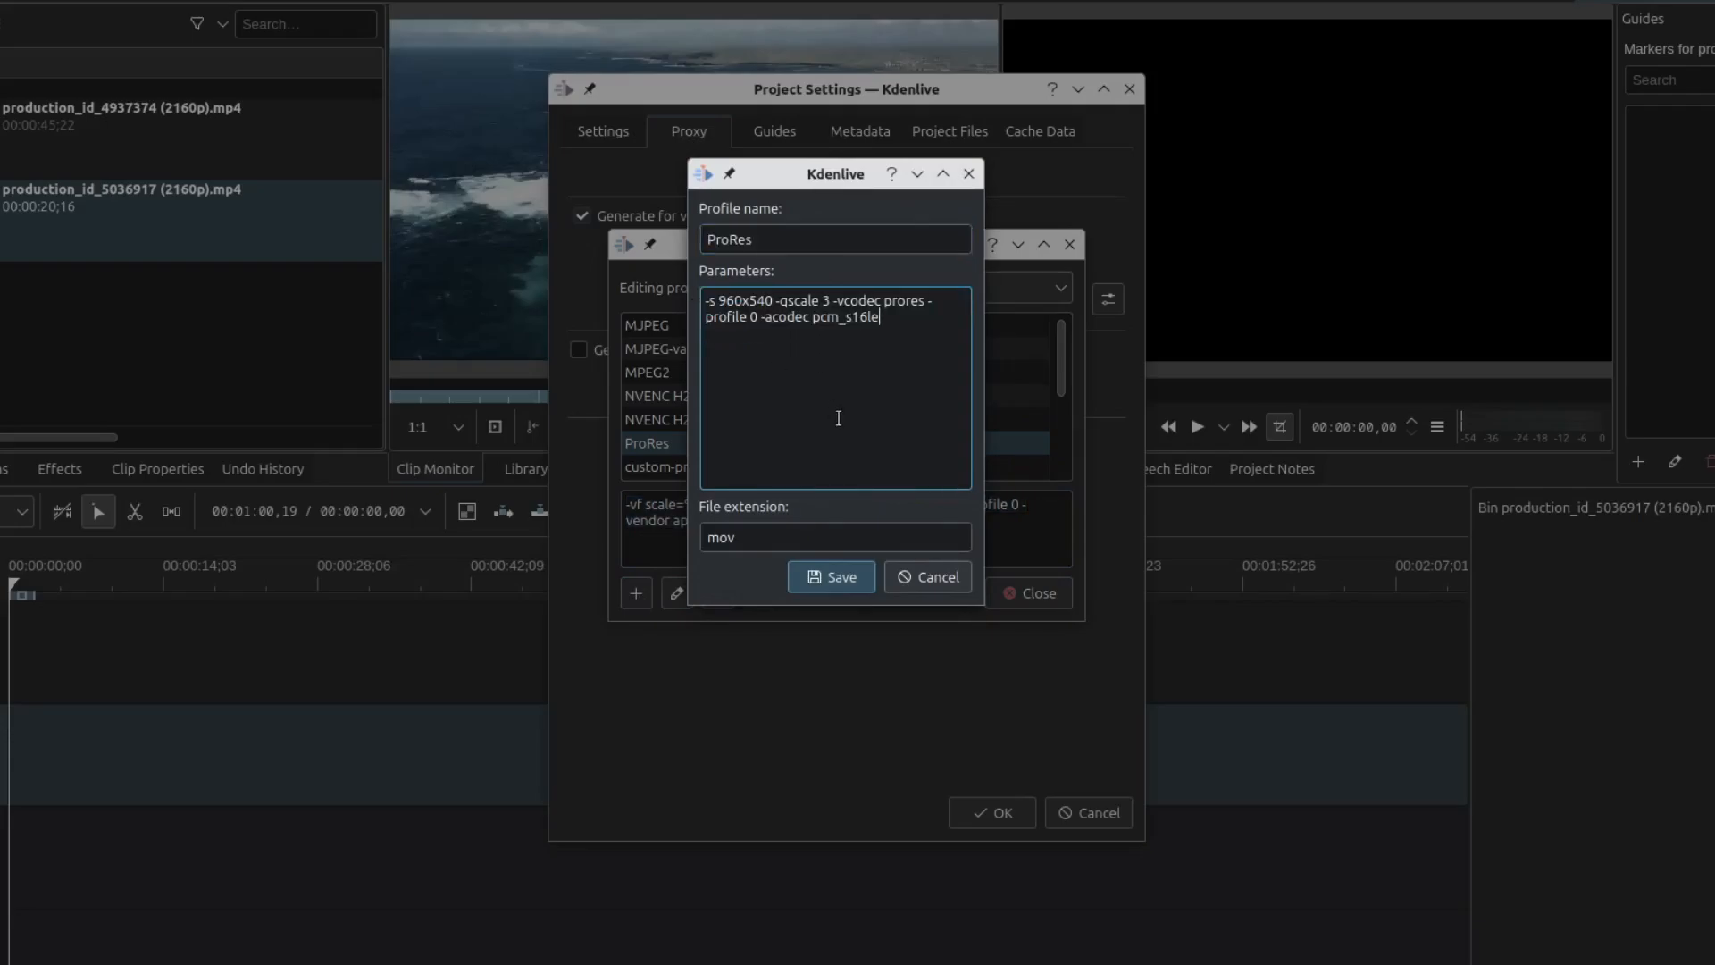
{"action": "triple_click", "coordinate": [835, 237]}
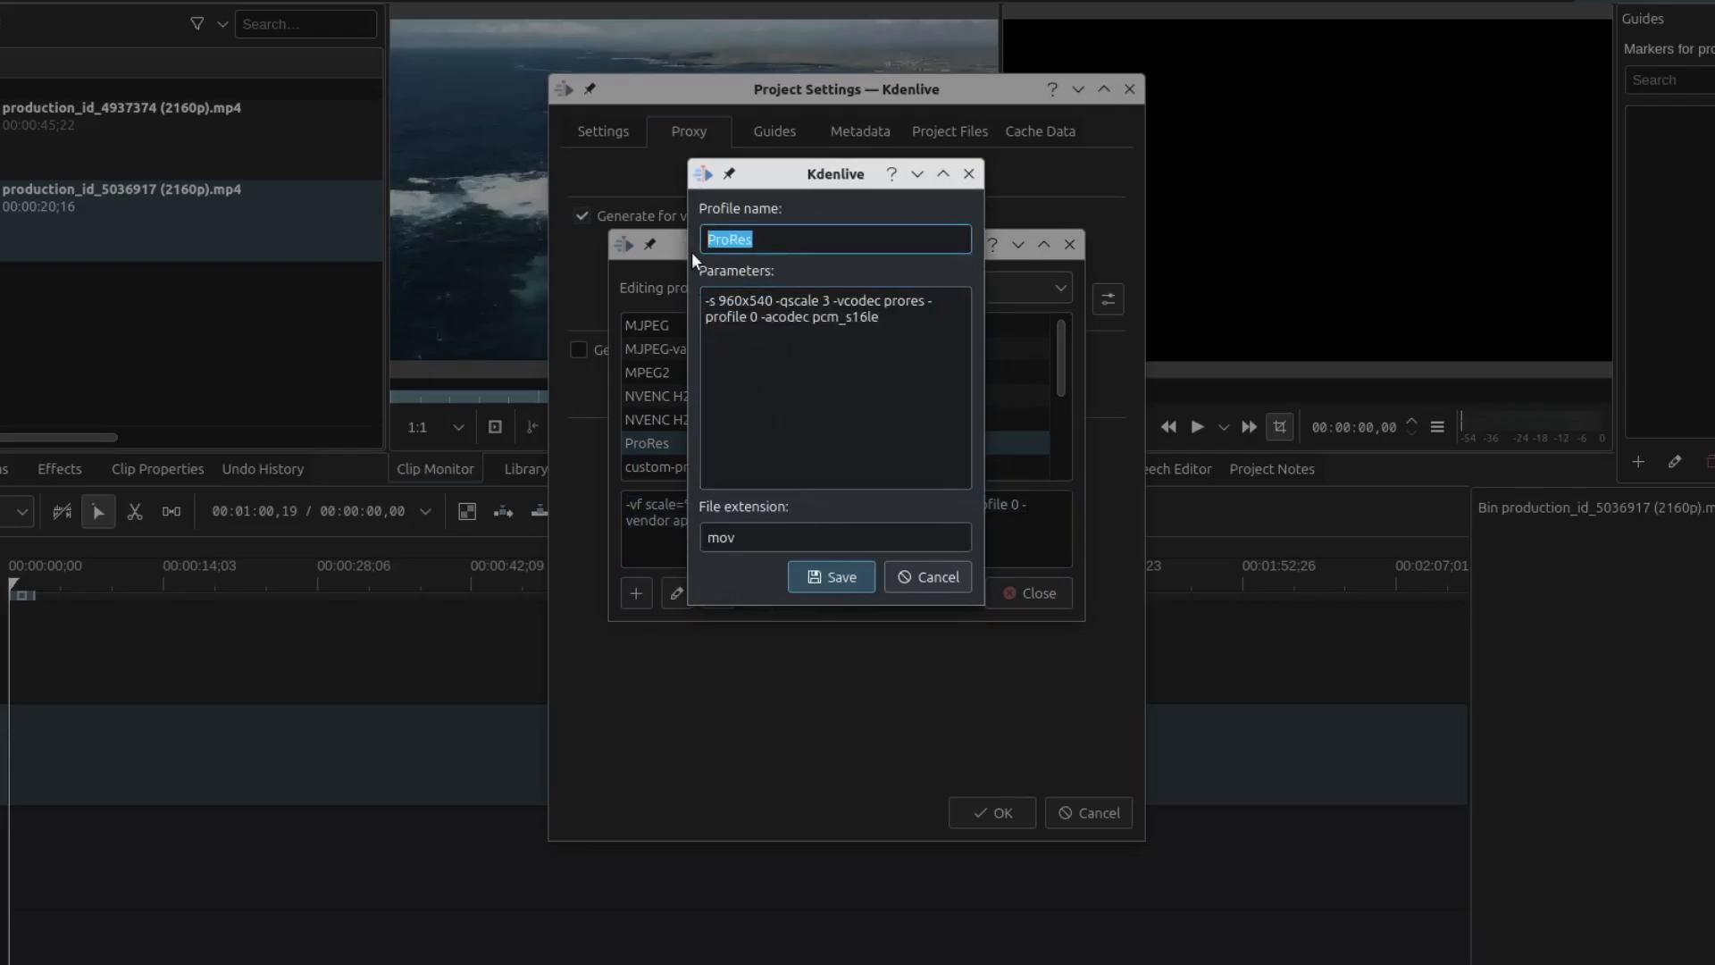
{"action": "type", "text": "custom-pro"}
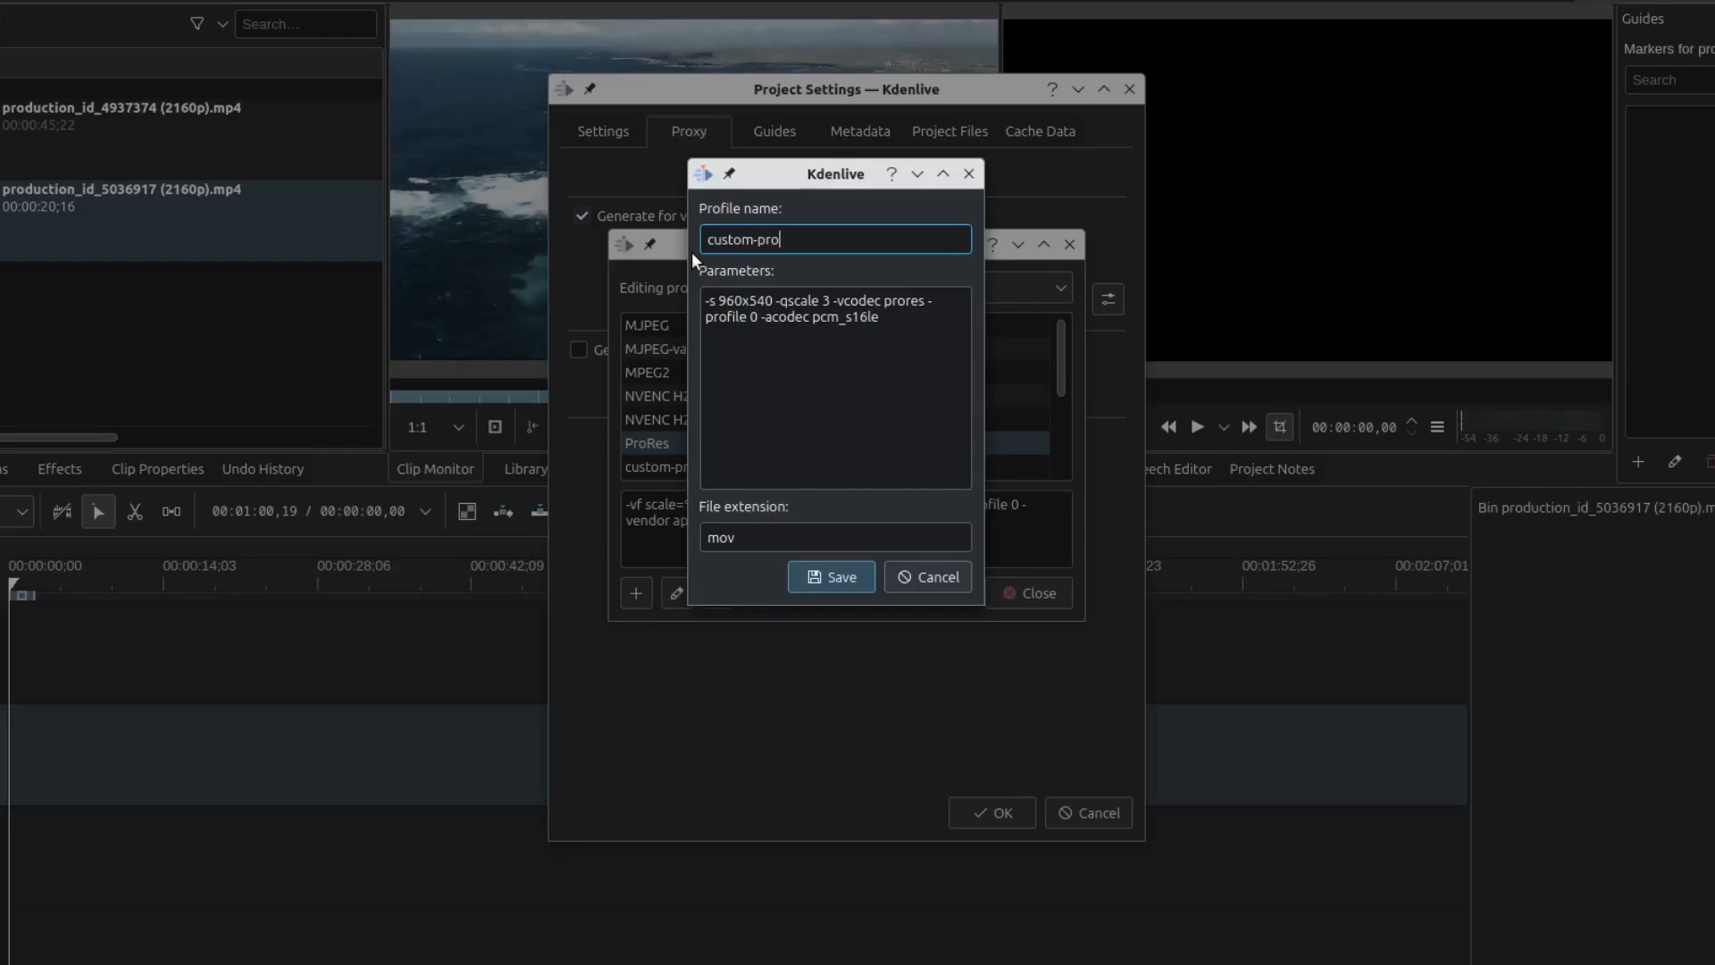
{"action": "type", "text": "res2"}
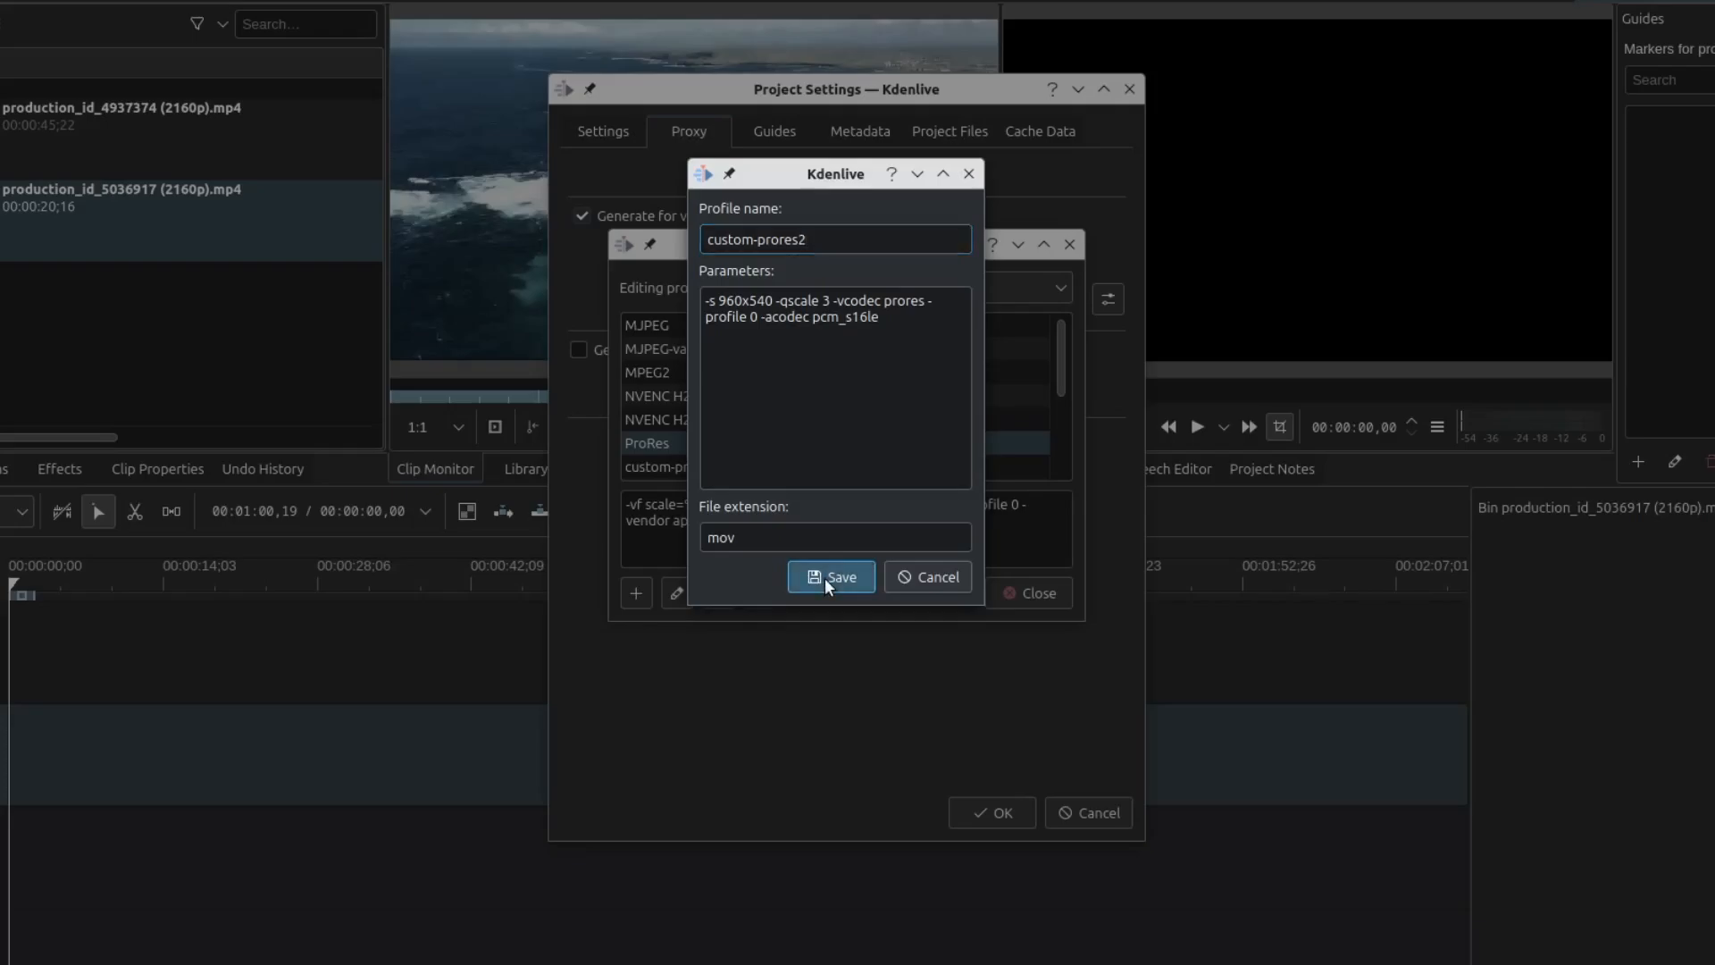
{"action": "left_click", "coordinate": [831, 577]}
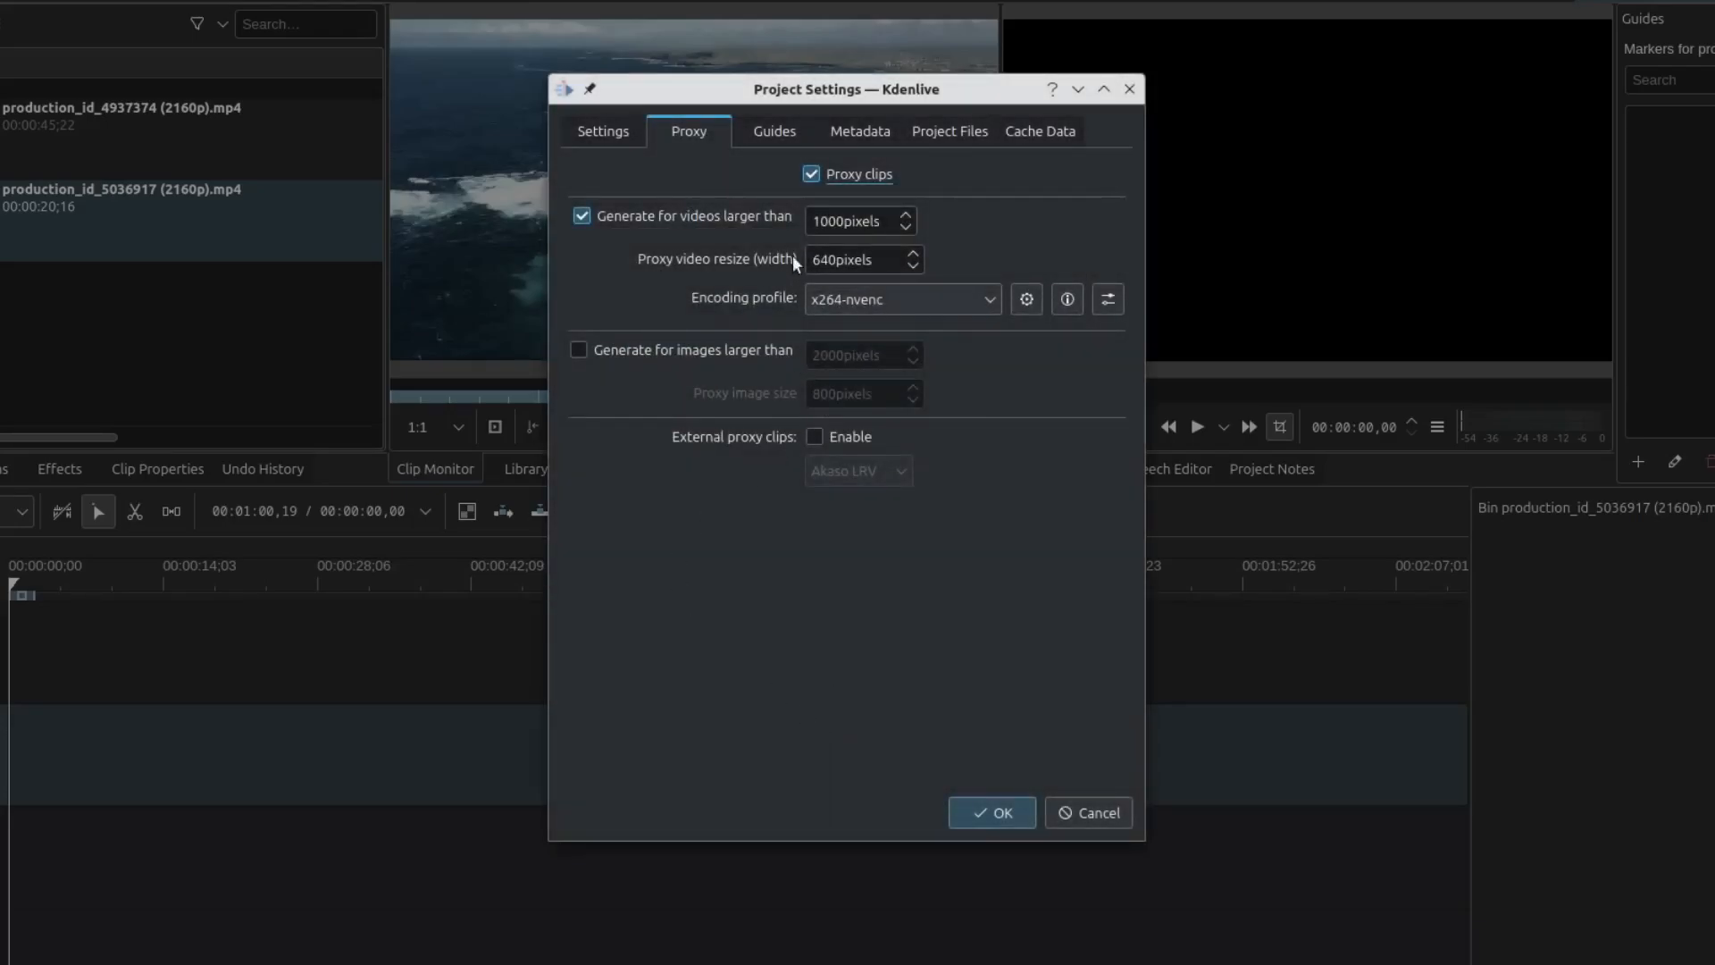
Set proxy width to 960 pixels and choose custom-prores2 as the encoding profile.
{"action": "triple_click", "coordinate": [854, 259]}
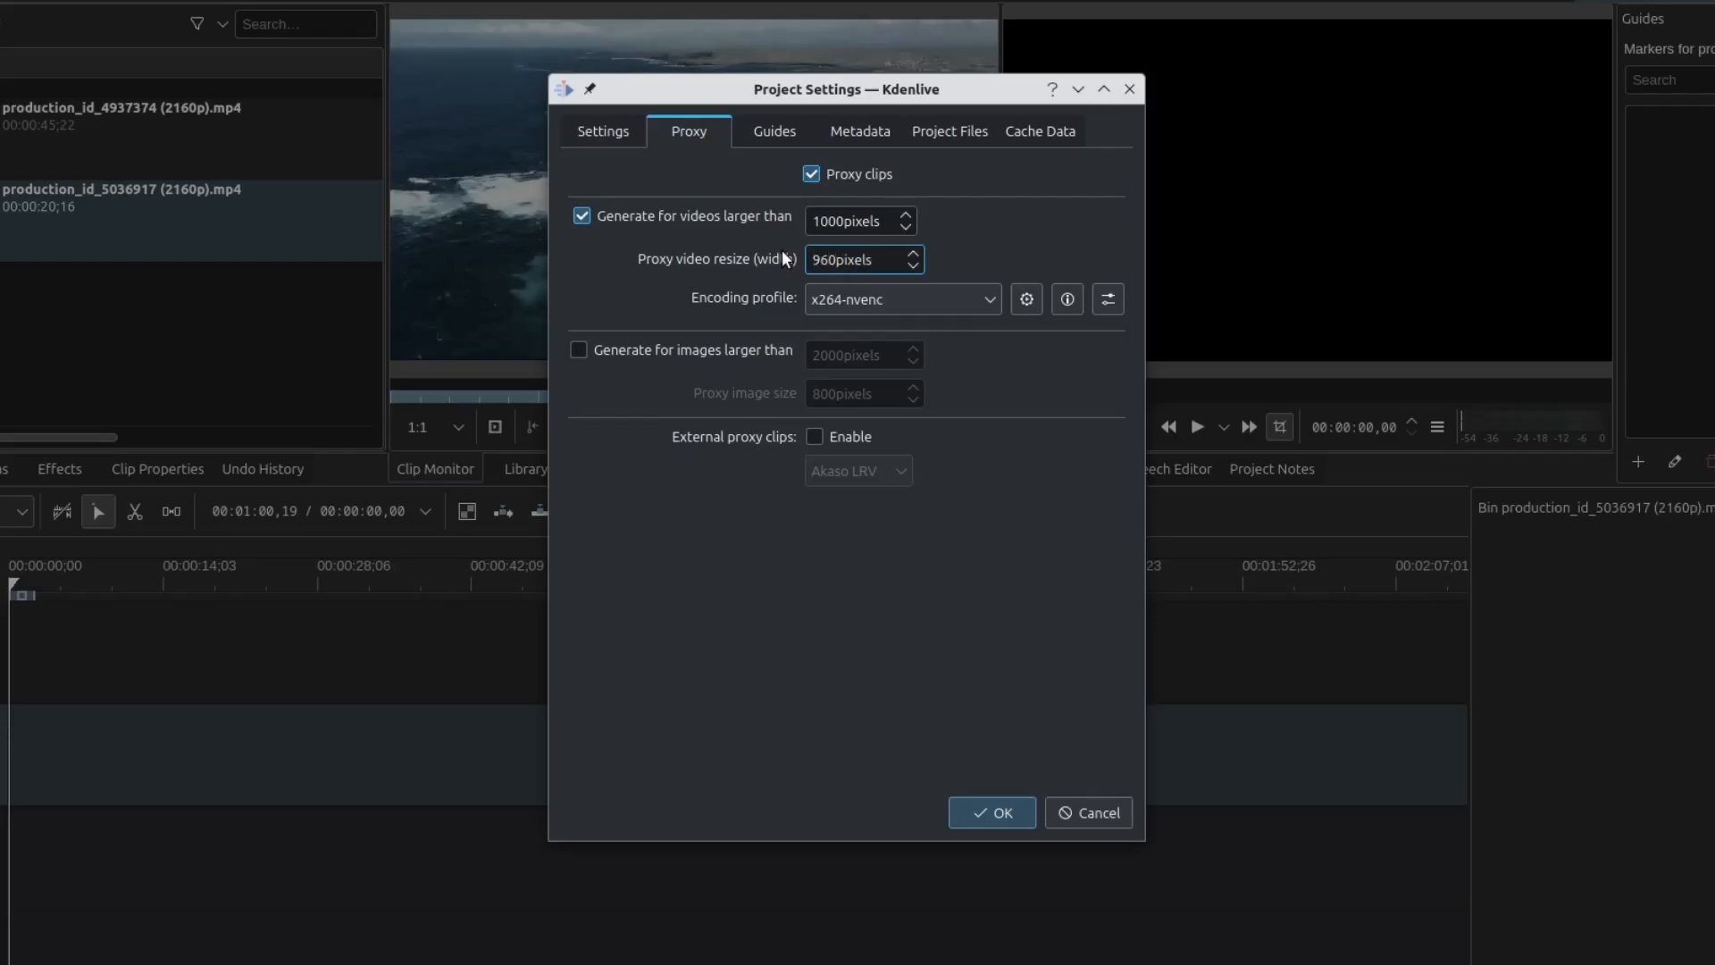
{"action": "left_click", "coordinate": [901, 299]}
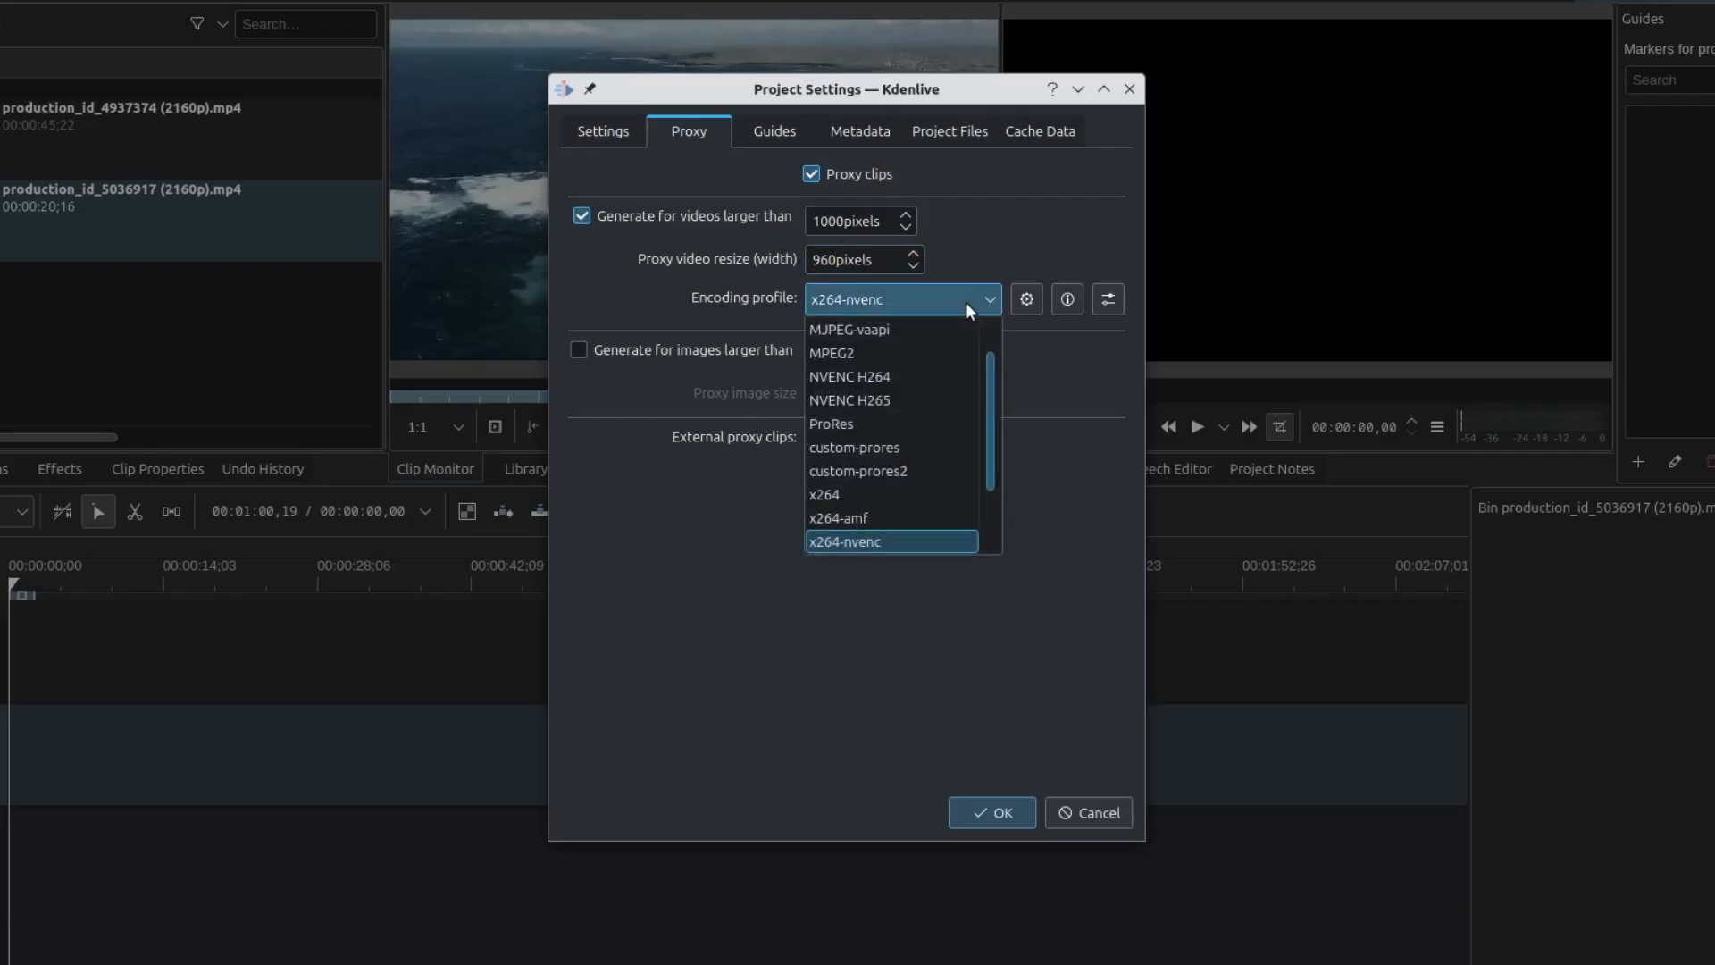
{"action": "mouse_move", "coordinate": [889, 470]}
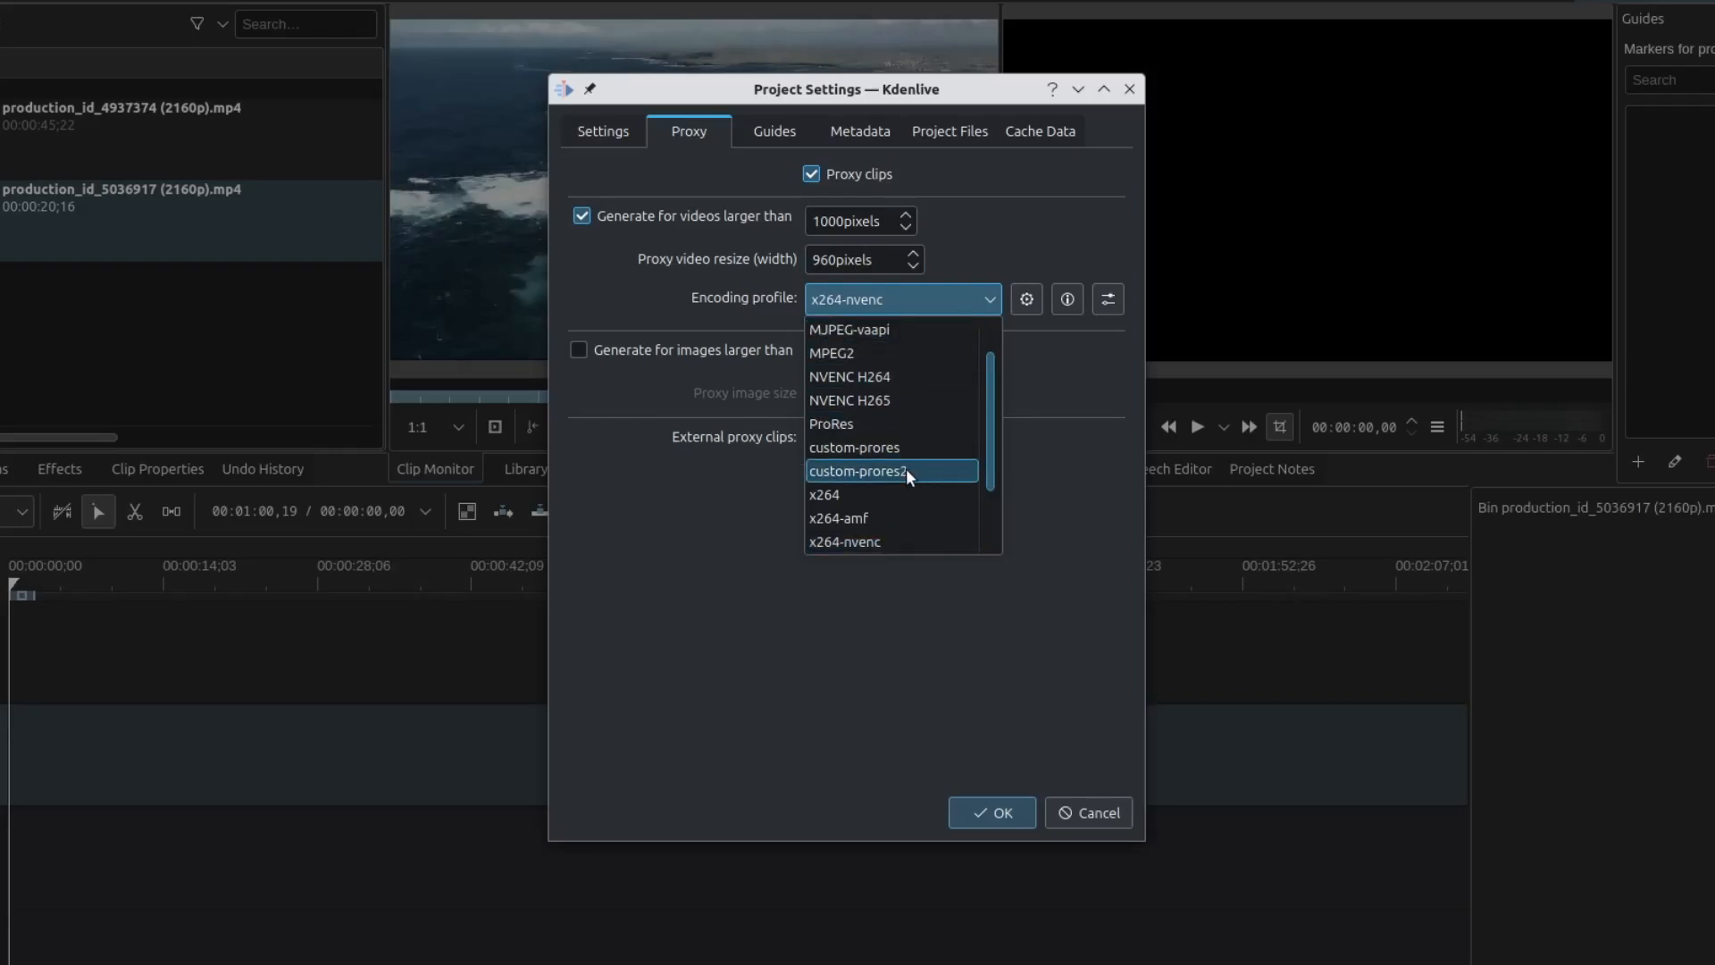
{"action": "left_click", "coordinate": [890, 469]}
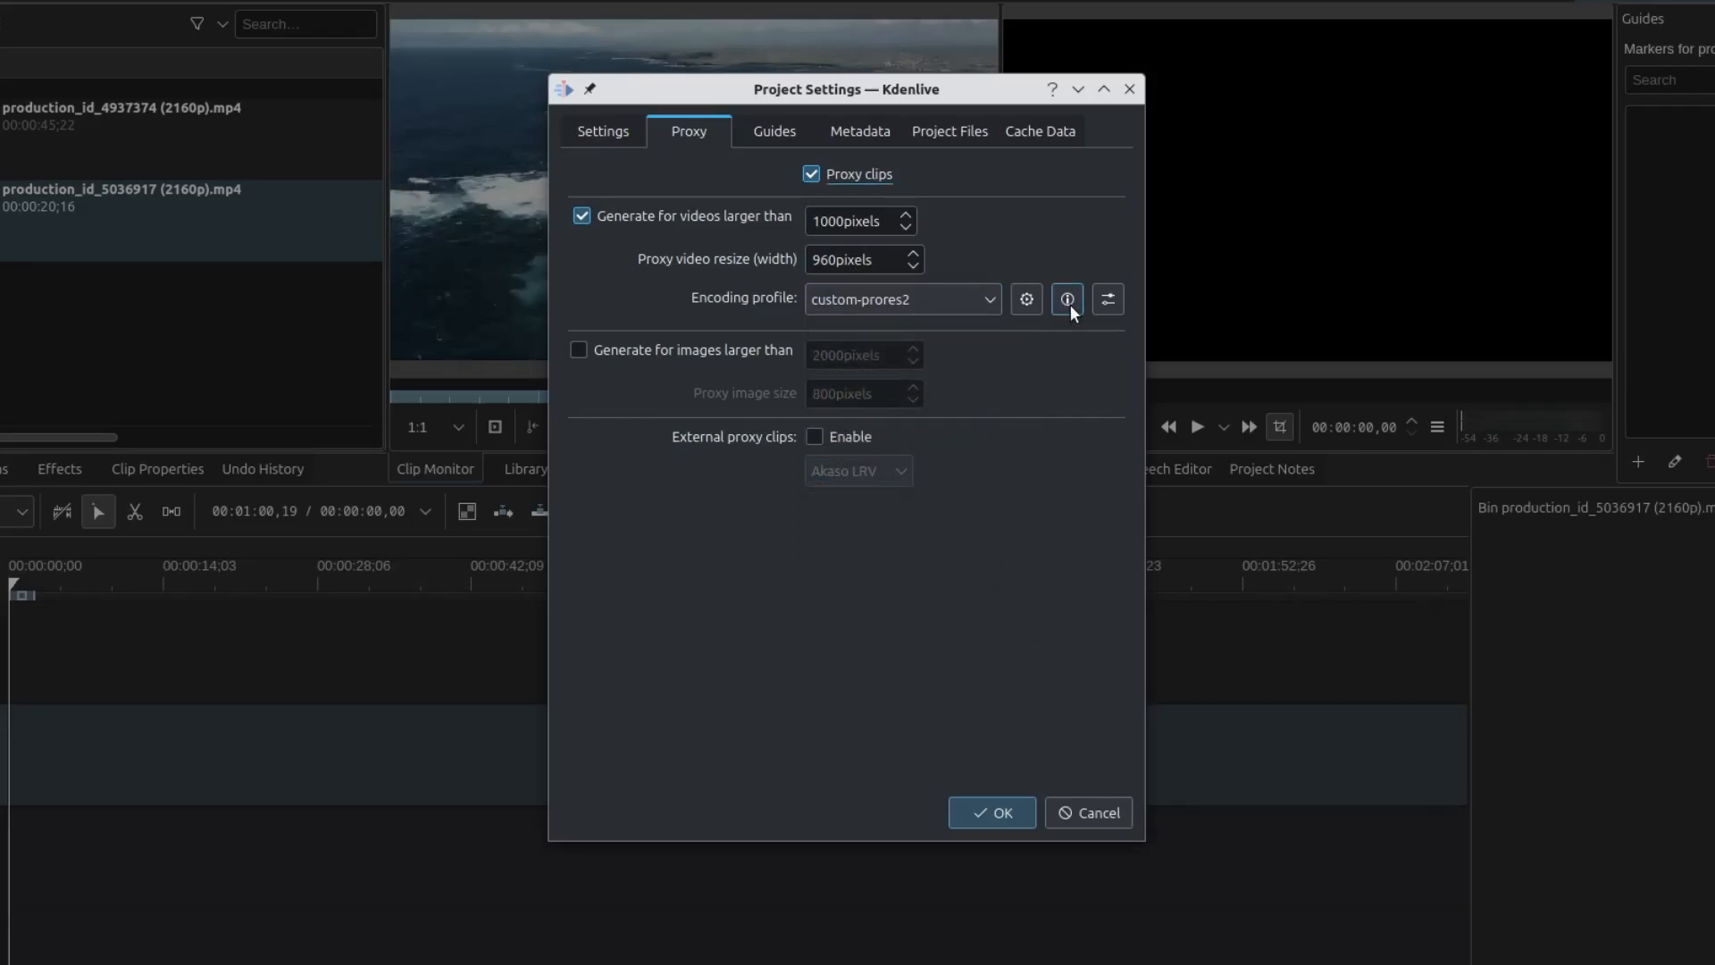
{"action": "left_click", "coordinate": [1067, 298]}
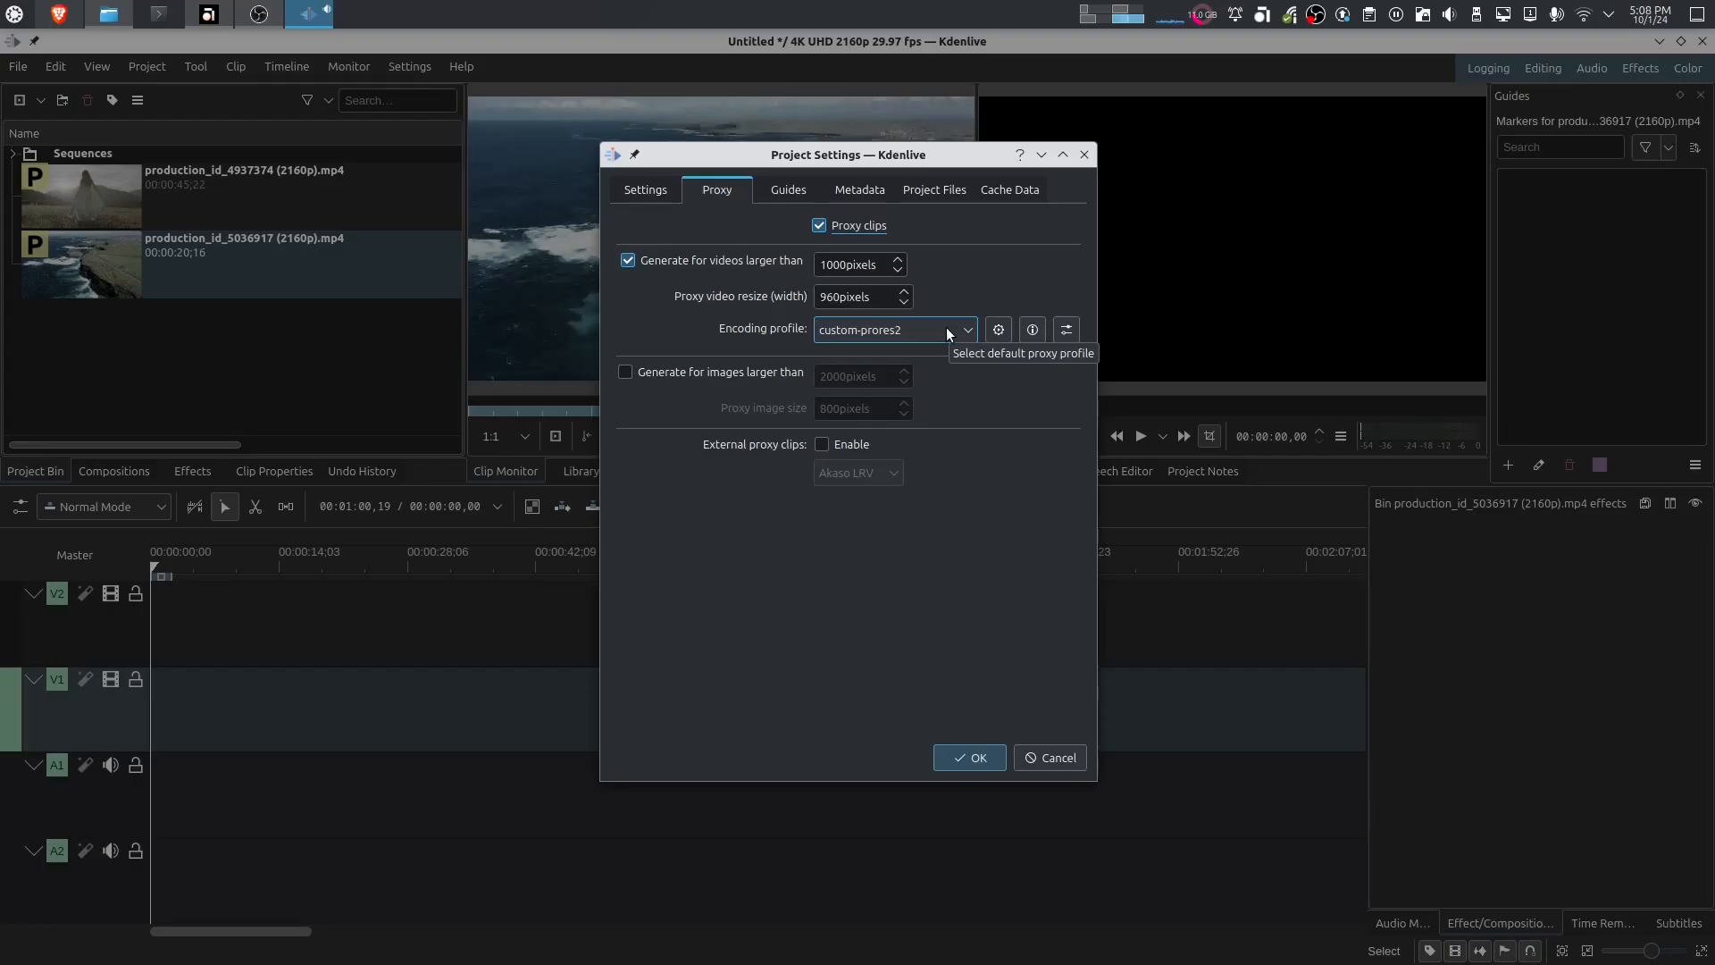
Apply the proxy settings, recreate both proxies, and scrub the field-dress clip preview.
{"action": "left_click", "coordinate": [969, 758]}
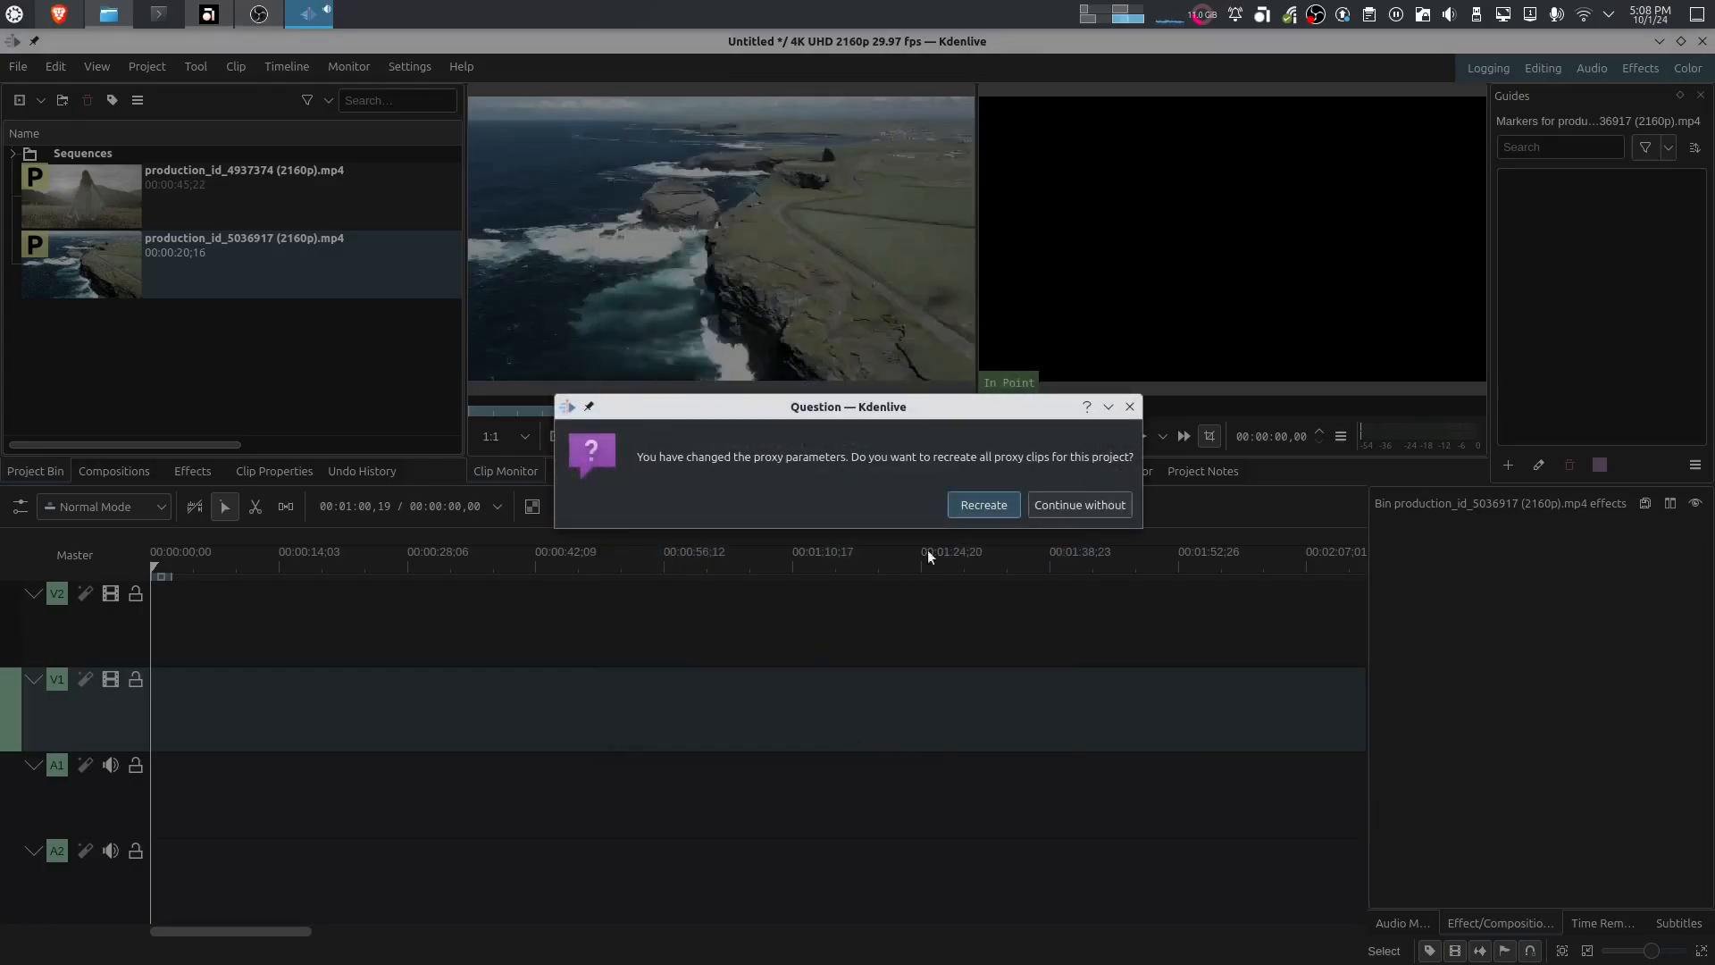
{"action": "left_click", "coordinate": [981, 503]}
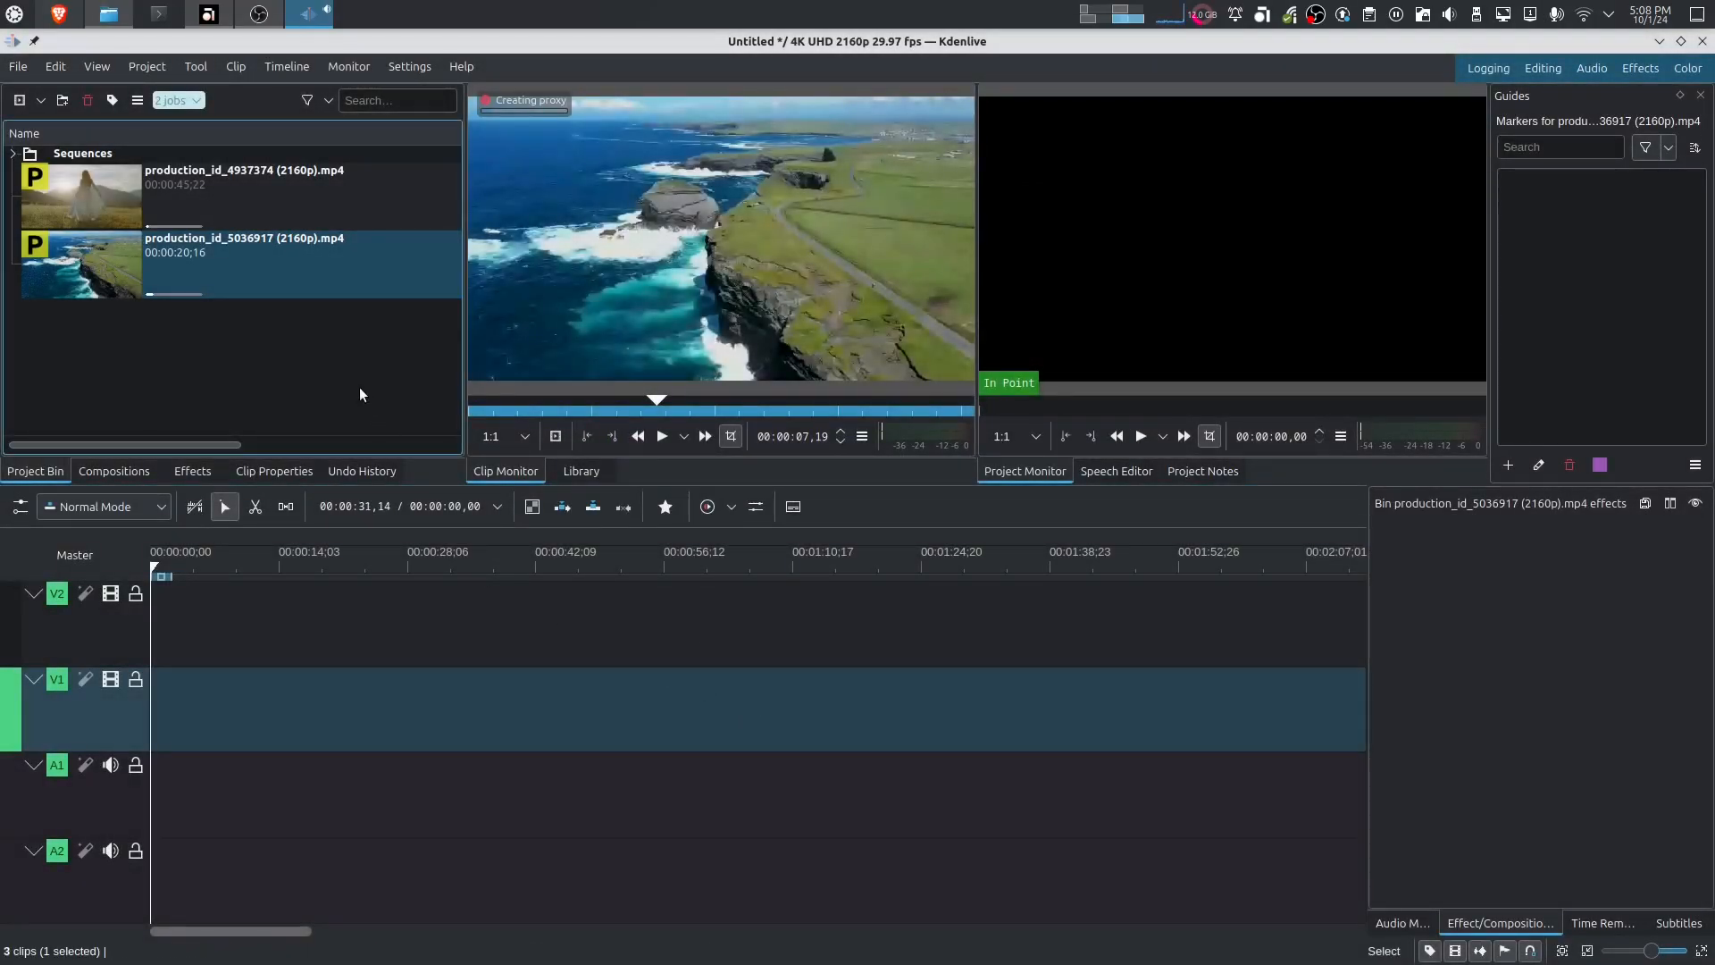
{"action": "mouse_move", "coordinate": [742, 250]}
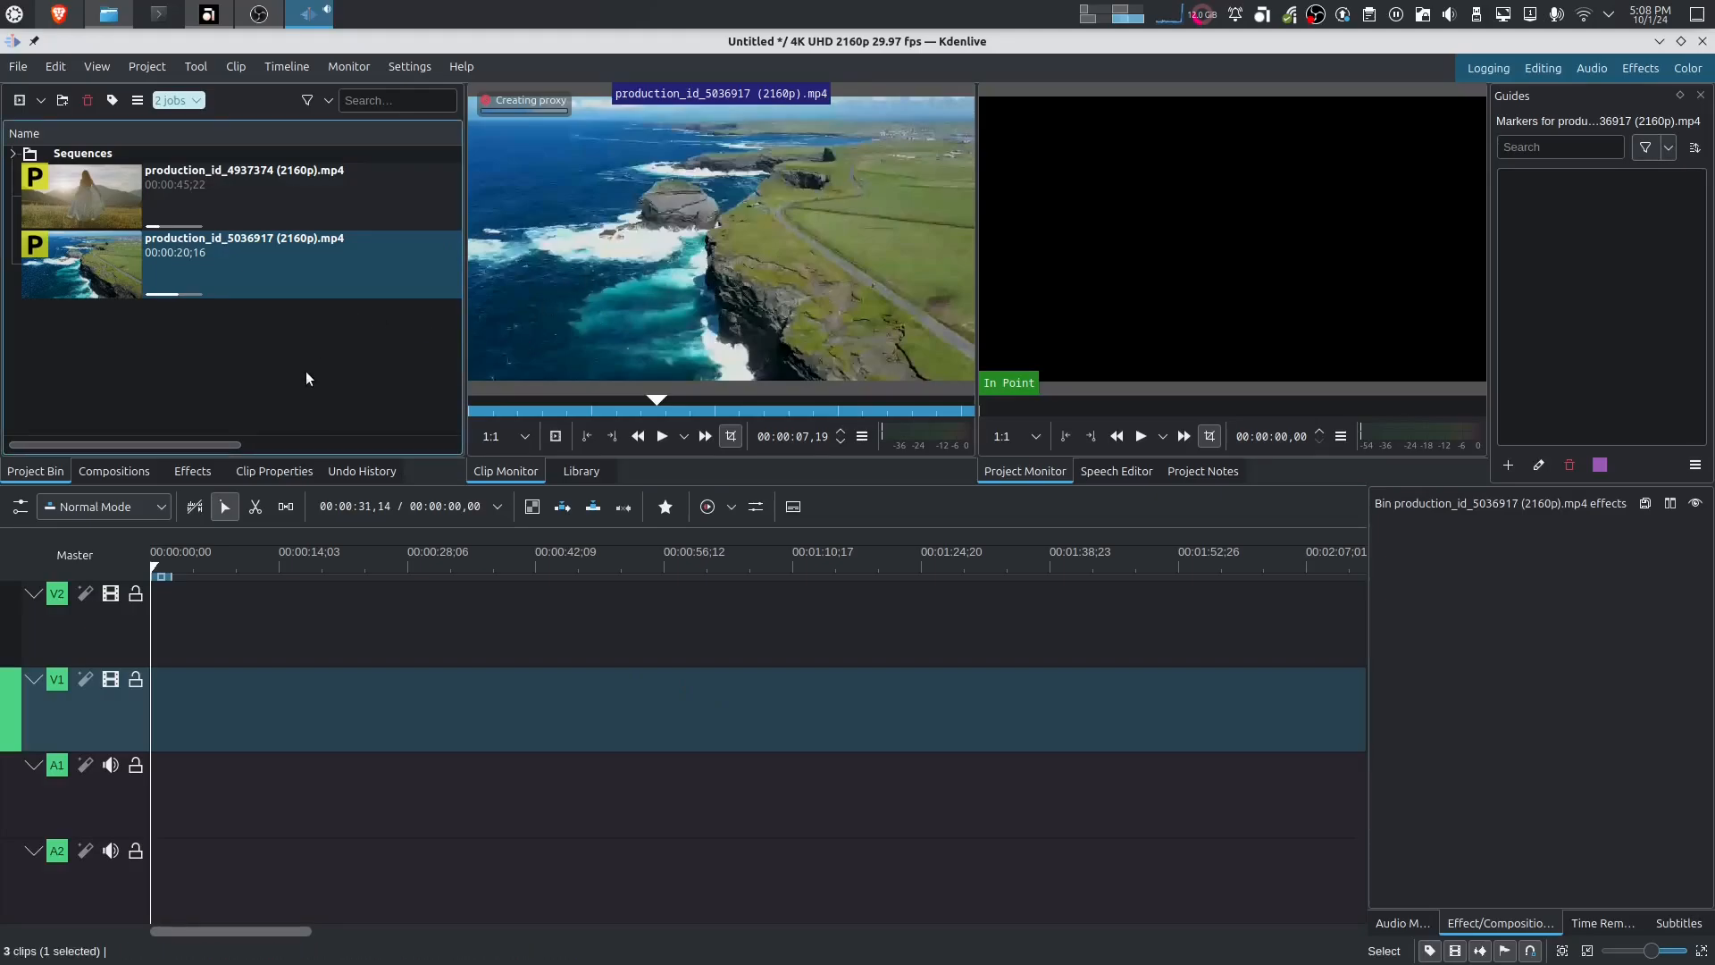
{"action": "mouse_move", "coordinate": [322, 302]}
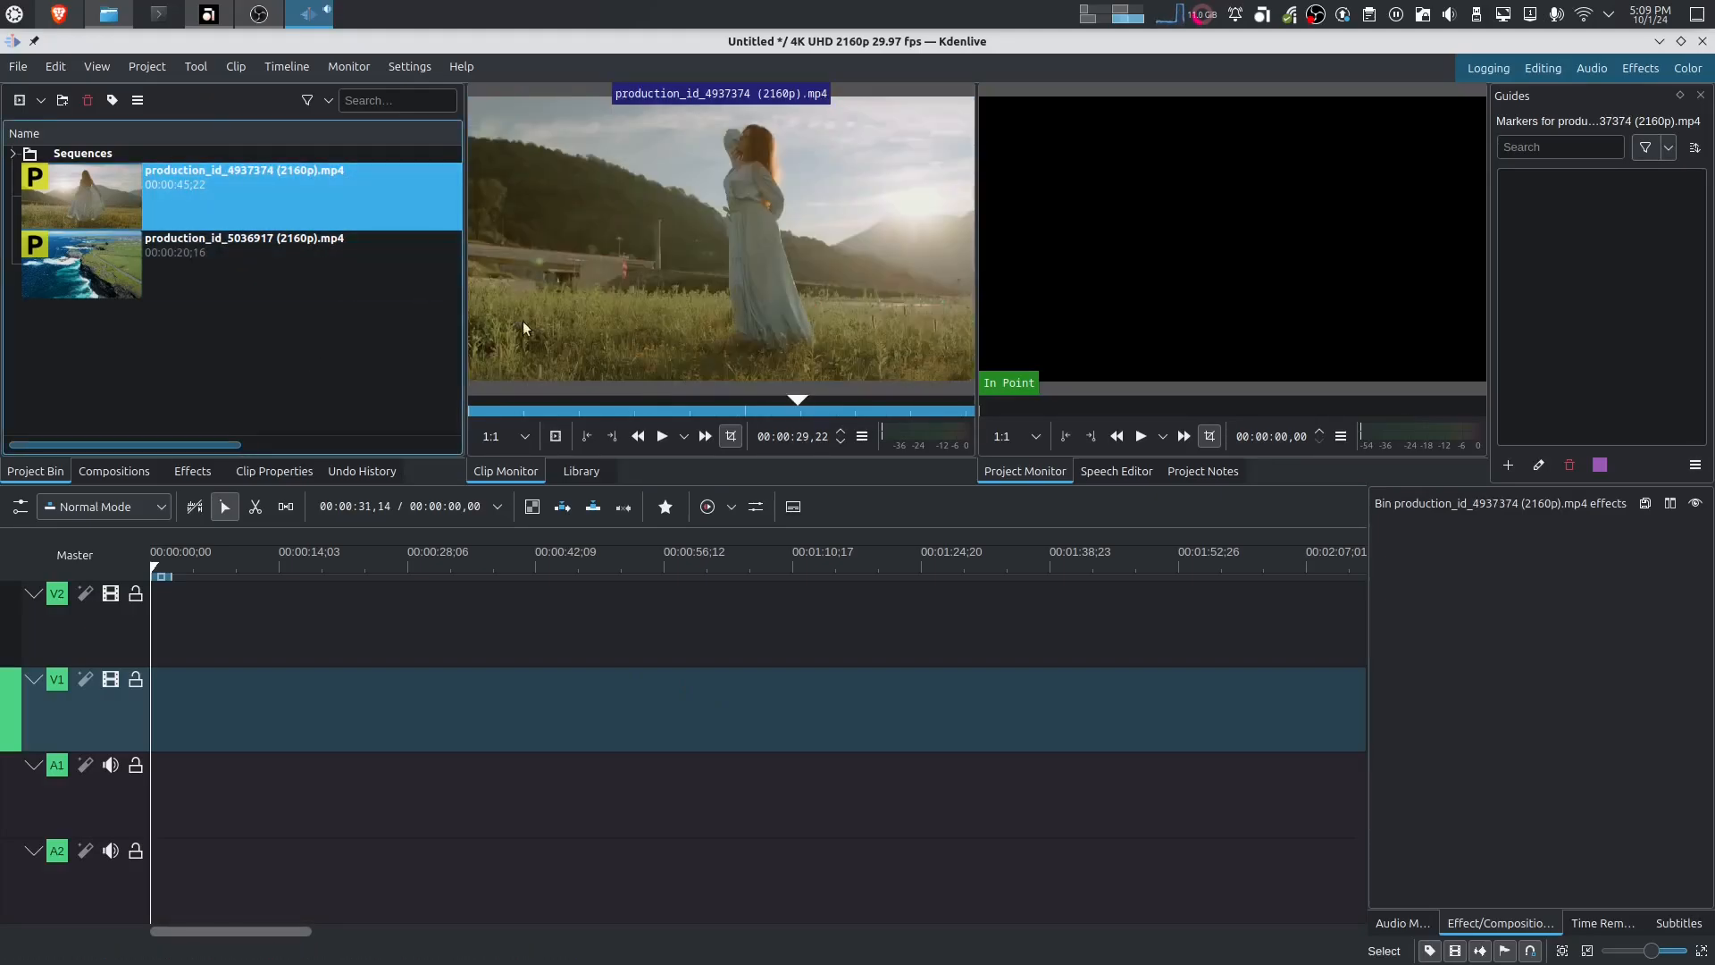
{"action": "left_click", "coordinate": [793, 398]}
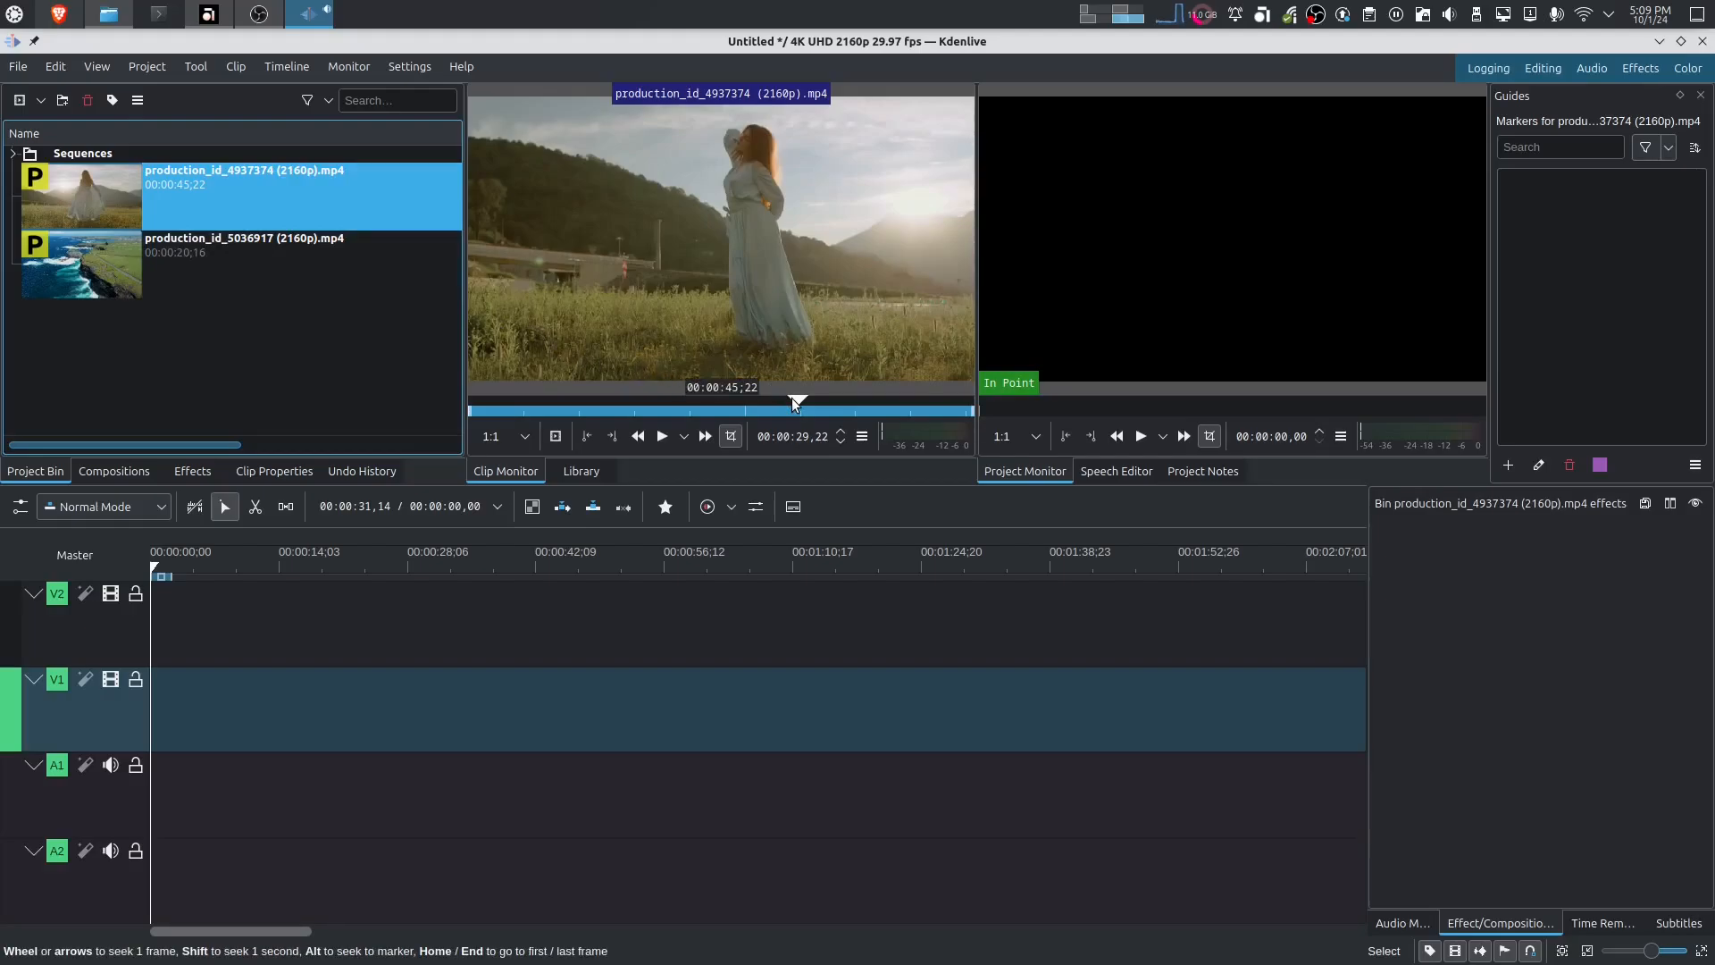
{"action": "mouse_move", "coordinate": [633, 402]}
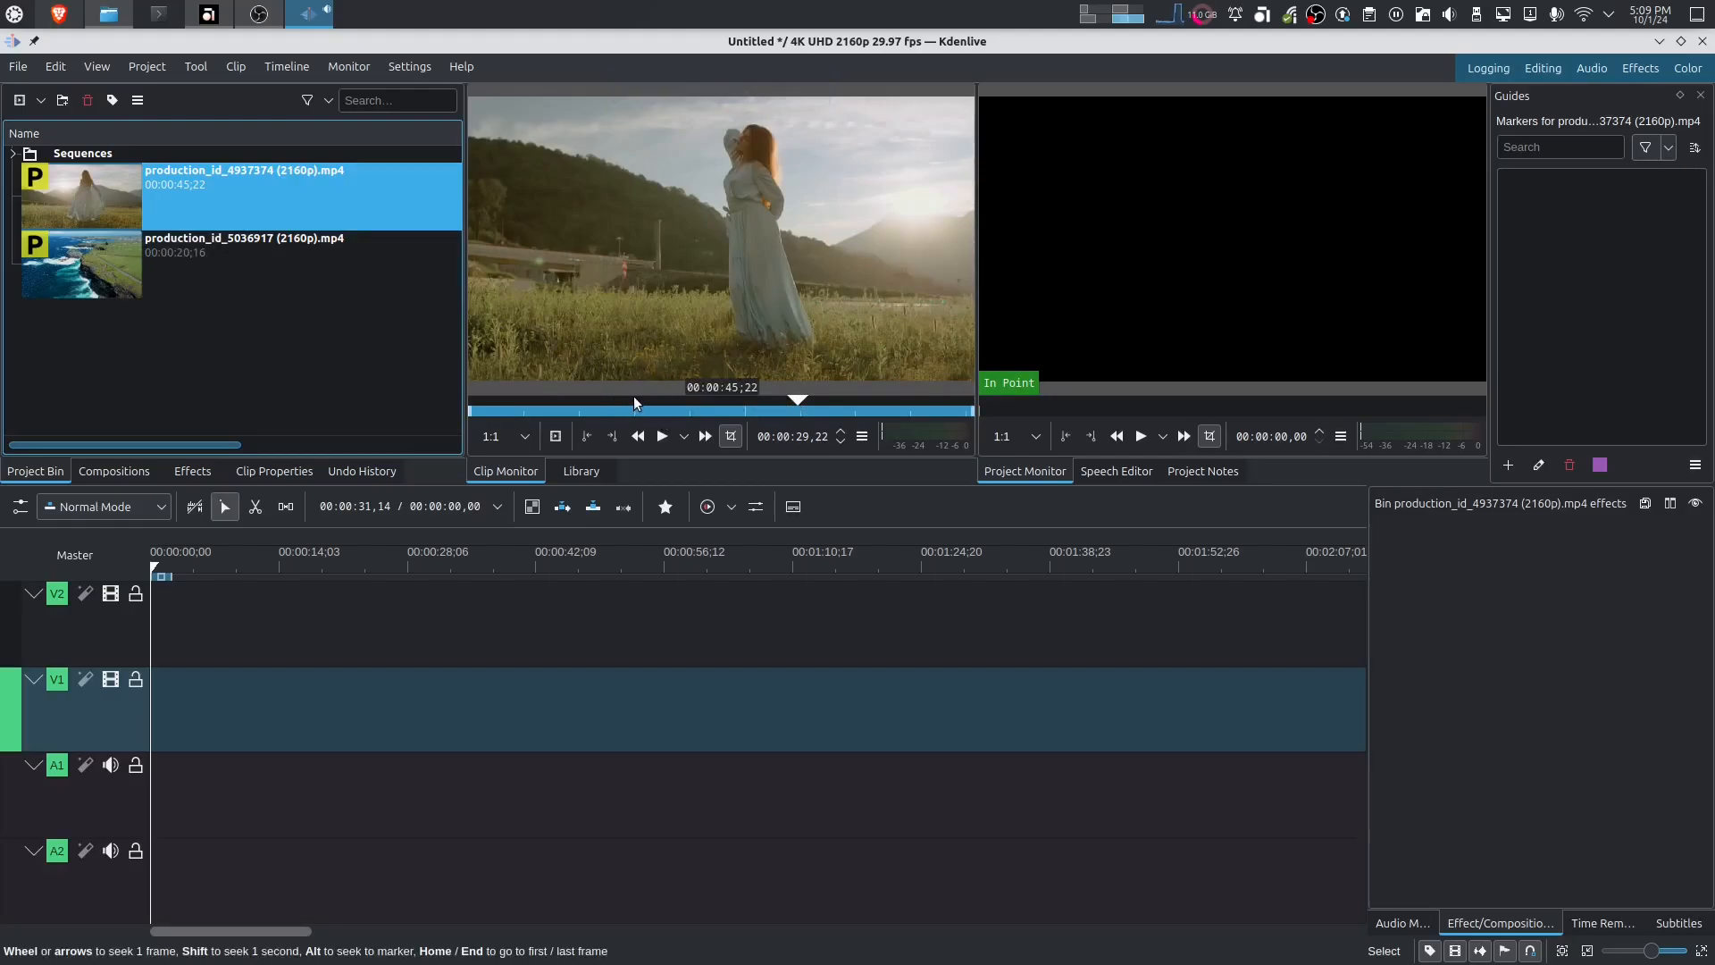
{"action": "left_click", "coordinate": [727, 400]}
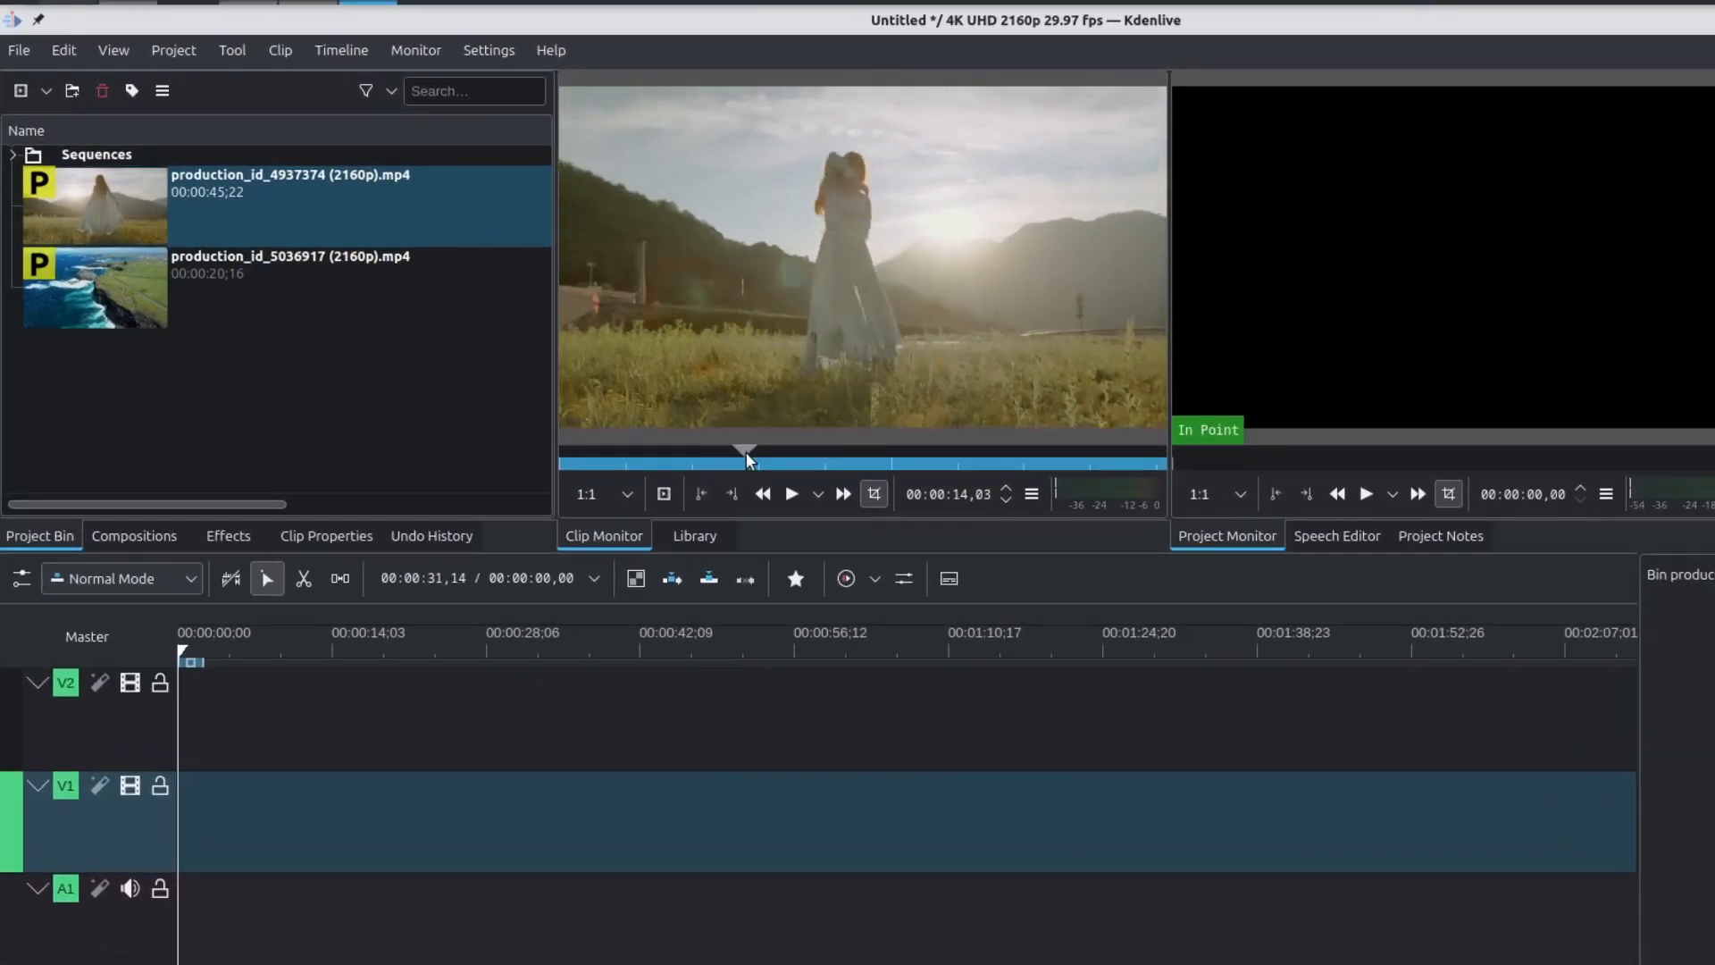
Toggle the coastal clip's proxy off and back on, then preview the field clip at 32 seconds.
{"action": "left_click", "coordinate": [291, 264]}
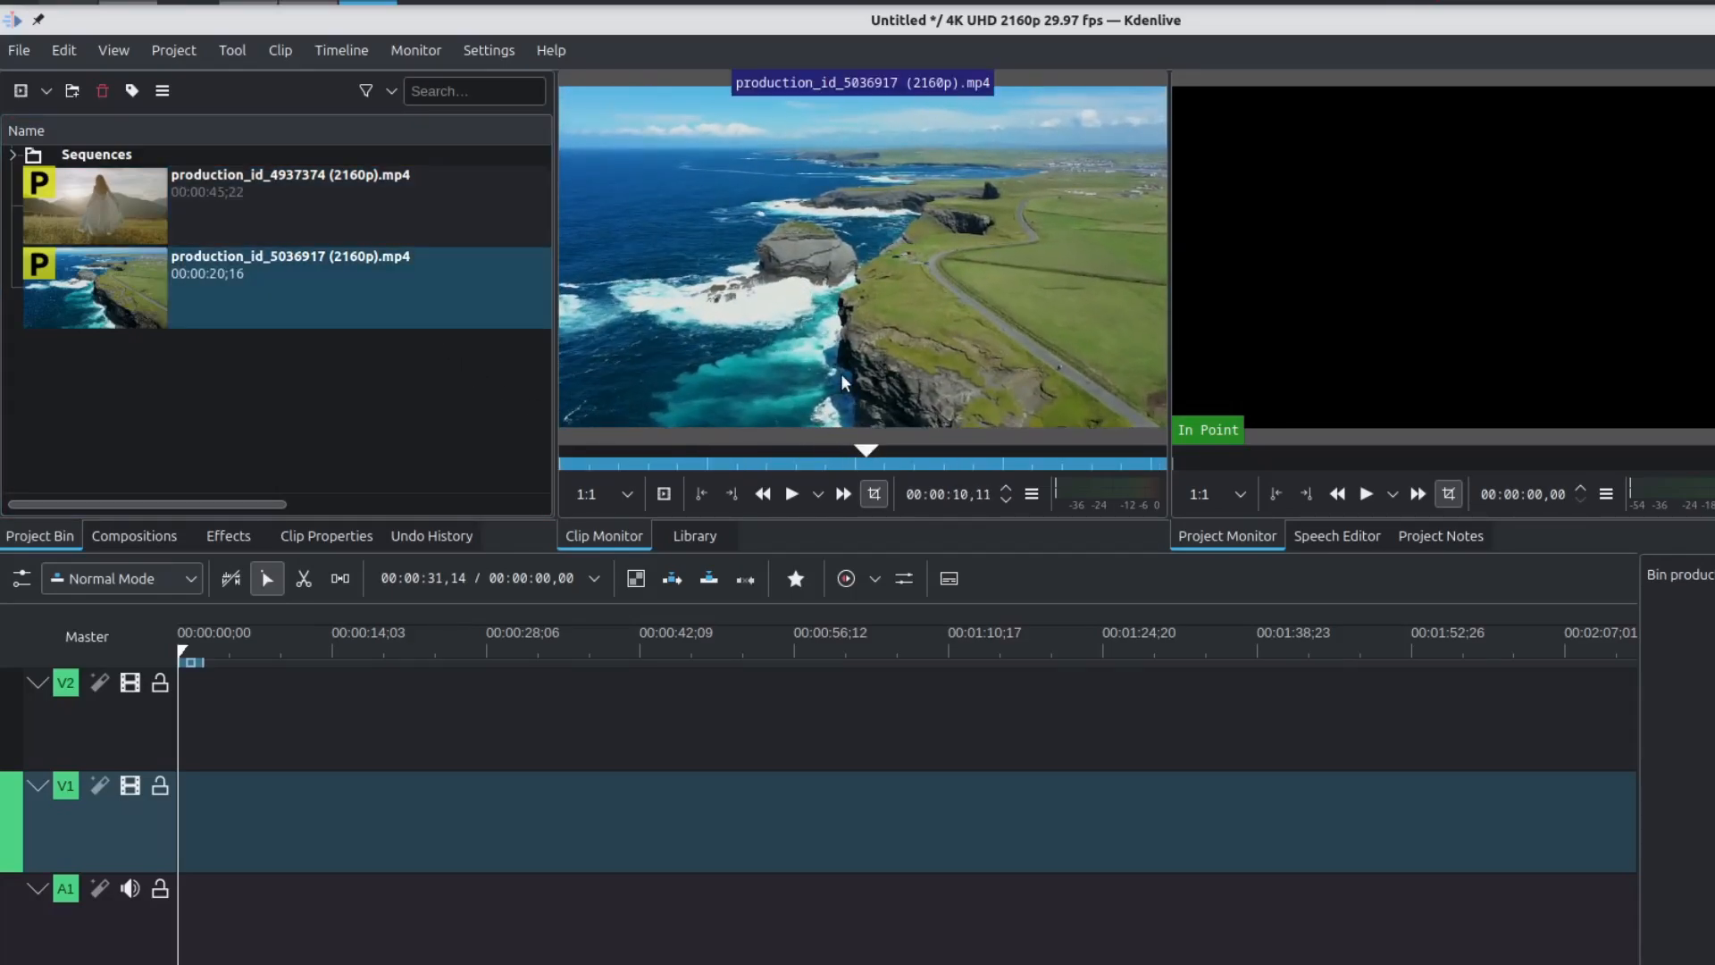
{"action": "right_click", "coordinate": [291, 285]}
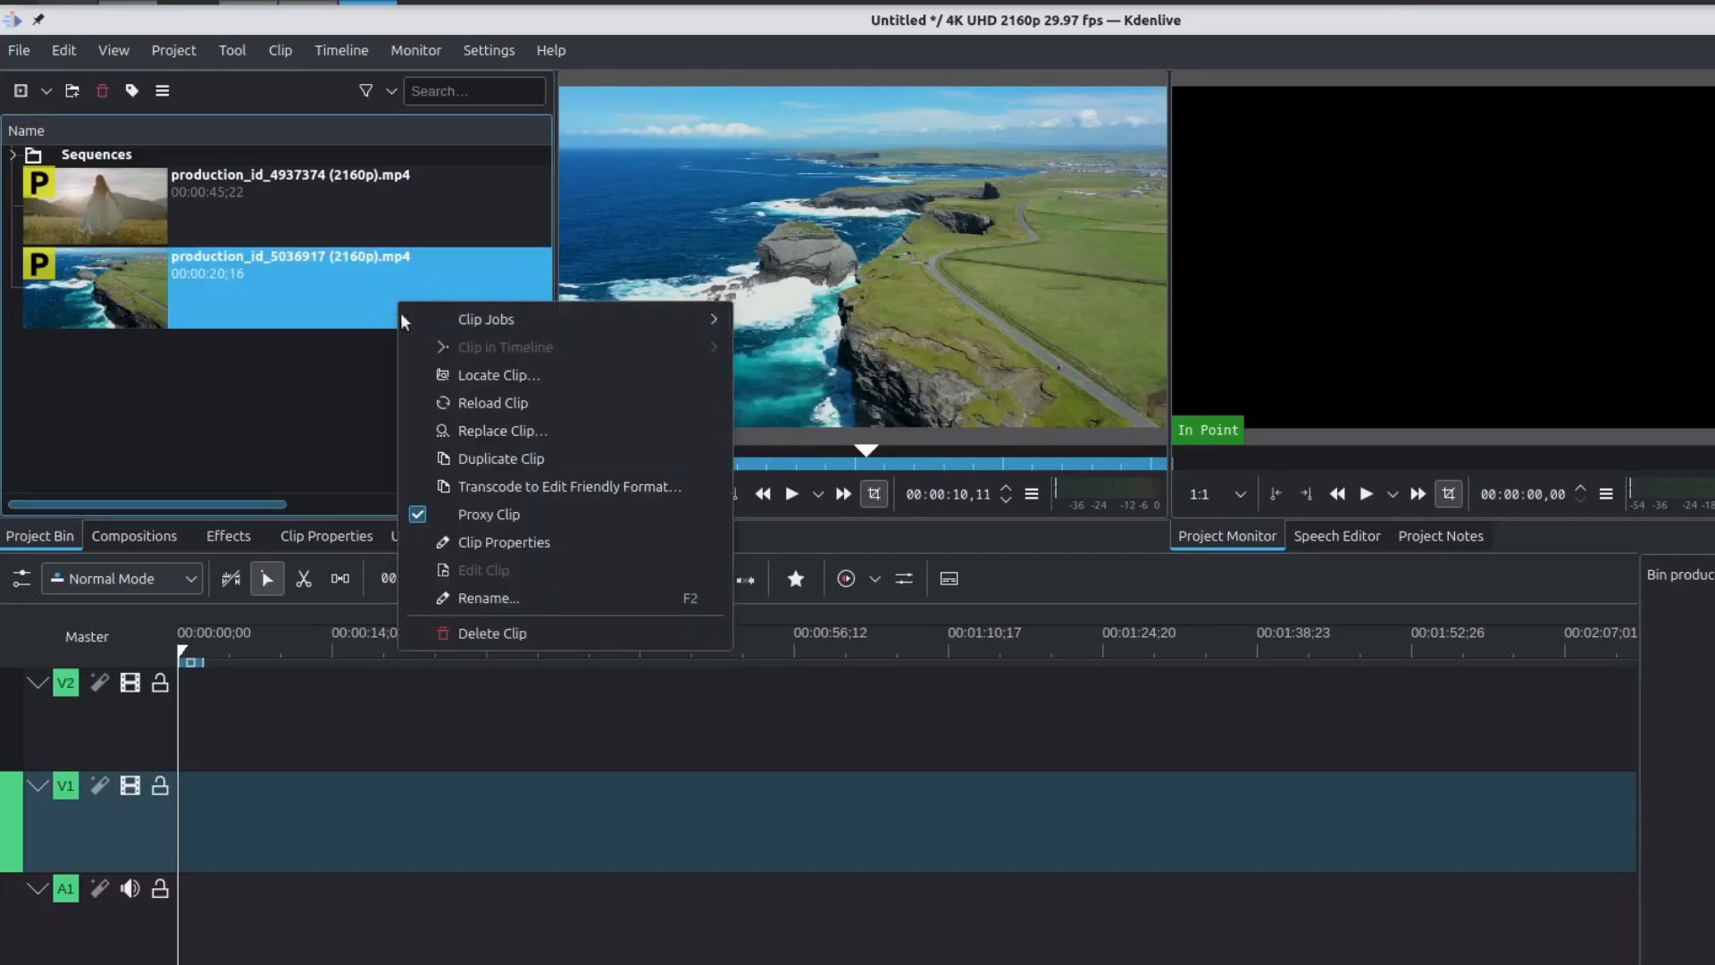
{"action": "left_click", "coordinate": [489, 514]}
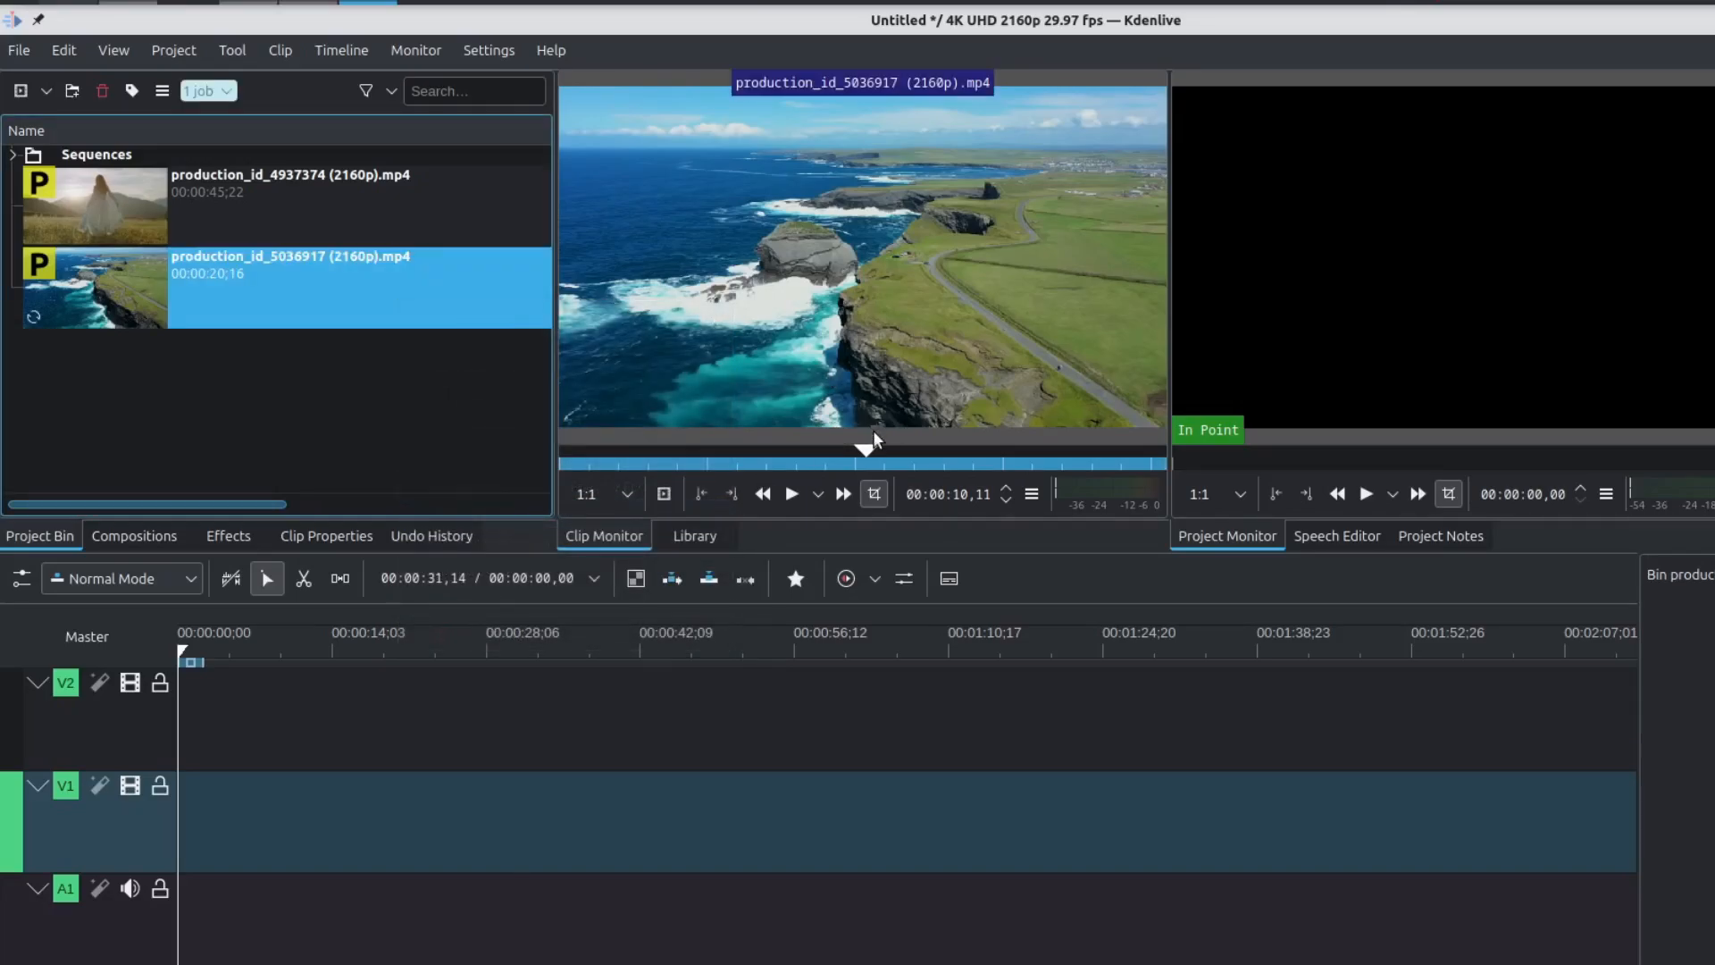
{"action": "mouse_move", "coordinate": [791, 268]}
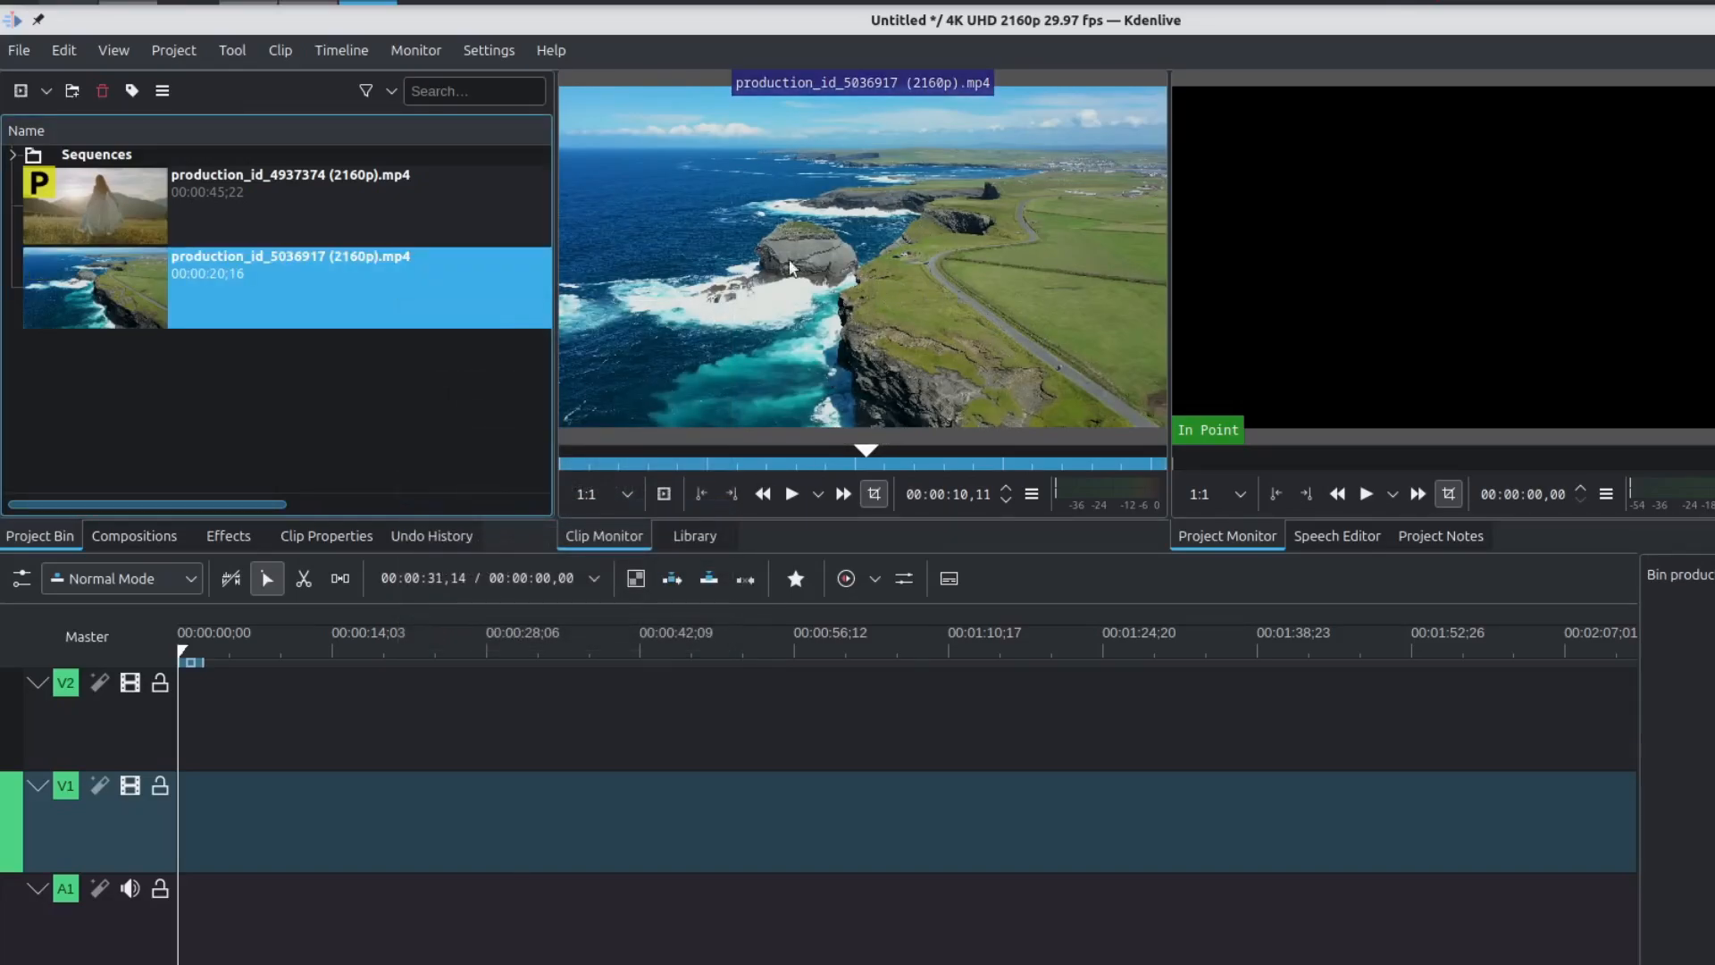
{"action": "right_click", "coordinate": [361, 314]}
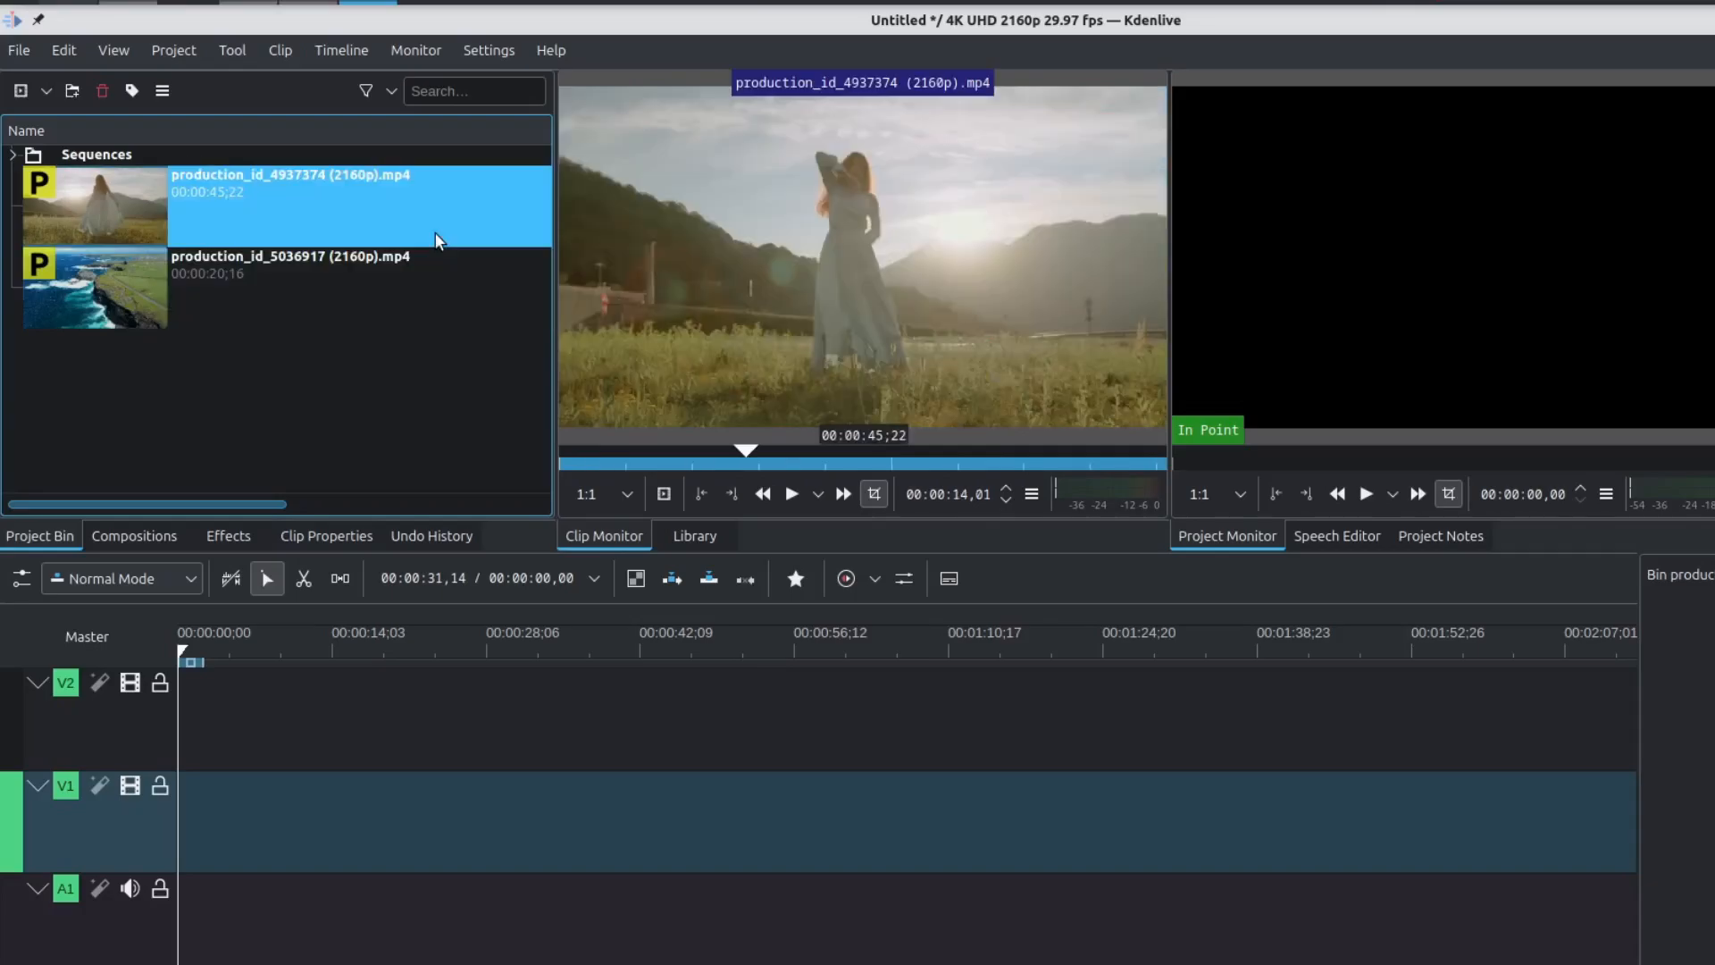
{"action": "left_click", "coordinate": [834, 463]}
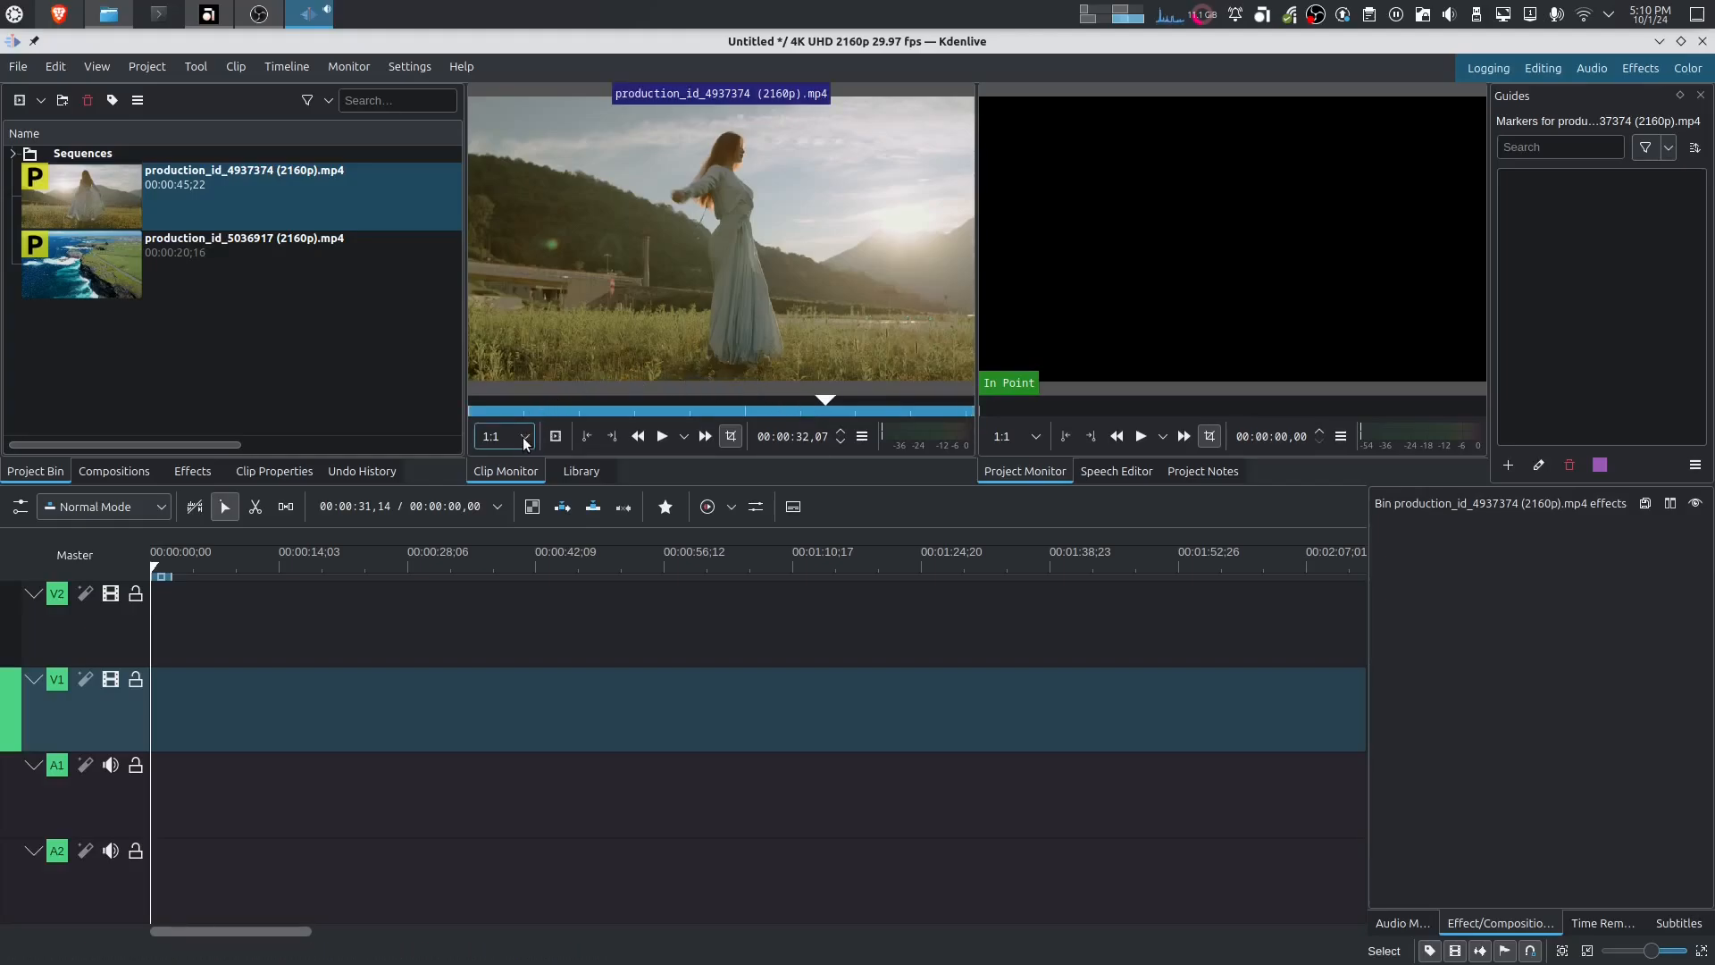
Set the clip monitor's preview resolution to 540p.
{"action": "left_click", "coordinate": [504, 436]}
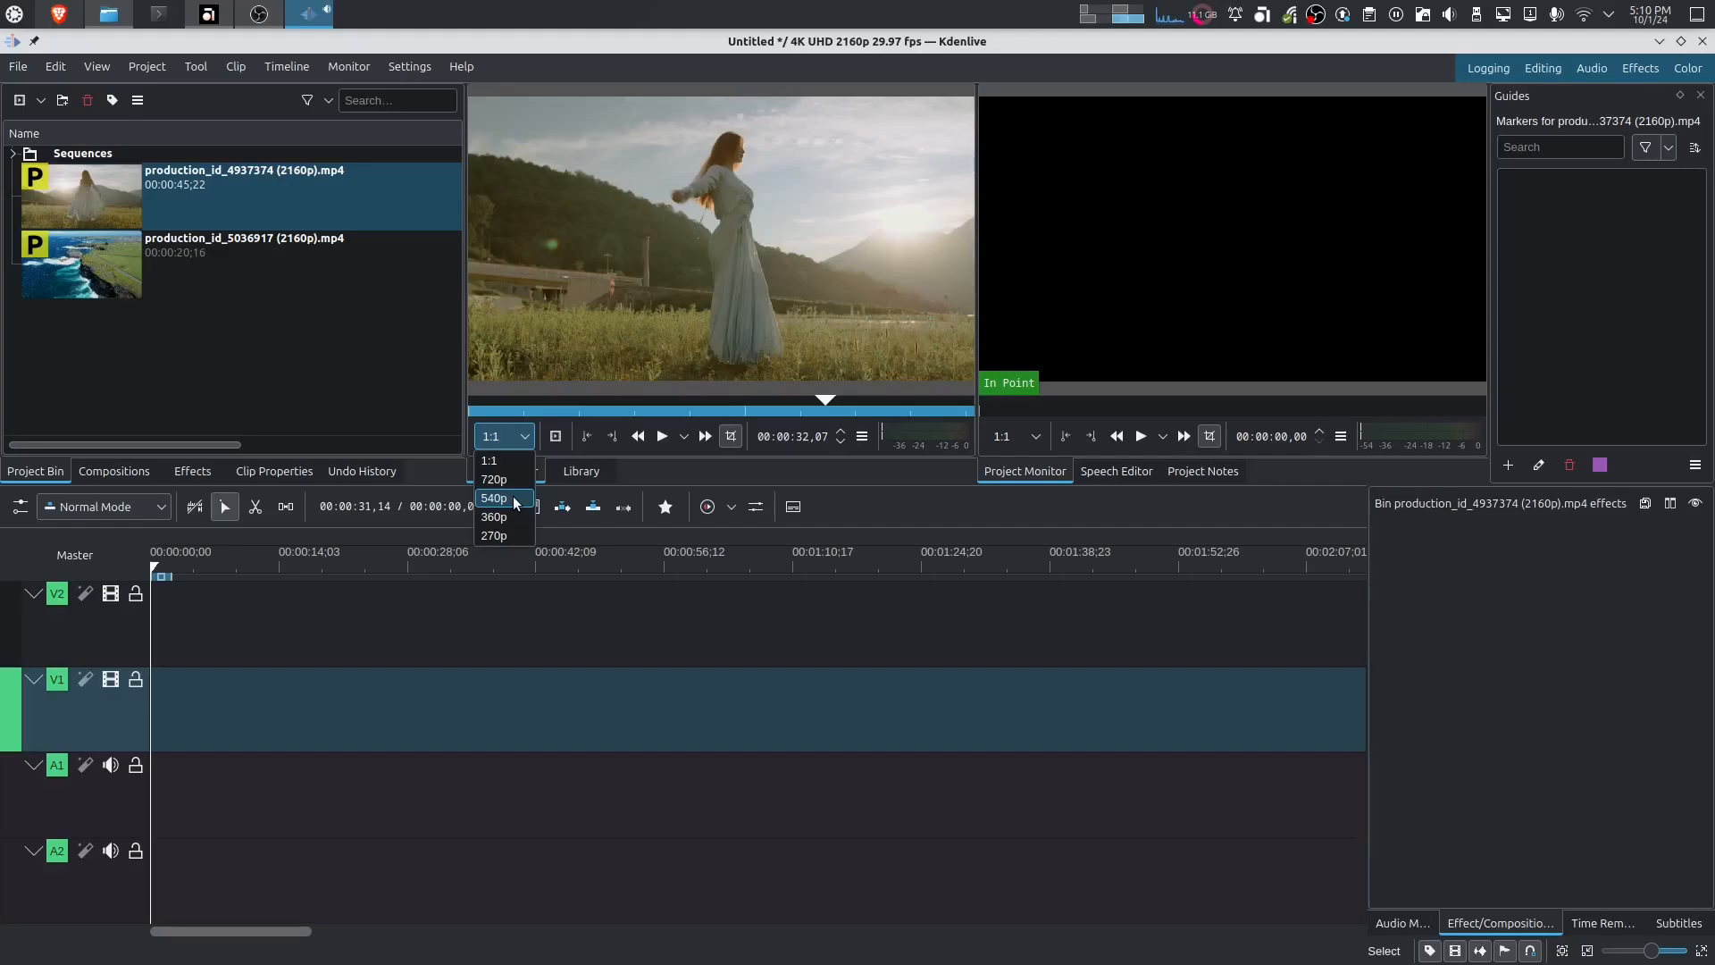
{"action": "left_click", "coordinate": [493, 499]}
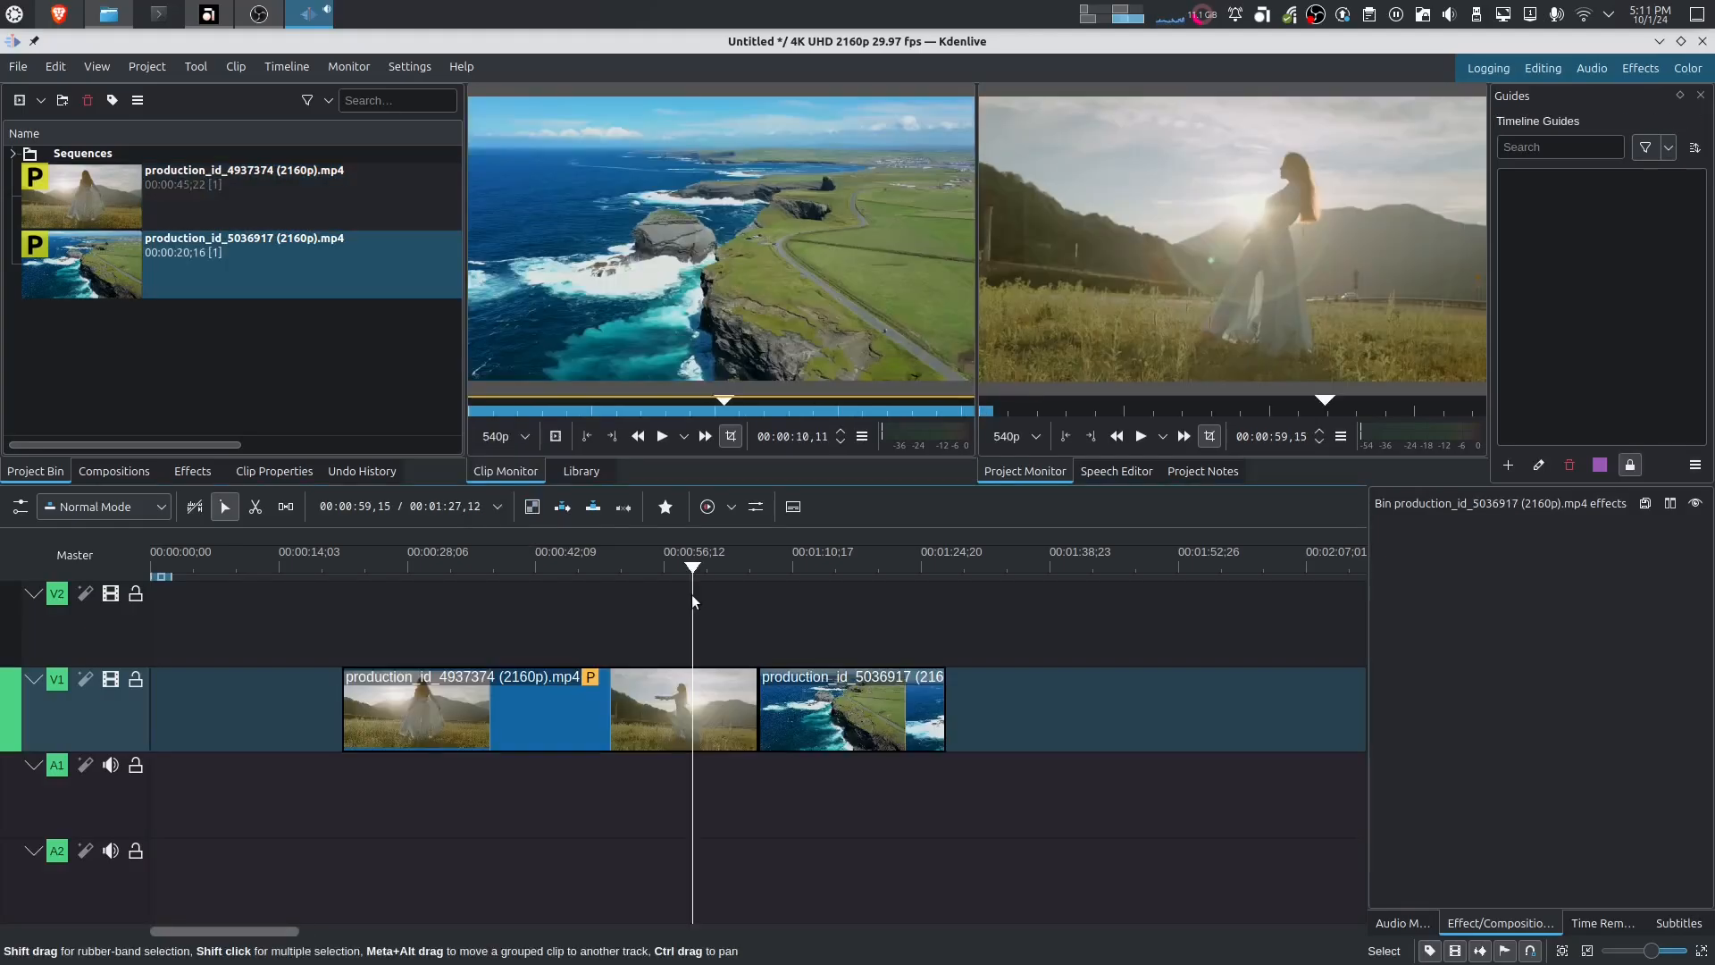